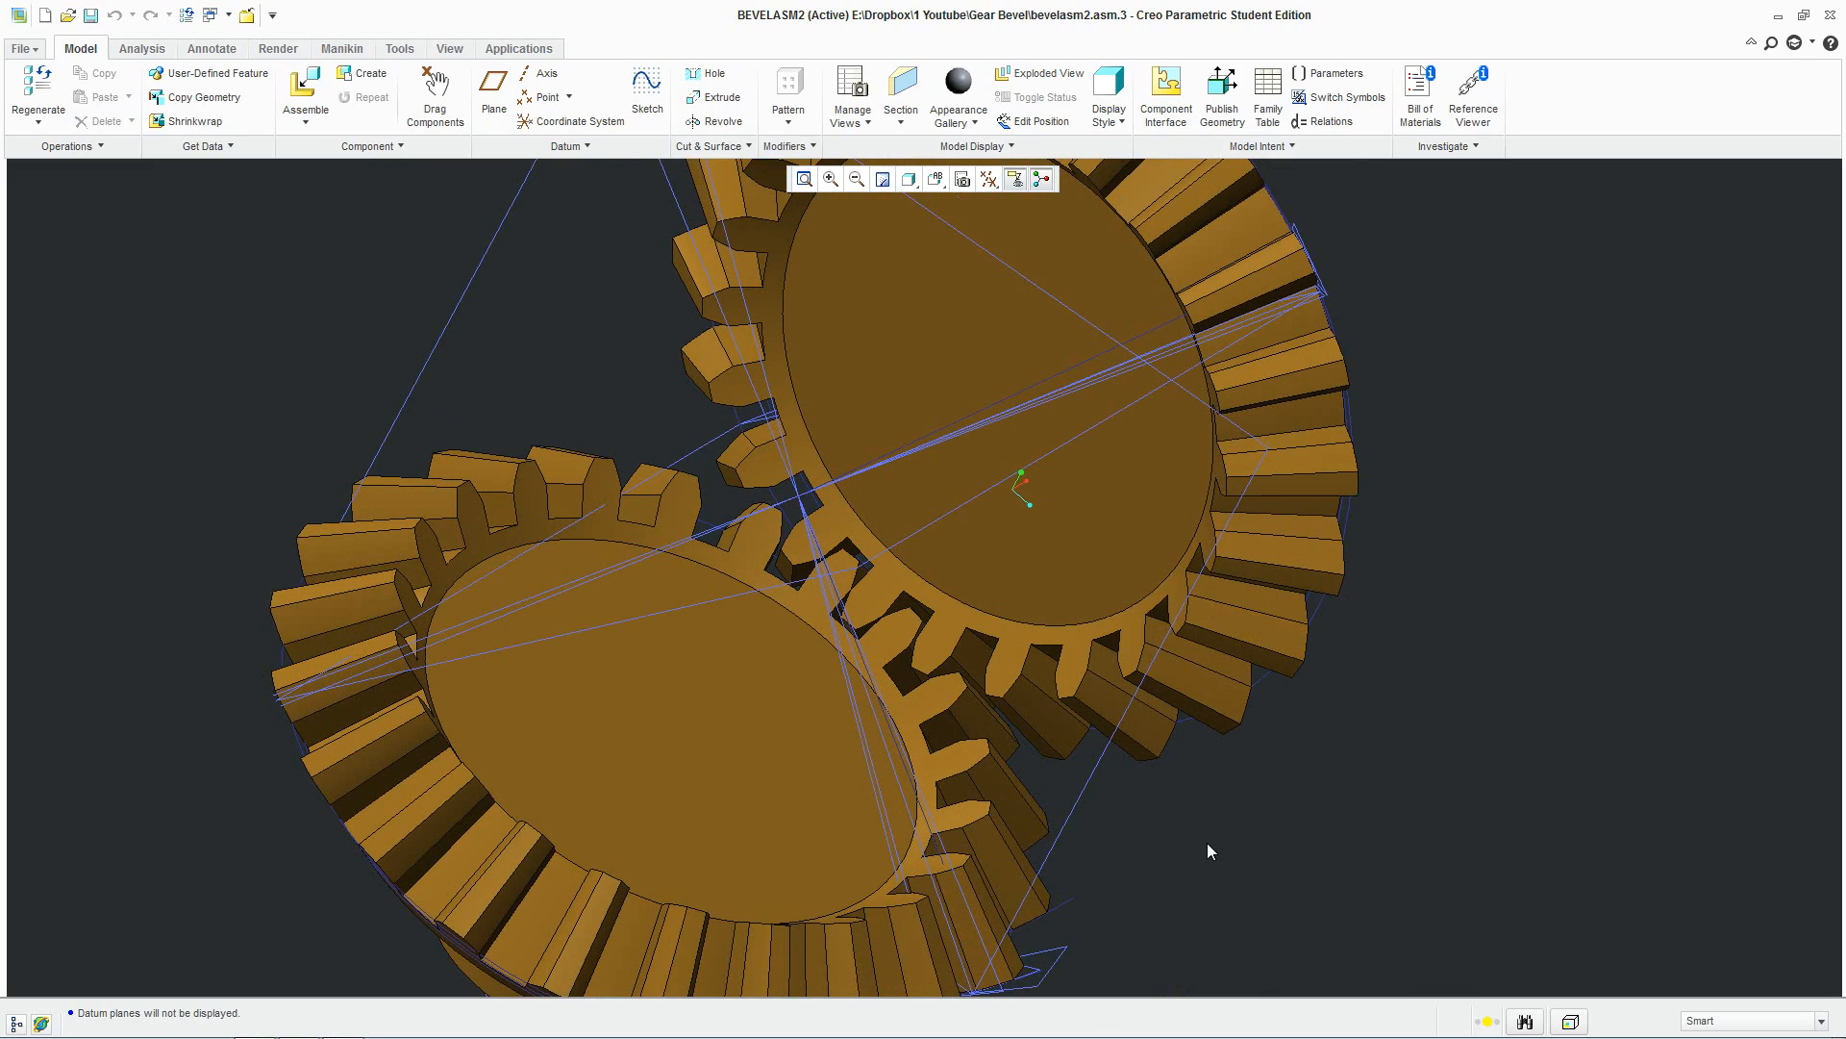
# Drag the bevel gear around its mate to check the teeth mesh, then accept its position
pyautogui.click(434, 89)
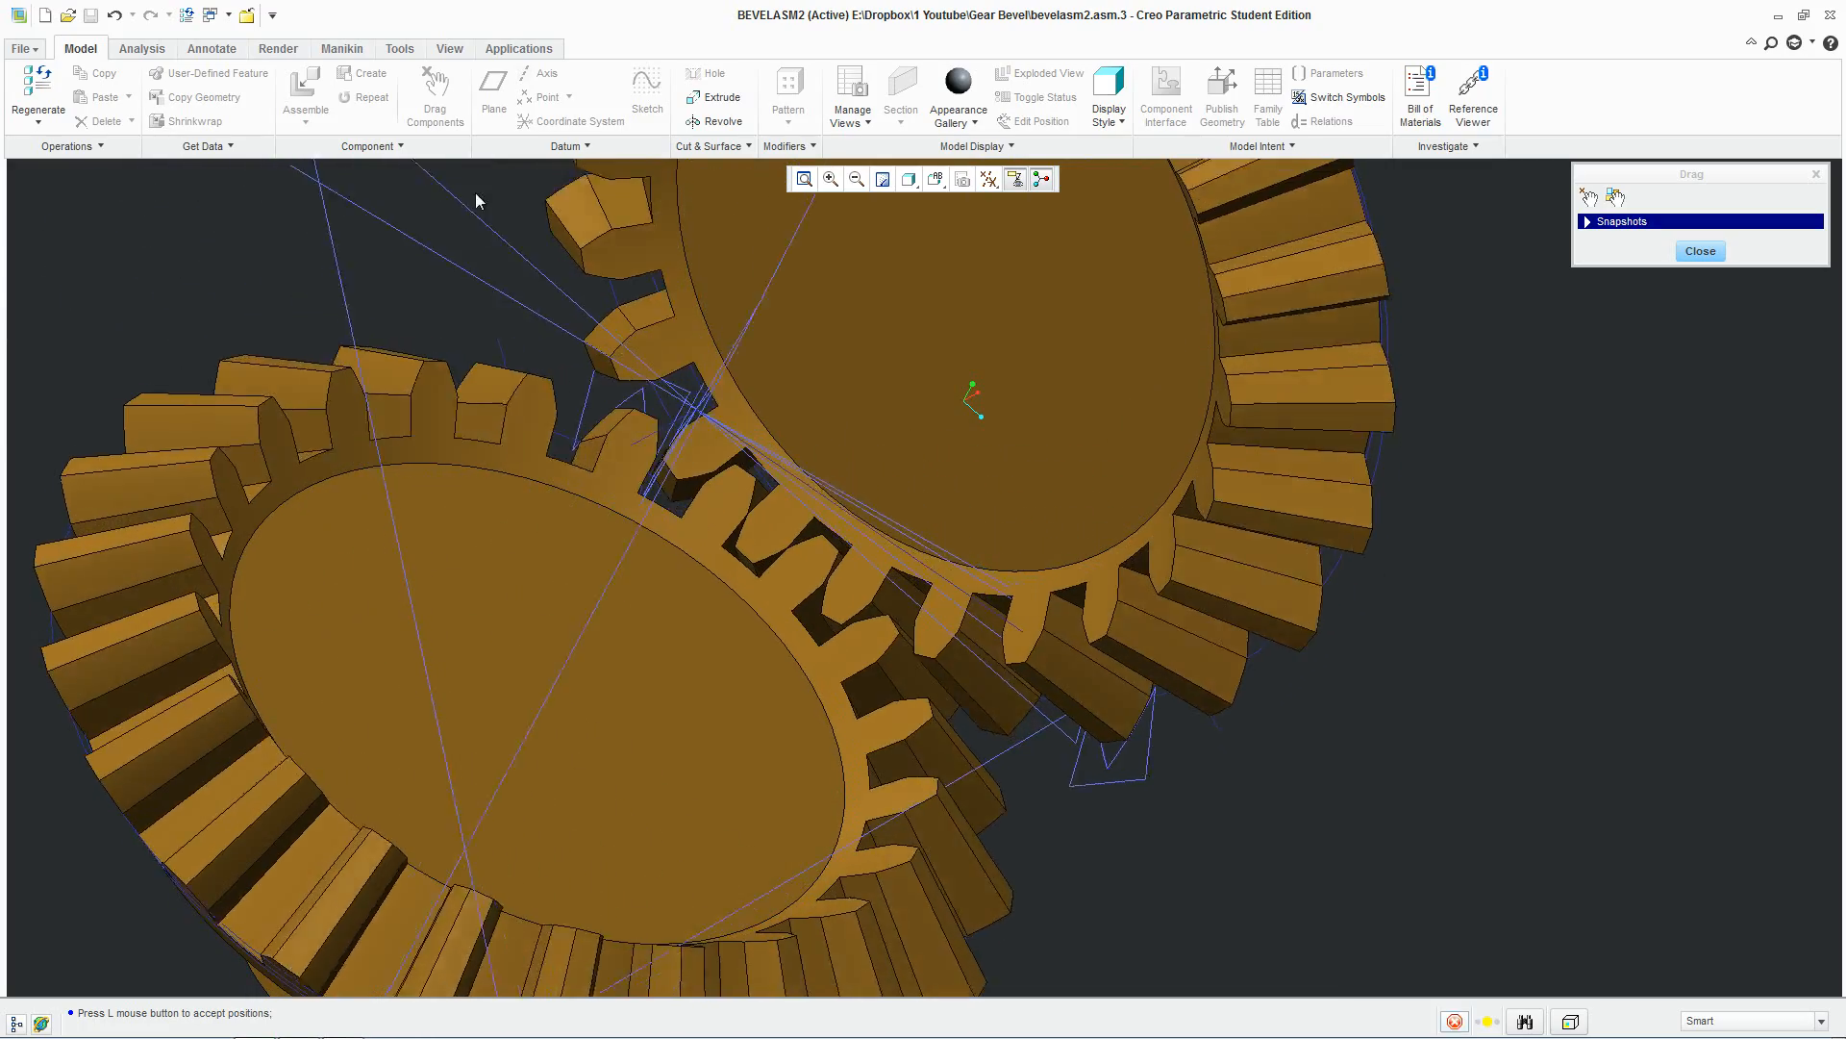
pyautogui.moveTo(477, 200); pyautogui.dragTo(752, 427)
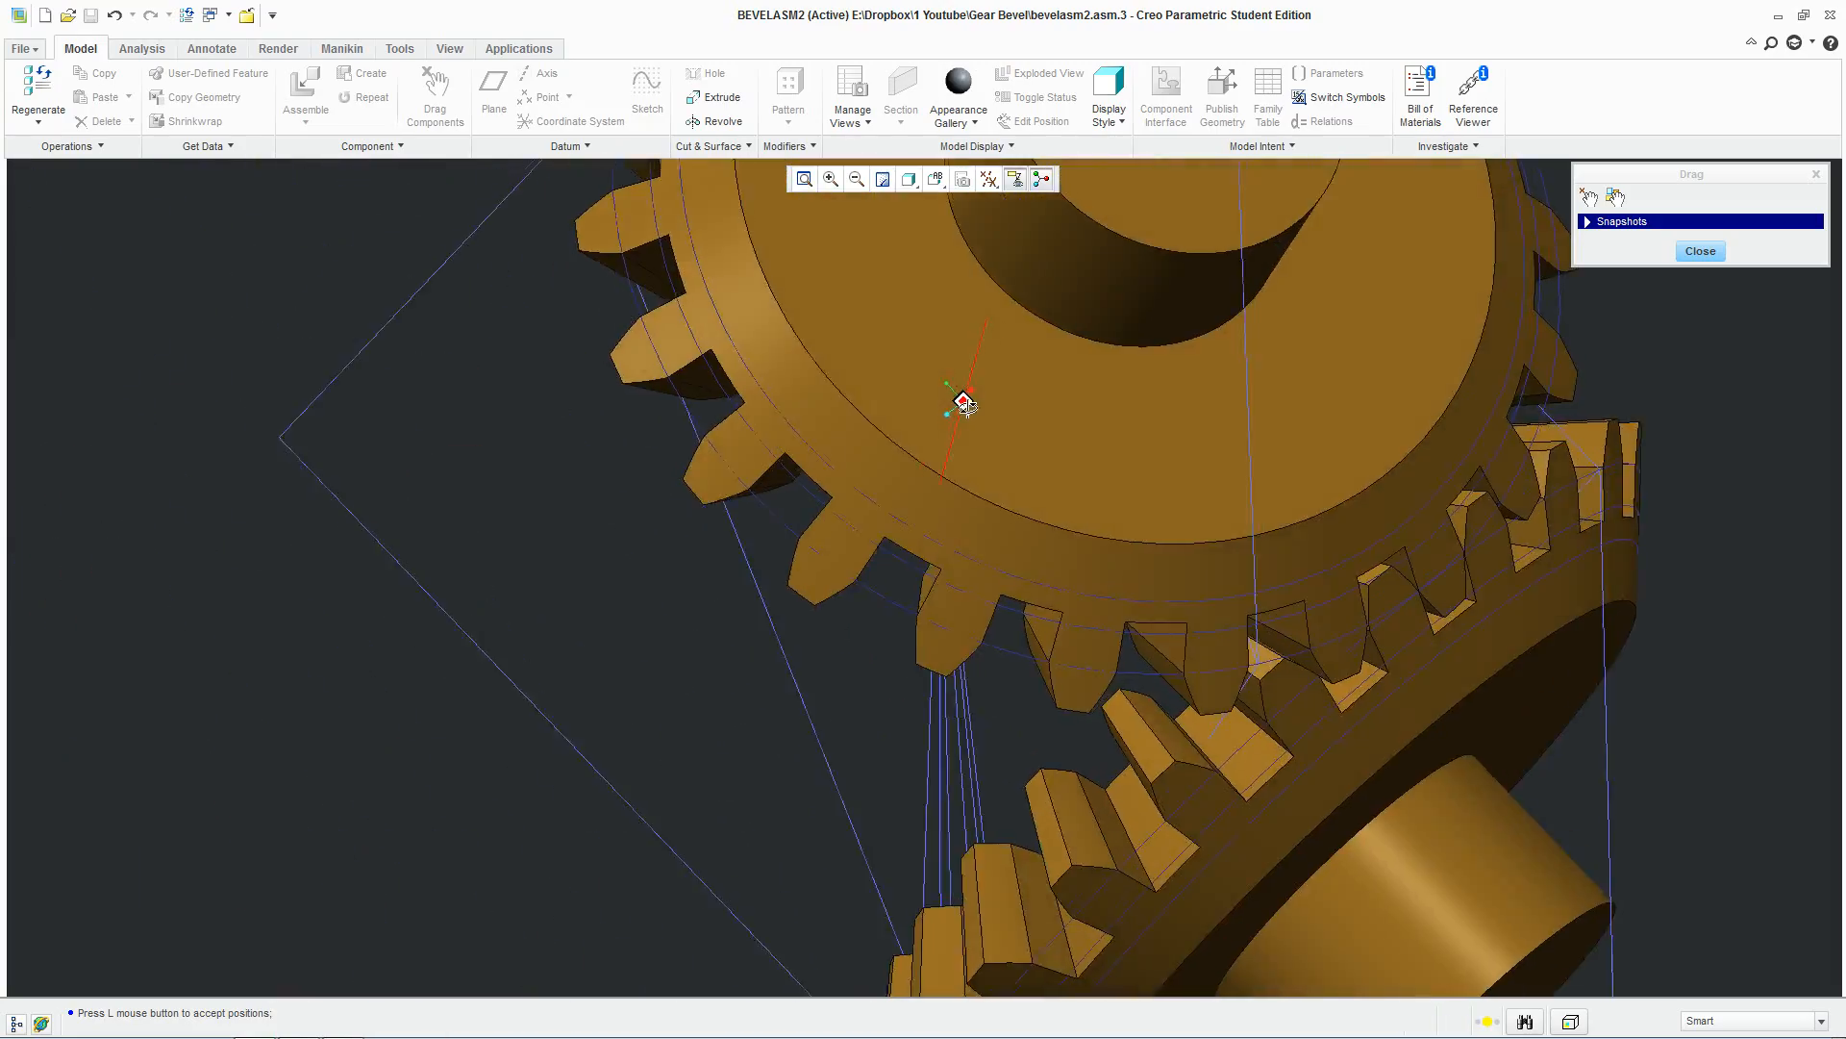
pyautogui.moveTo(961, 402); pyautogui.dragTo(936, 427)
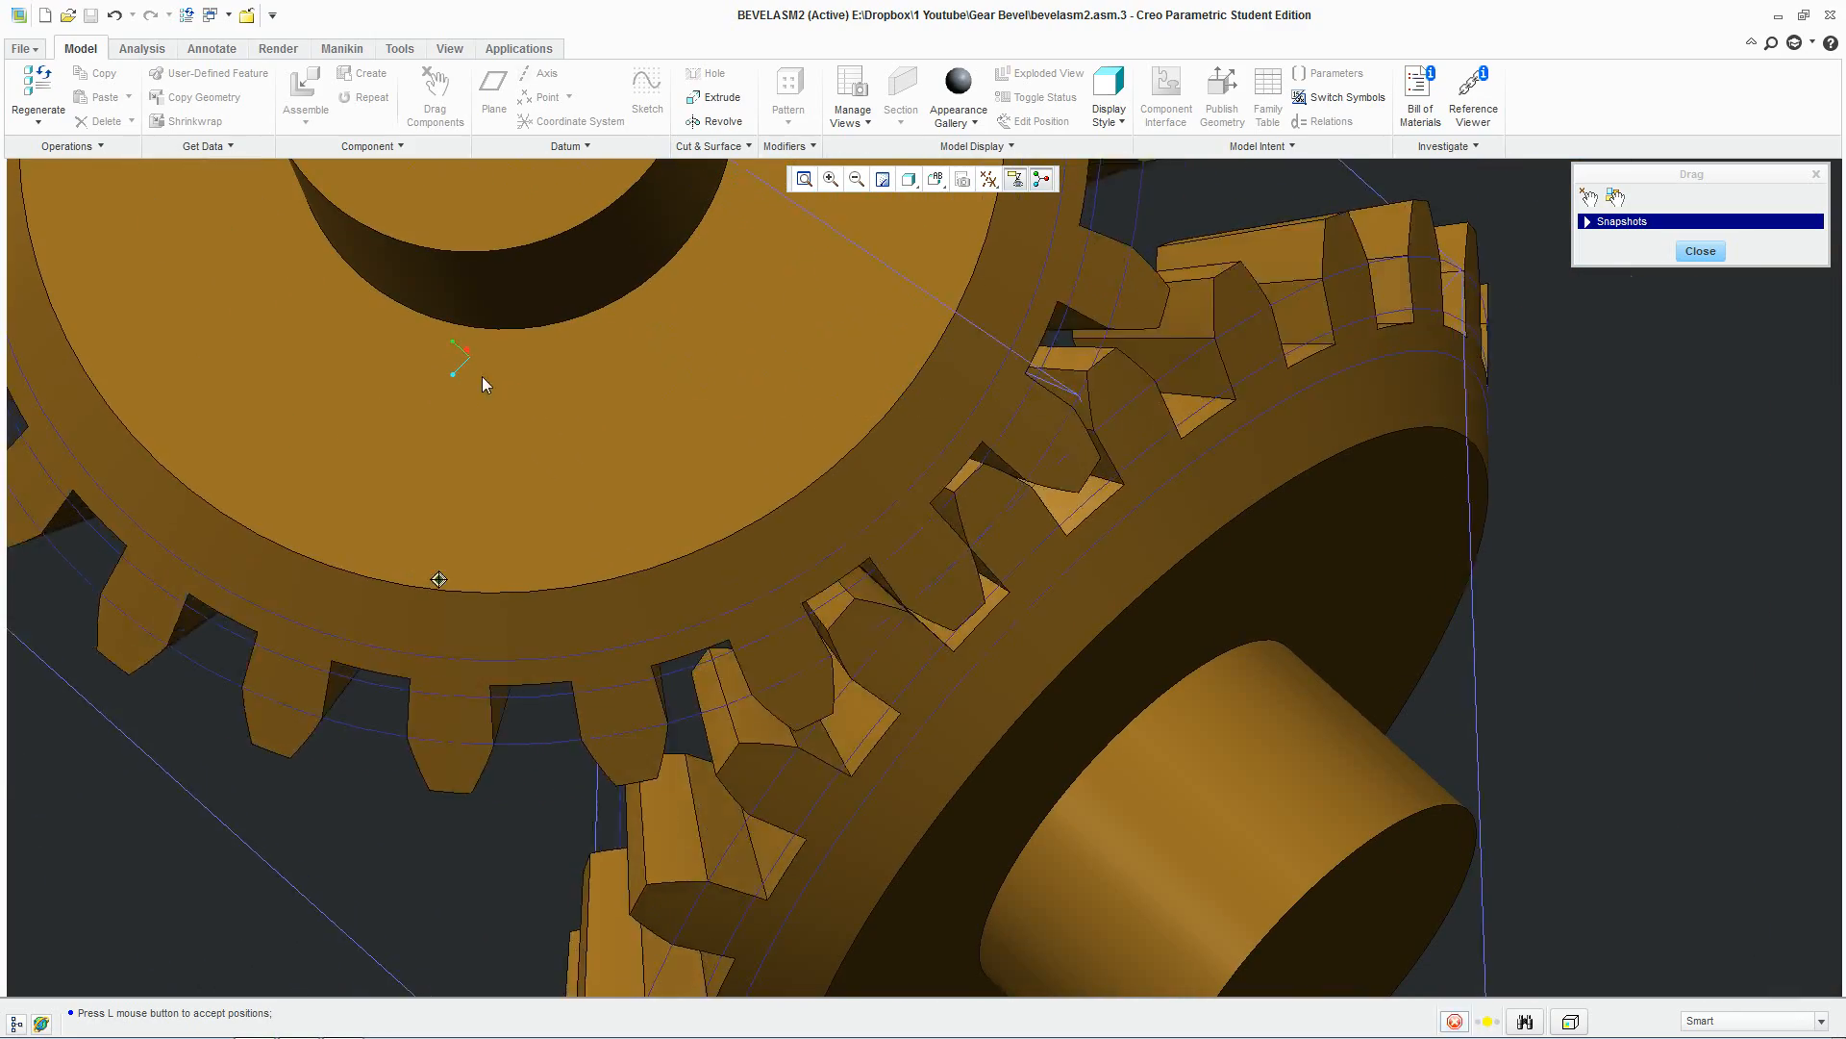
pyautogui.moveTo(483, 385); pyautogui.dragTo(571, 344)
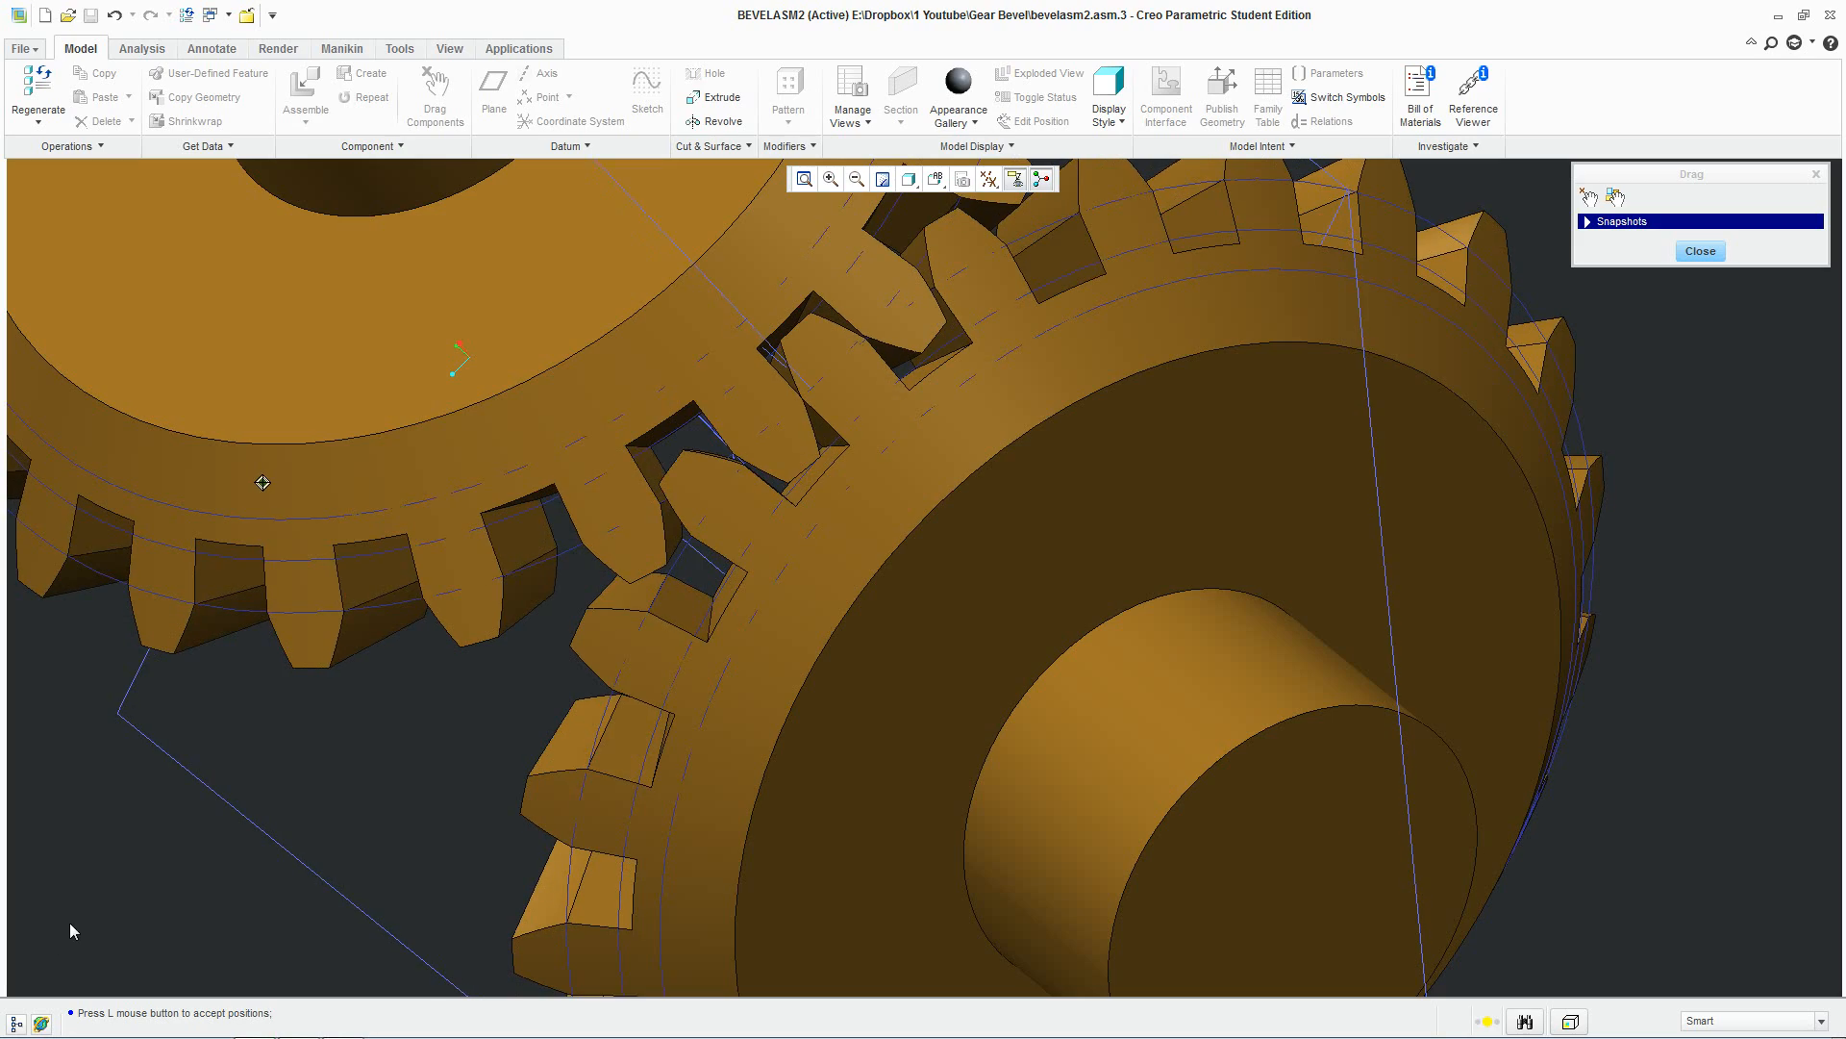
pyautogui.click(504, 739)
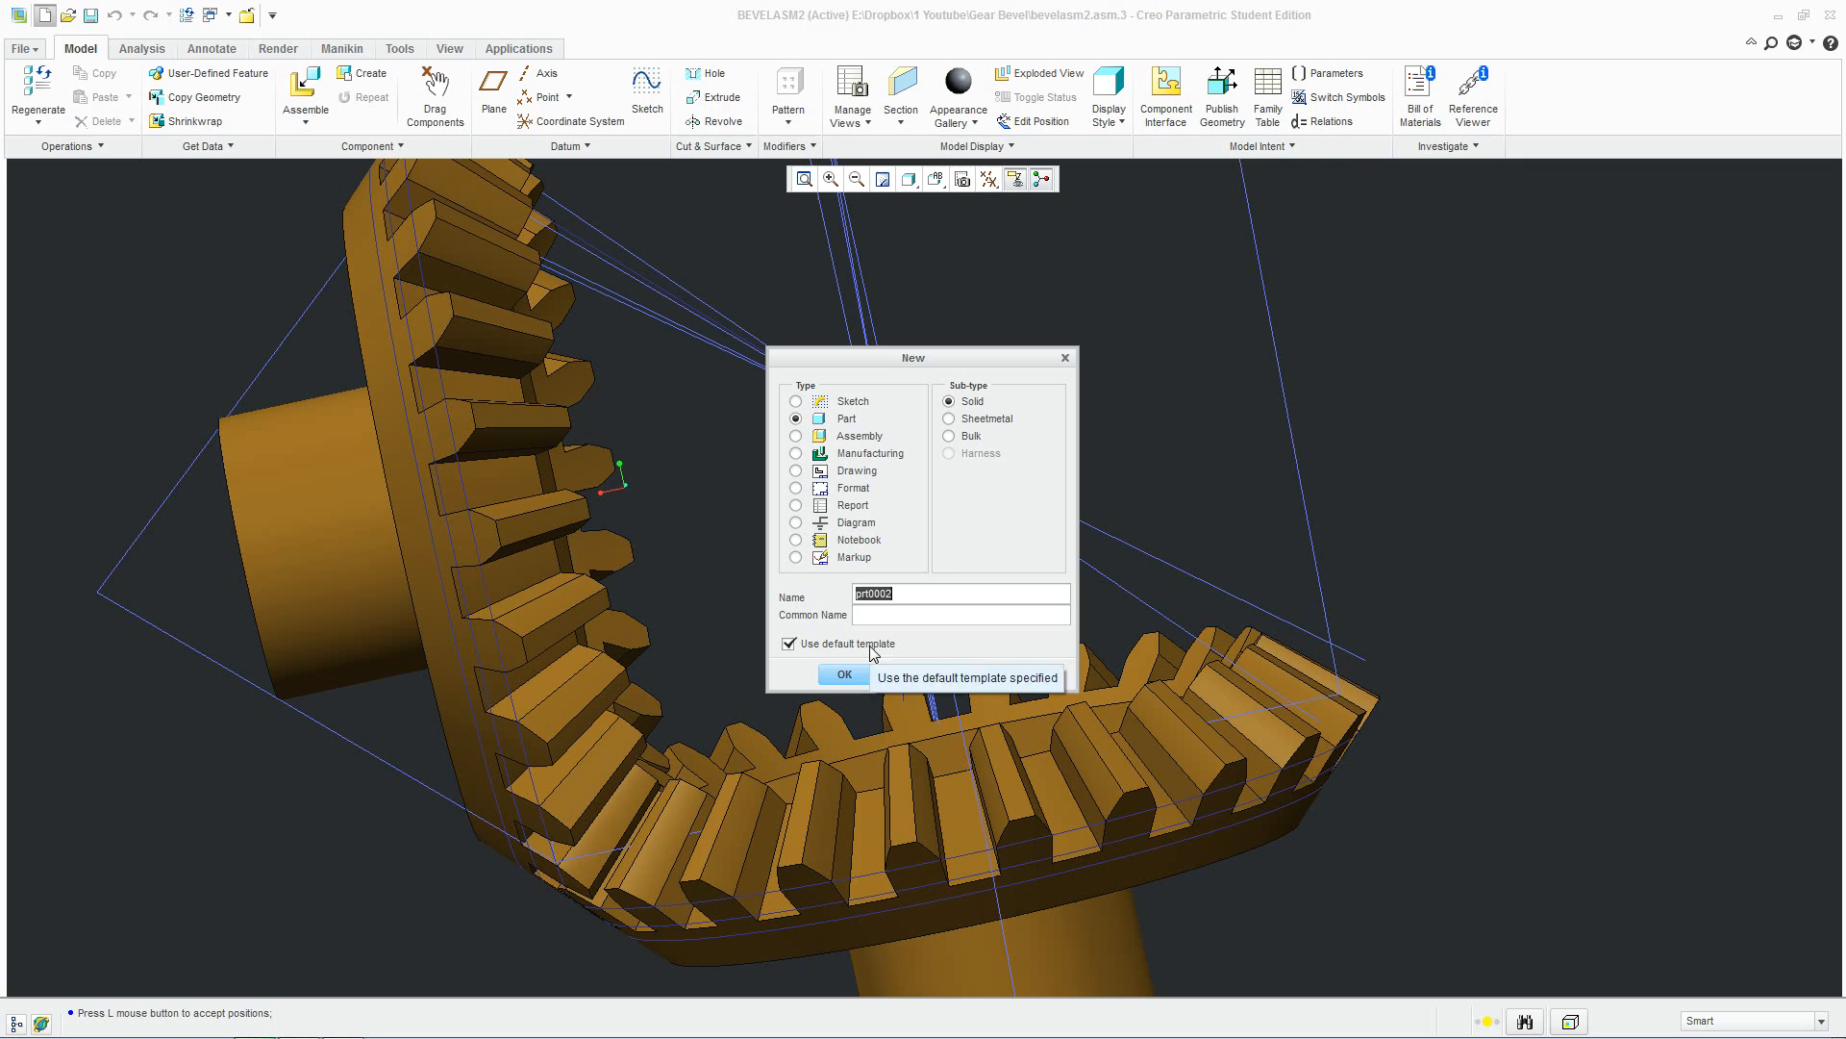
# Create a new solid part named BevelGear4 with the default template
pyautogui.write('BevelG')
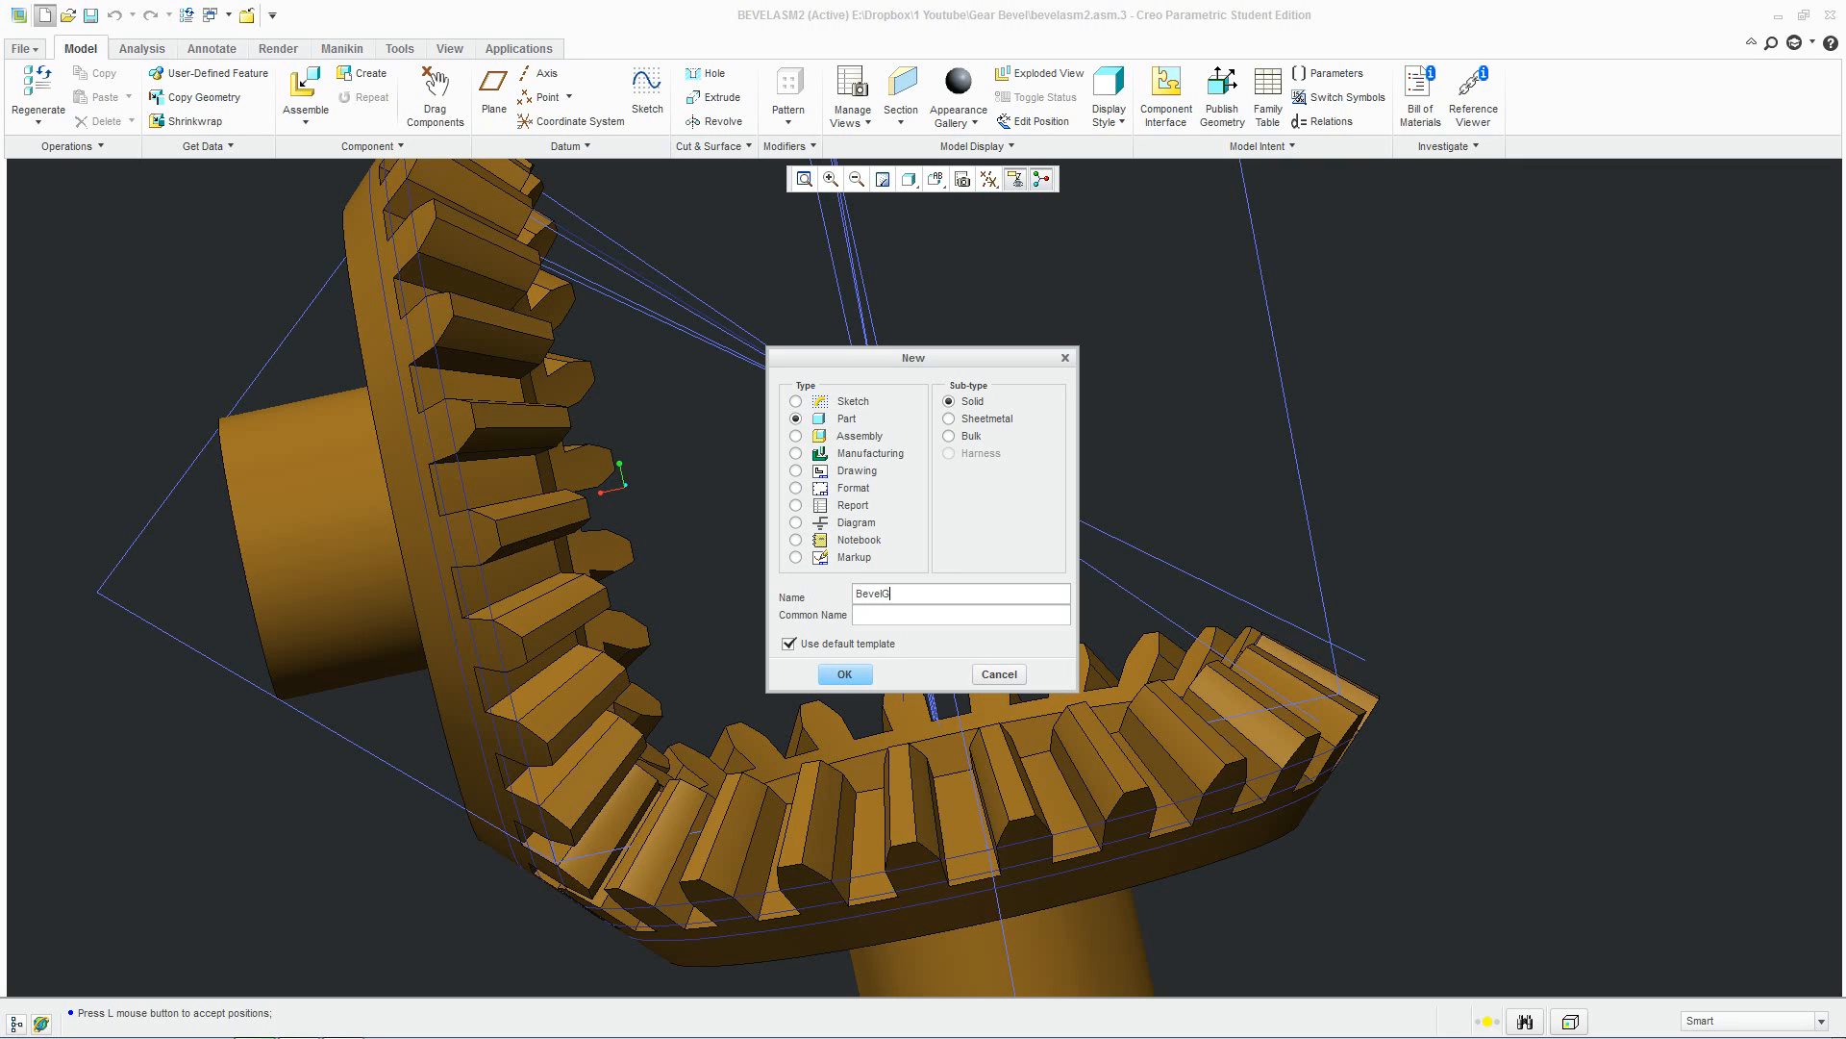
pyautogui.click(842, 673)
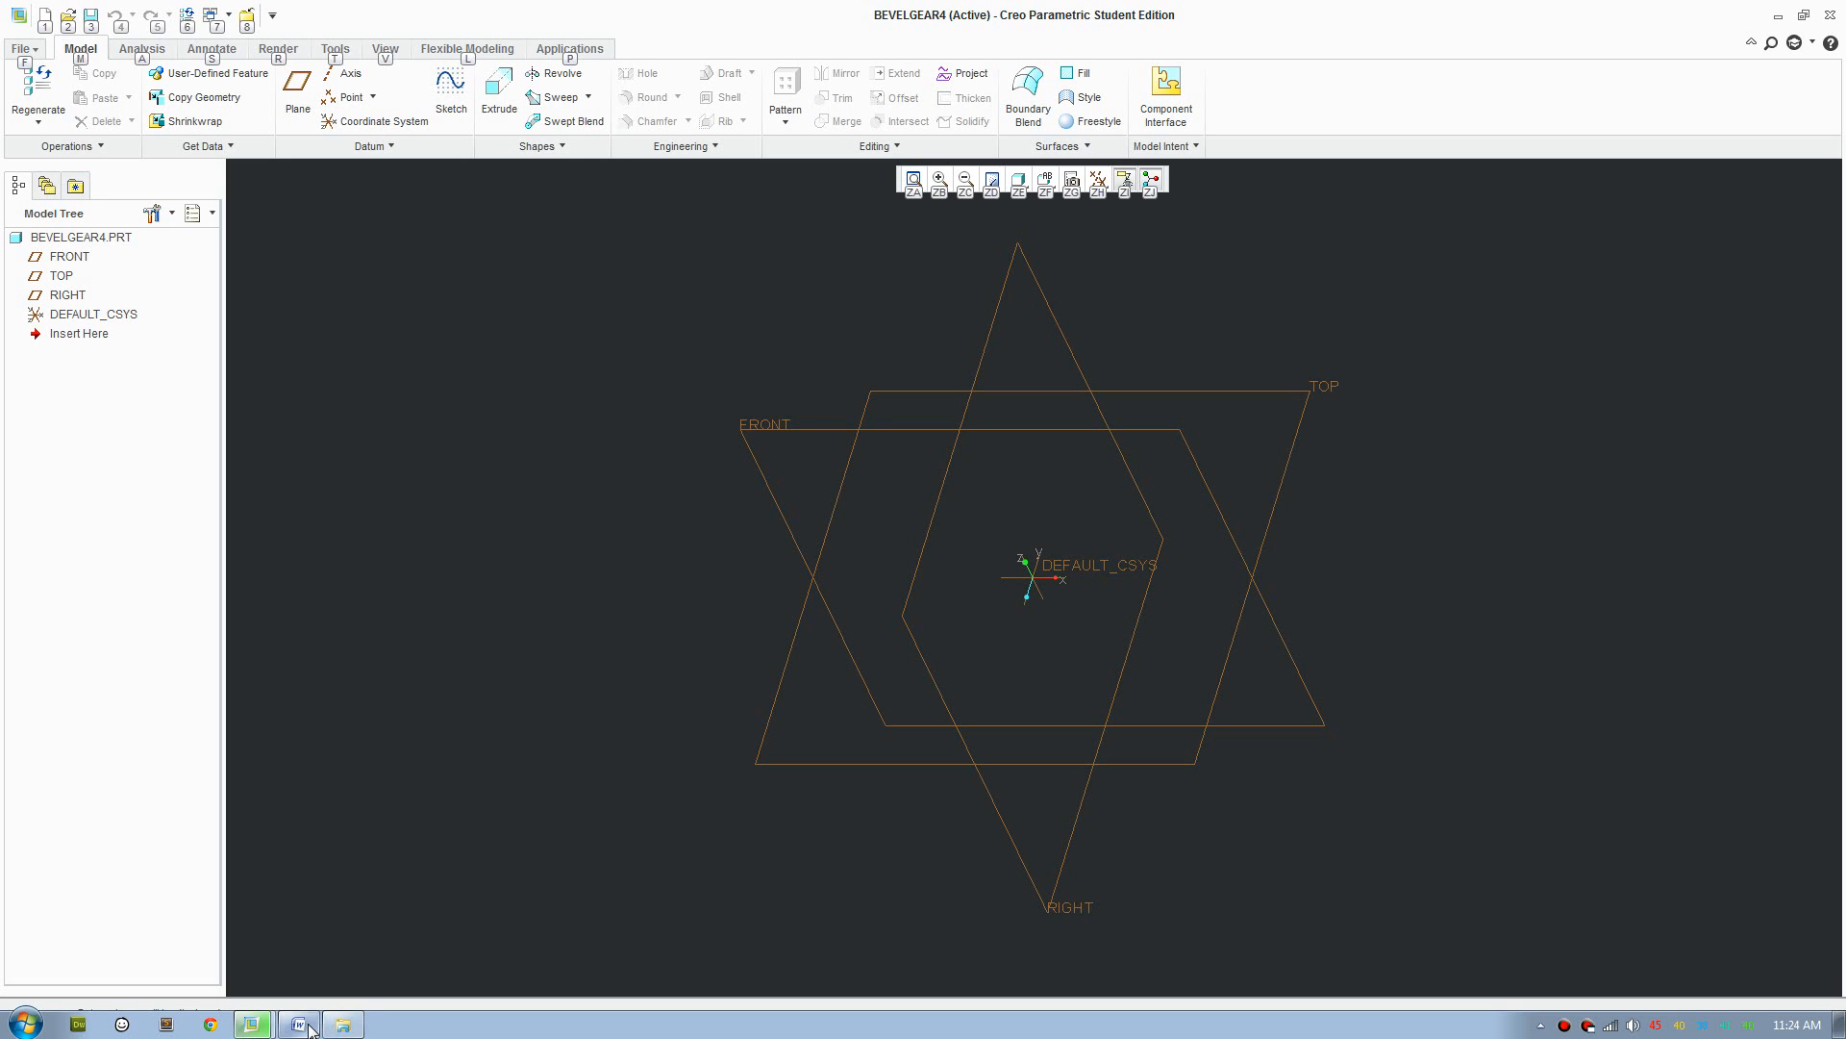
# Bring up the Word gear notes and review the addendum 1.818 and diametral pitch 0.55 formulas
pyautogui.click(251, 1023)
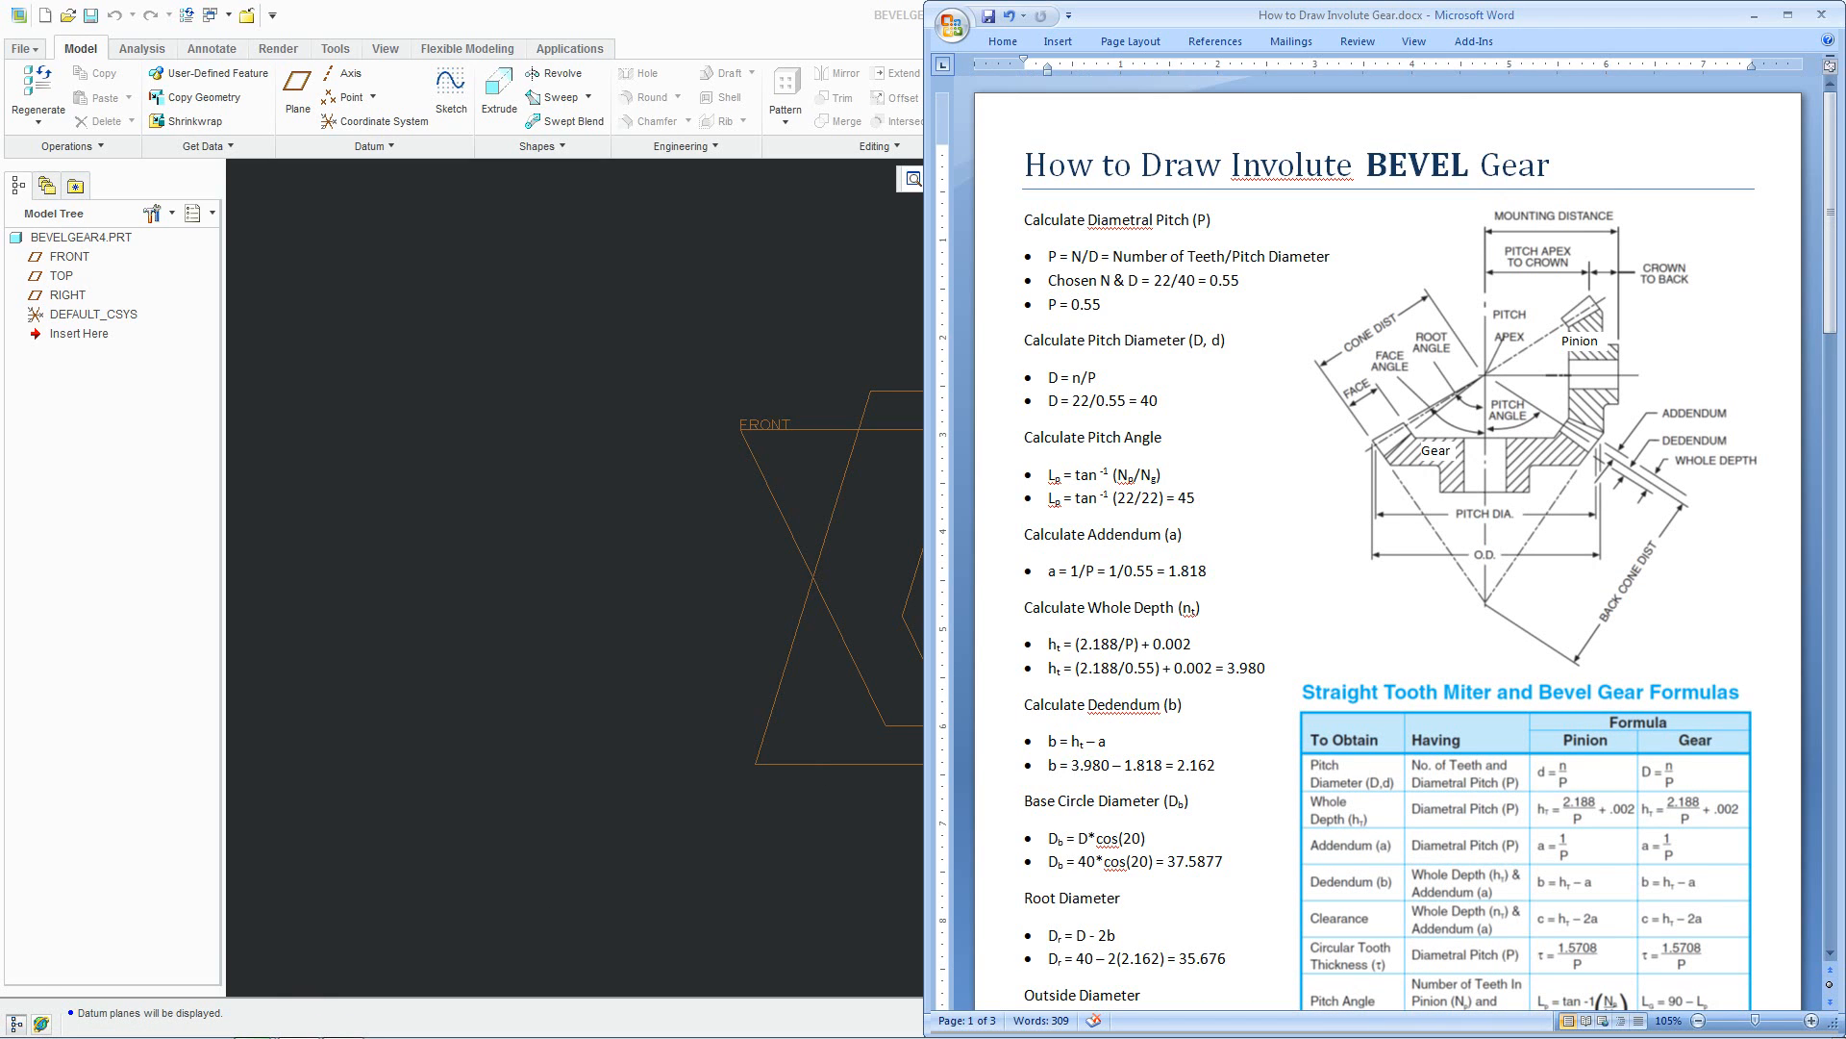
pyautogui.click(1179, 569)
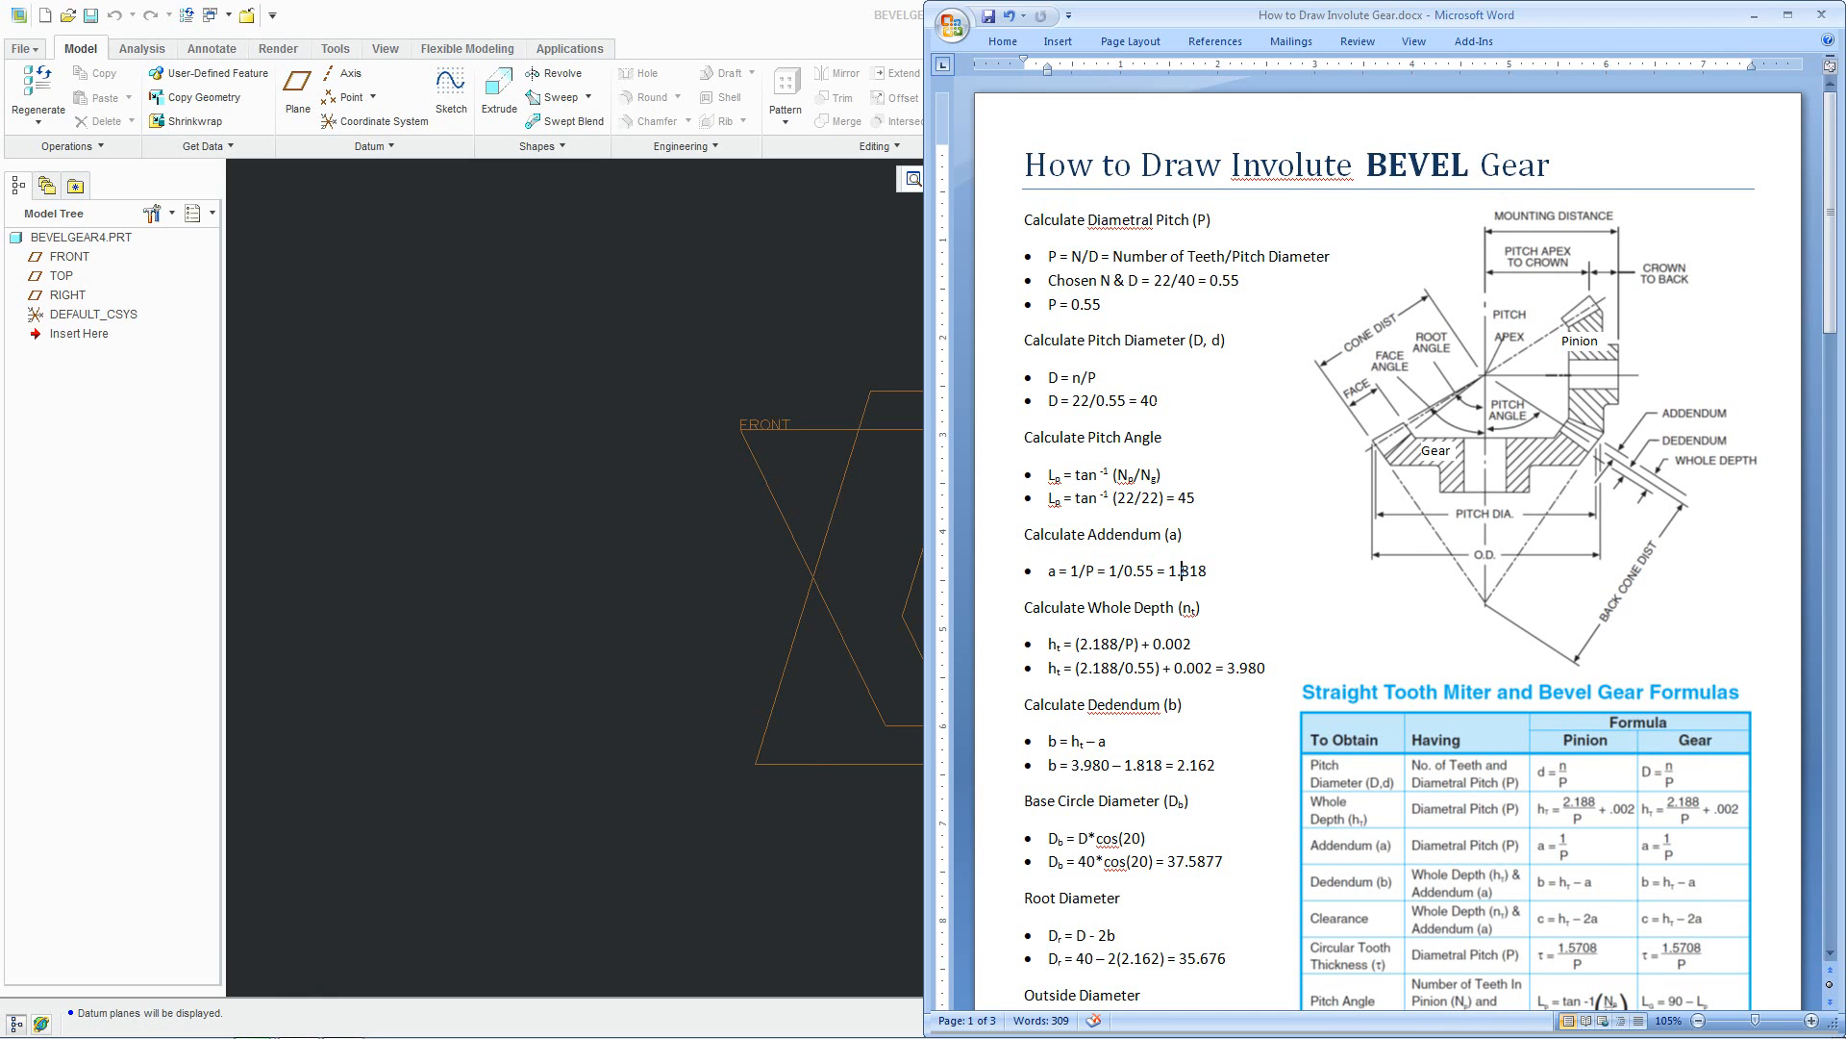
pyautogui.click(1098, 304)
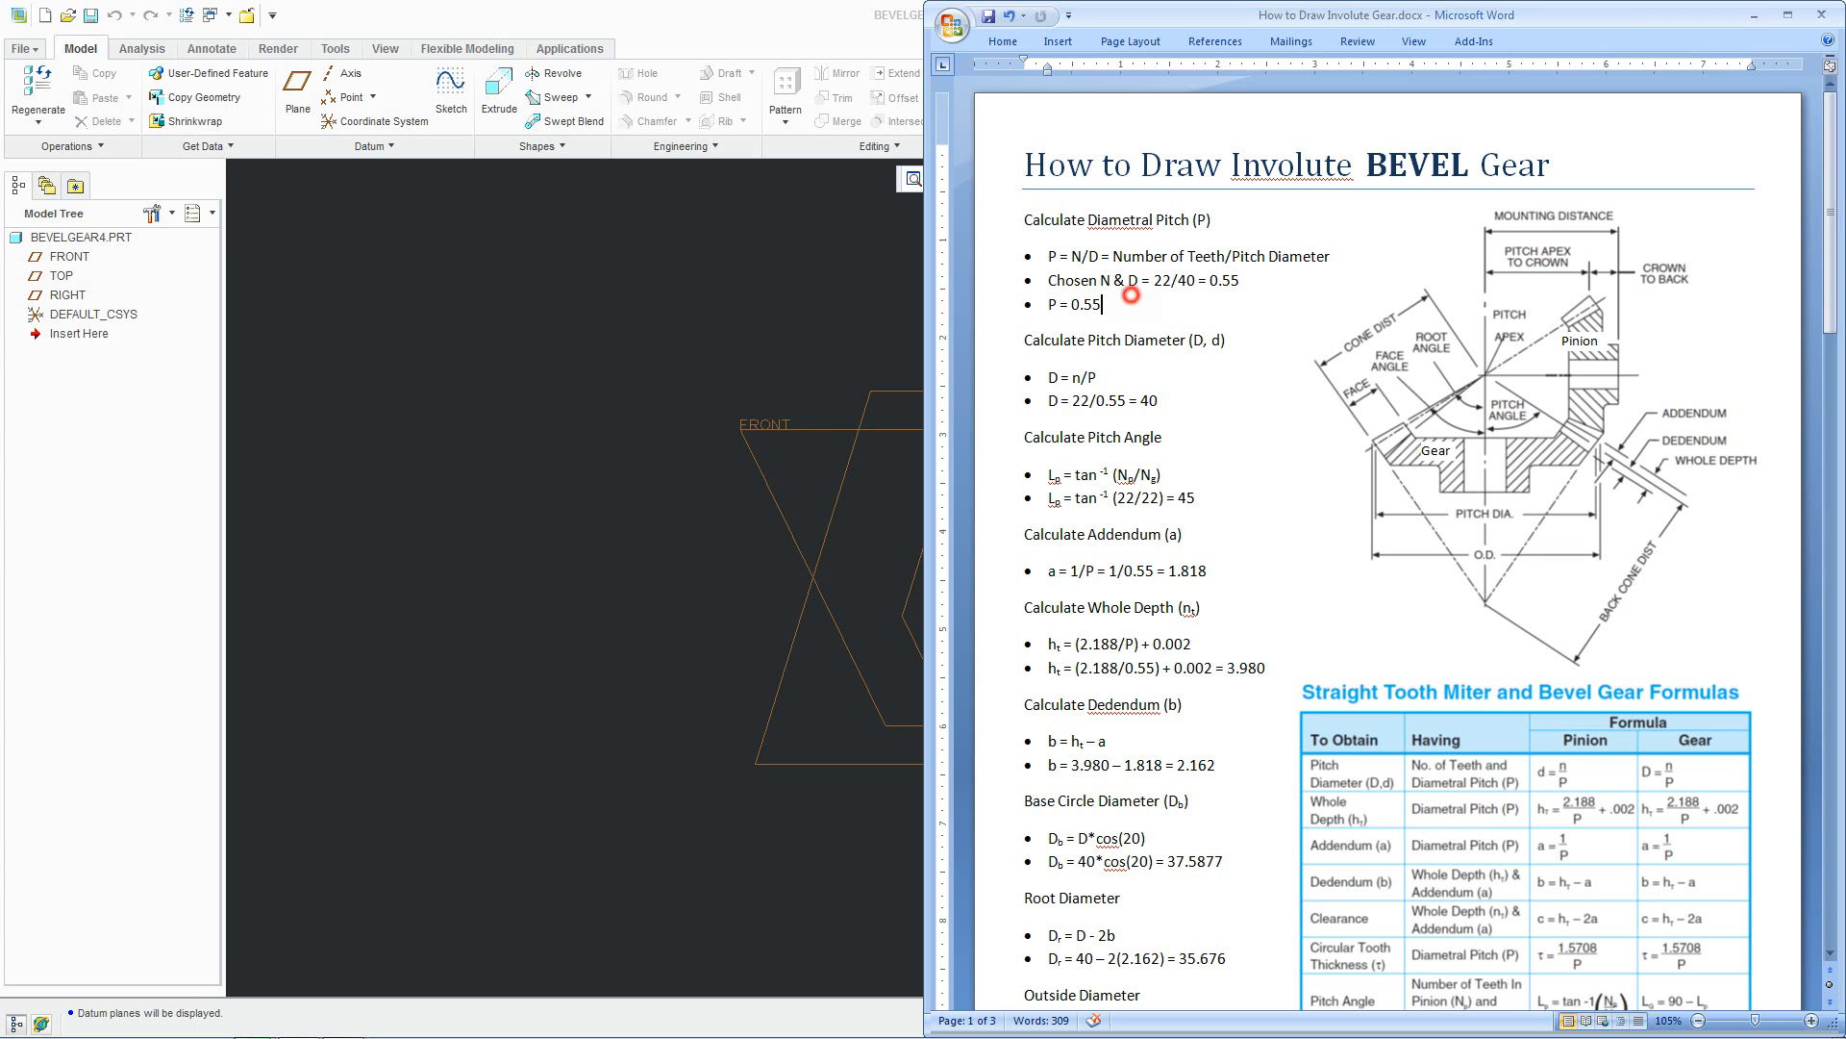
pyautogui.scroll(-3)
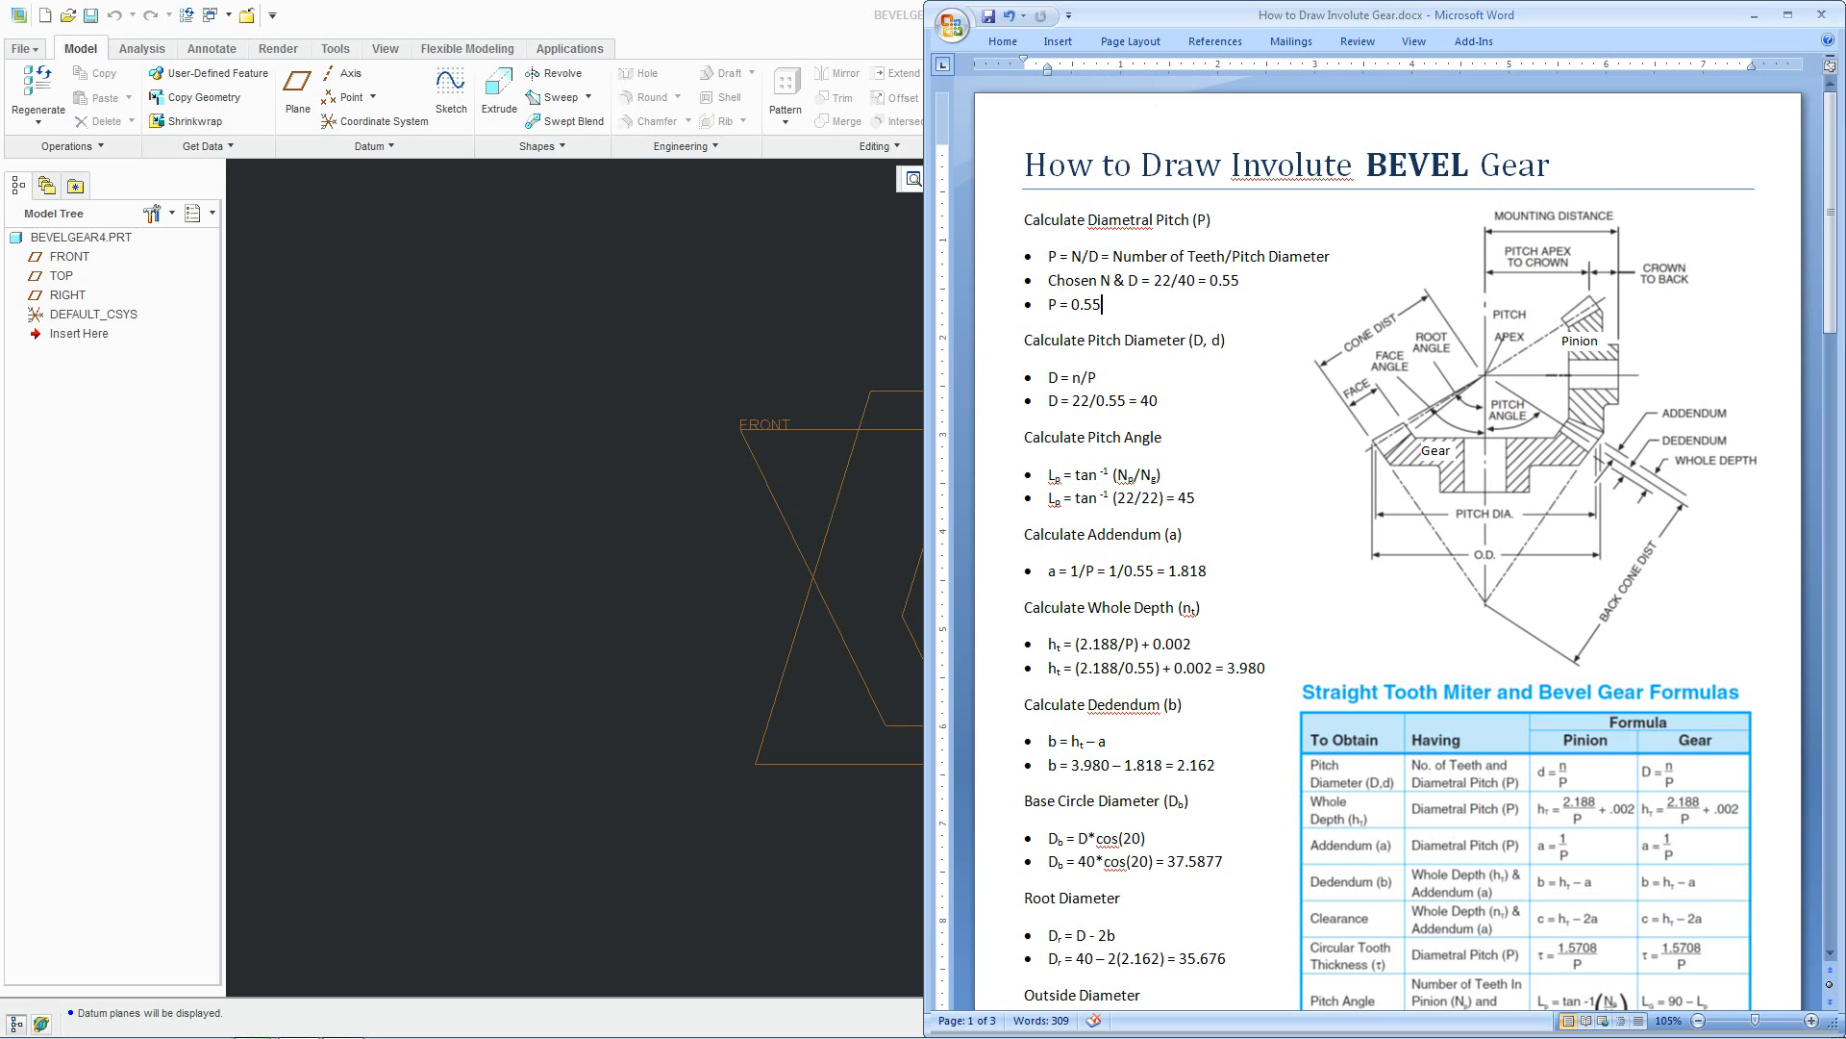
pyautogui.scroll(-3)
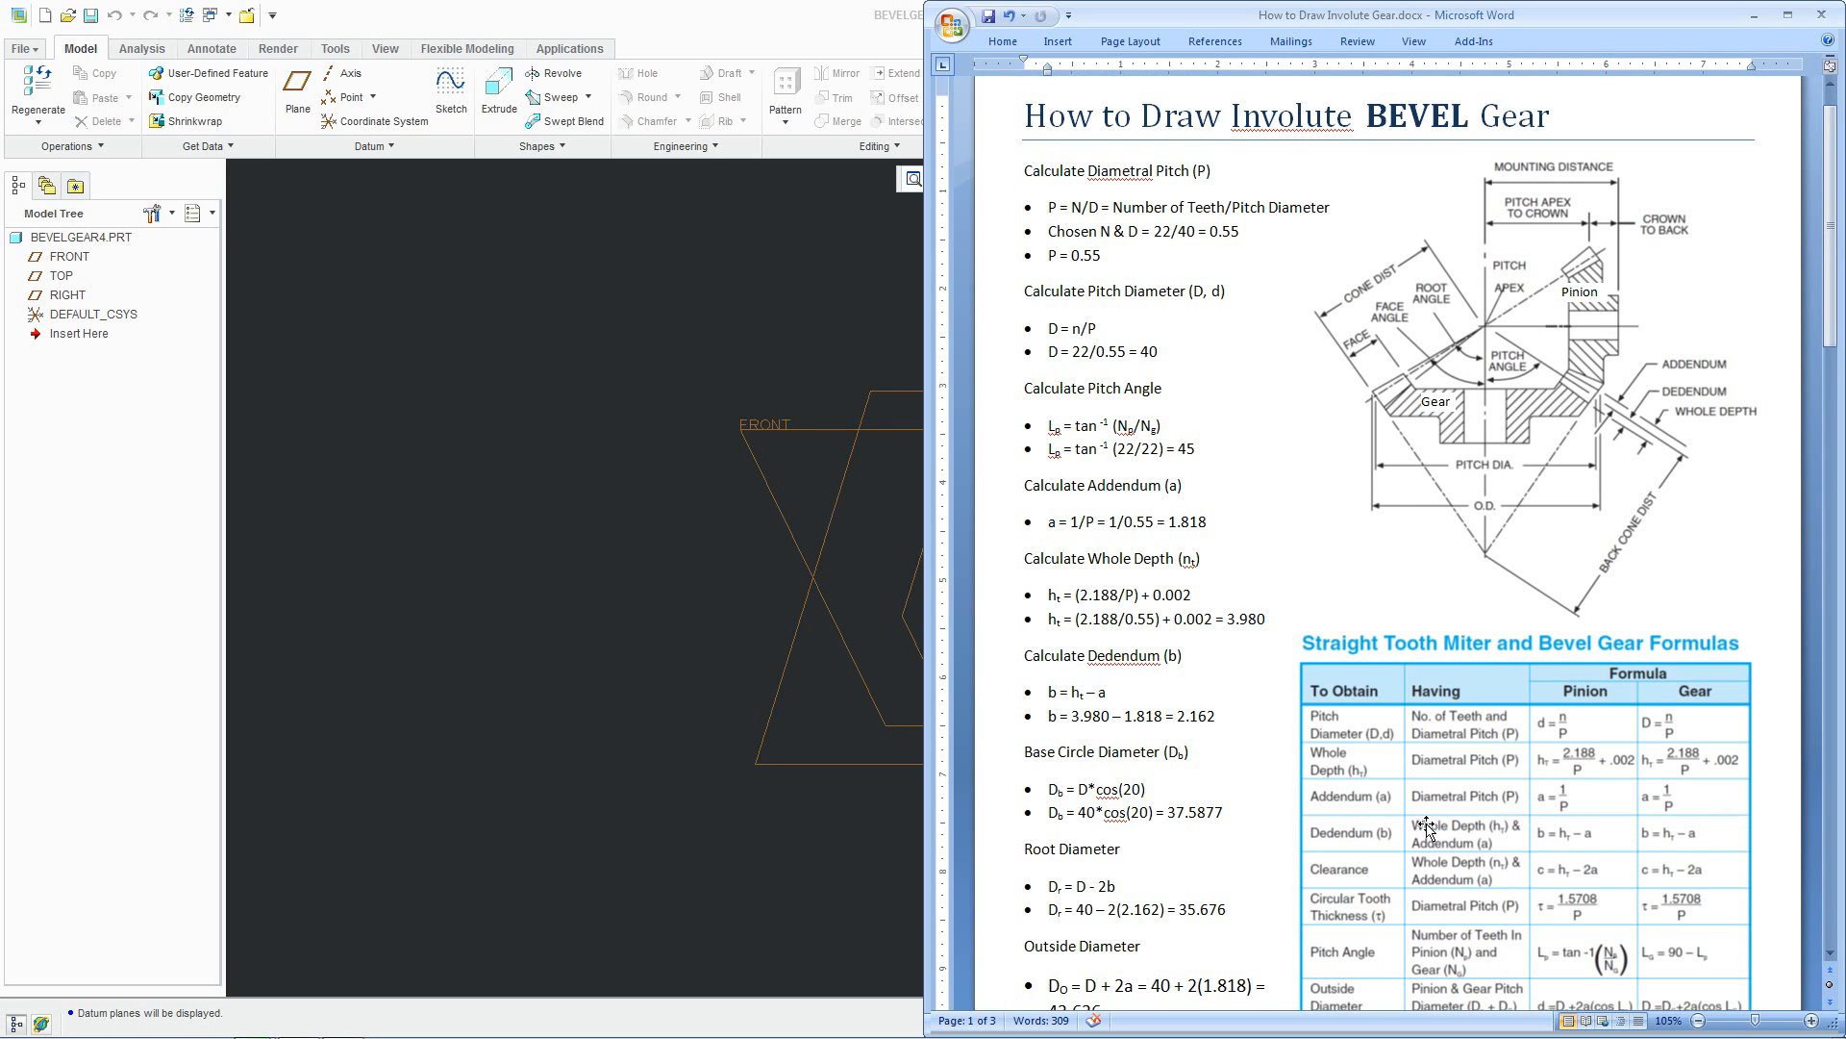
pyautogui.moveTo(1399, 796)
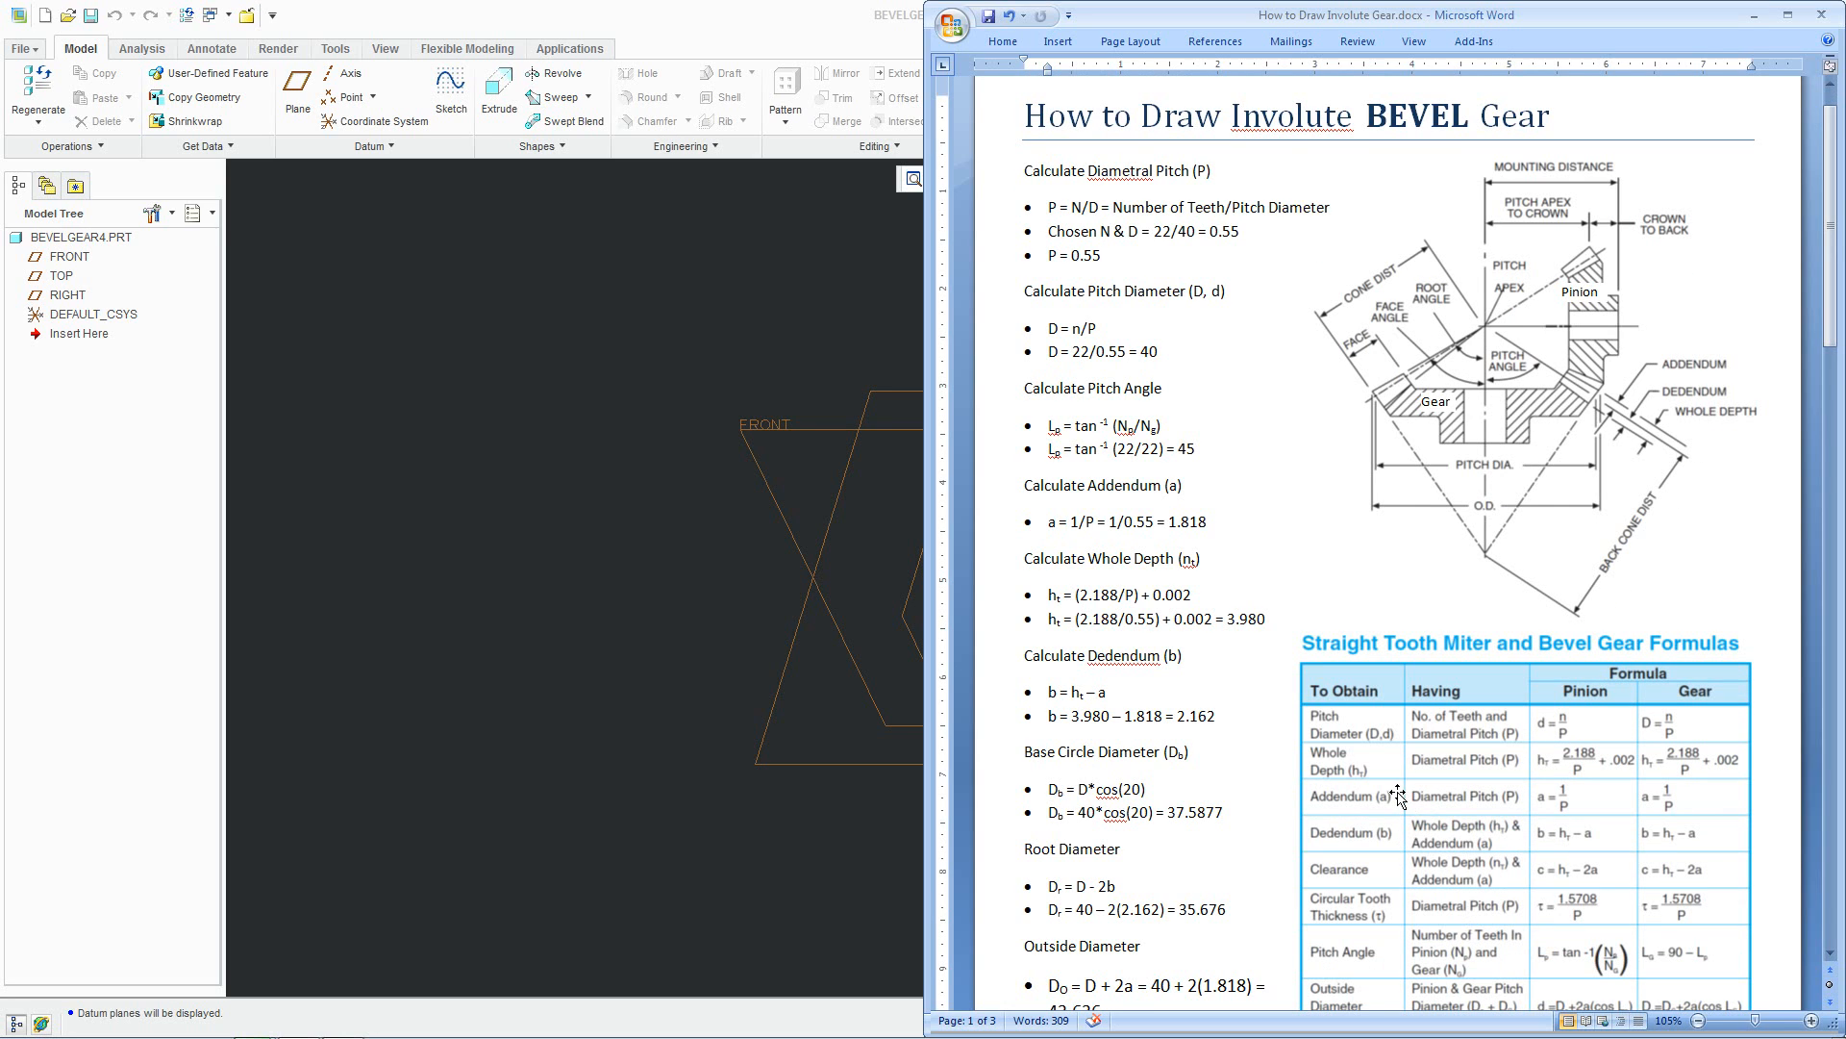
pyautogui.scroll(-3)
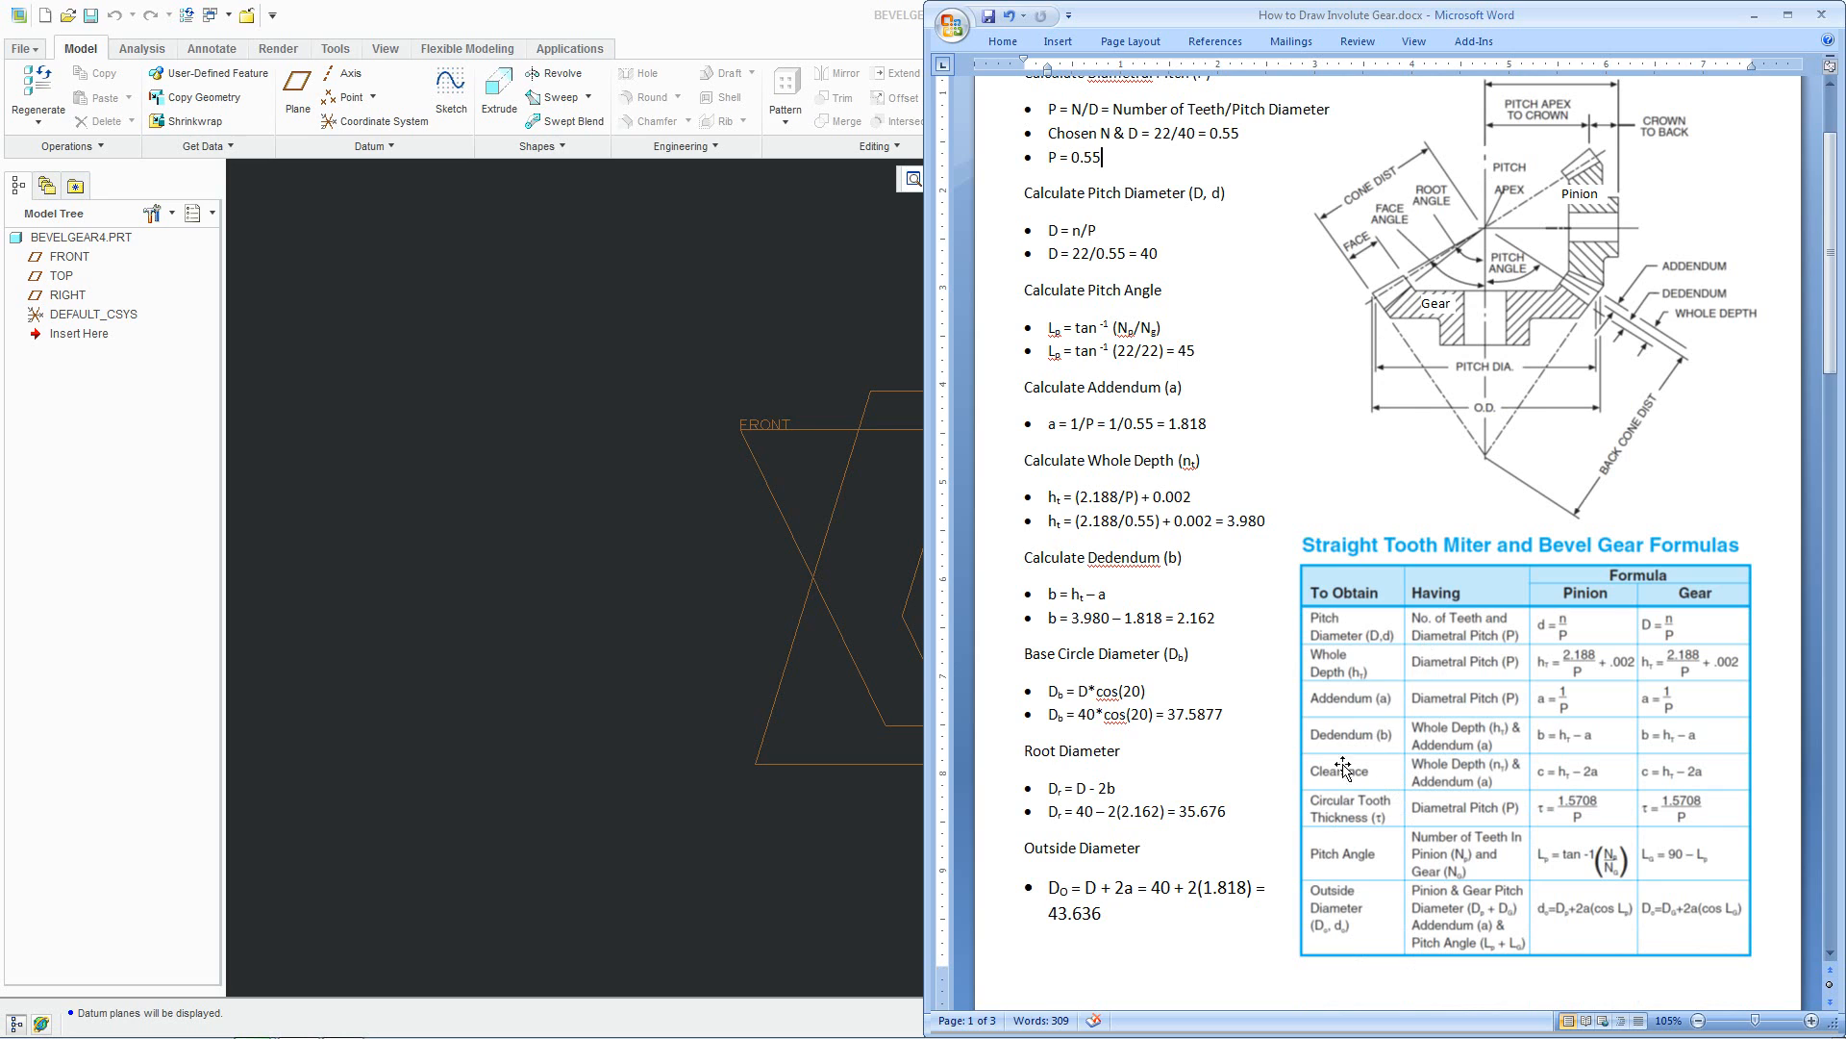
pyautogui.moveTo(1446, 756)
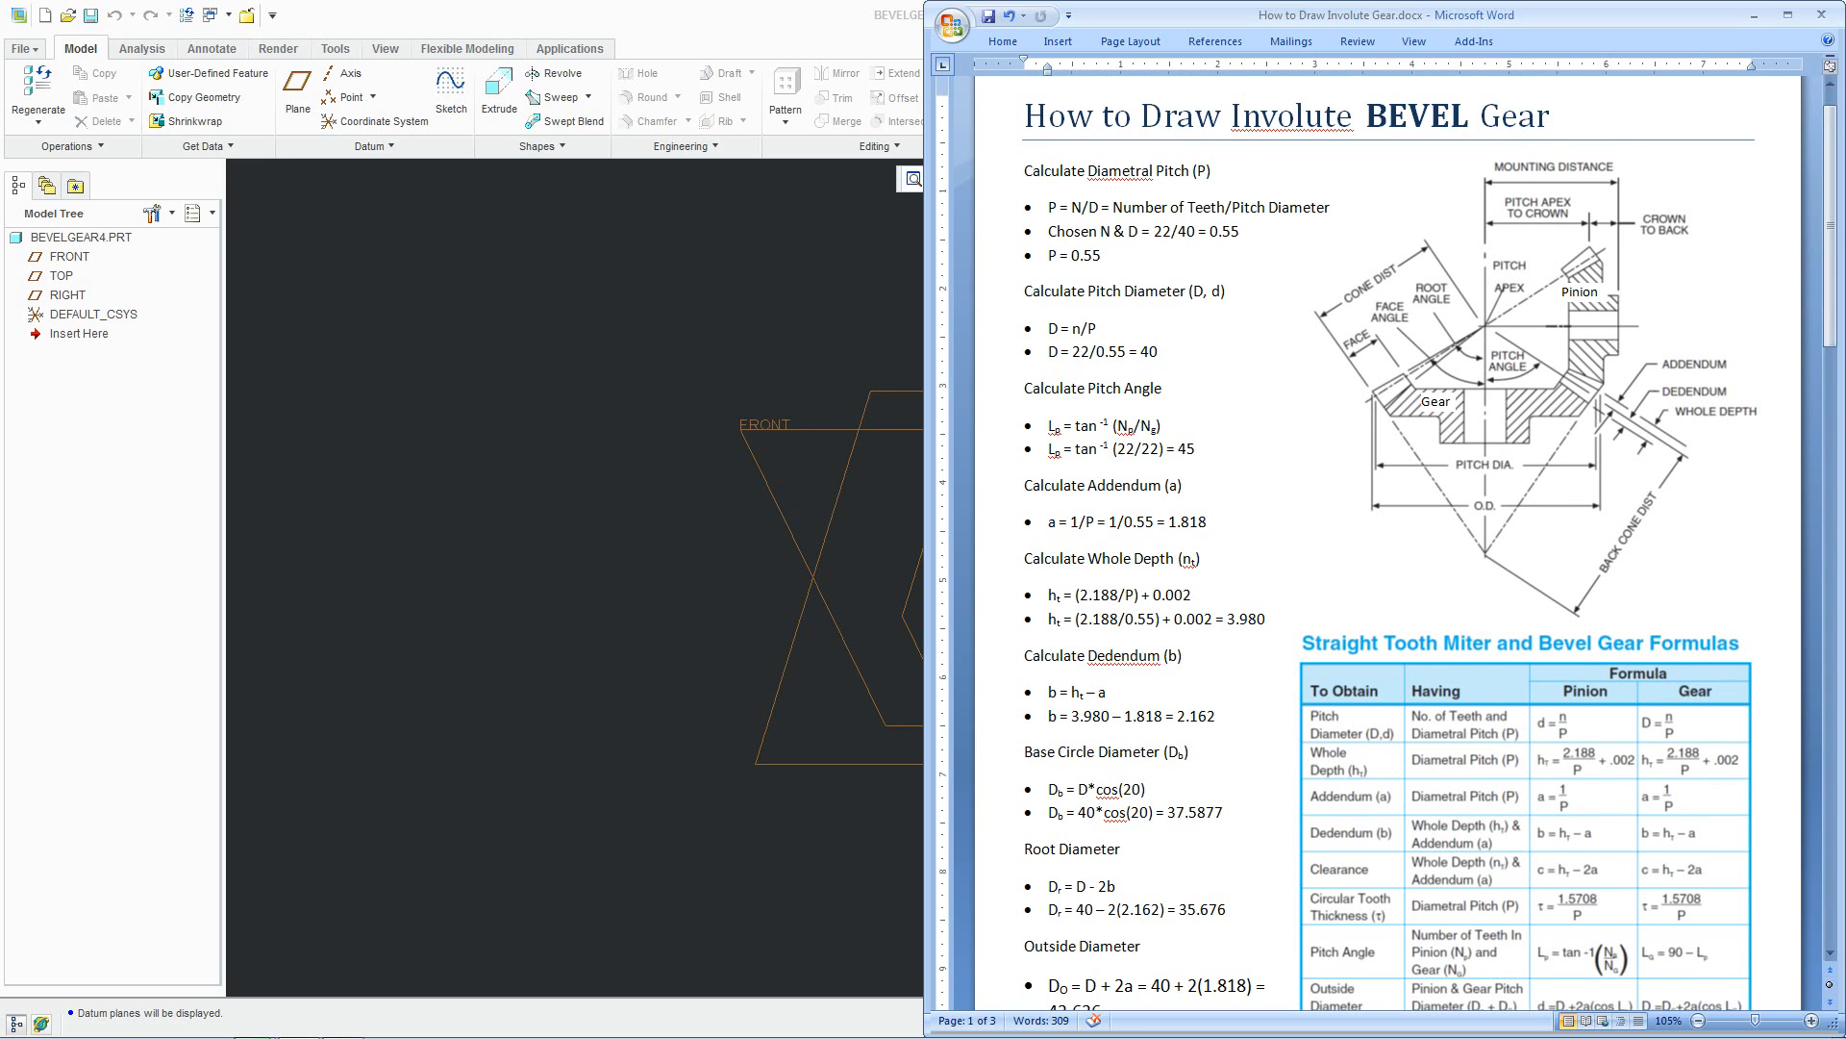
pyautogui.scroll(-3)
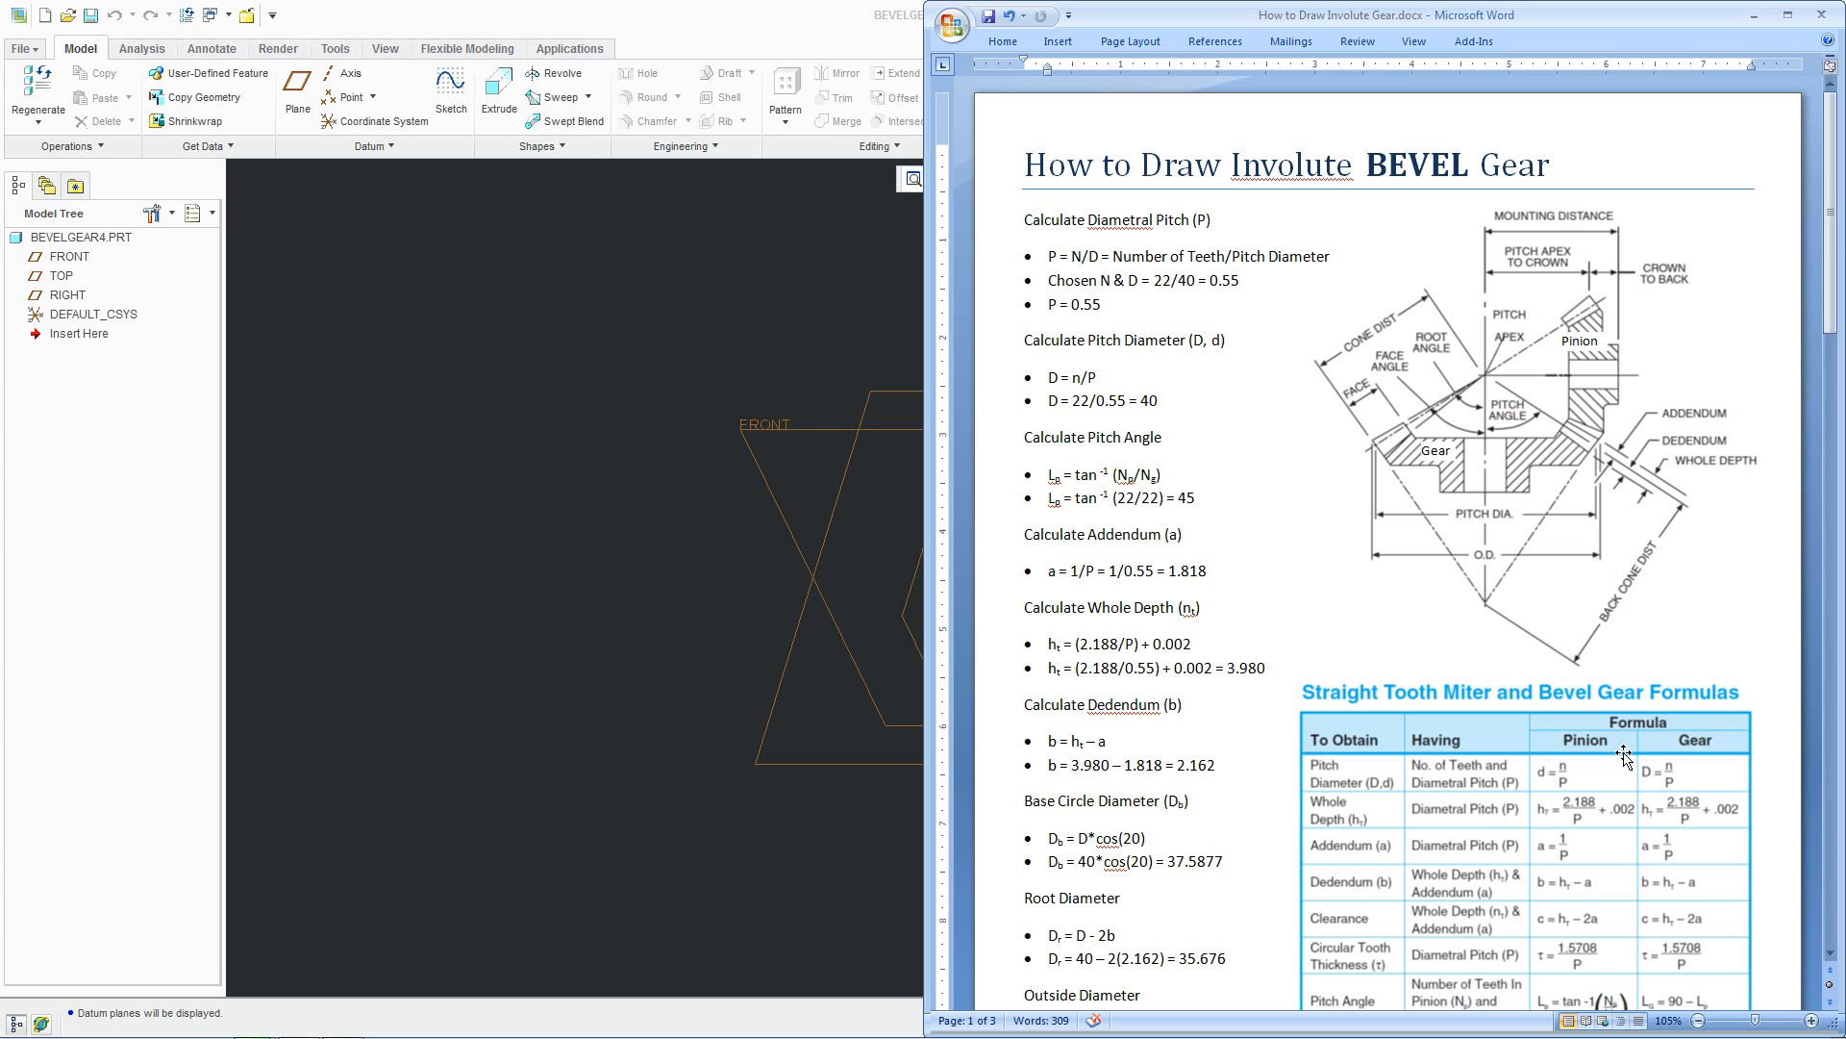
pyautogui.moveTo(1608, 577)
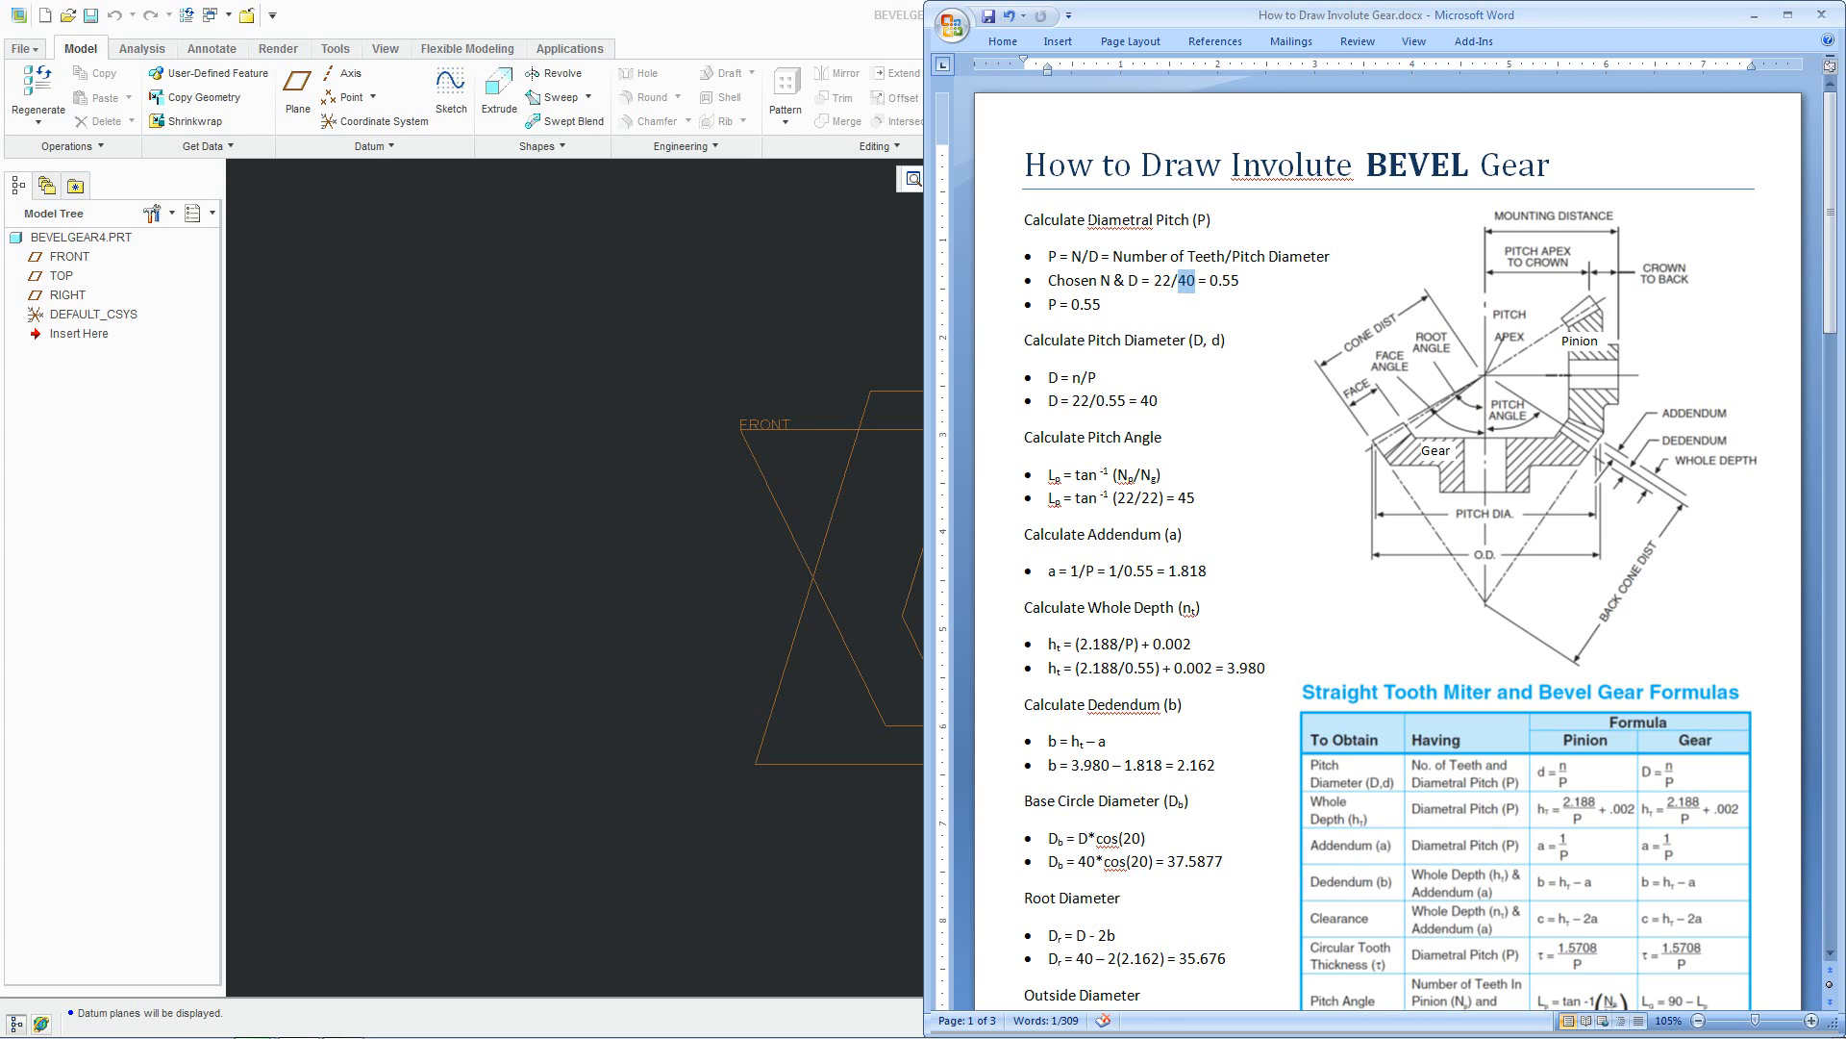
# Pick out the pitch diameter 40, diametral pitch 0.55 and the Diametral Pitch heading in the notes
pyautogui.doubleClick(1118, 219)
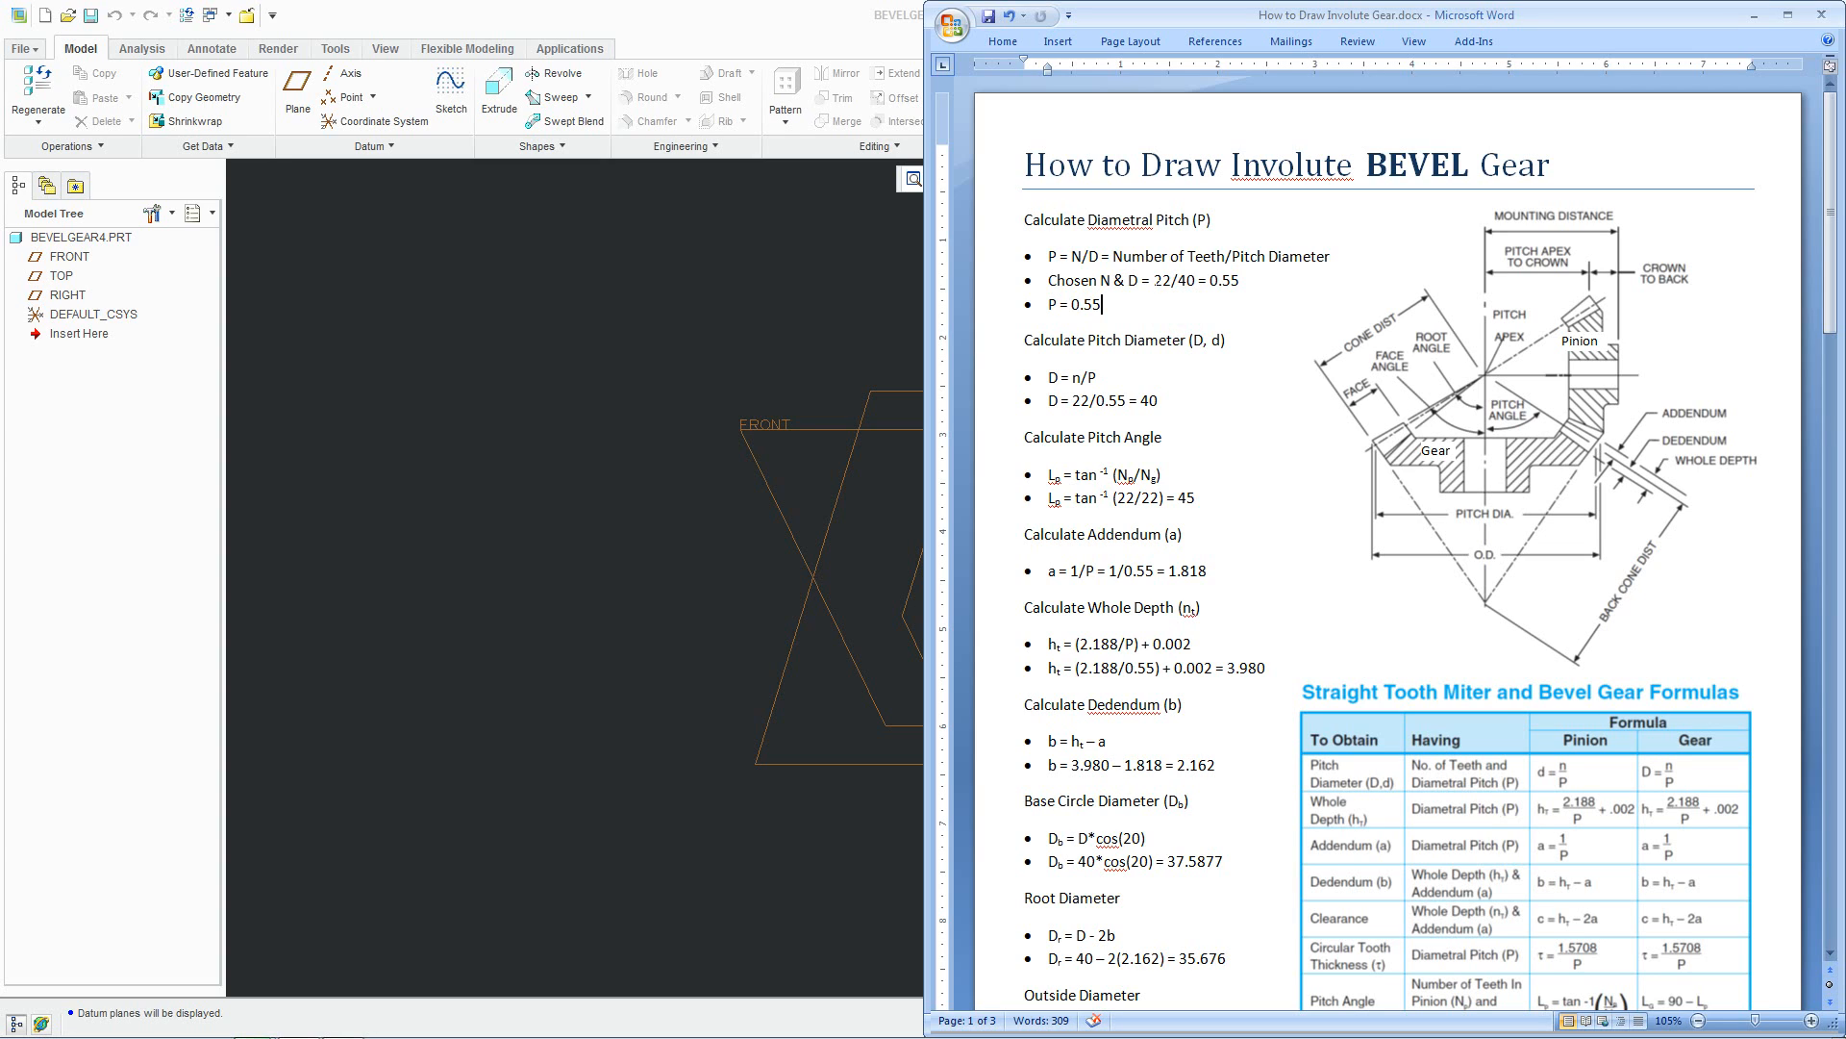
pyautogui.doubleClick(1158, 280)
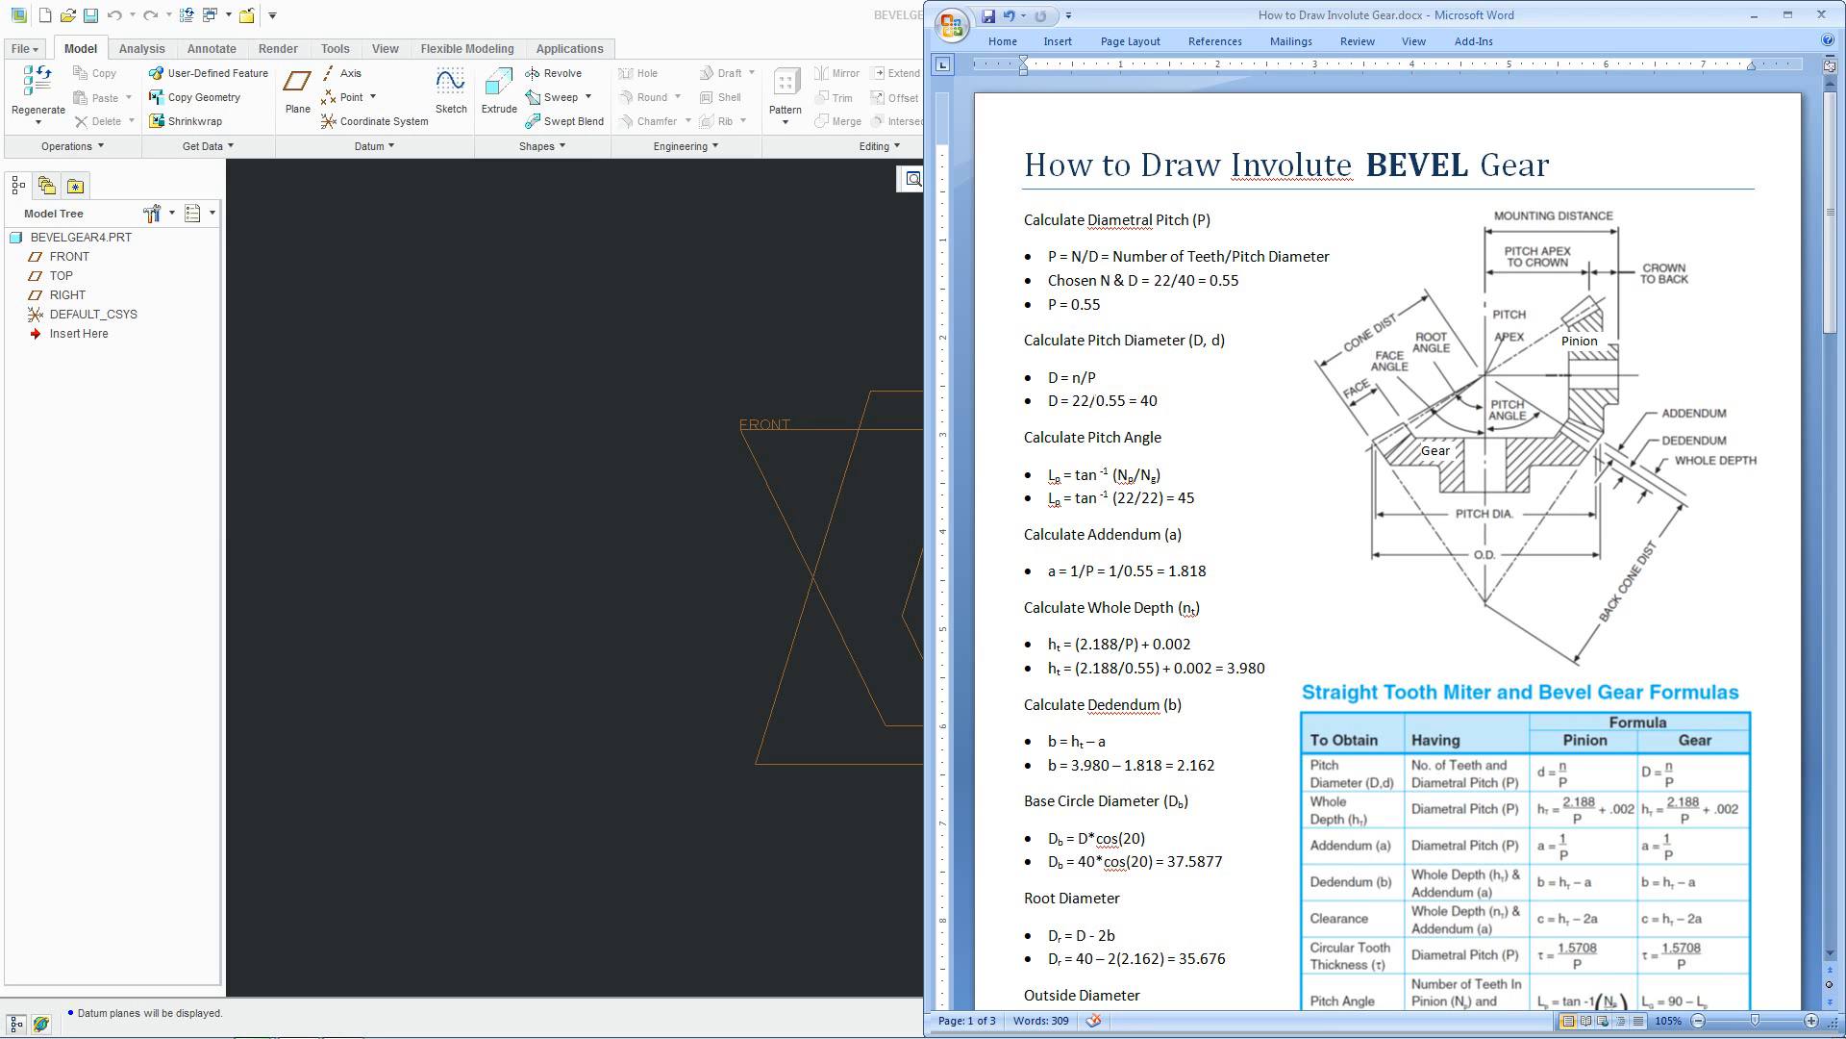
pyautogui.doubleClick(1100, 340)
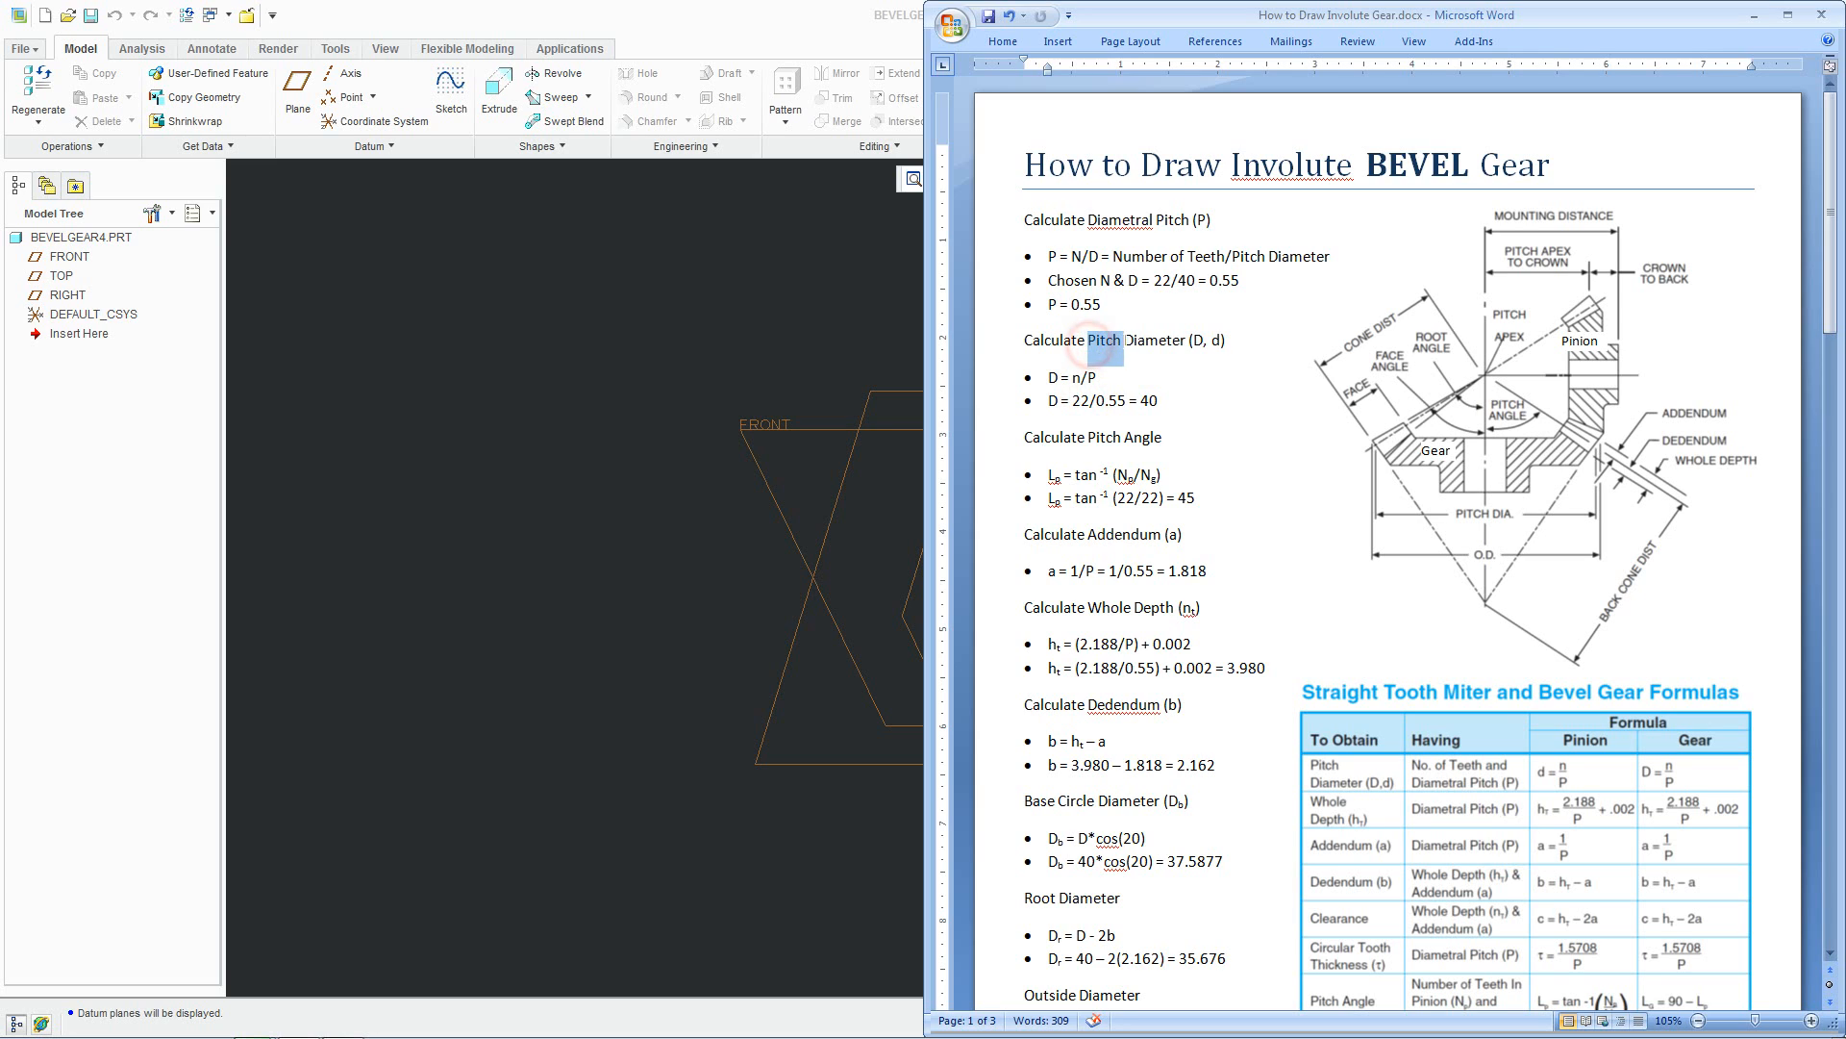
pyautogui.doubleClick(1095, 341)
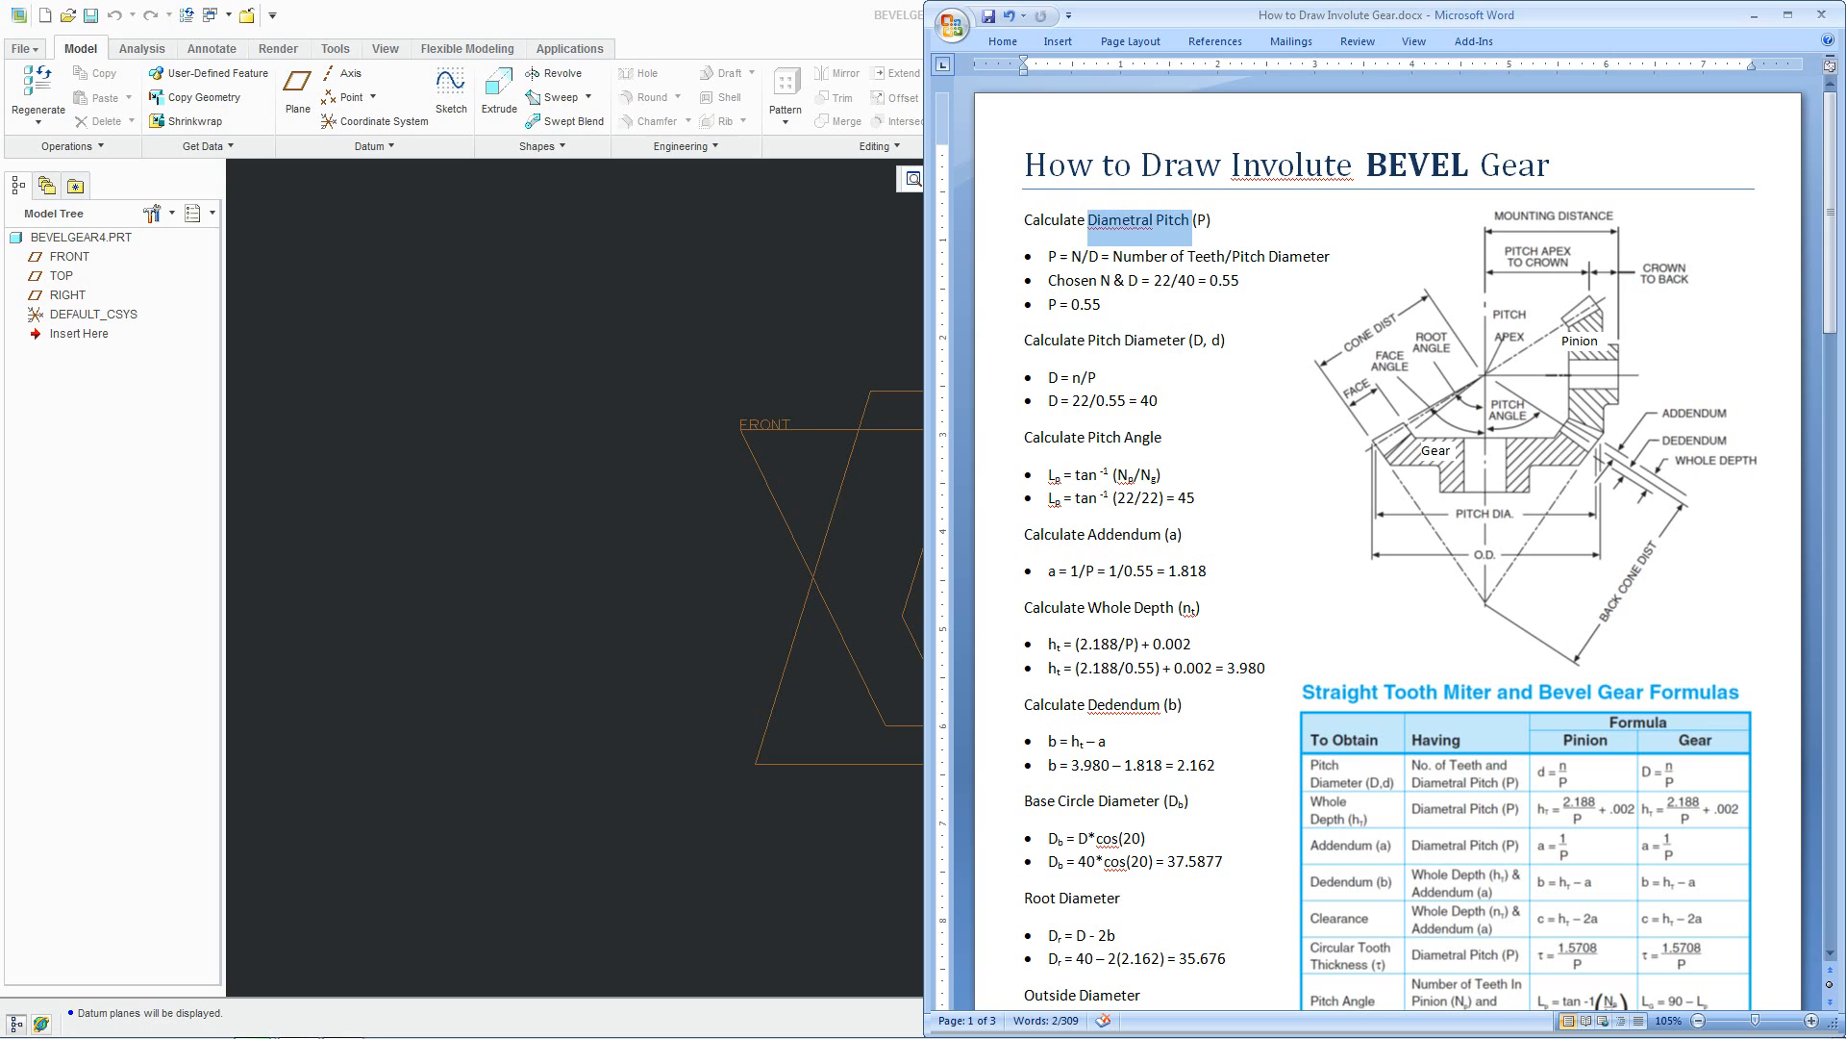
pyautogui.doubleClick(1135, 341)
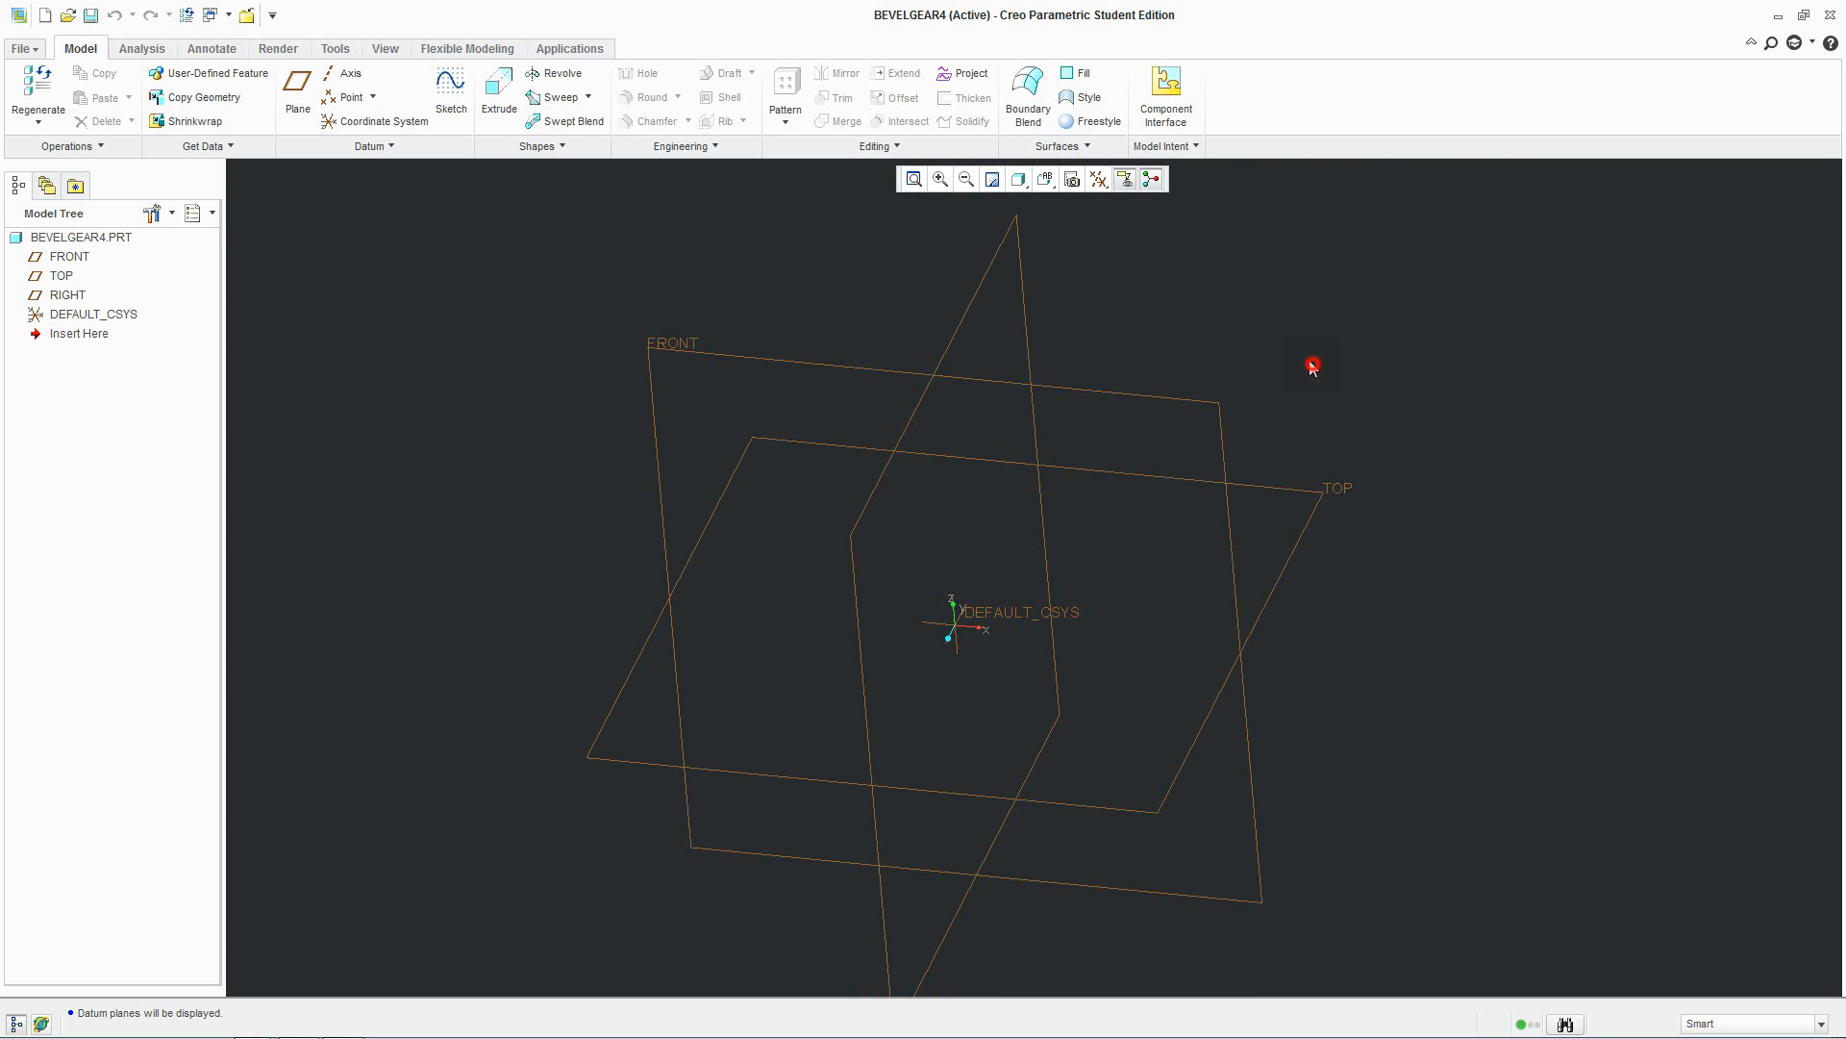
# Start a sketch on the TOP datum plane and confirm its placement
pyautogui.click(450, 87)
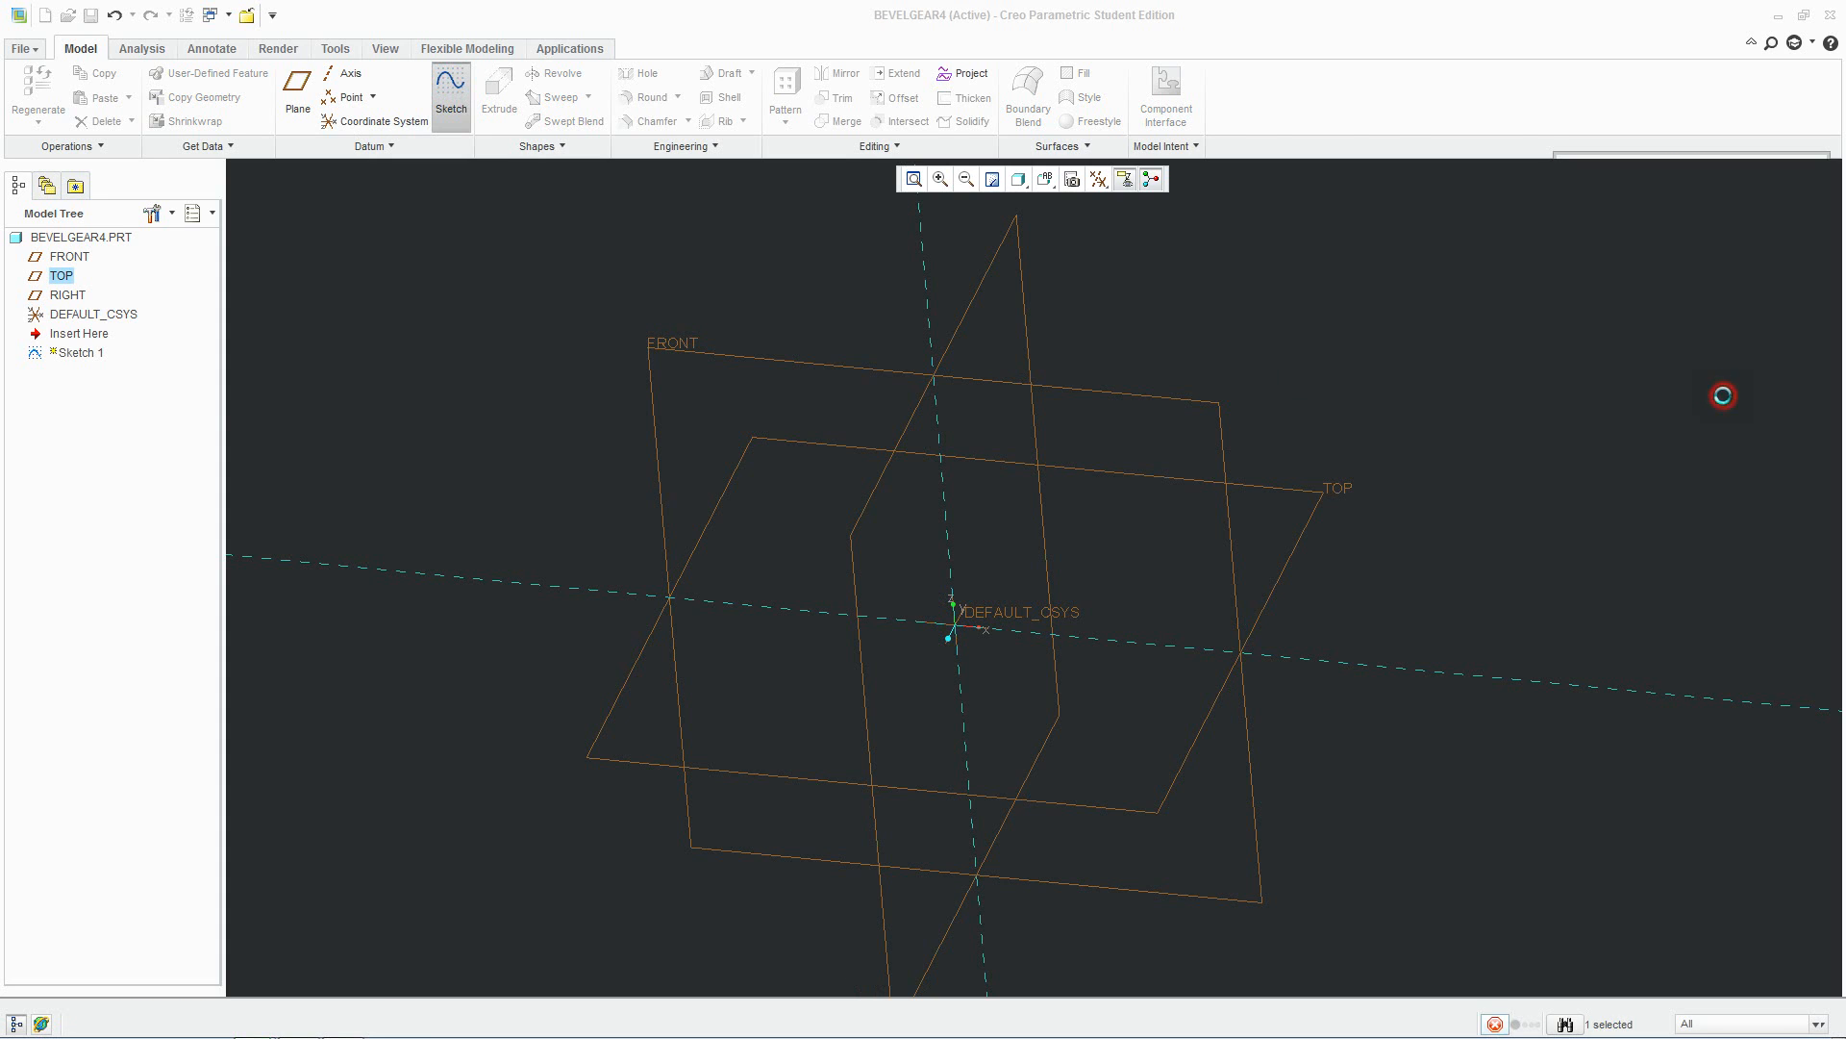
pyautogui.click(450, 98)
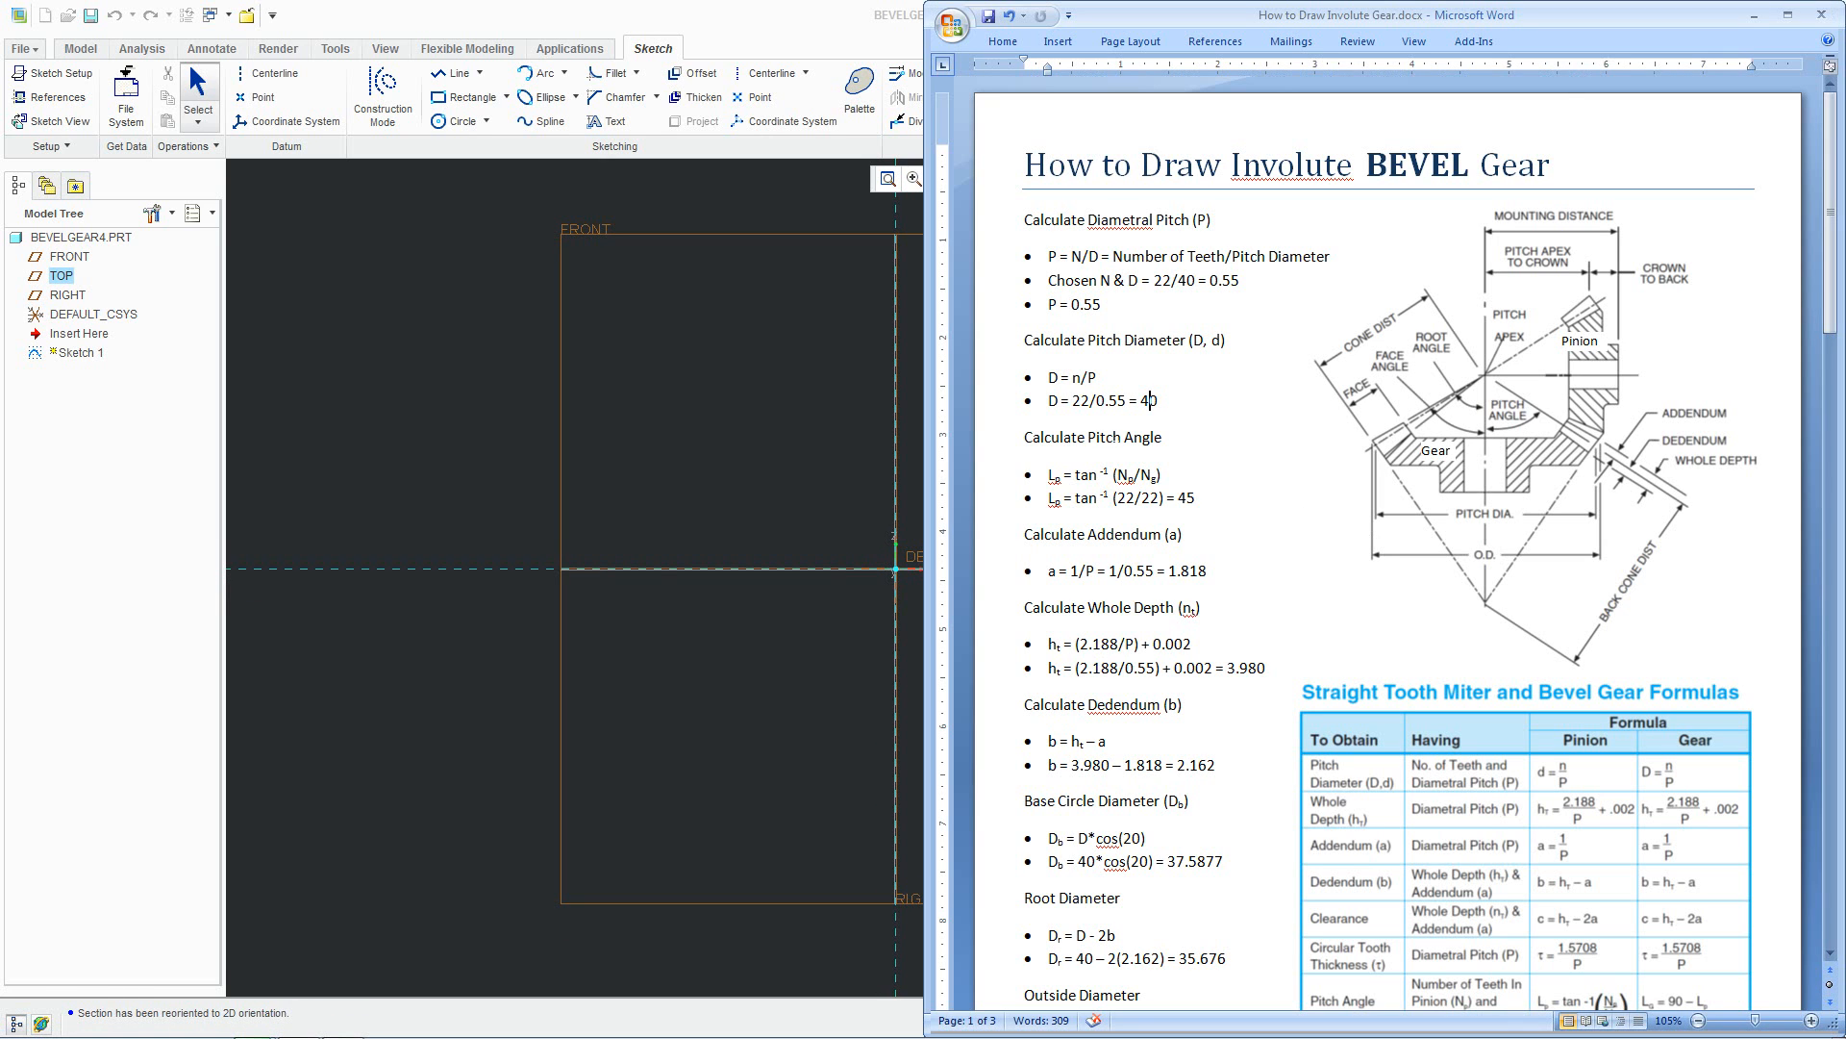
# Review the pitch diameter 40 and the Pinion label in the Word gear diagram
pyautogui.doubleClick(1129, 436)
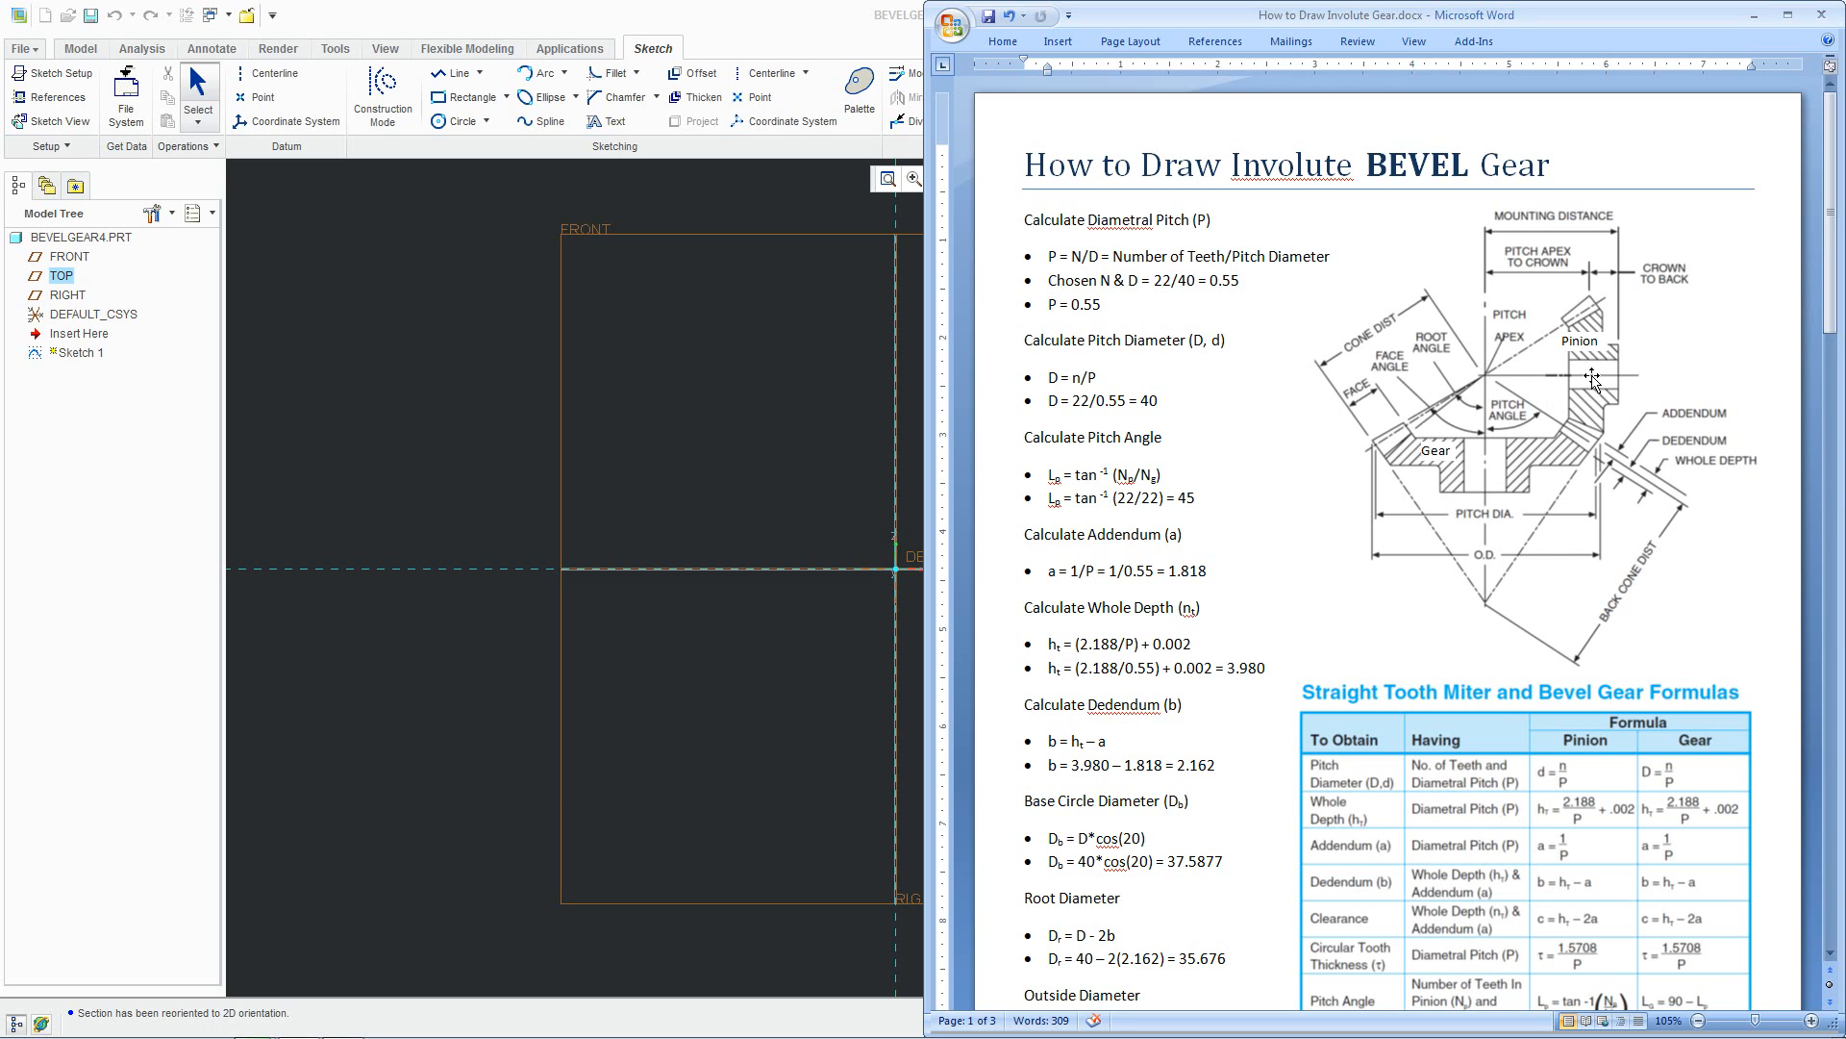
pyautogui.click(1435, 450)
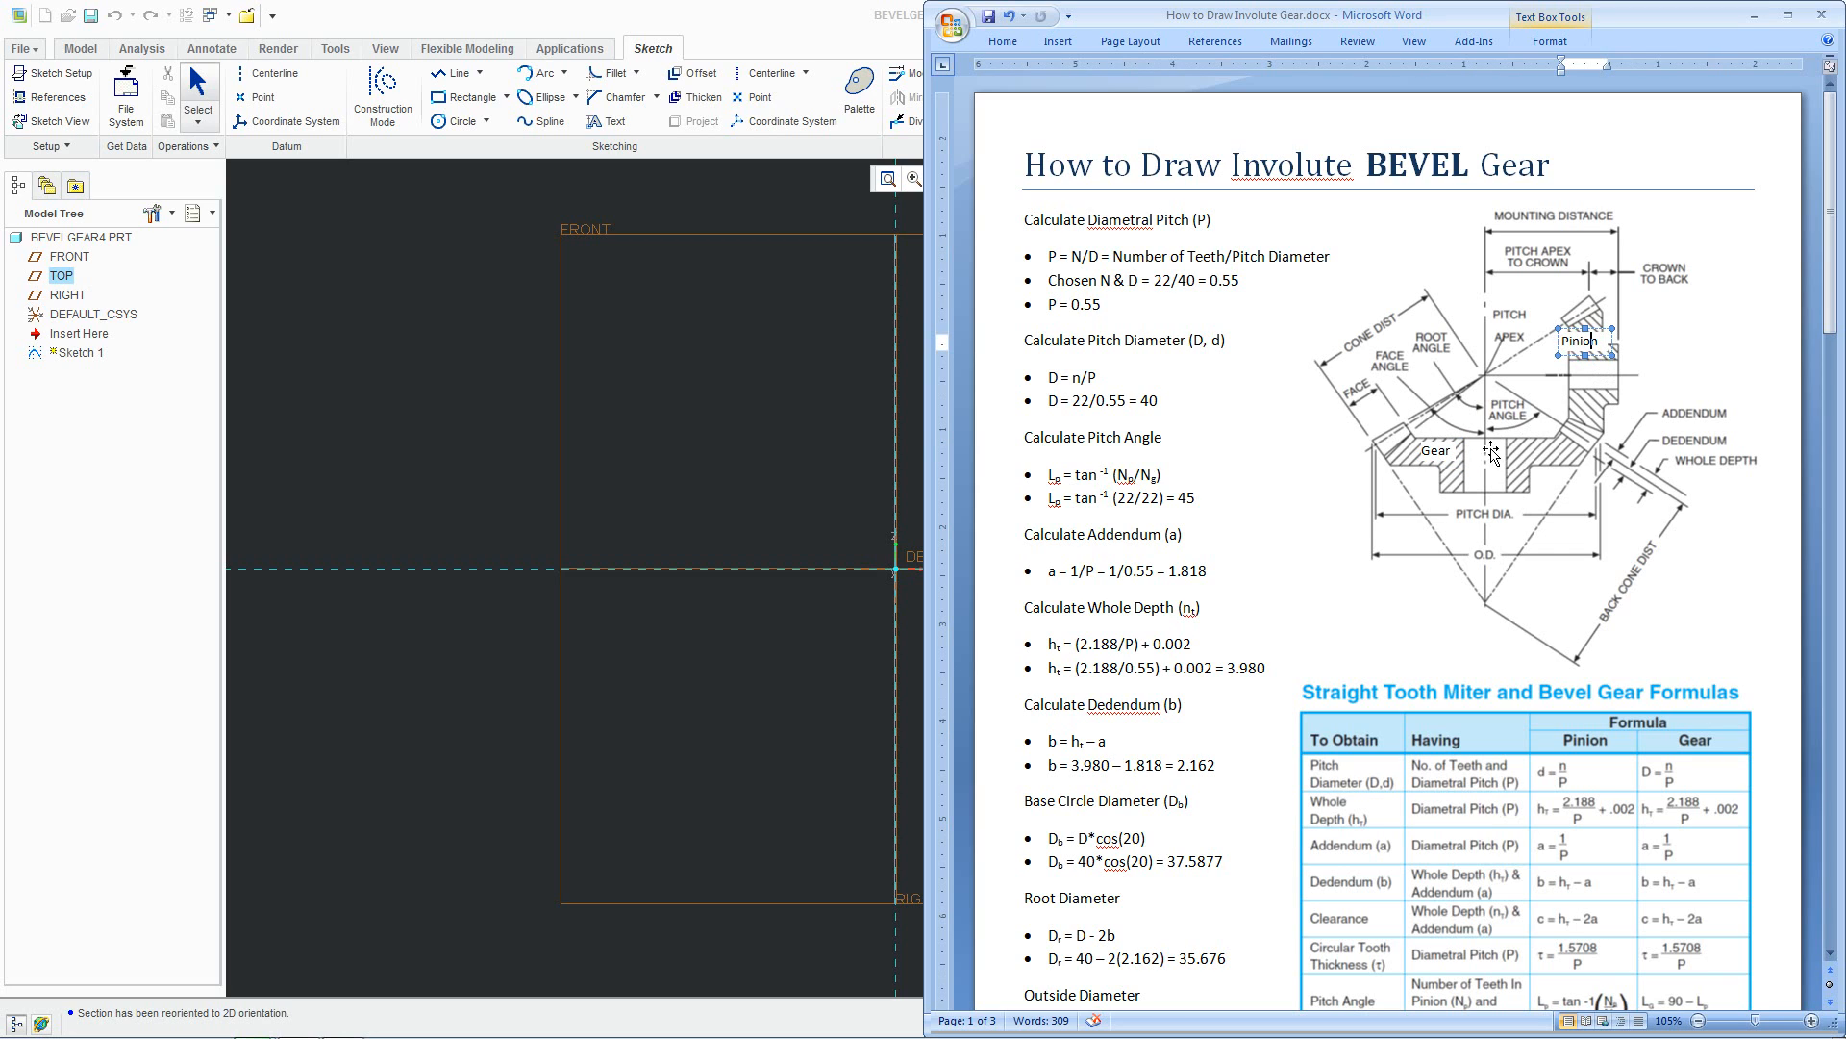
pyautogui.moveTo(1493, 429)
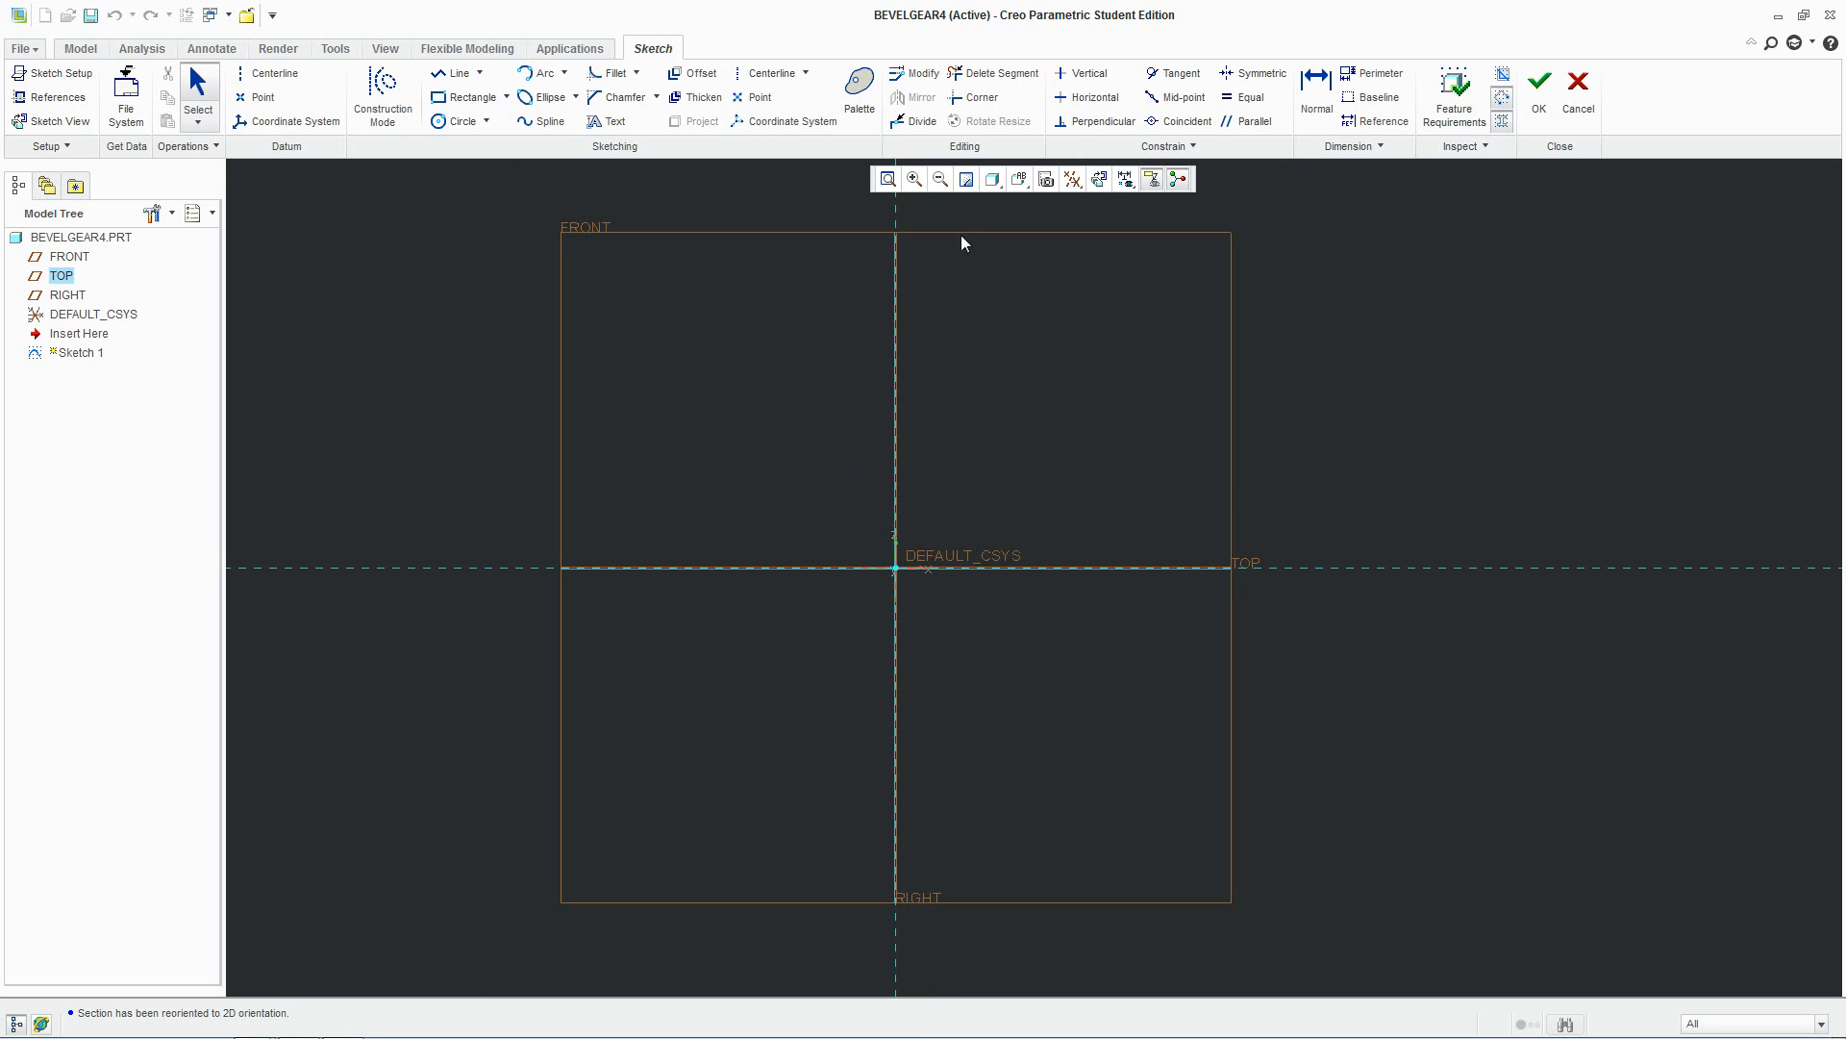
# Place a diagonal centerline through the sketch origin
pyautogui.click(758, 96)
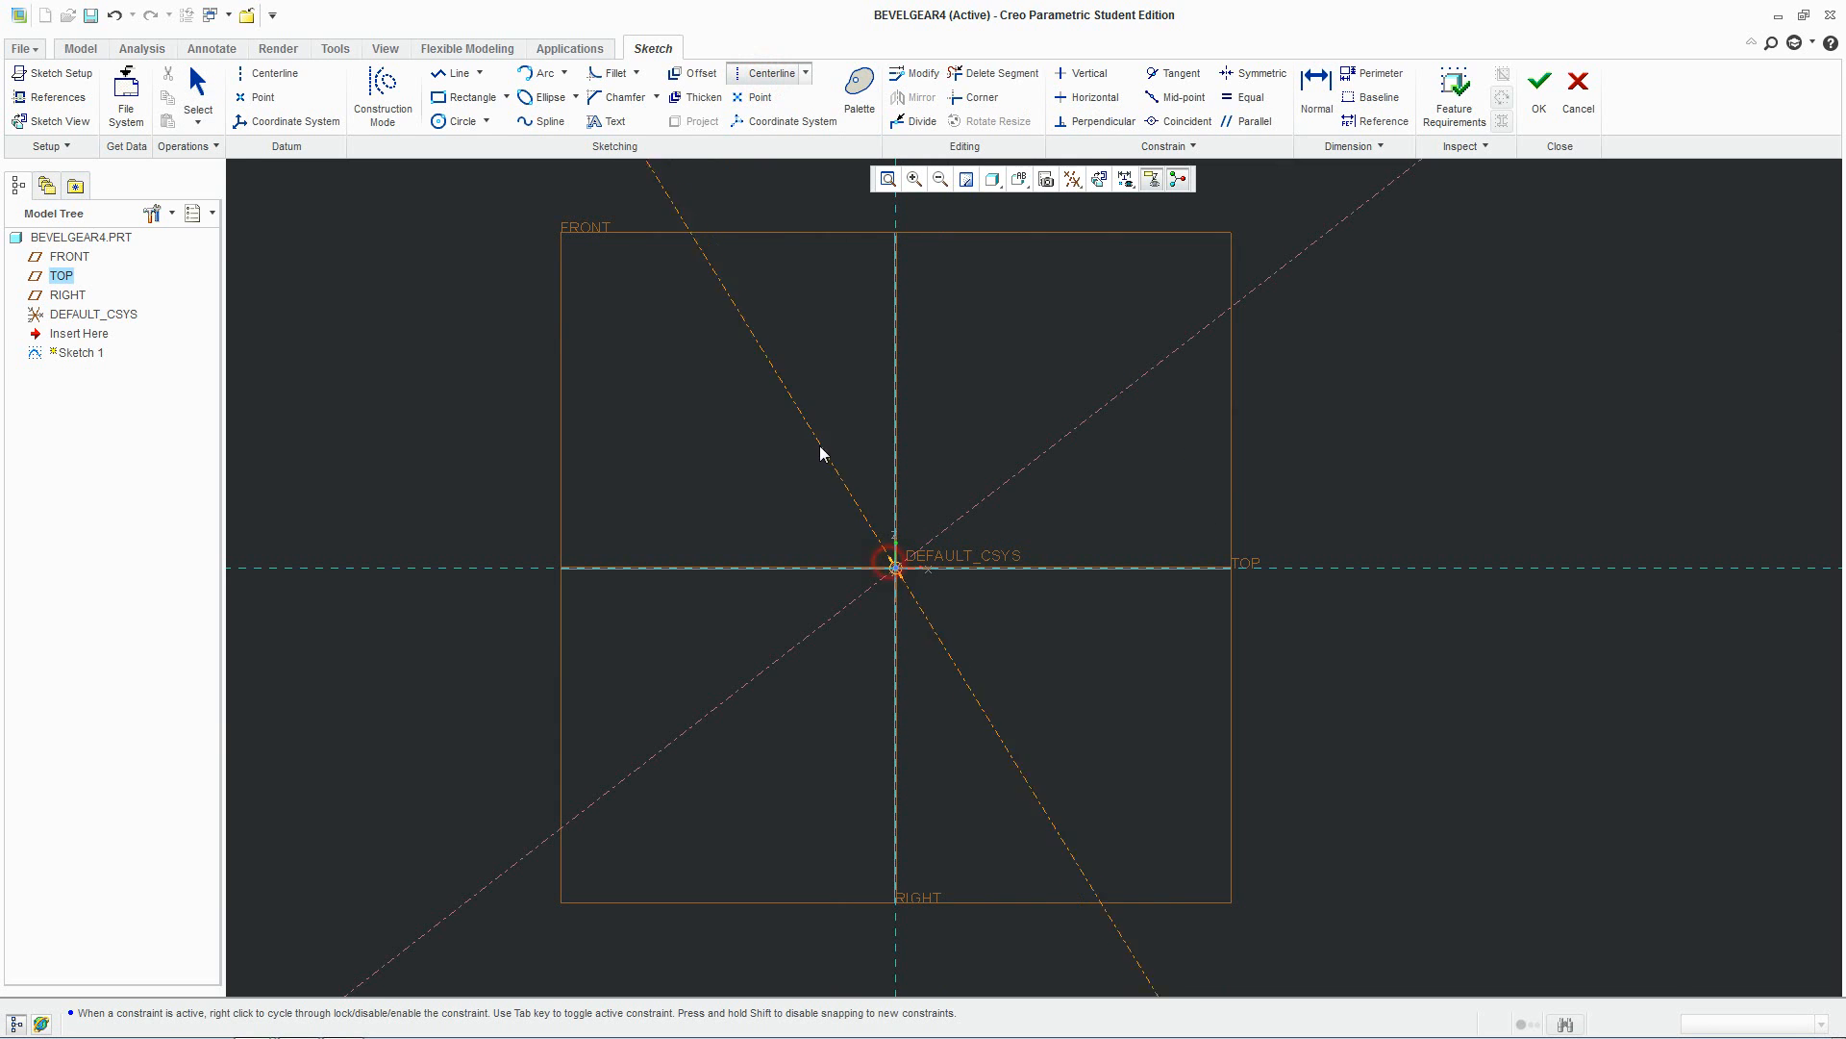
pyautogui.moveTo(721, 433)
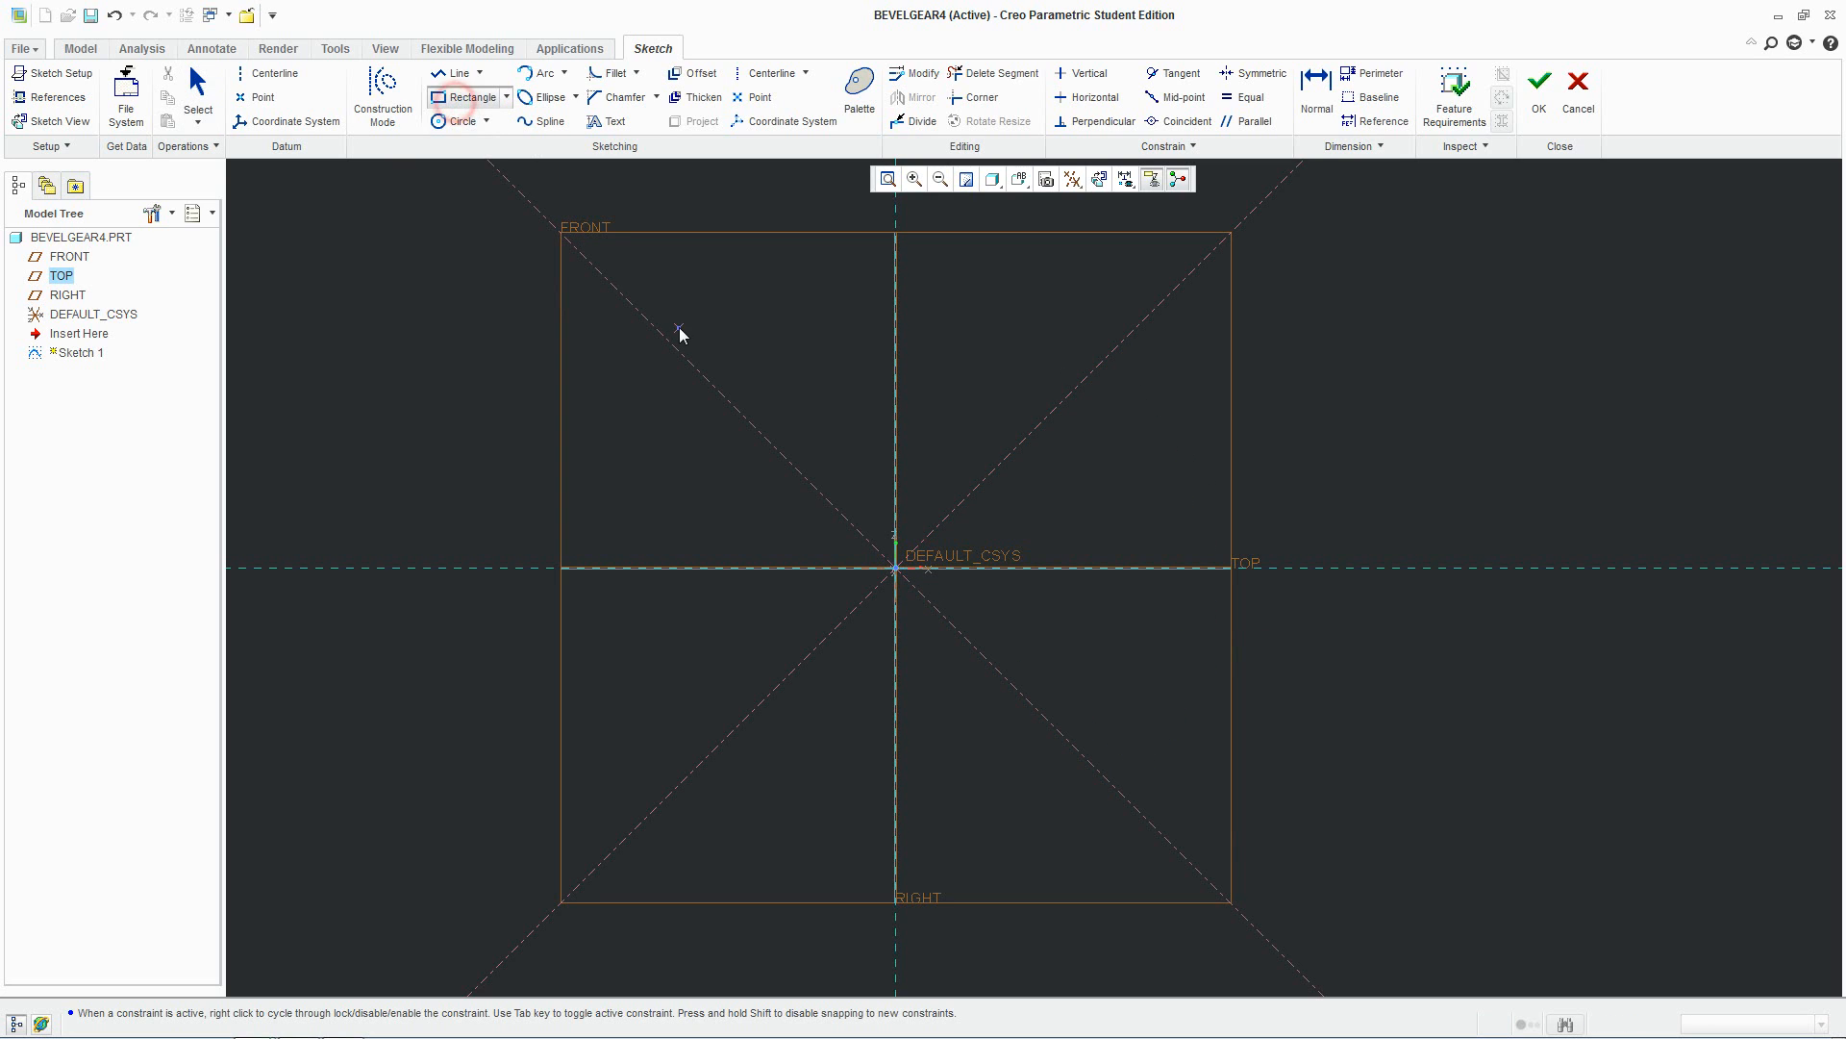
# Window-select the origin-centred square and its 45° diagonal centerlines
pyautogui.moveTo(660, 333); pyautogui.dragTo(1175, 848)
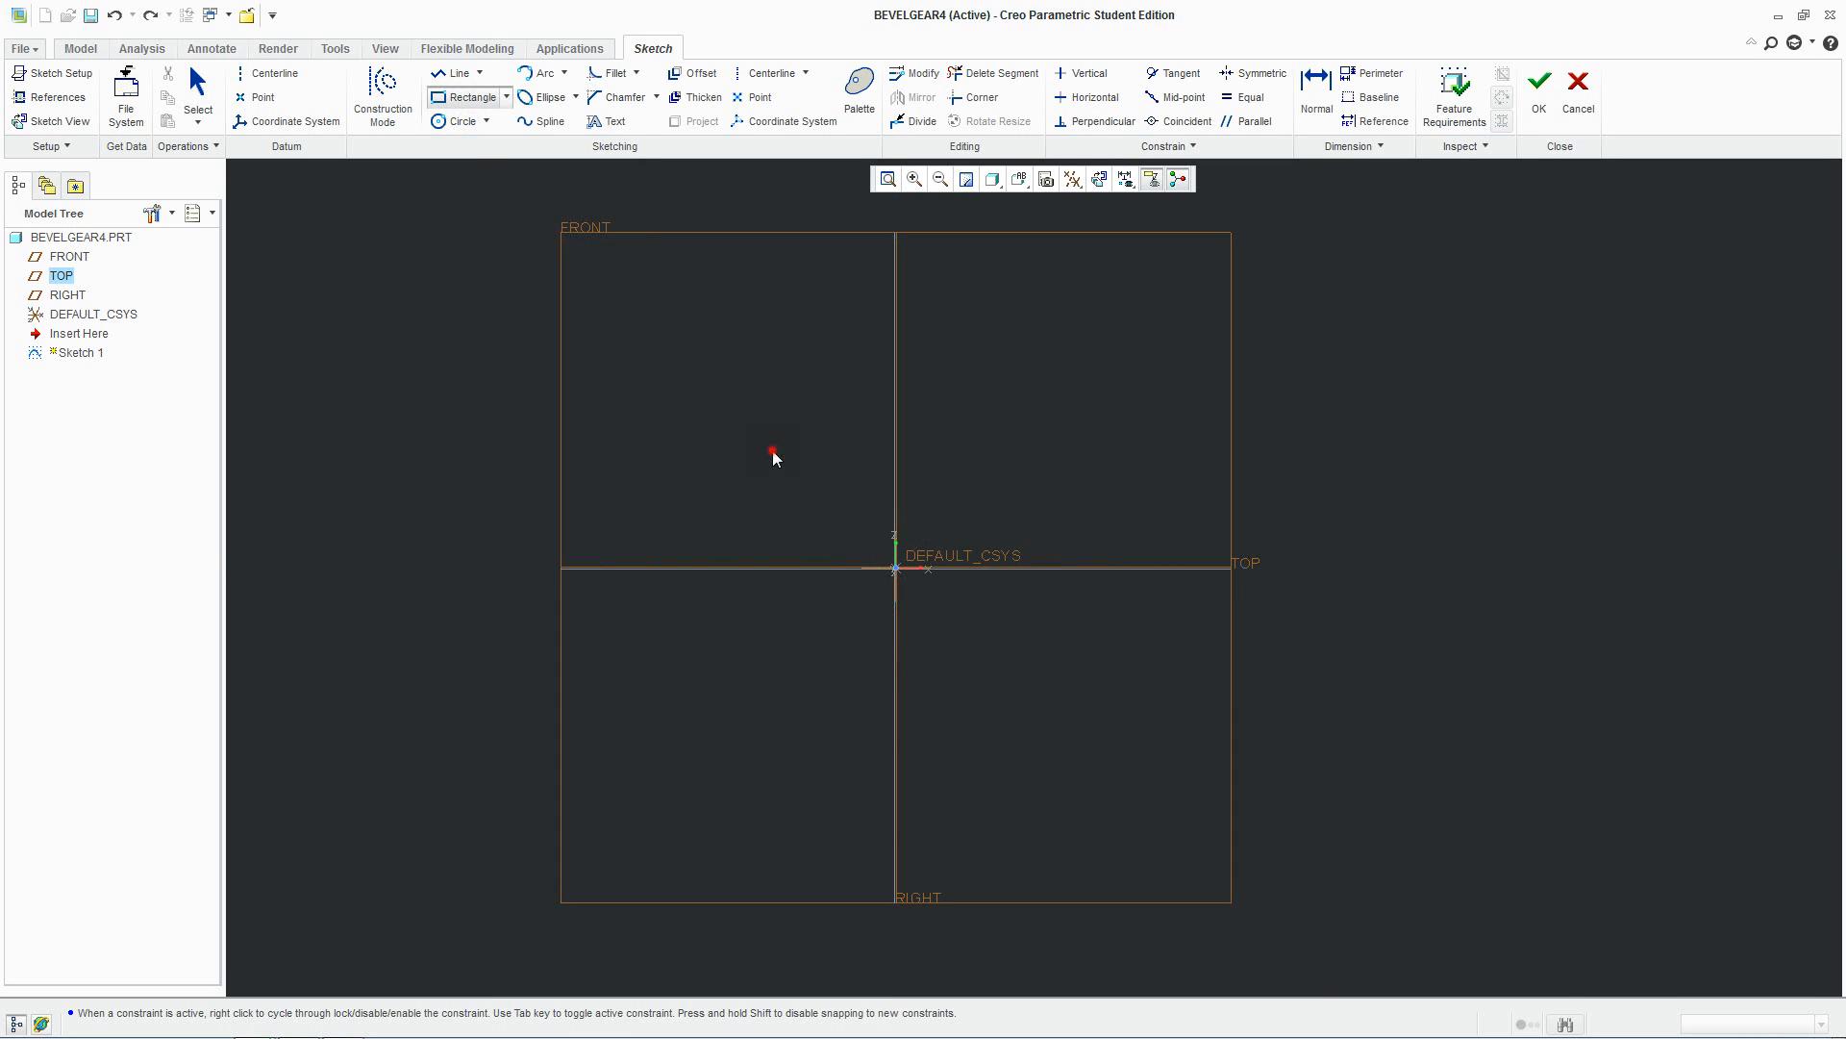
pyautogui.moveTo(774, 444); pyautogui.dragTo(1015, 695)
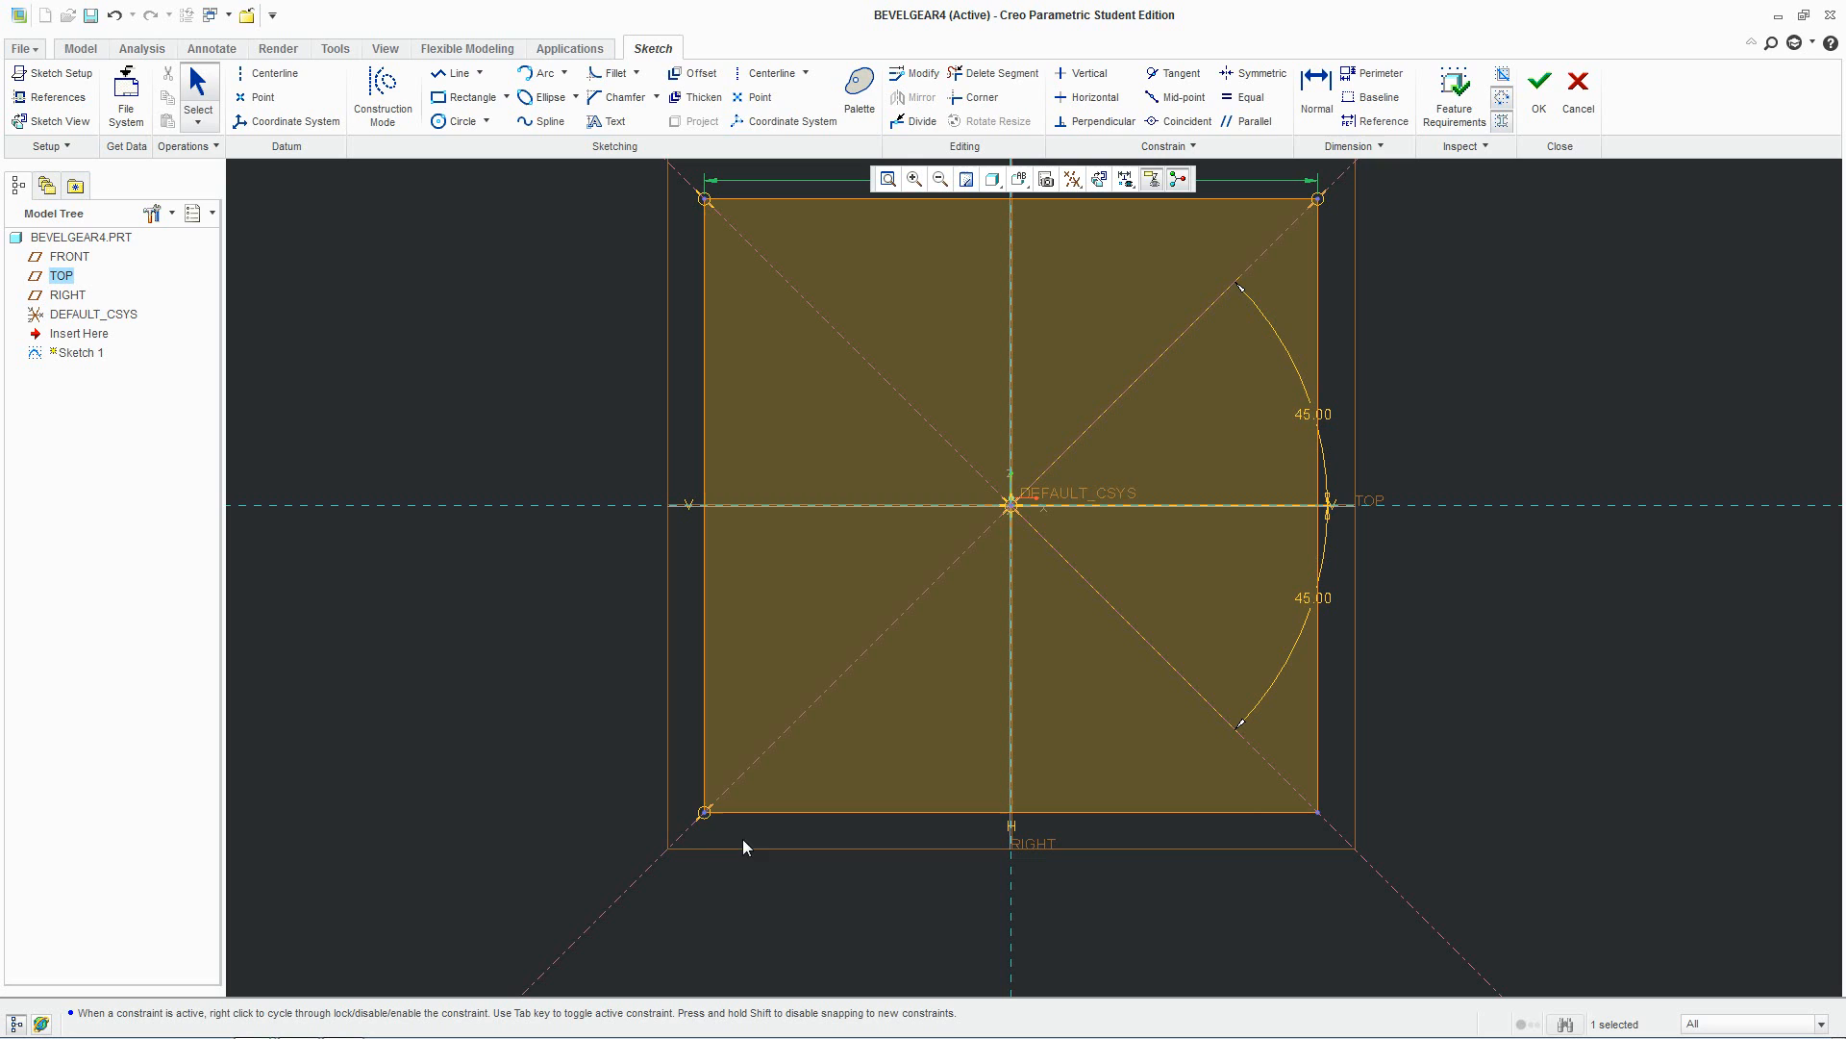
pyautogui.moveTo(1337, 854)
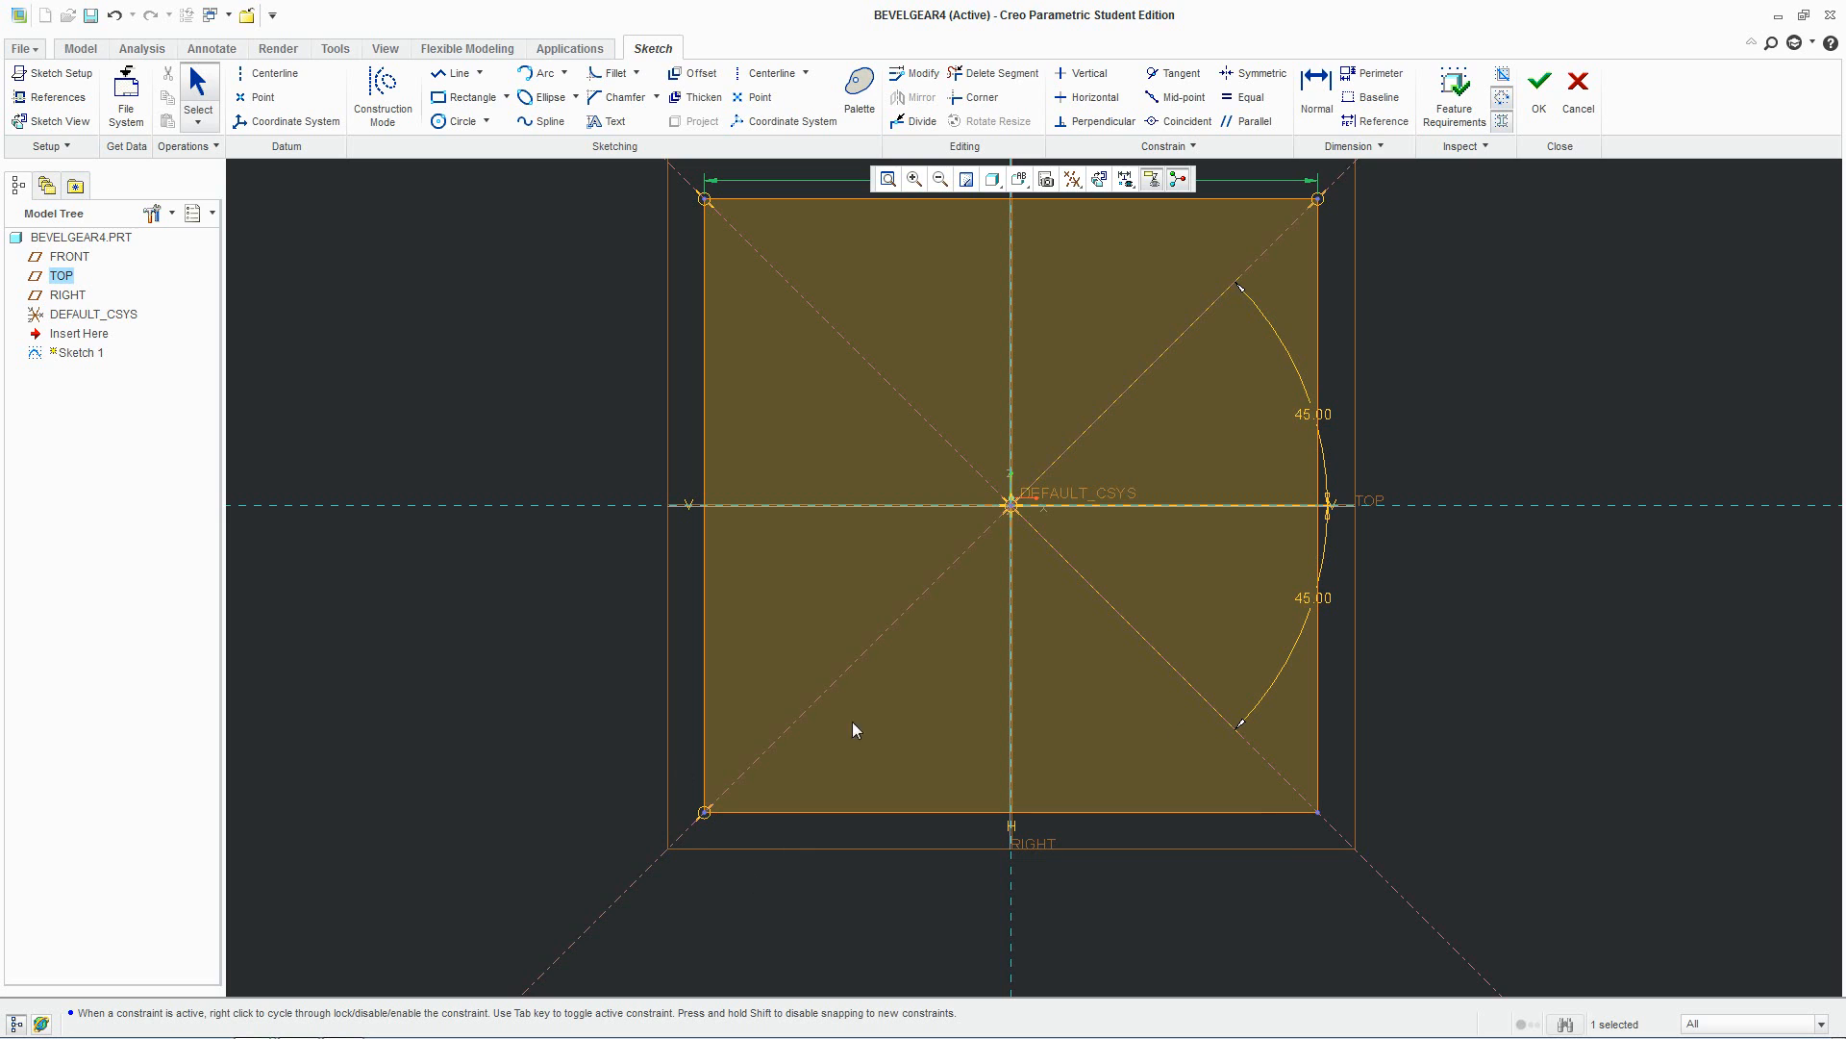
pyautogui.moveTo(1219, 438)
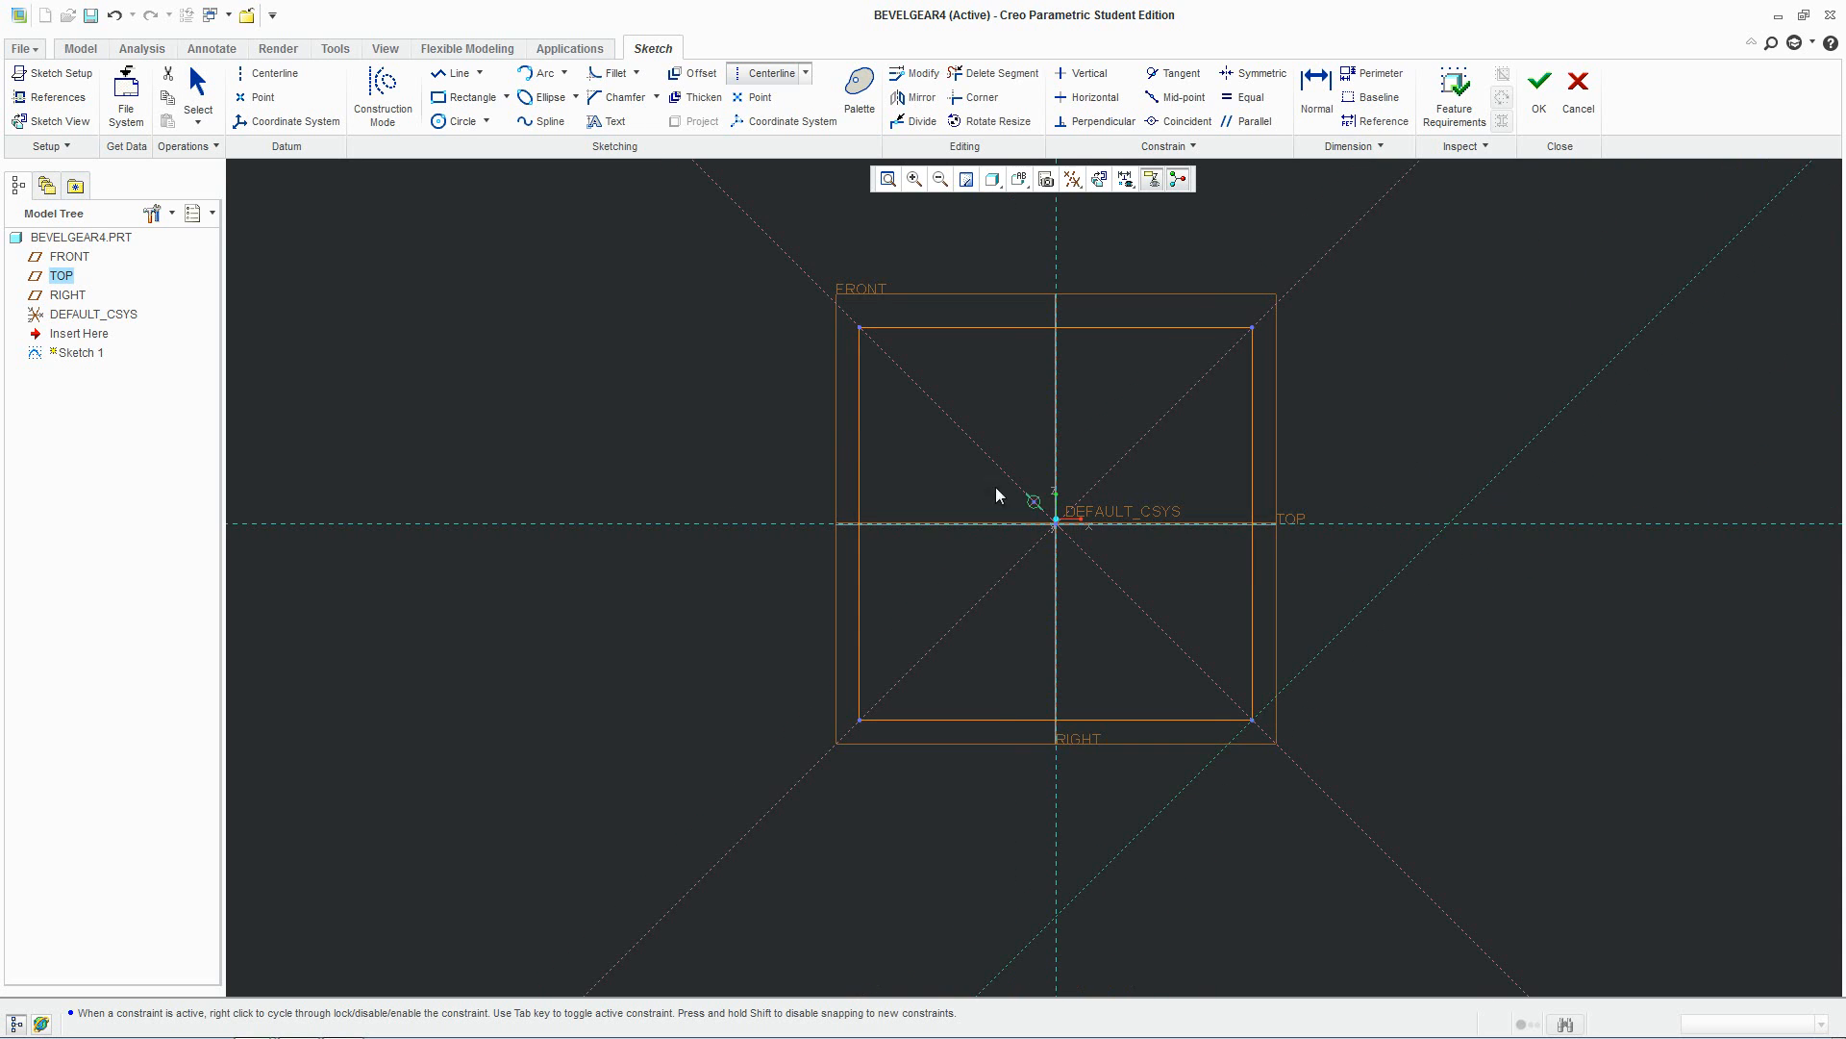
pyautogui.moveTo(864, 725)
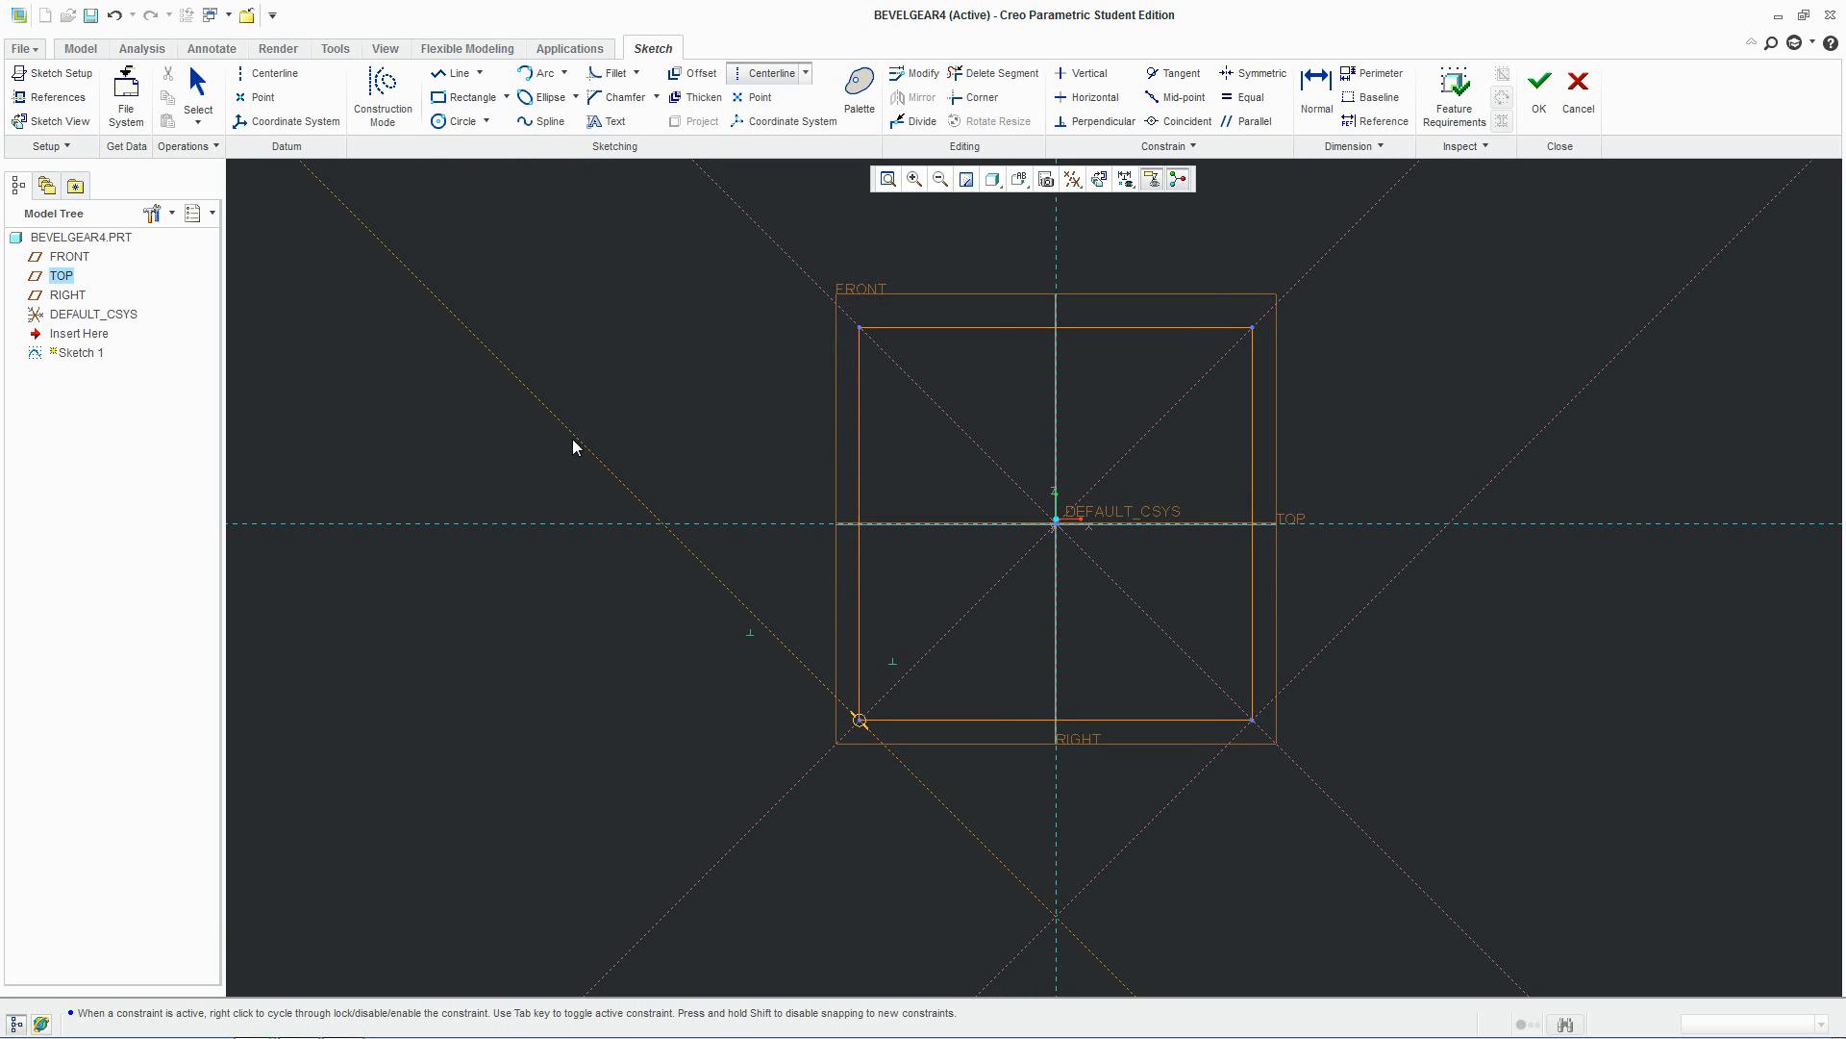
pyautogui.moveTo(567, 458)
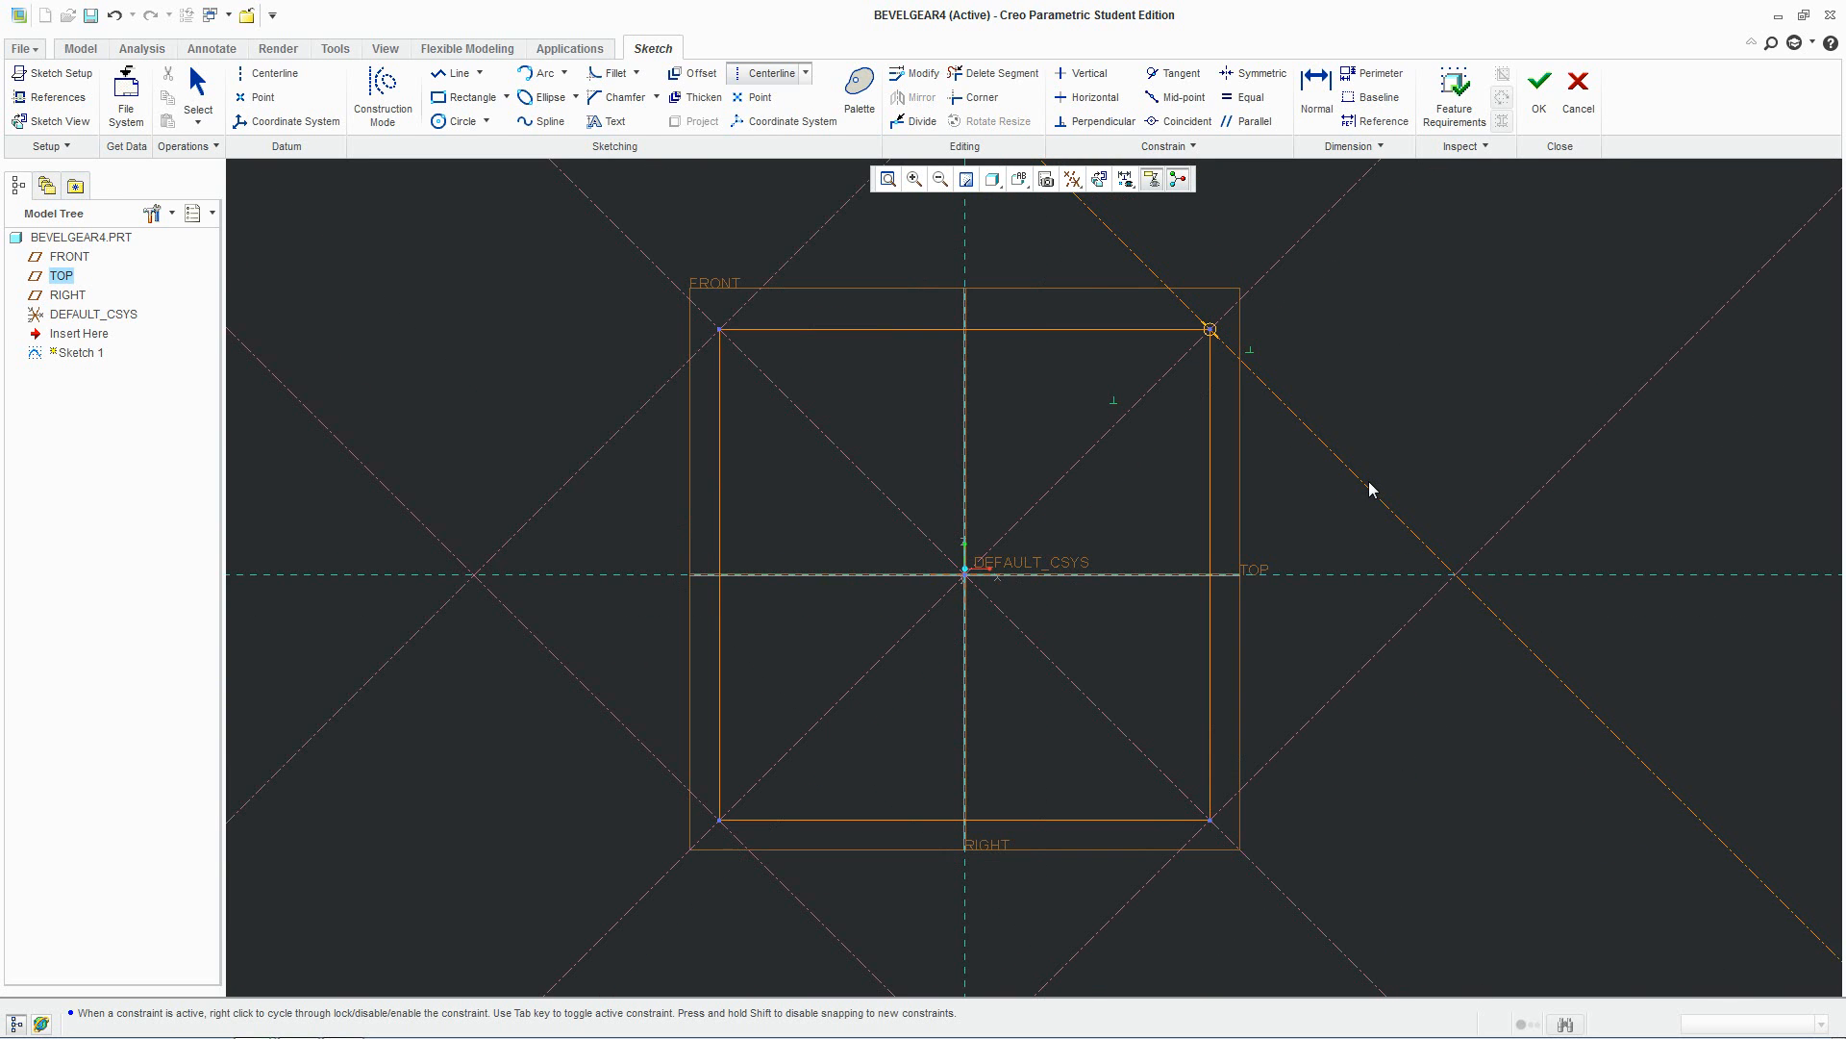
pyautogui.moveTo(1366, 483)
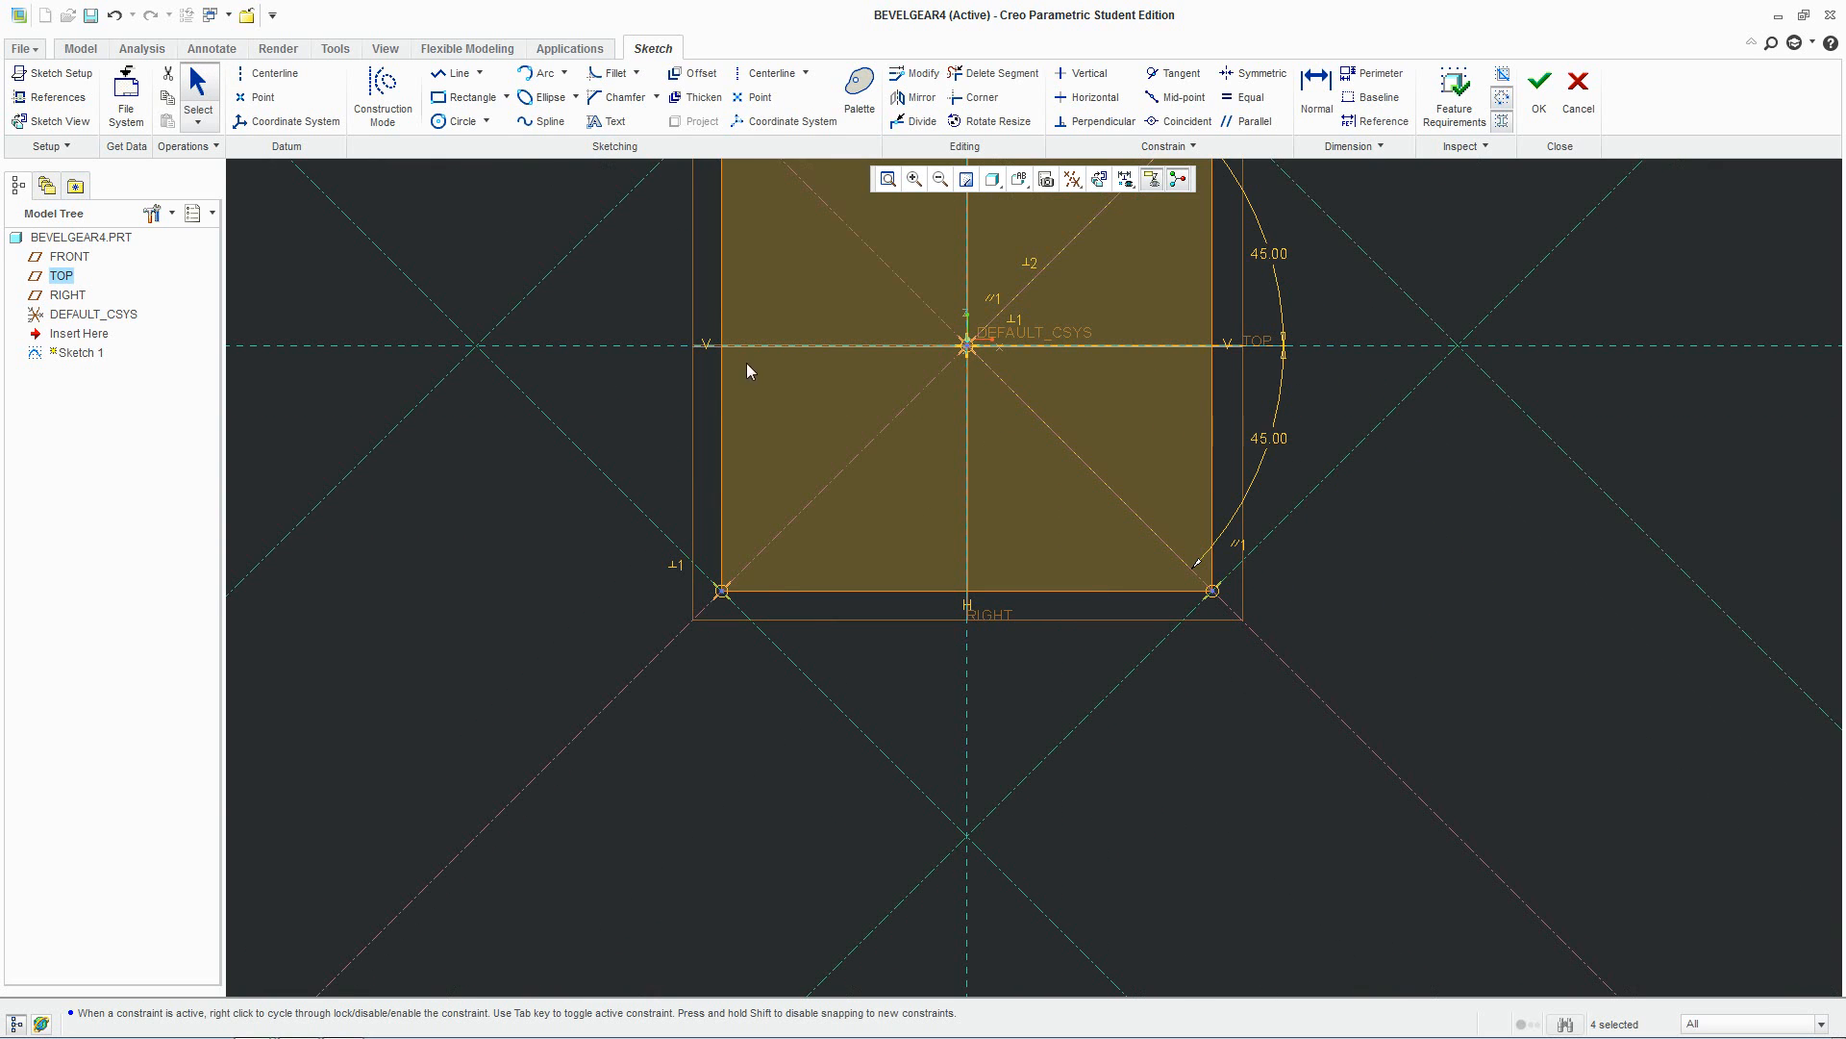
pyautogui.moveTo(464, 185)
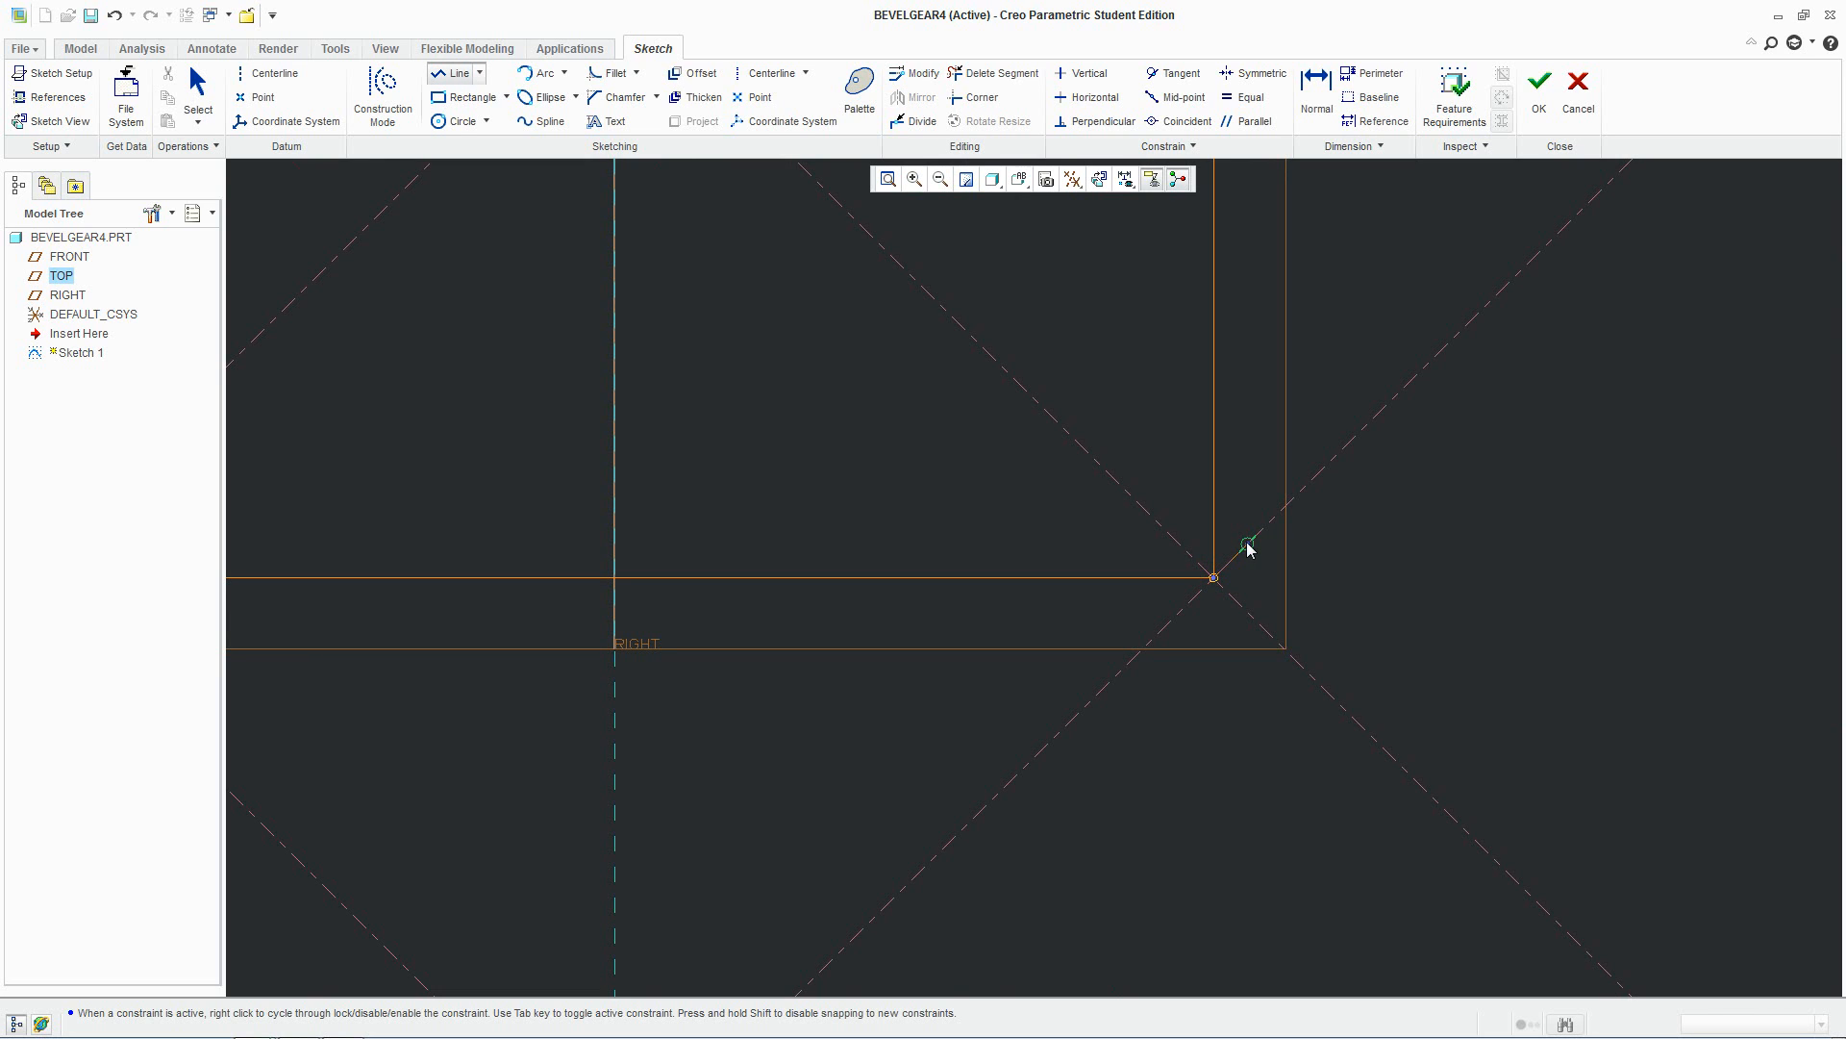
pyautogui.moveTo(800, 162)
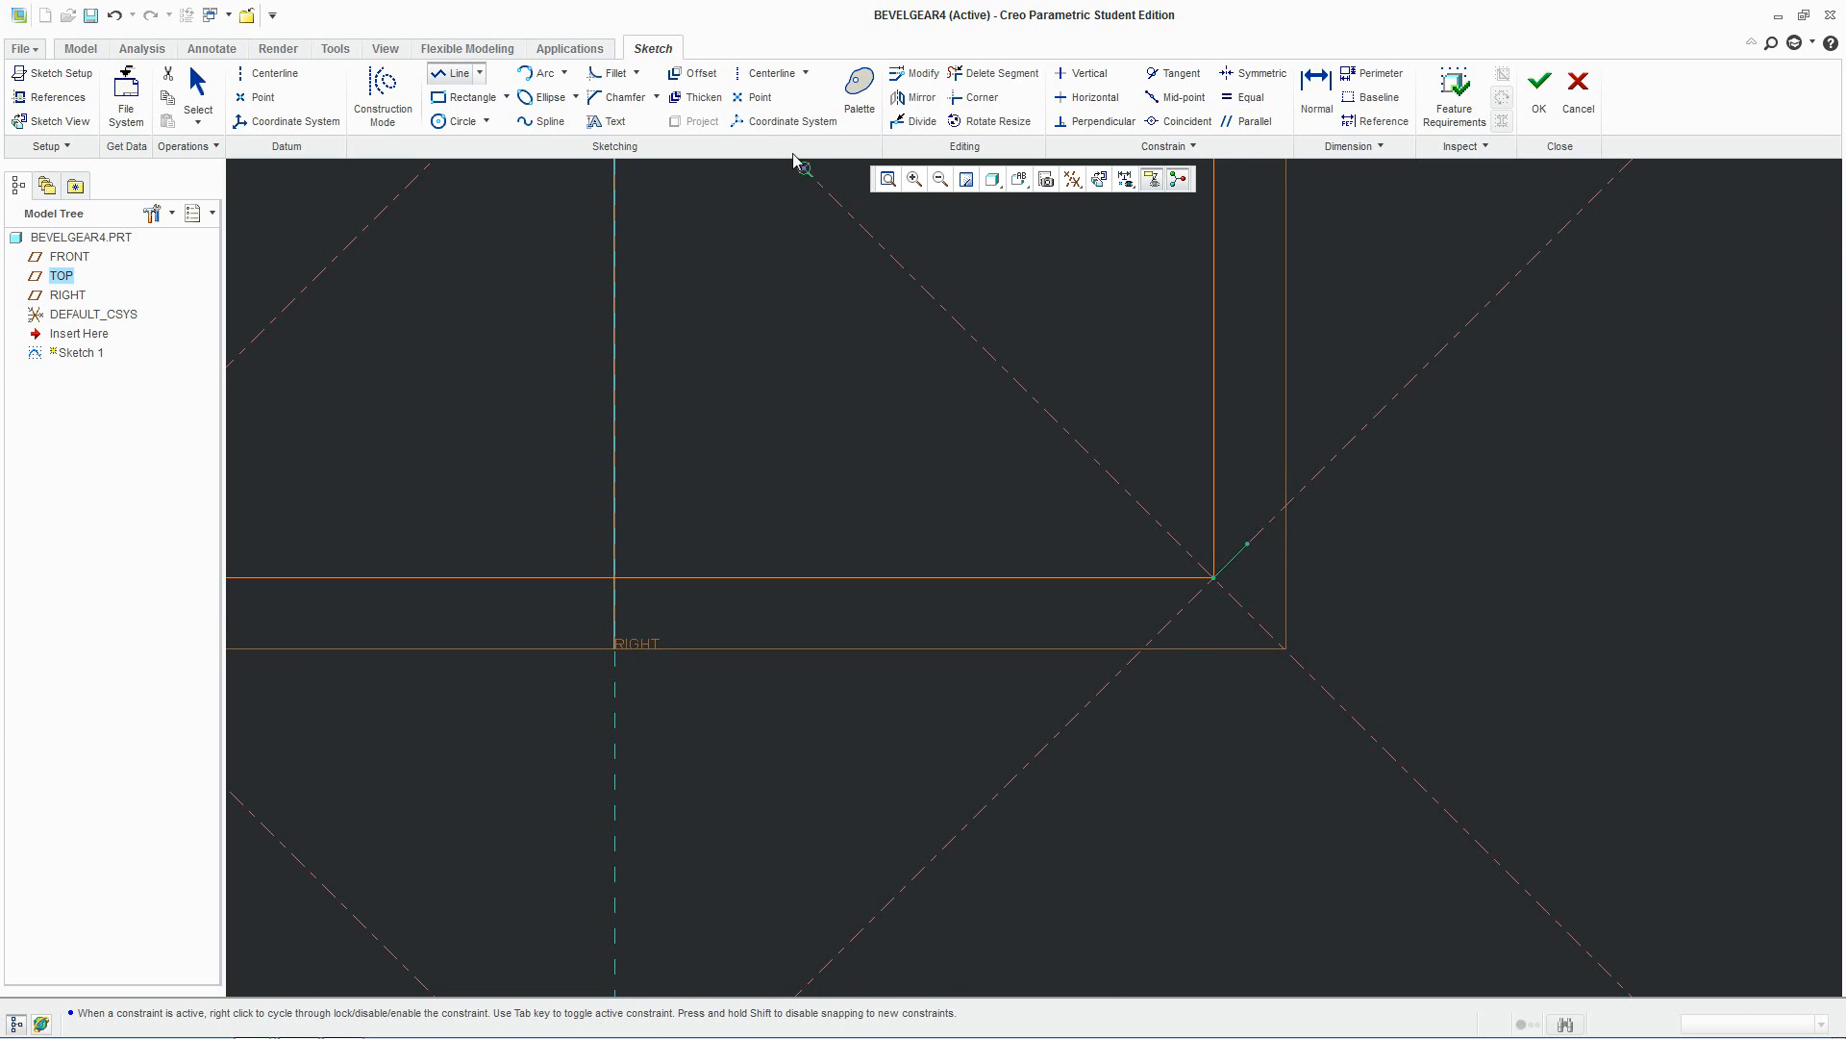
# Add diagonal centerlines through the square's corners and start a line at the lower-right corner
pyautogui.click(454, 73)
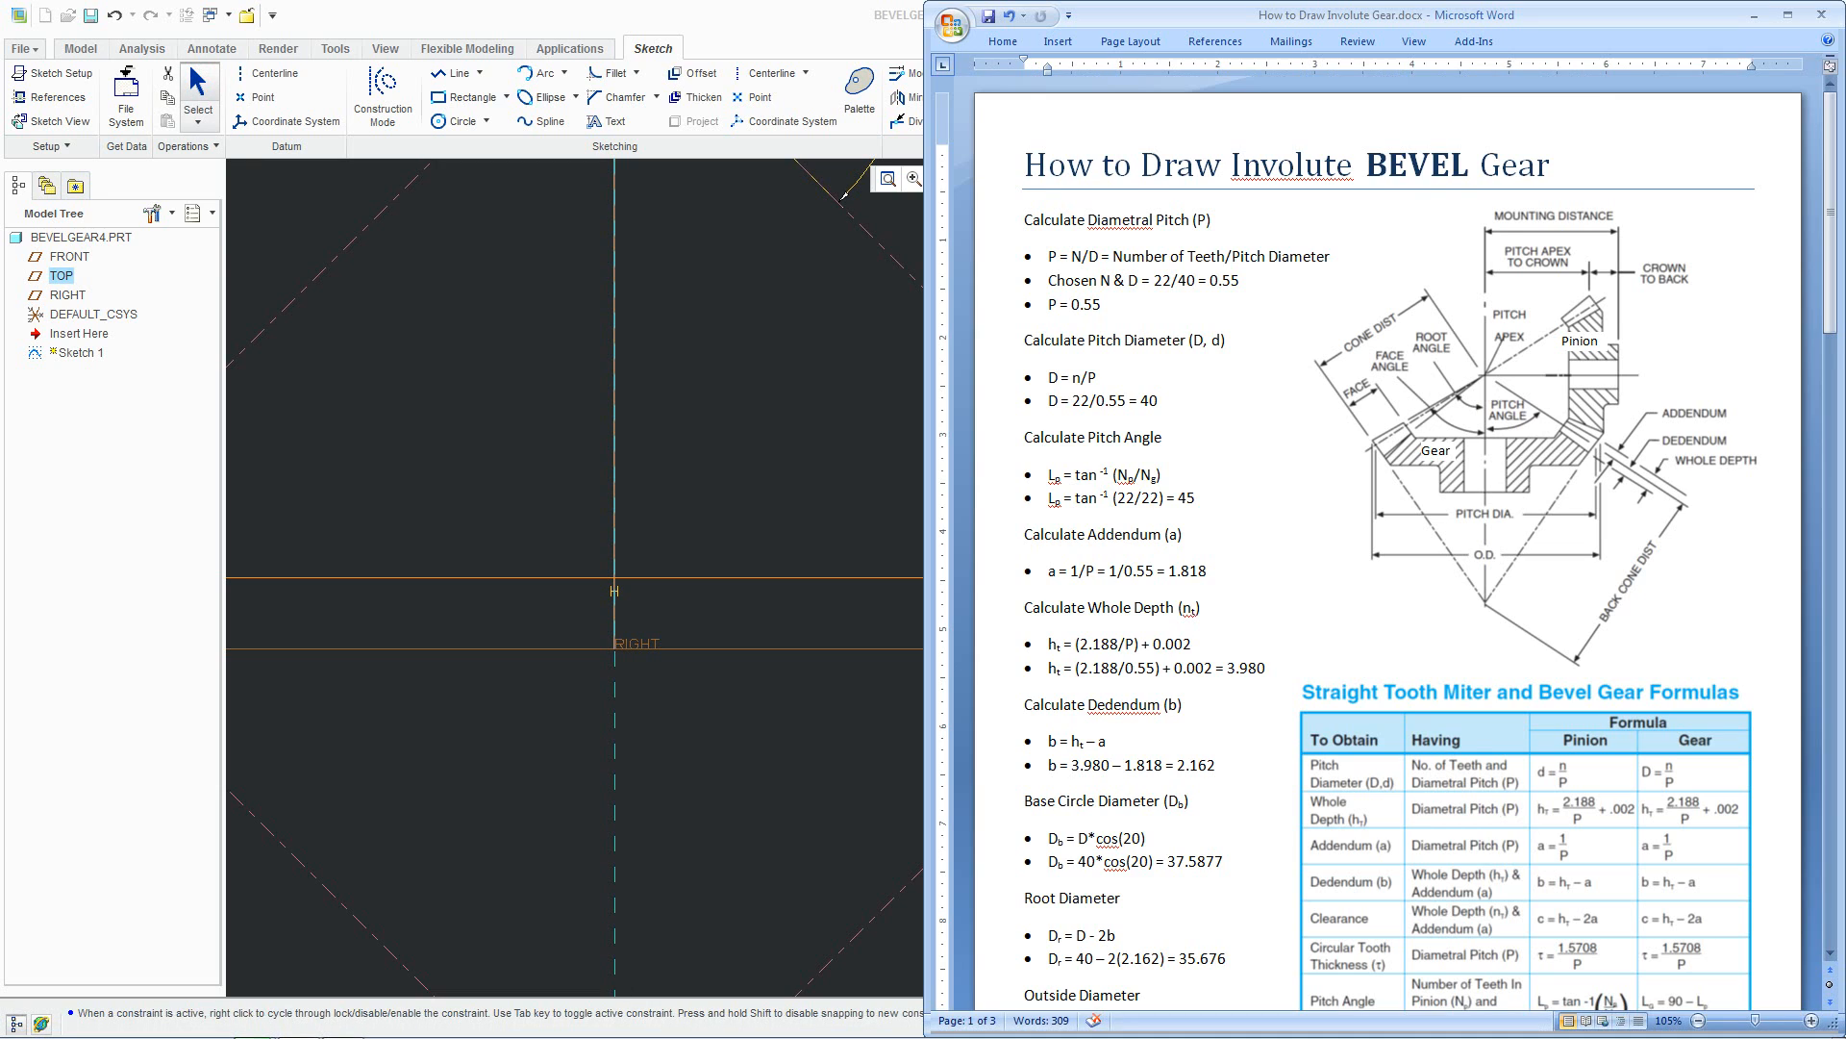
pyautogui.scroll(-3)
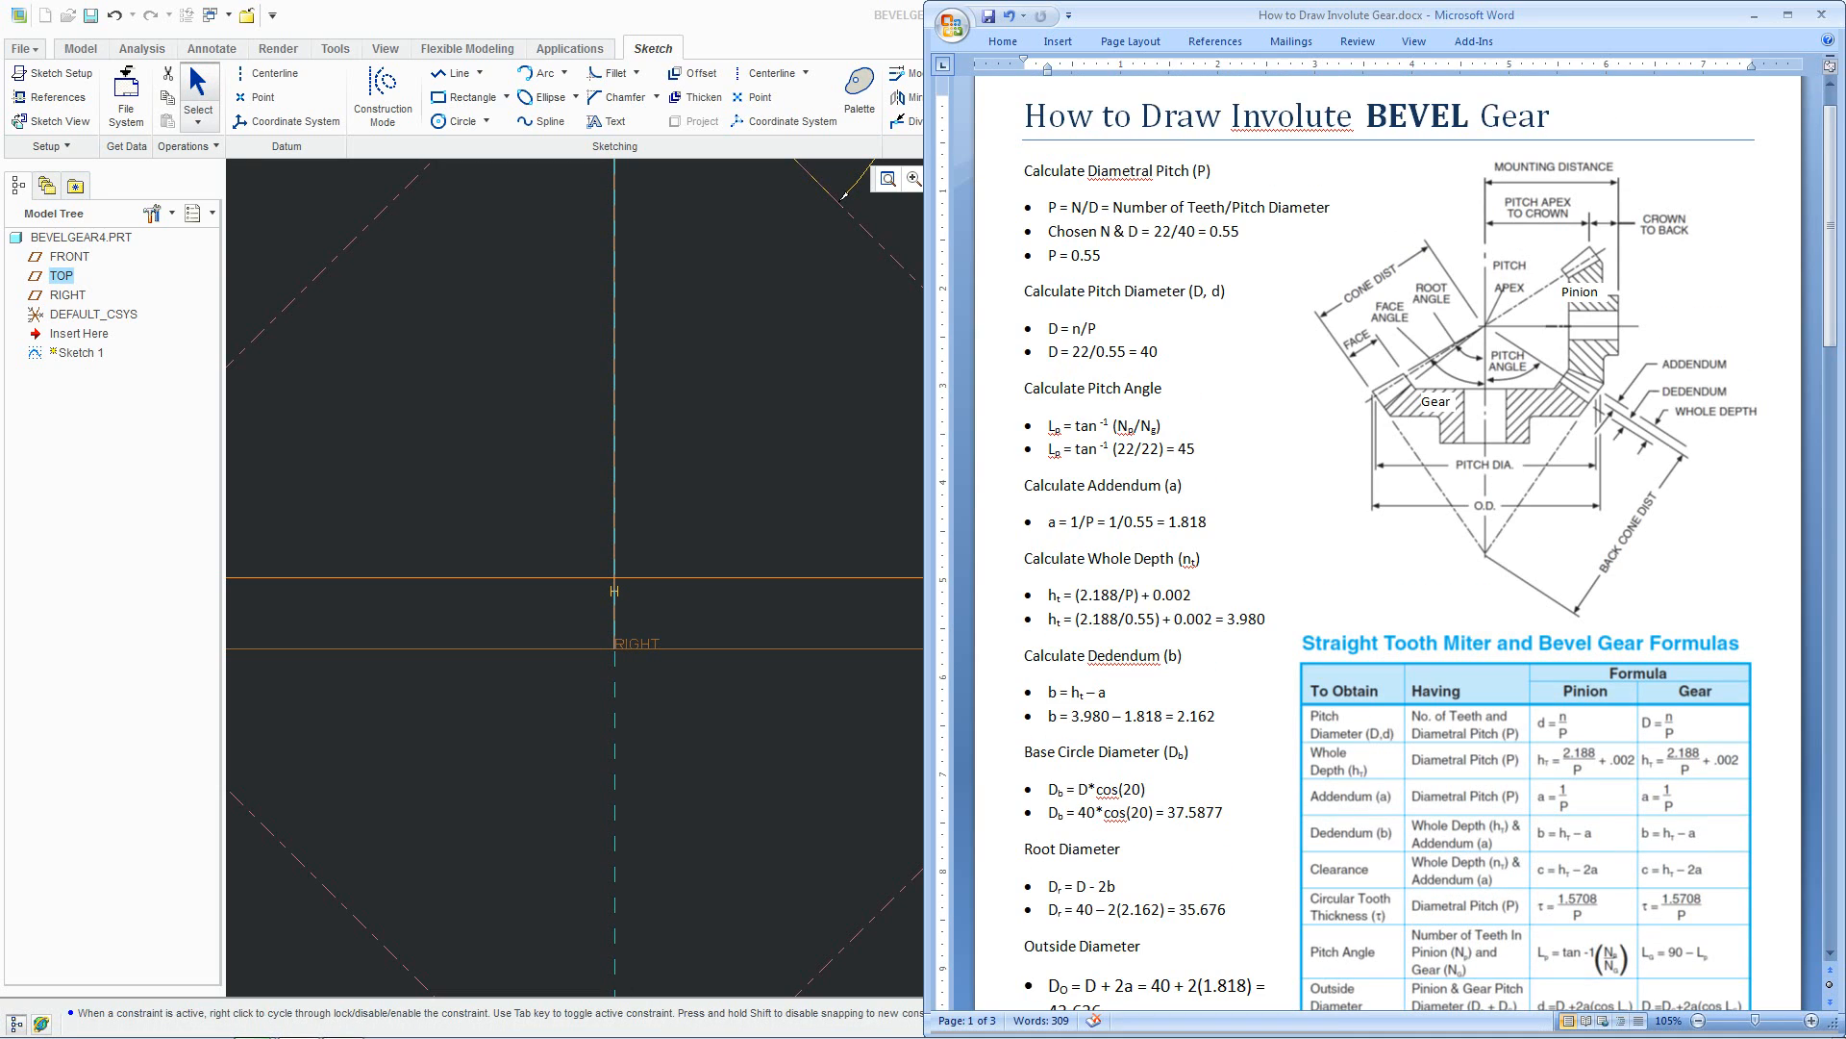
pyautogui.scroll(-3)
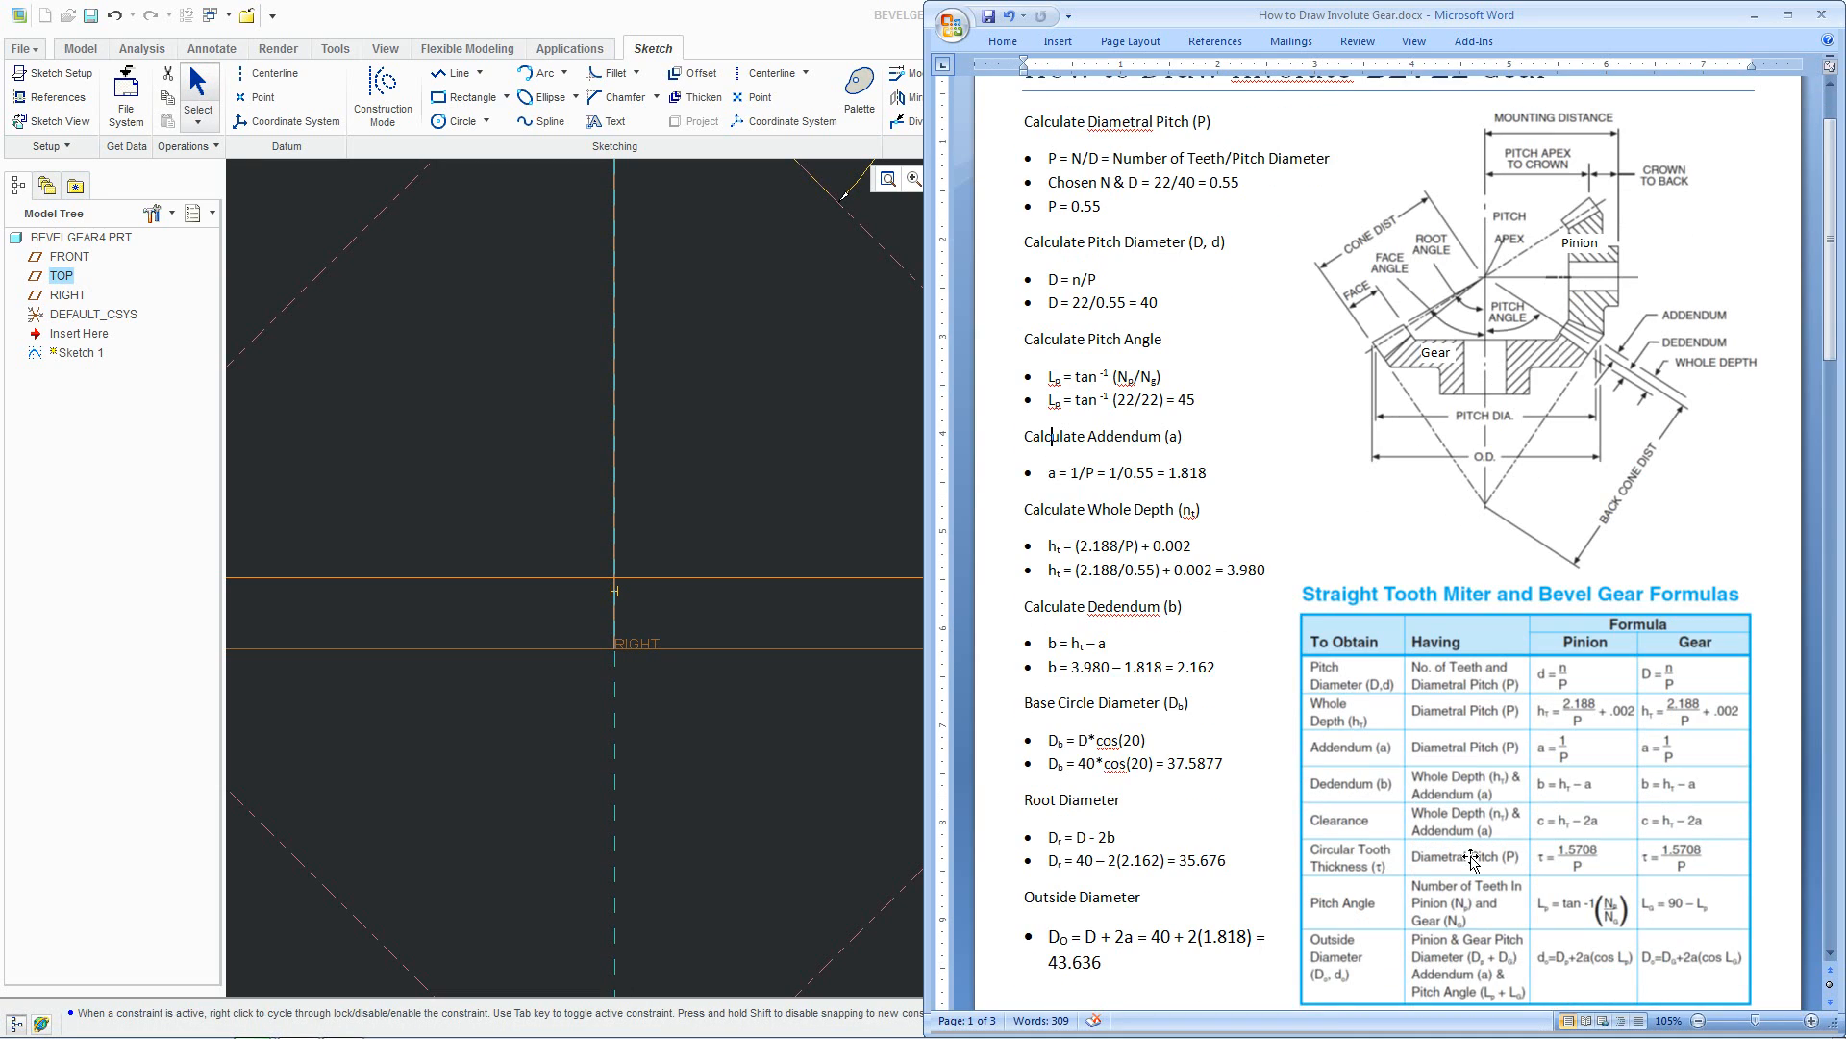
pyautogui.moveTo(1513, 812)
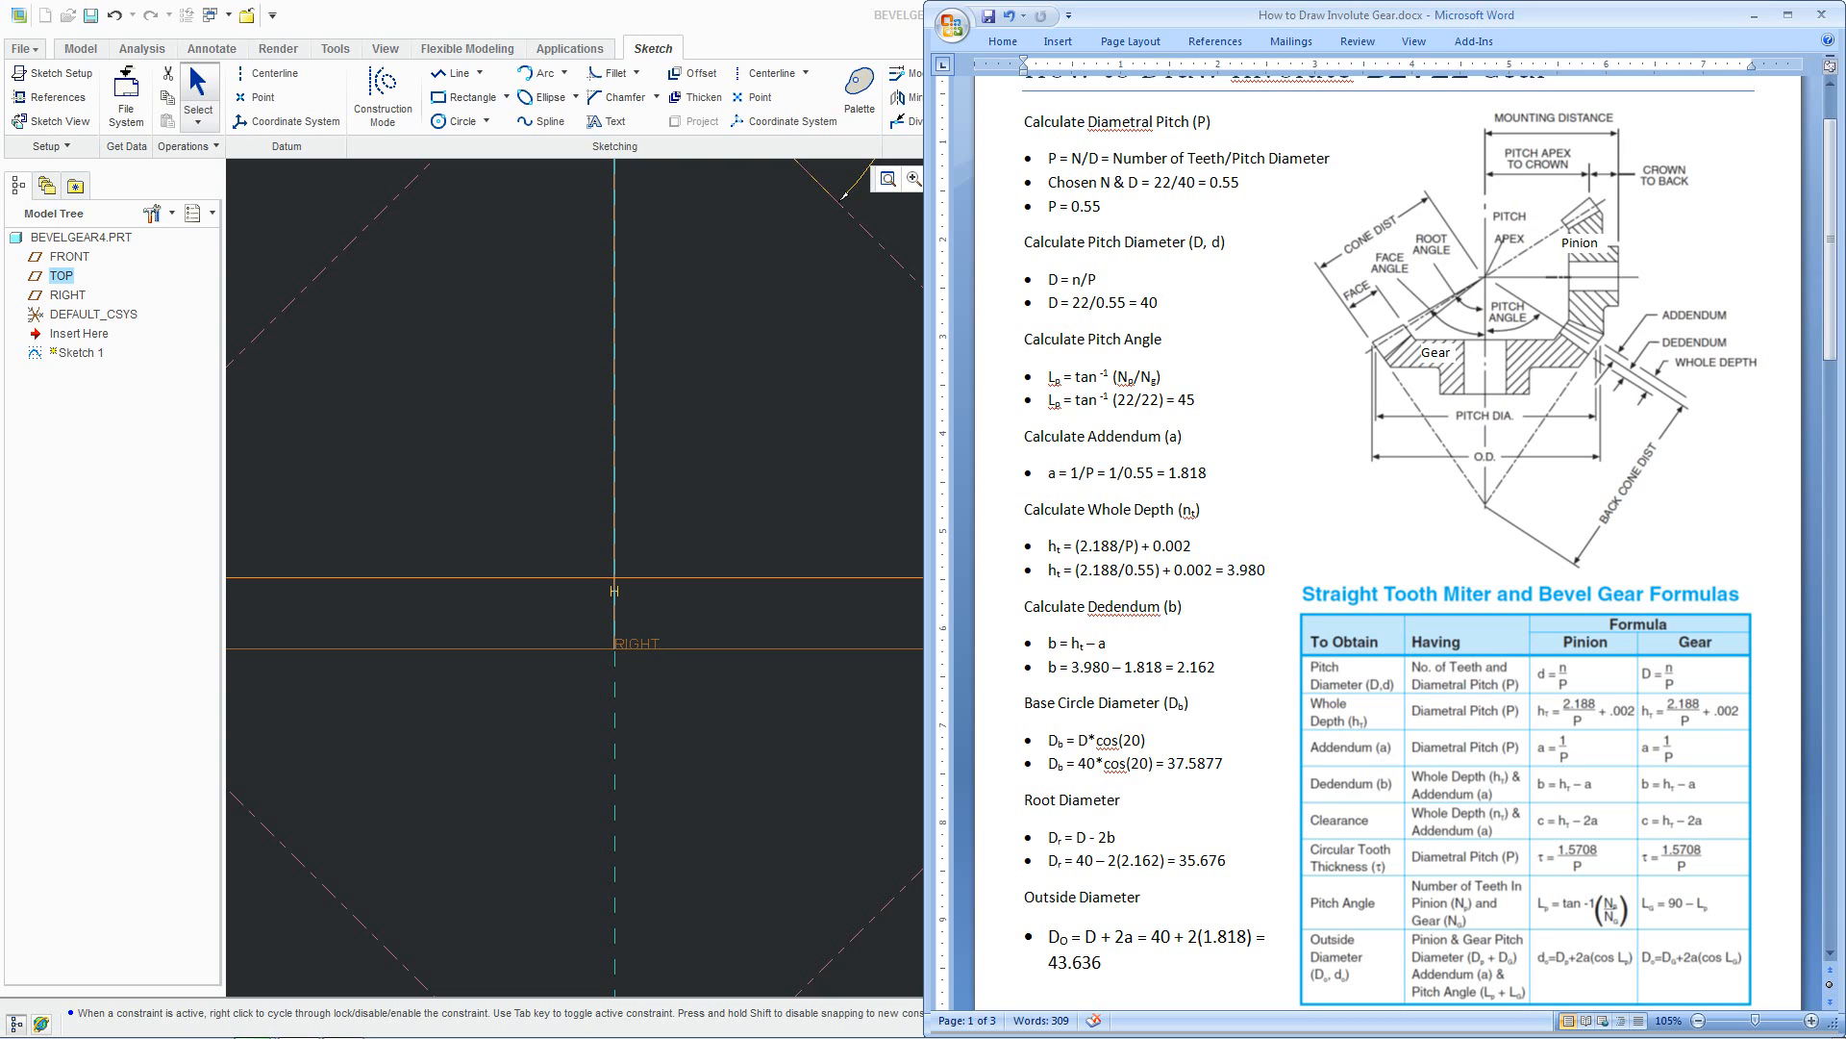
pyautogui.click(1070, 473)
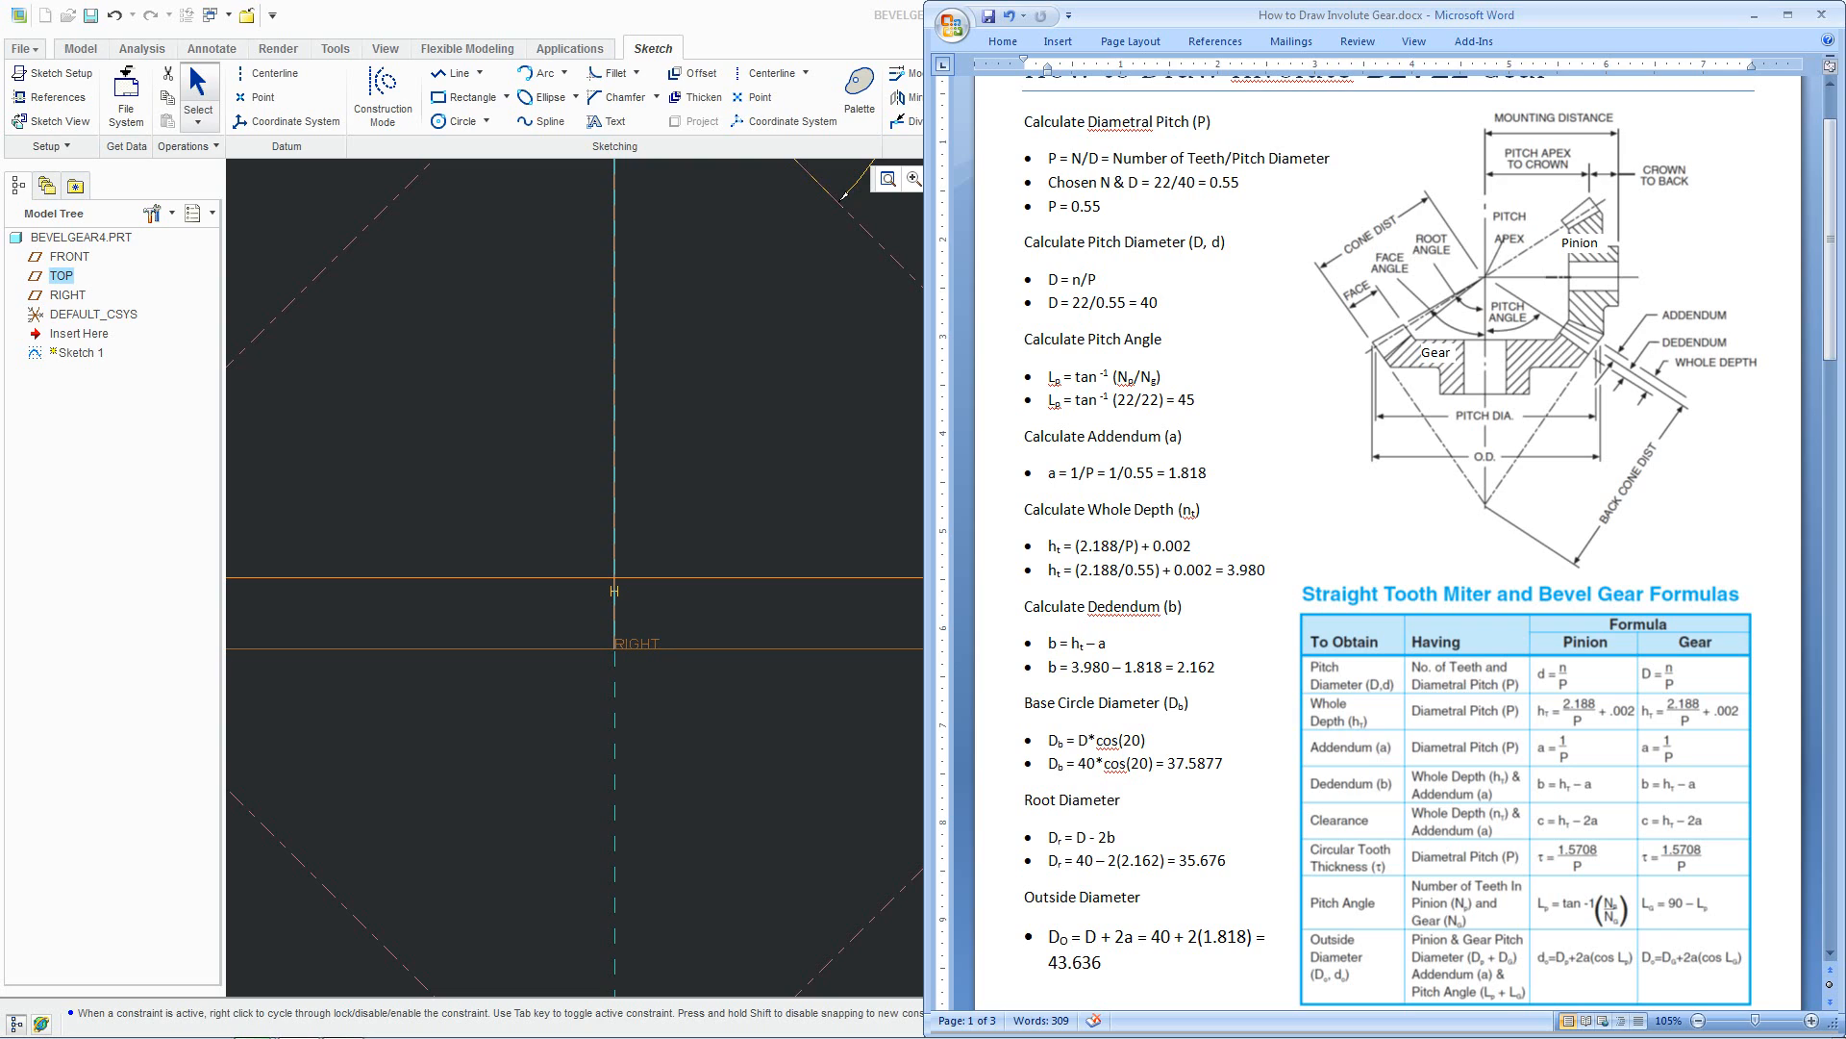
pyautogui.click(1193, 473)
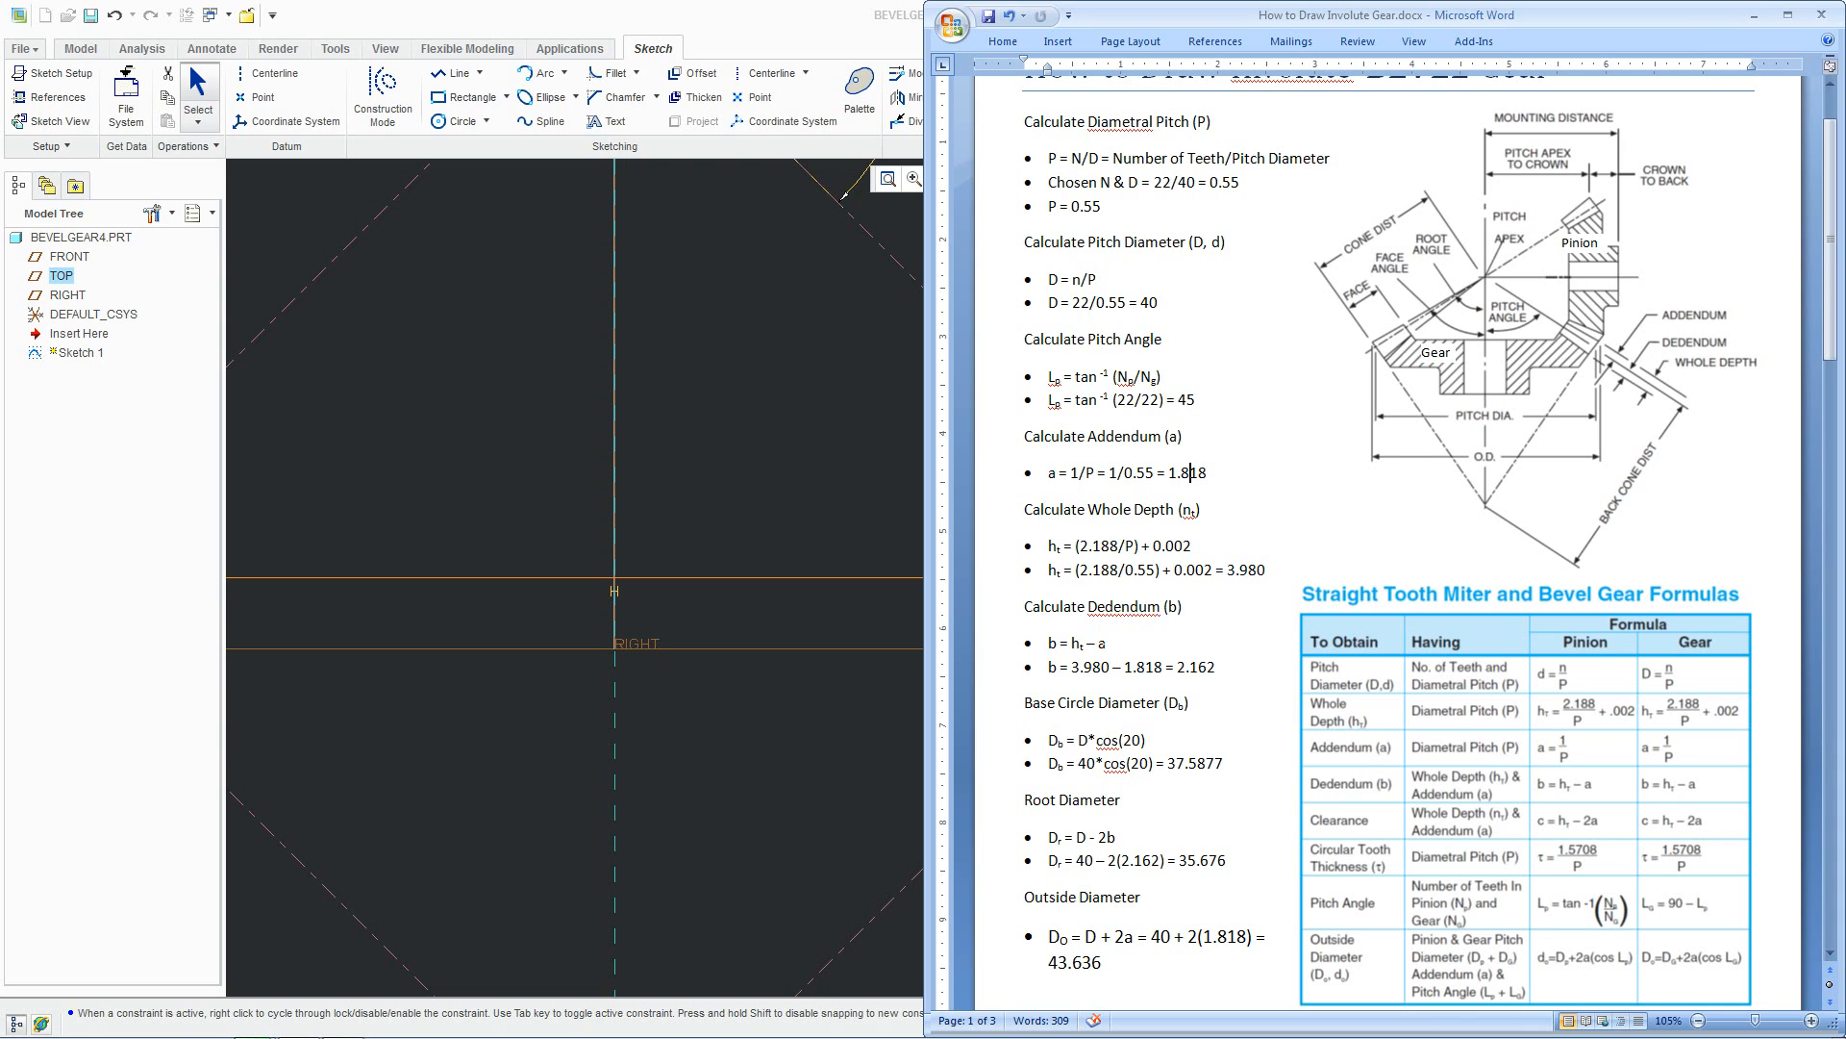
pyautogui.doubleClick(1127, 605)
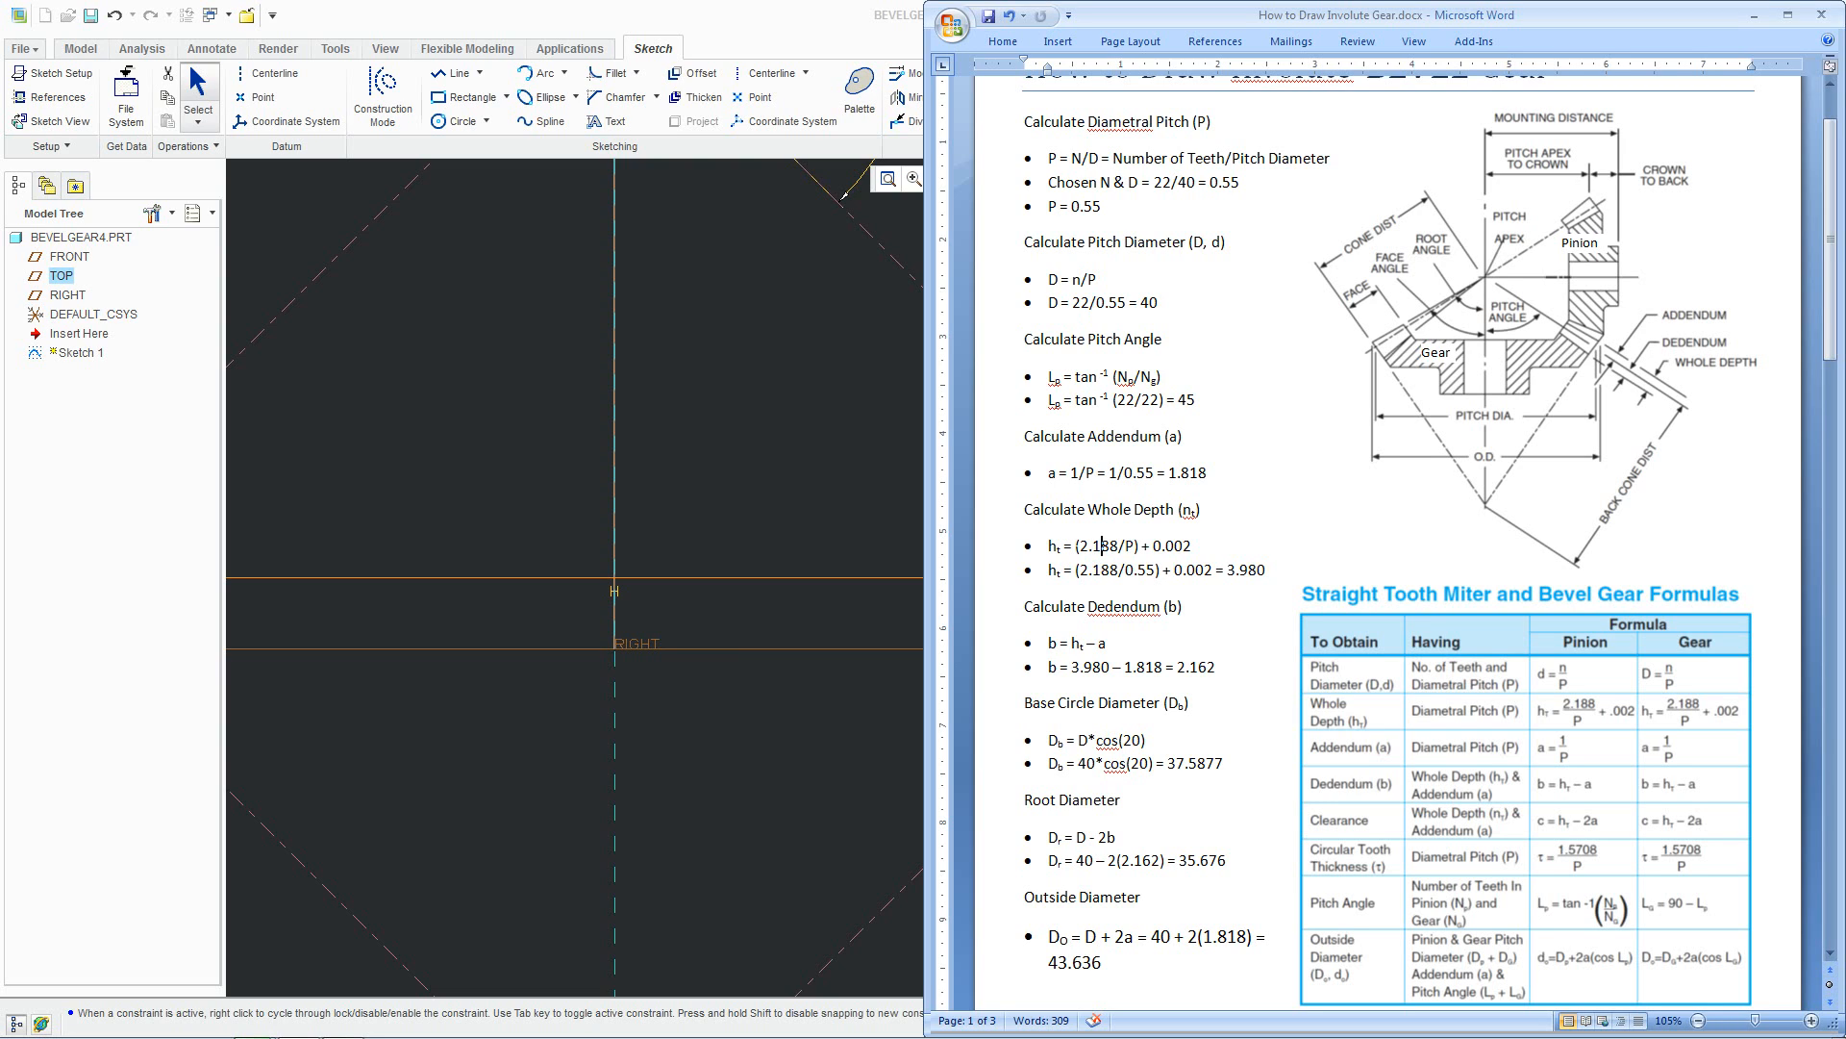
pyautogui.click(1116, 544)
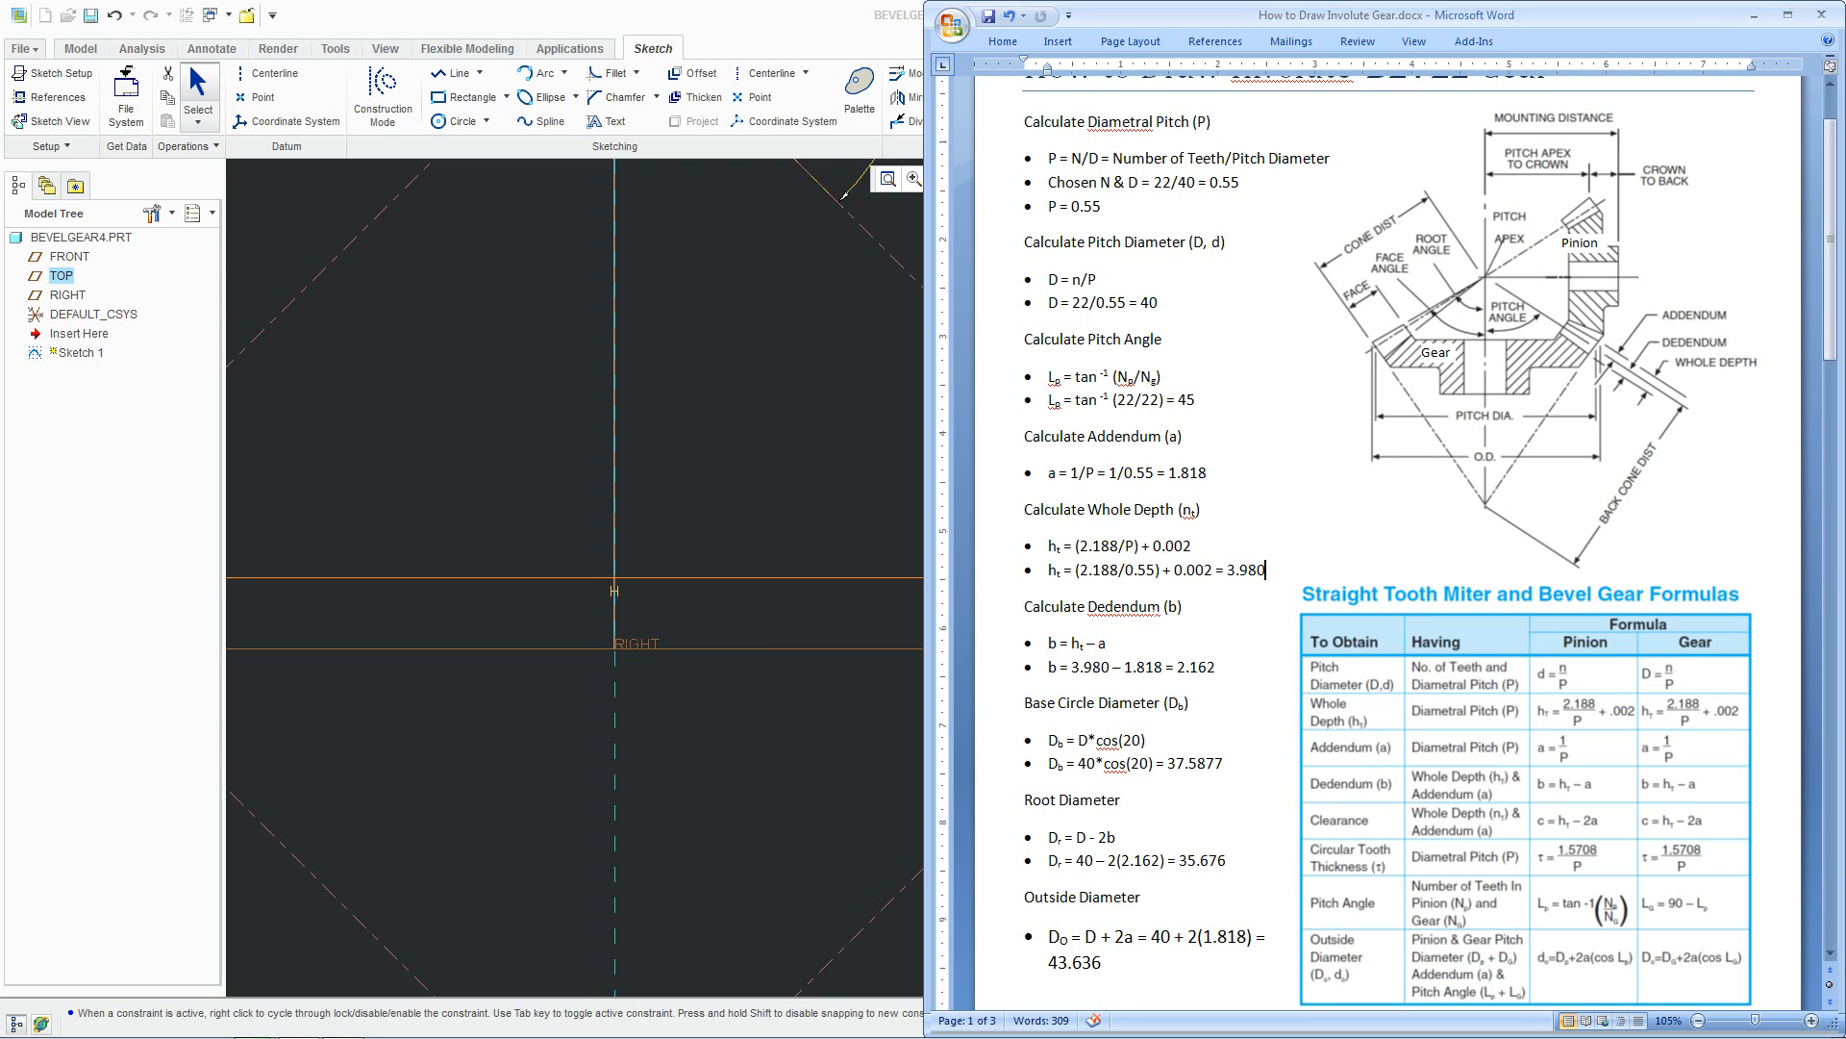
pyautogui.doubleClick(1242, 572)
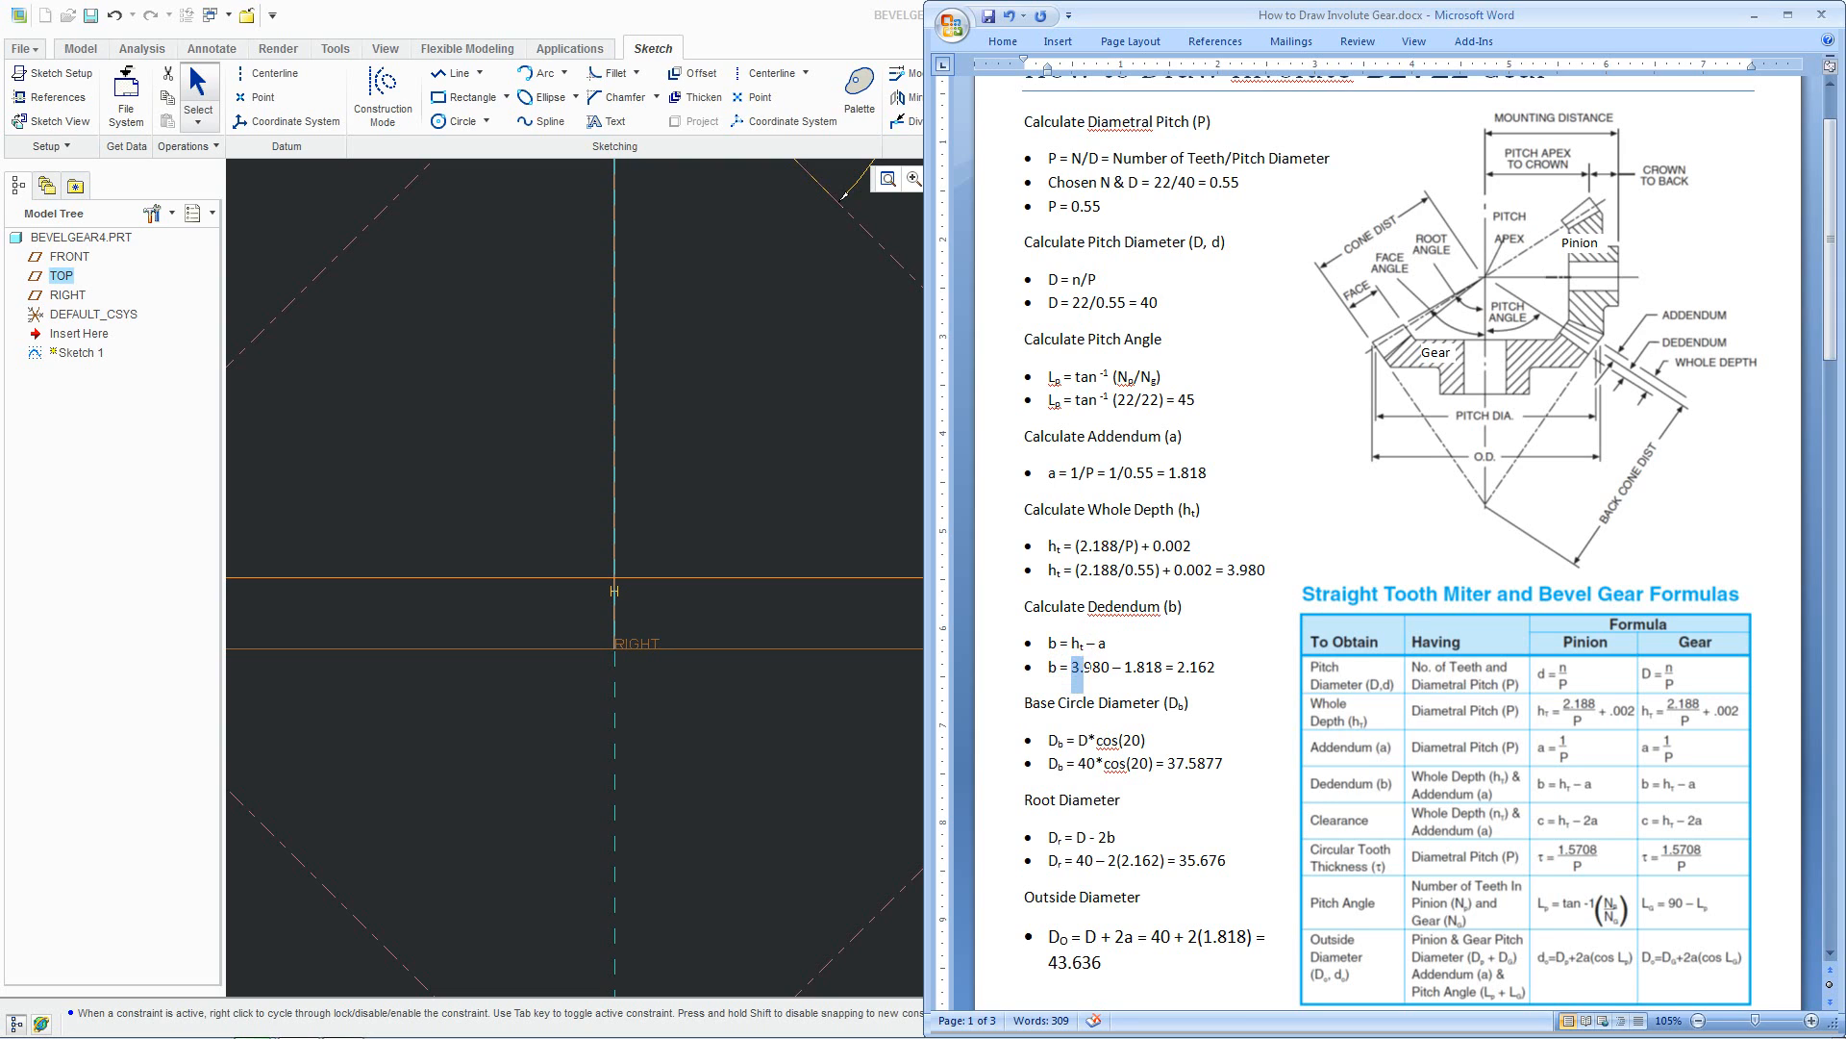
pyautogui.click(1156, 667)
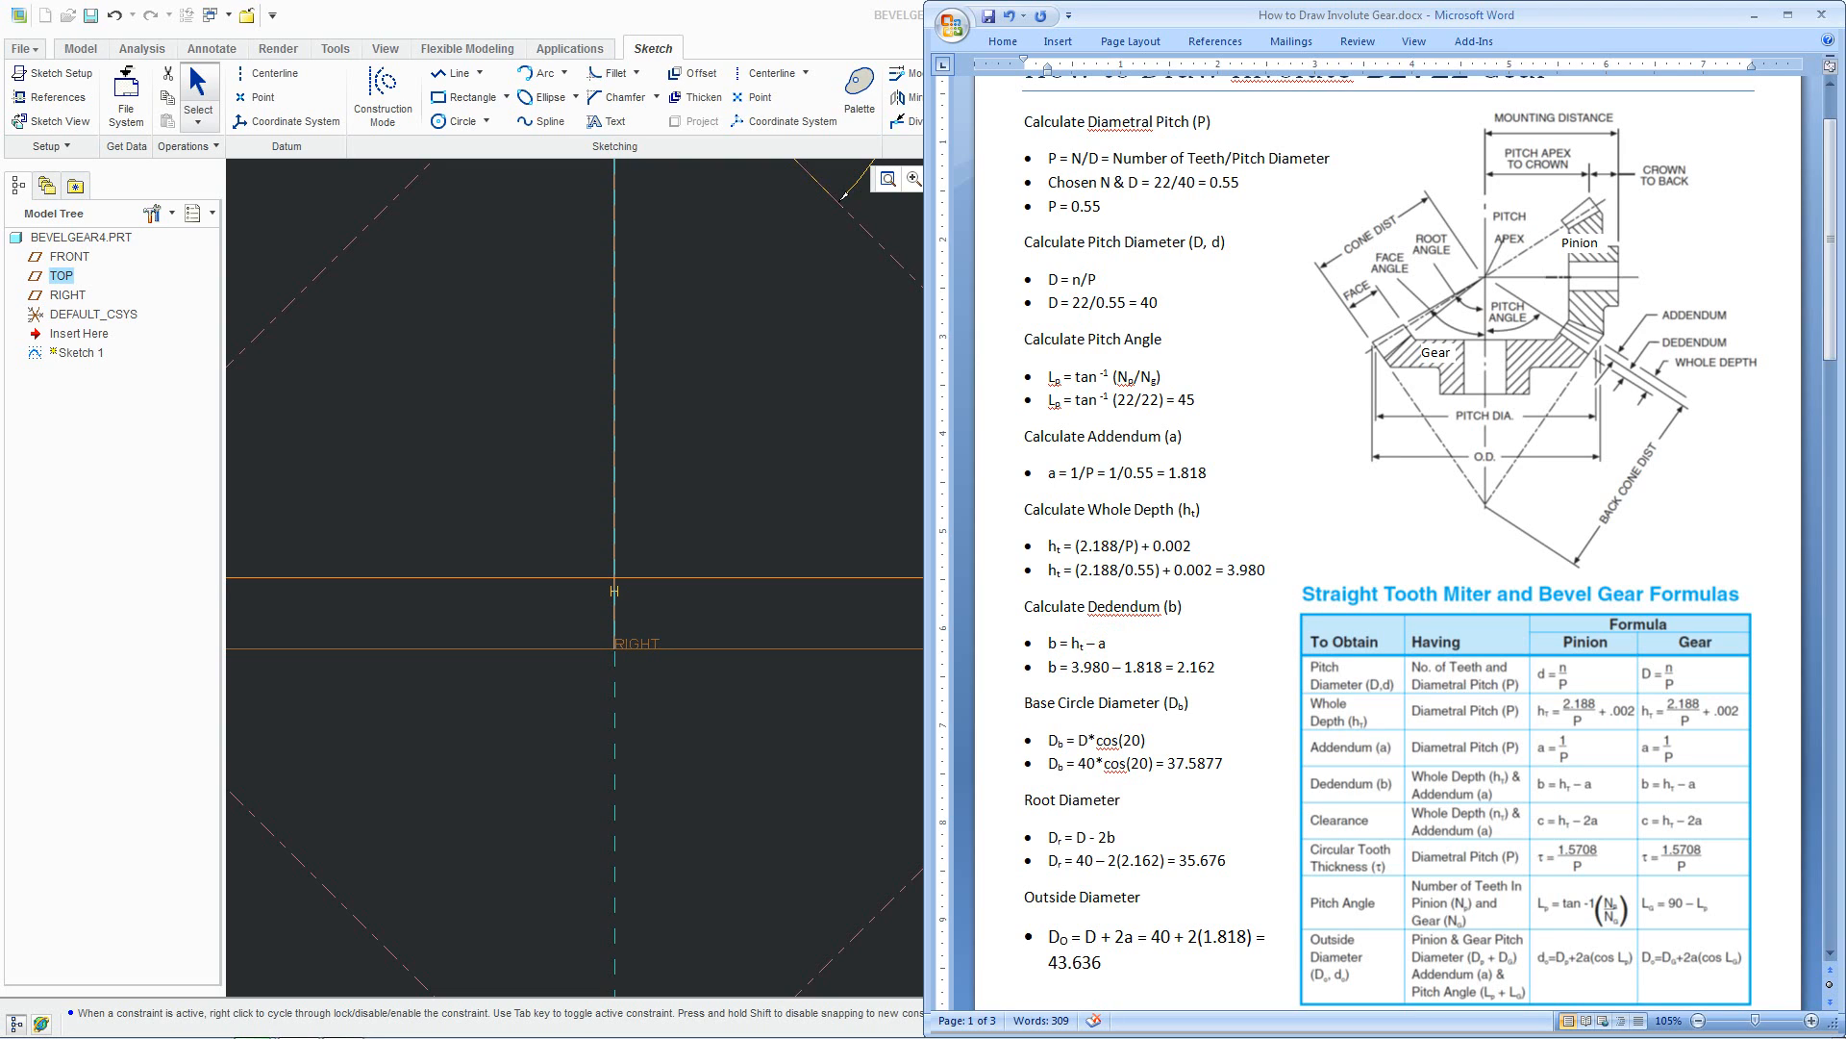
# Set the corner offset dimensions to addendum 1.82 and dedendum 2.16
pyautogui.click(1103, 642)
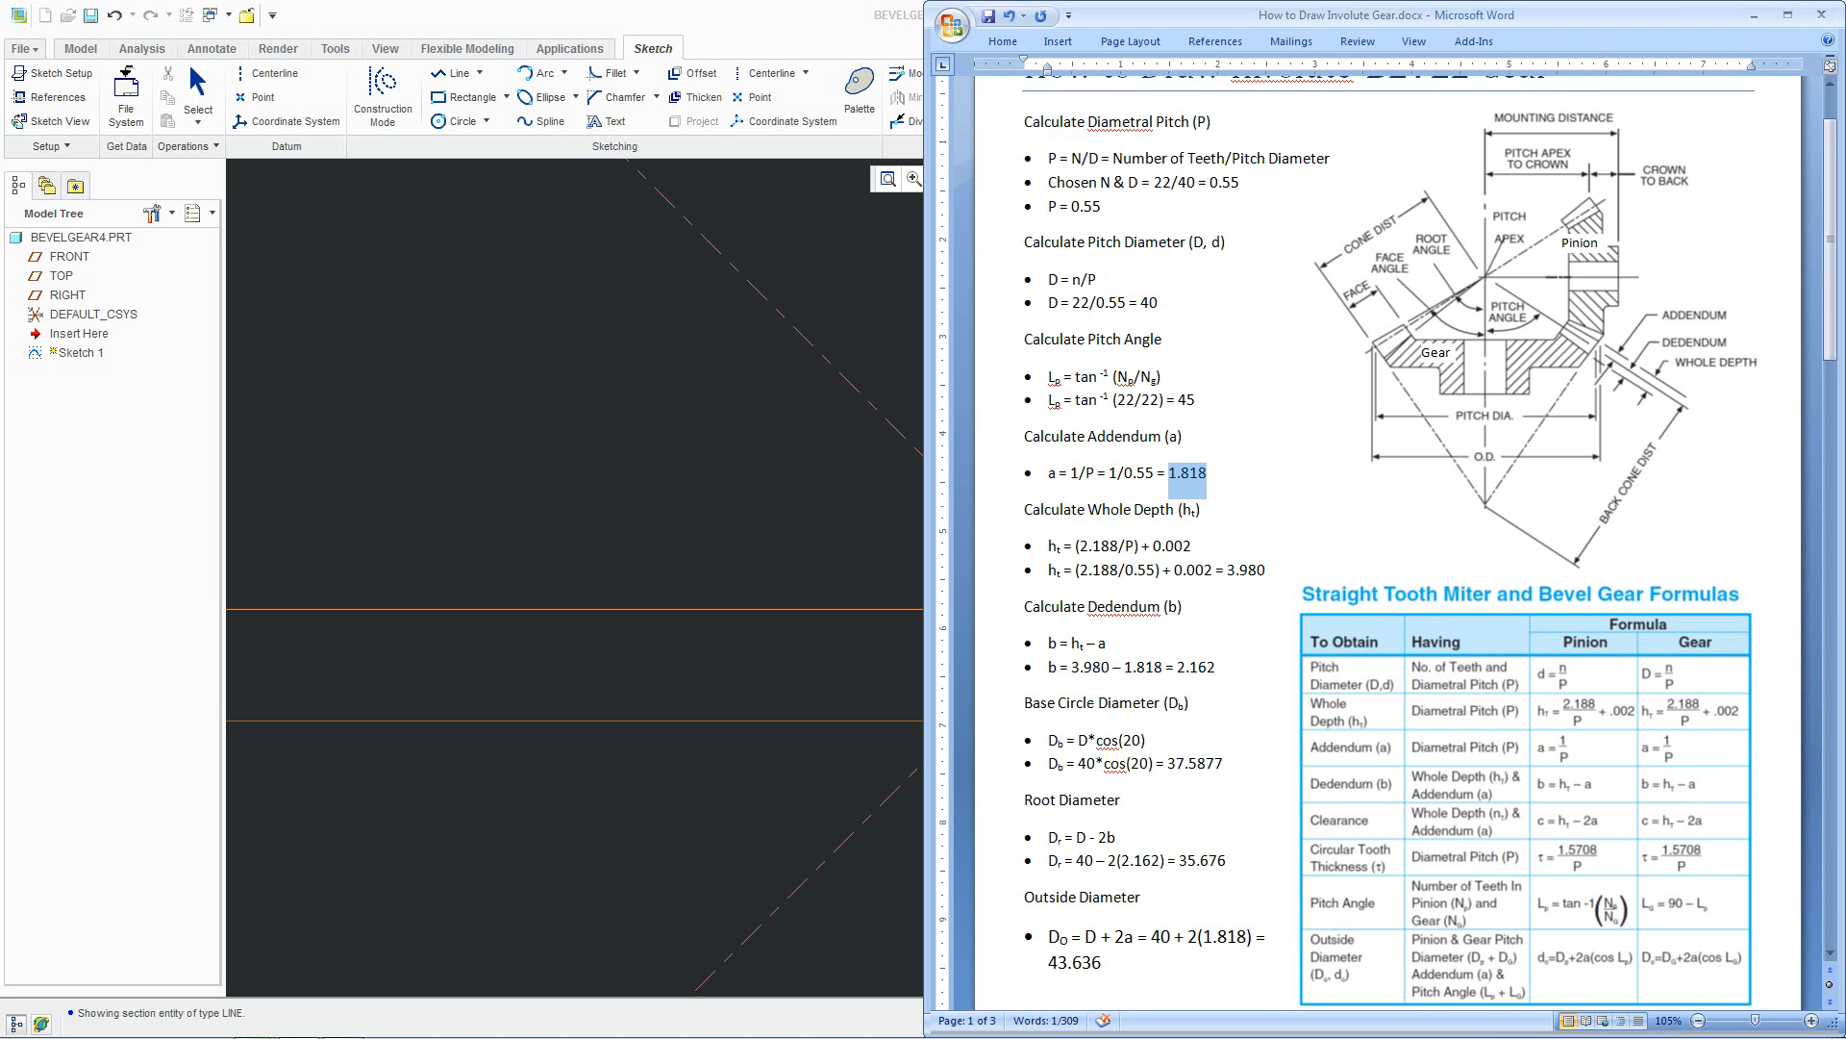
pyautogui.moveTo(1293, 911)
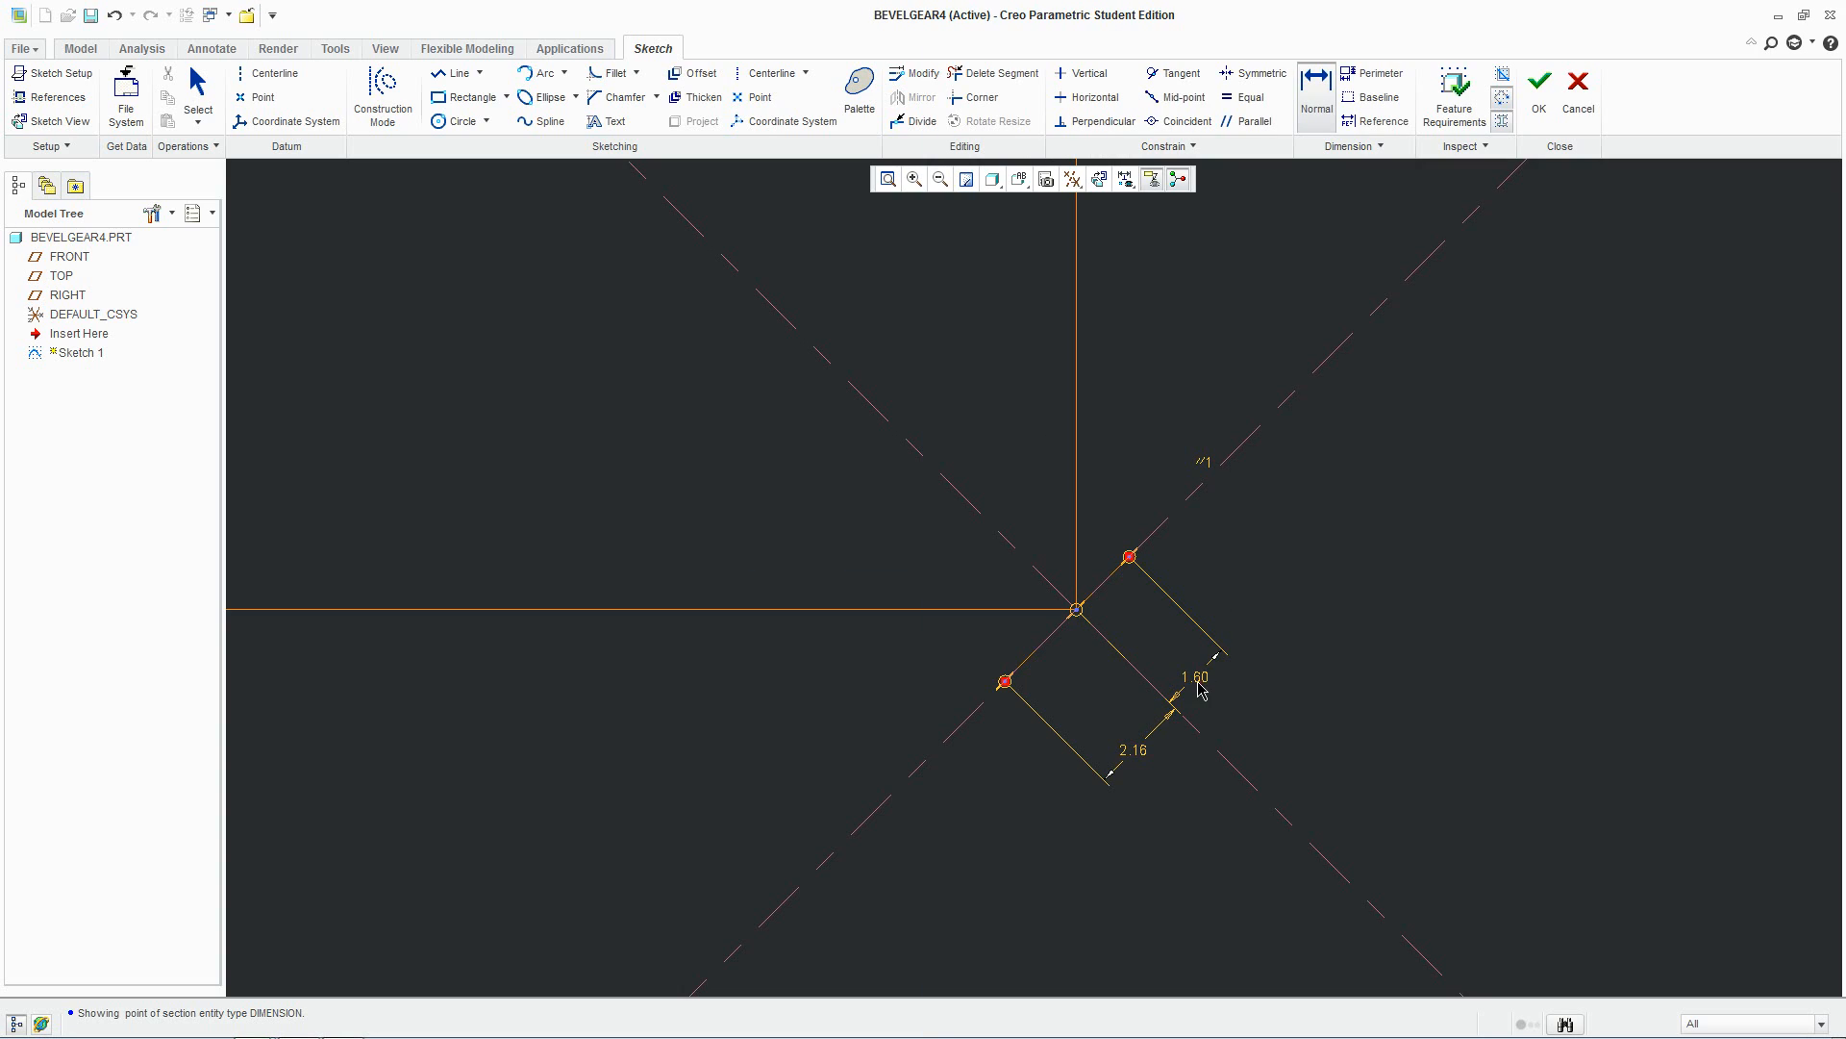
pyautogui.doubleClick(1195, 675)
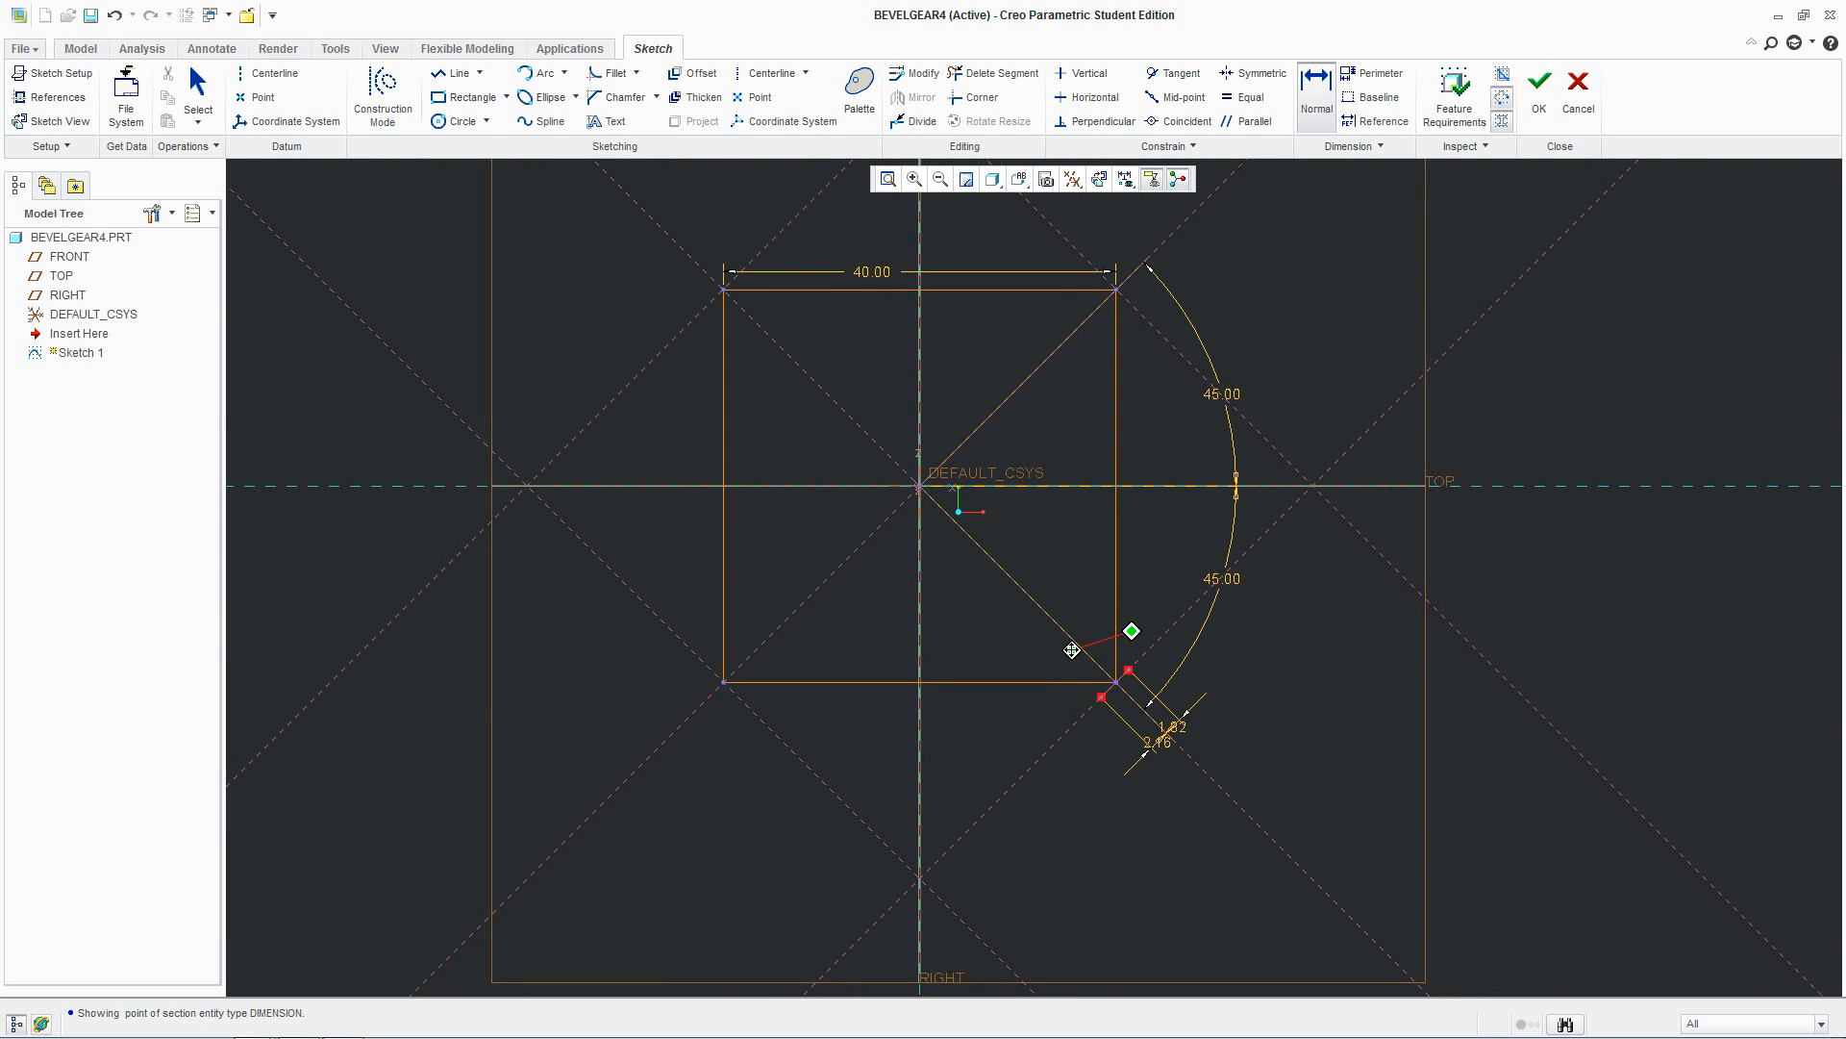
# Draw lines from the origin to the dedendum point and finish at the square's corner, discarding the trial arc
pyautogui.click(453, 73)
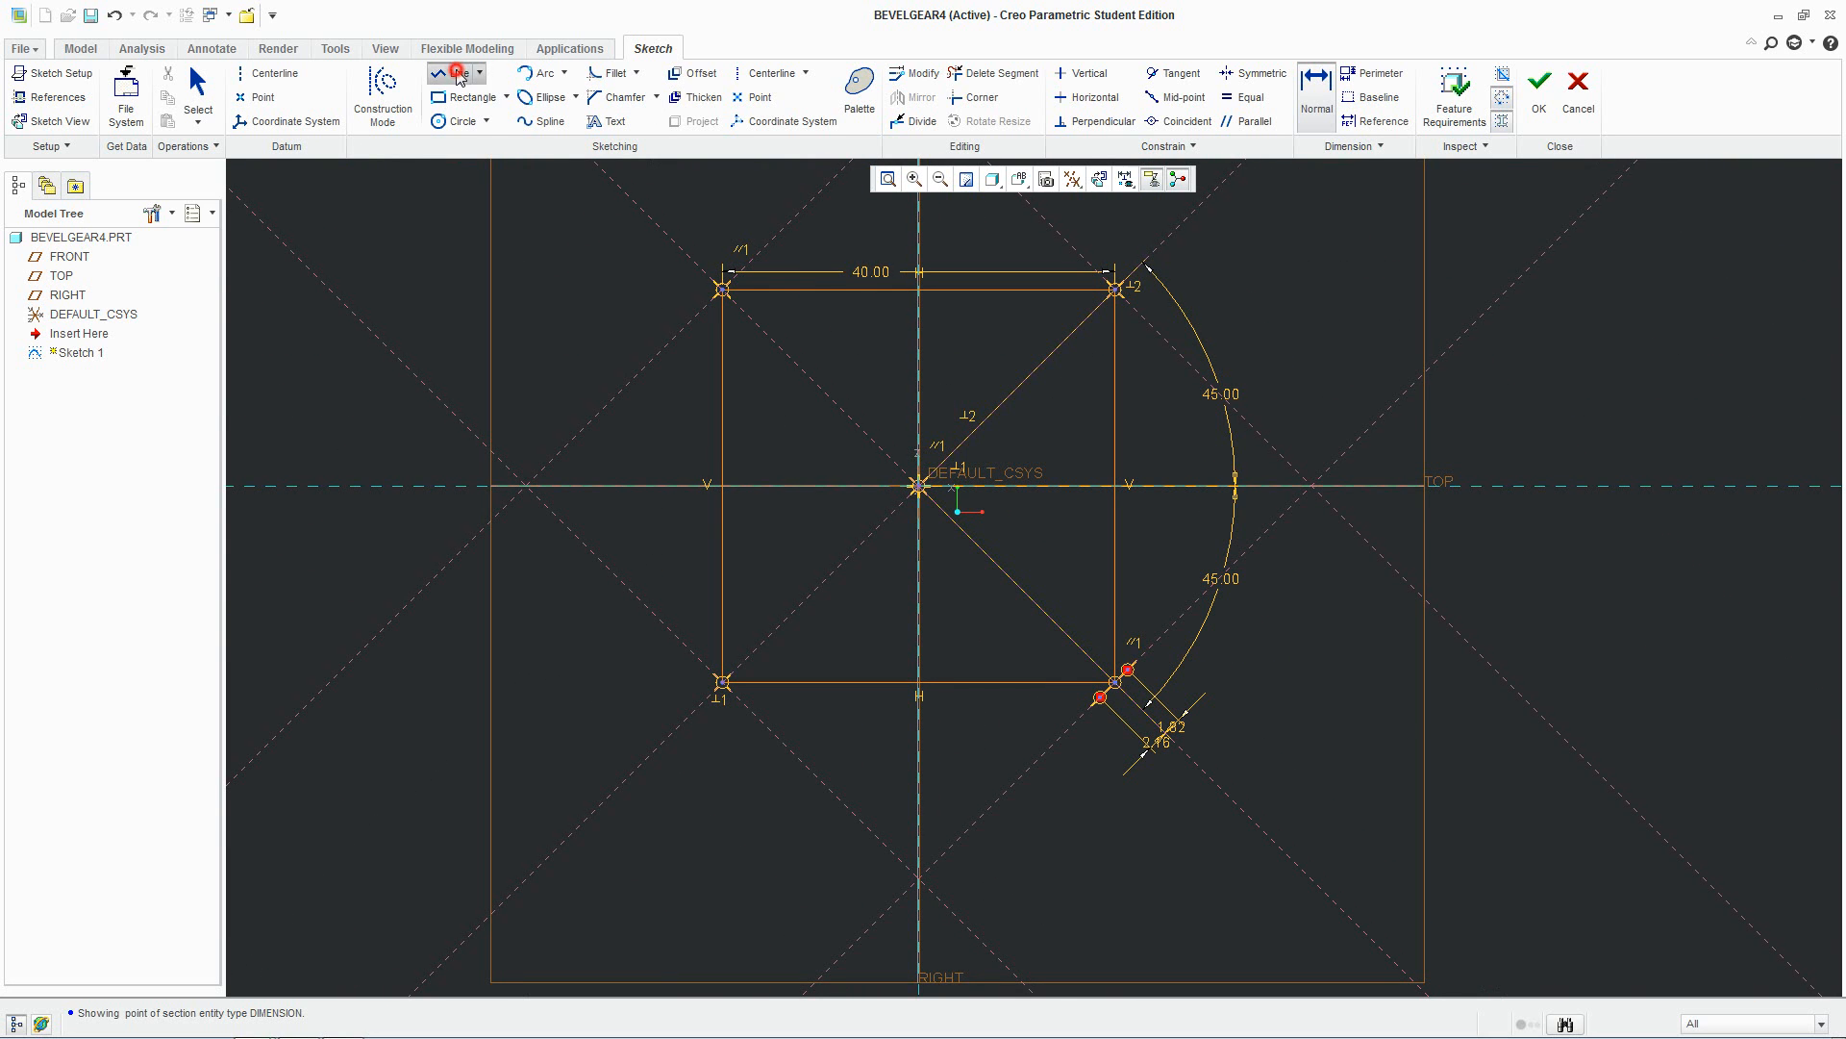
pyautogui.click(444, 73)
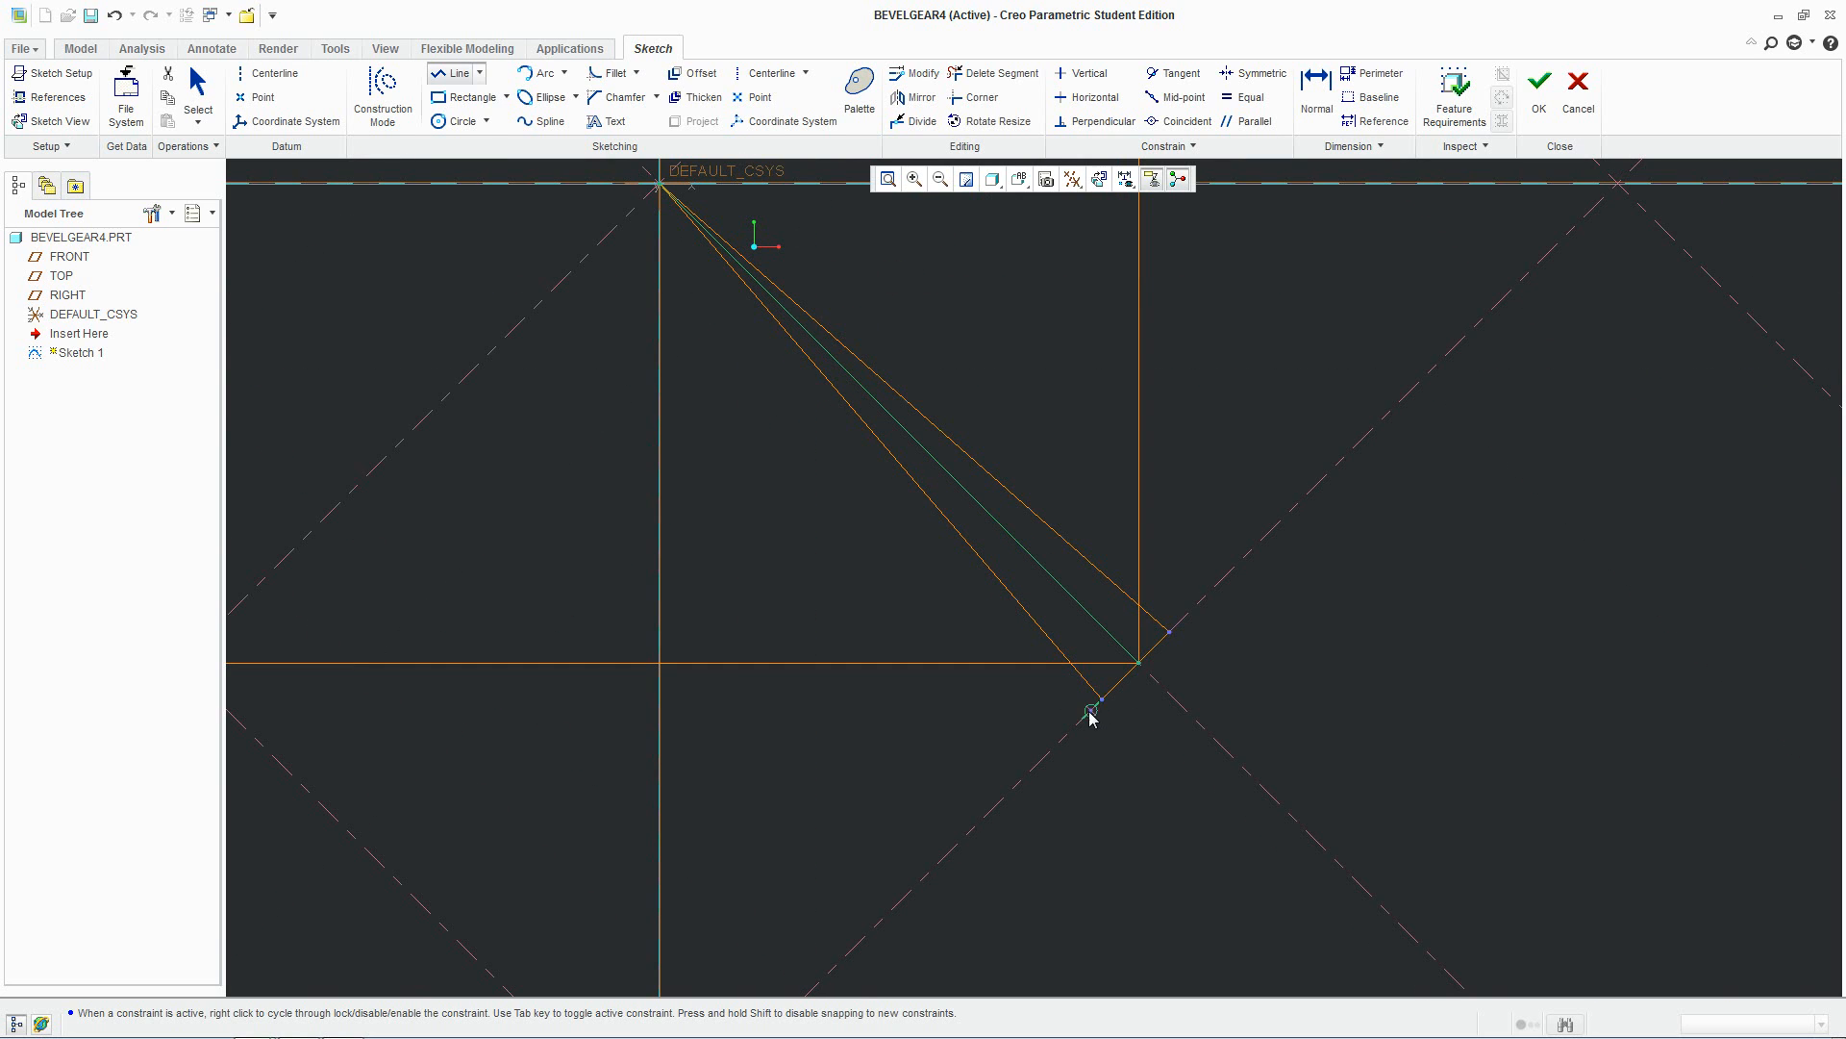
pyautogui.click(1098, 704)
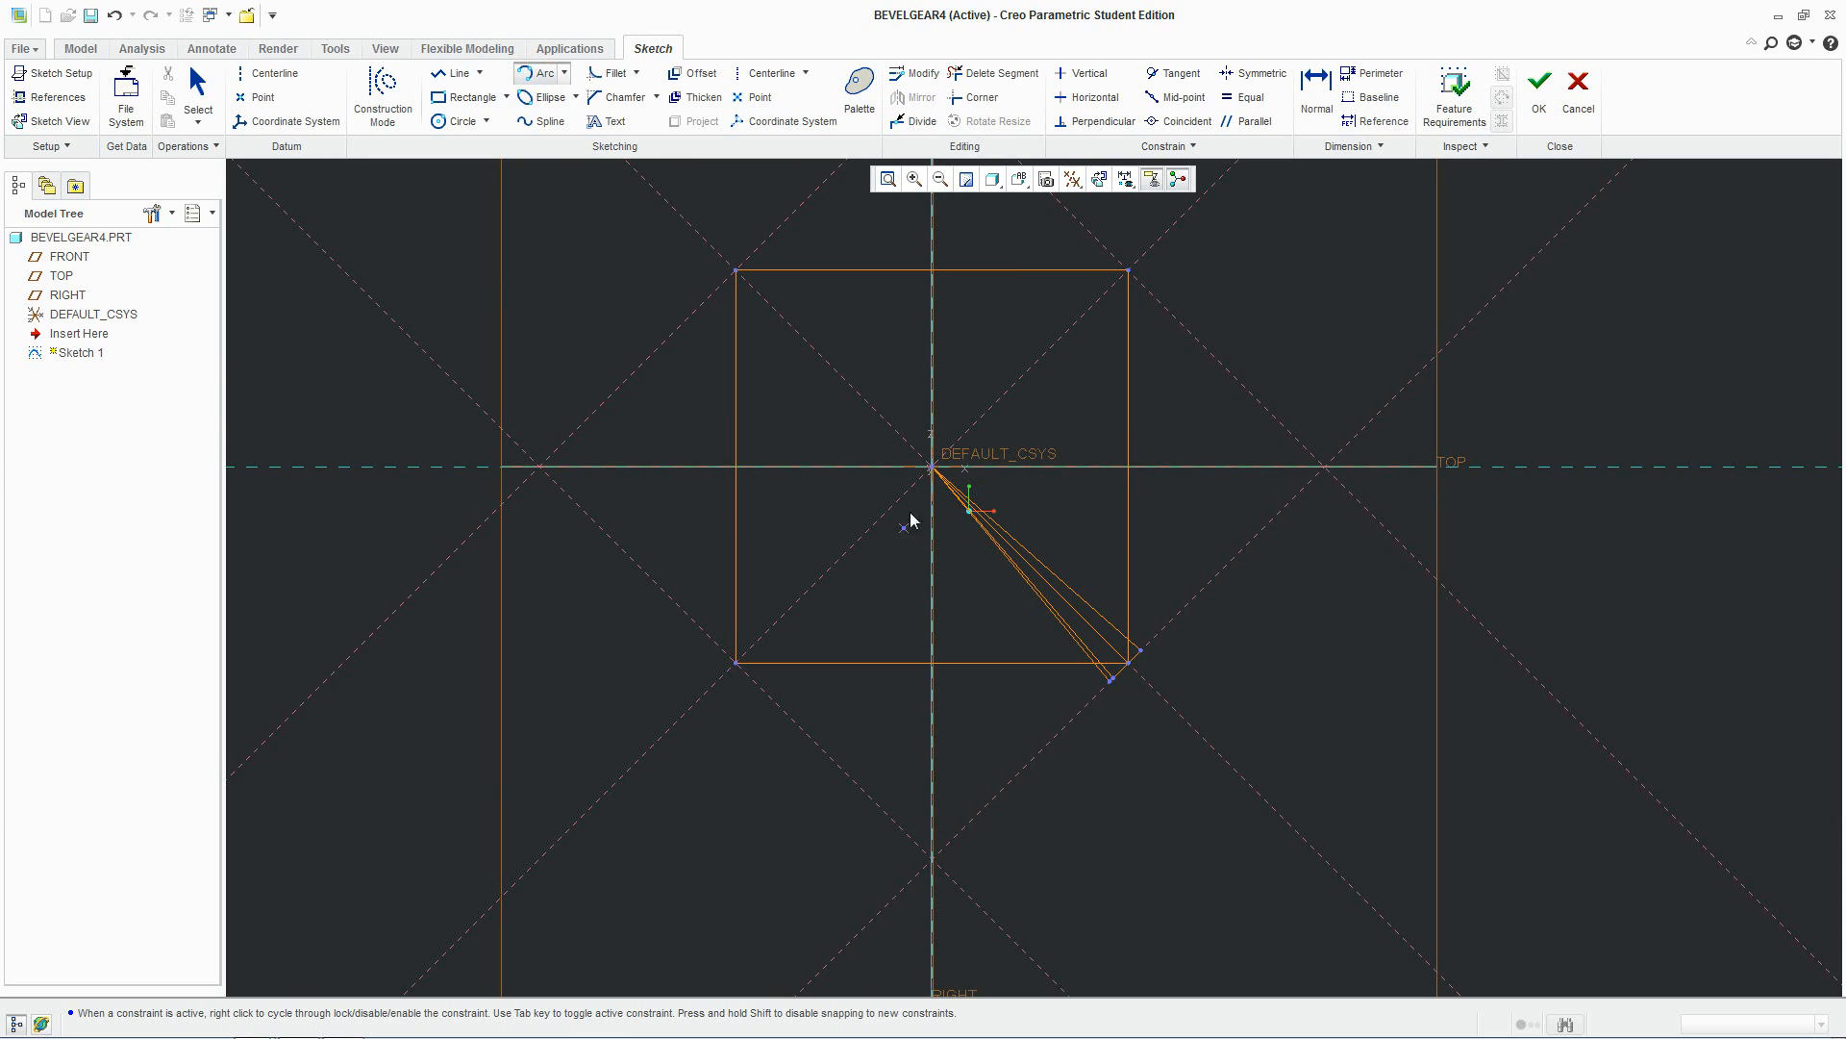
pyautogui.moveTo(963, 829)
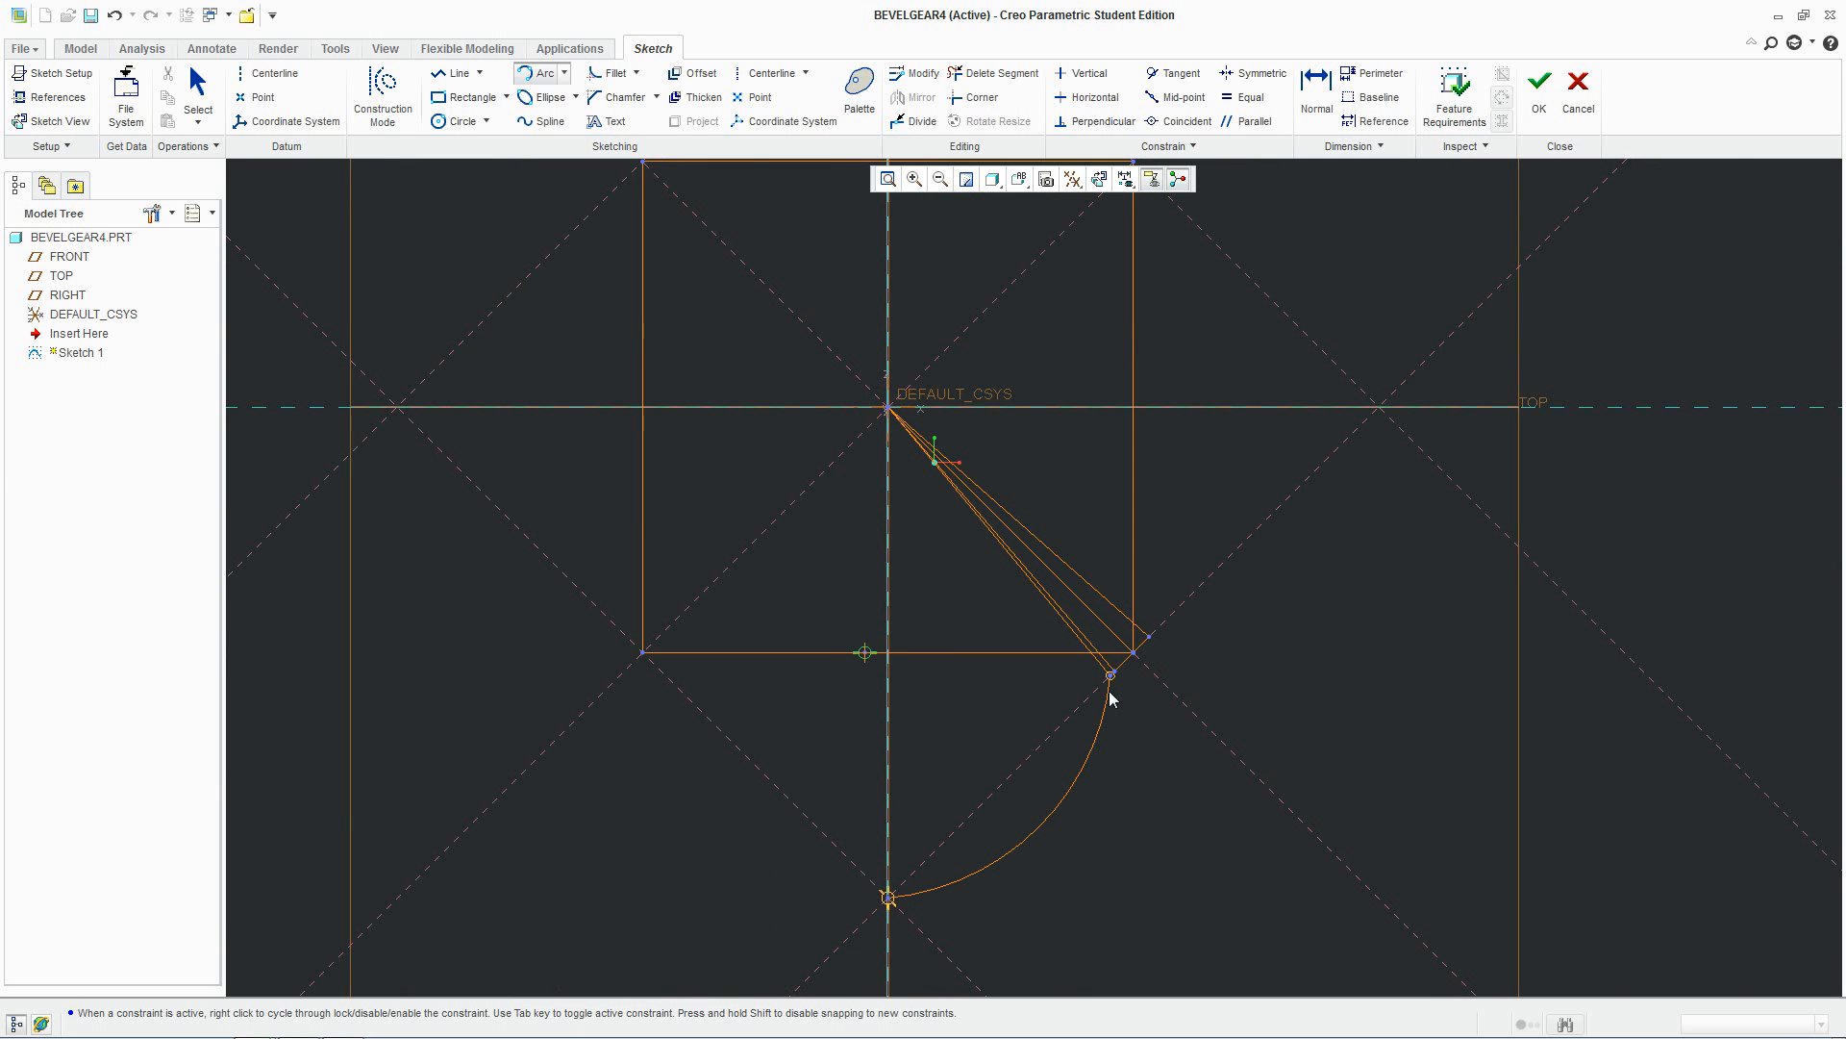
pyautogui.click(457, 73)
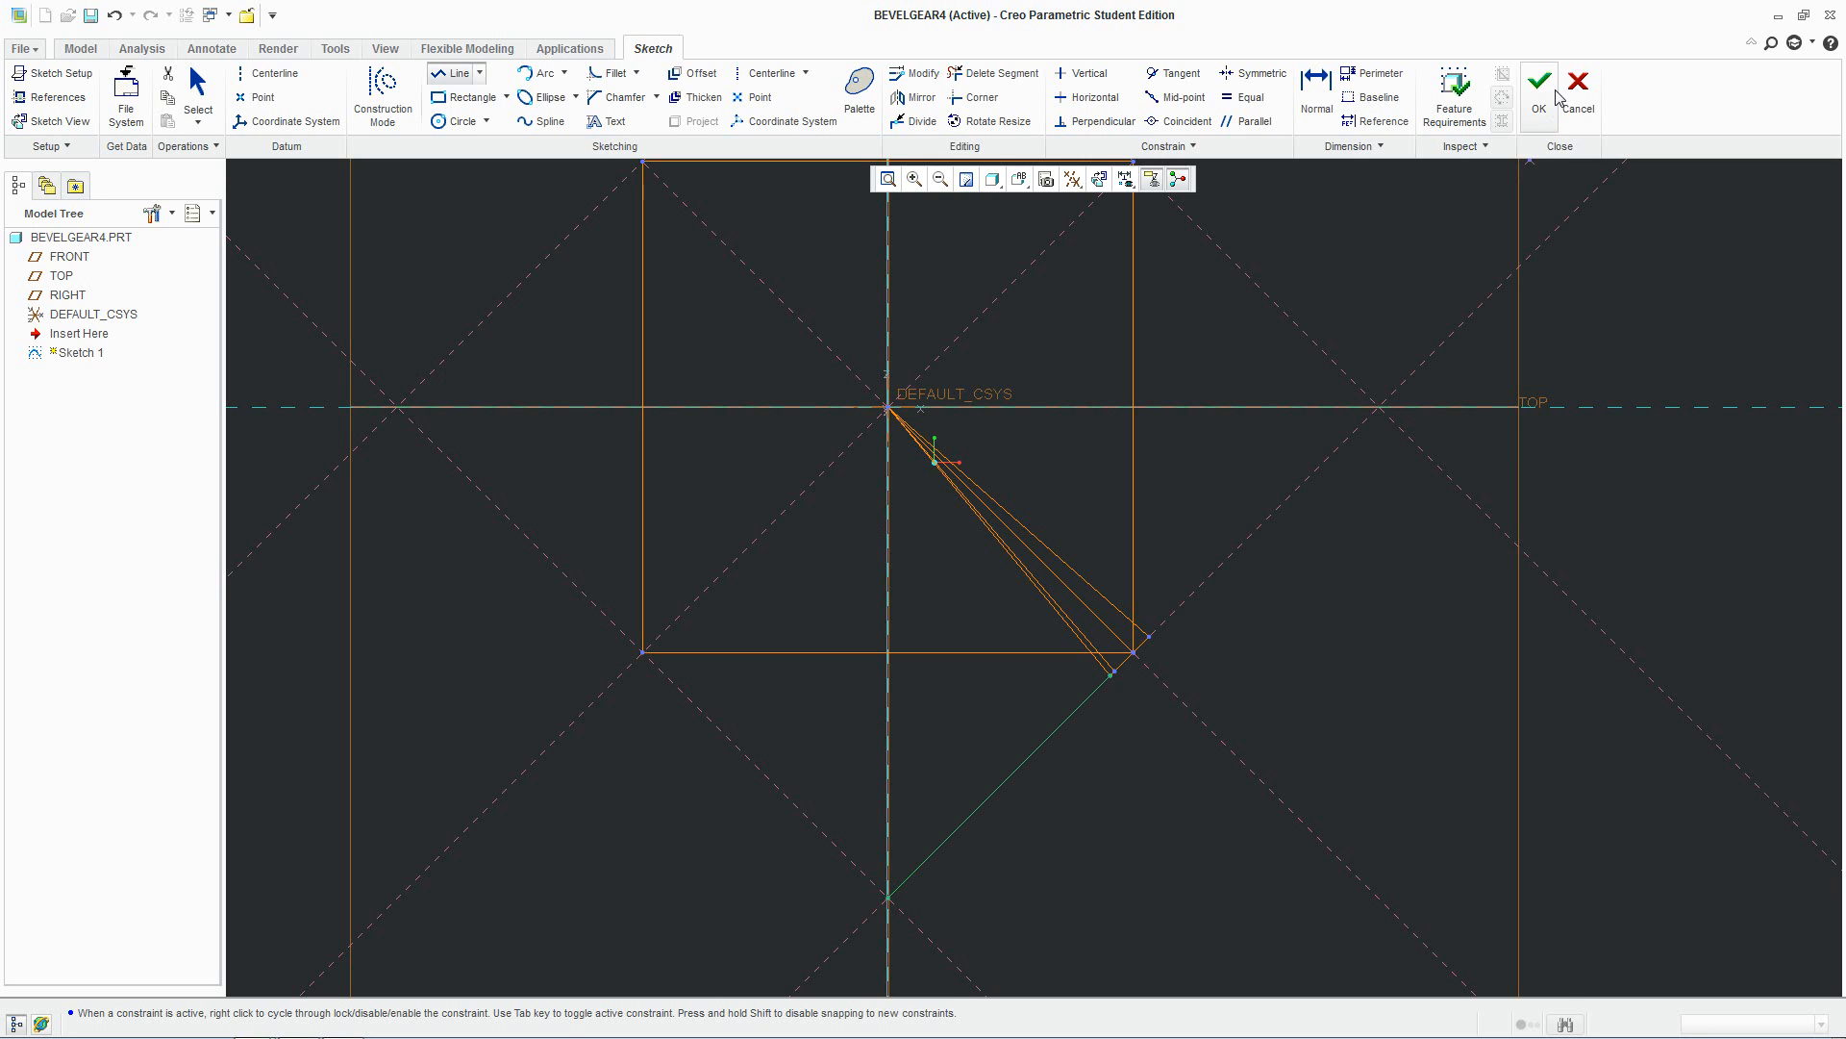
# Add the left side of the diamond outline and accept the construction sketch as Sketch 1
pyautogui.click(1539, 81)
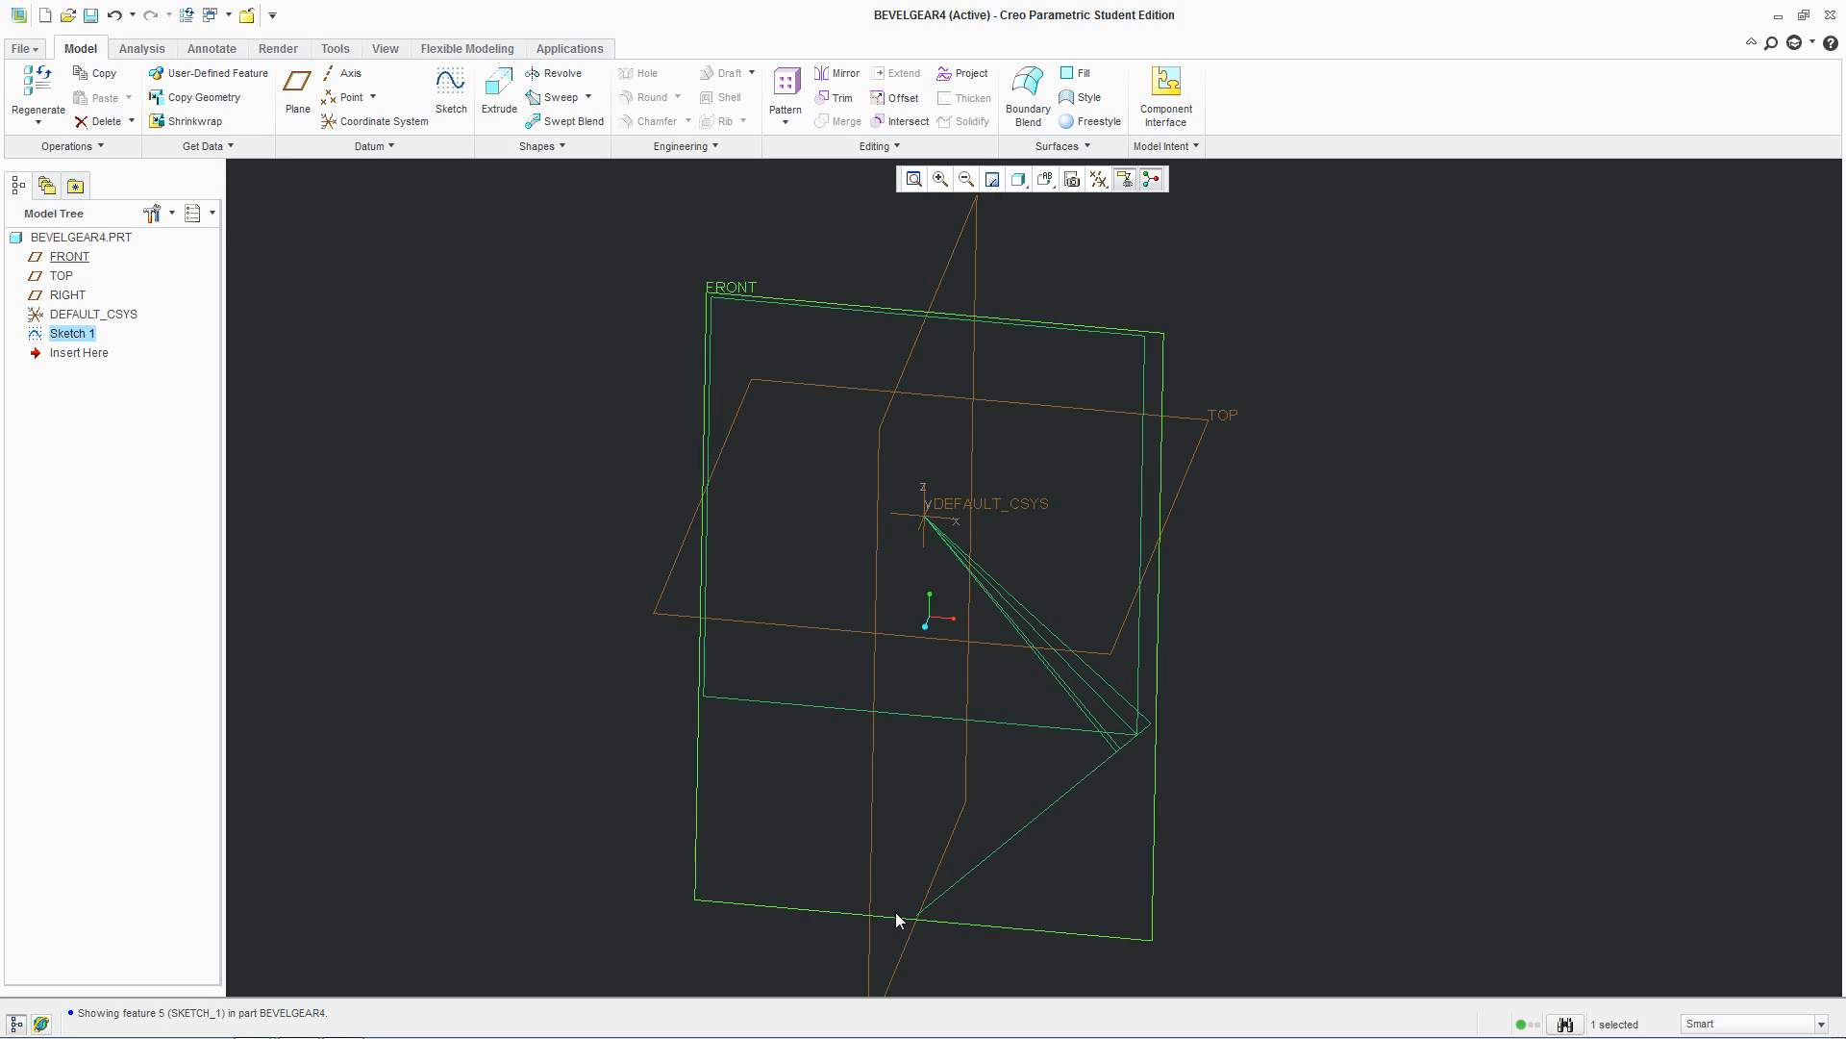
pyautogui.rightClick(71, 333)
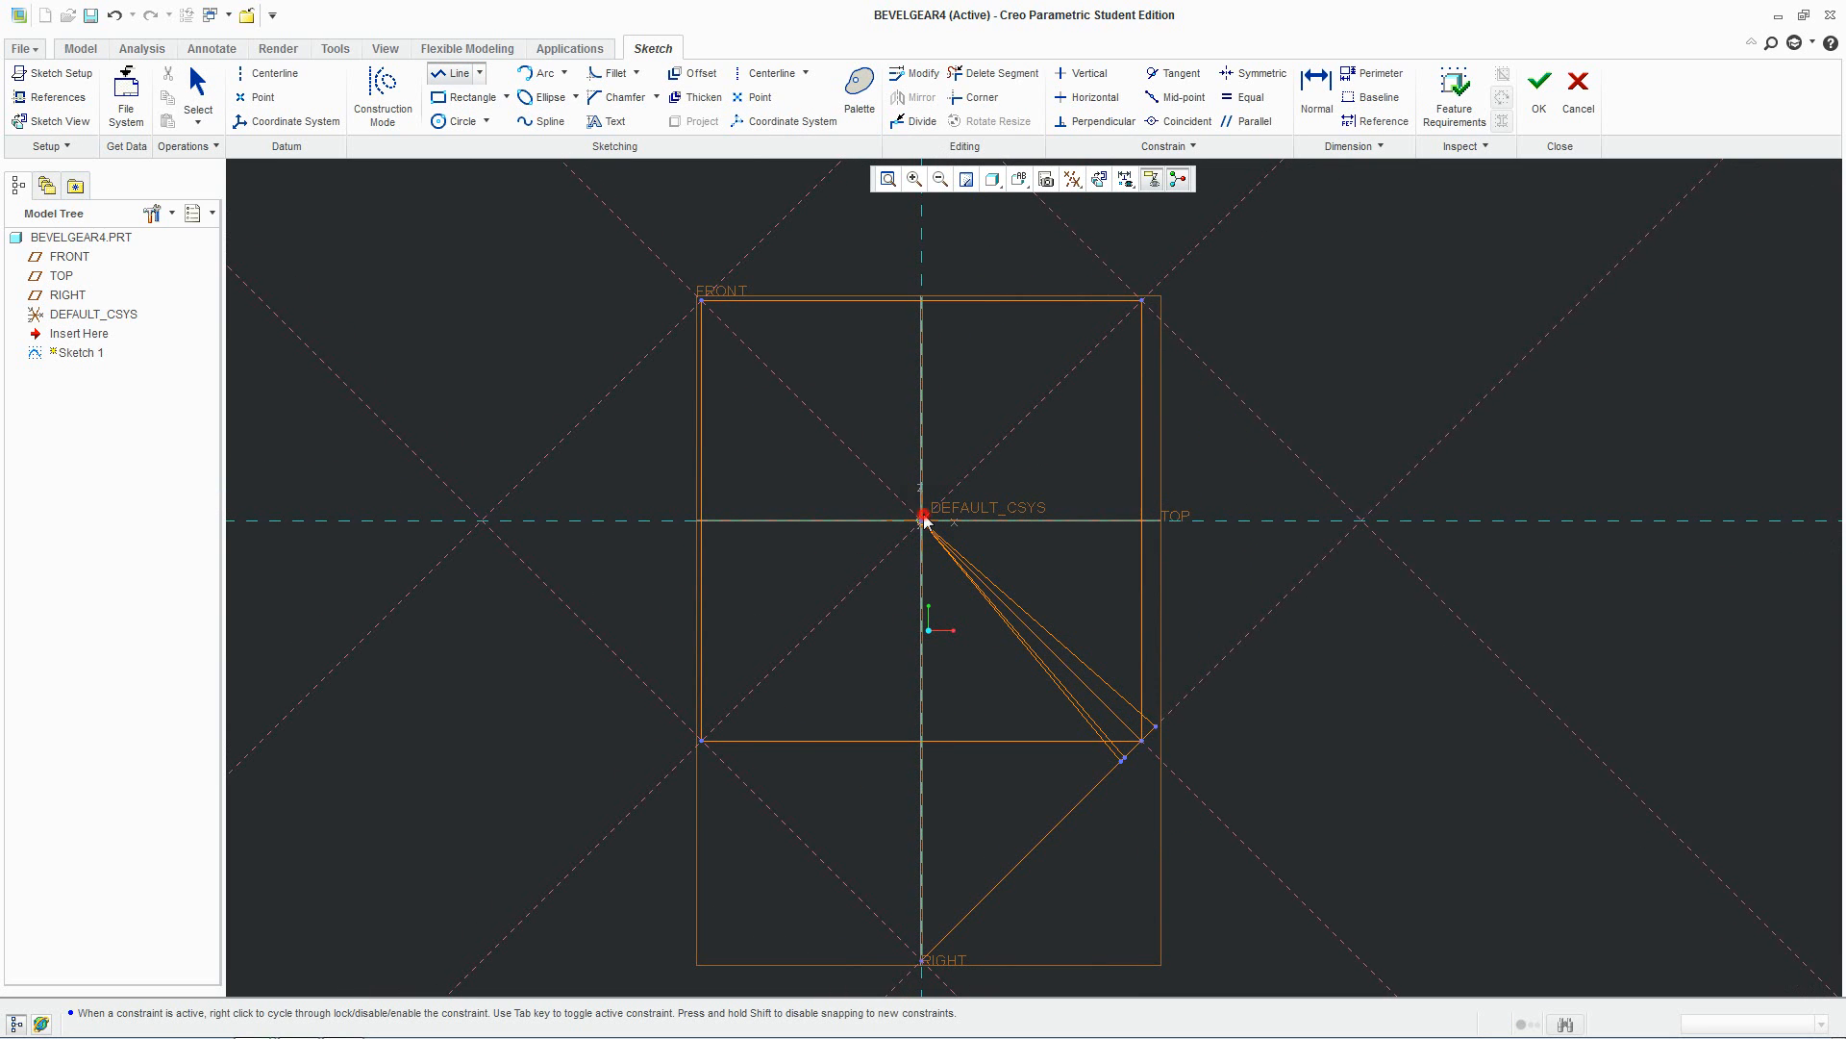
pyautogui.moveTo(921, 518); pyautogui.dragTo(922, 960)
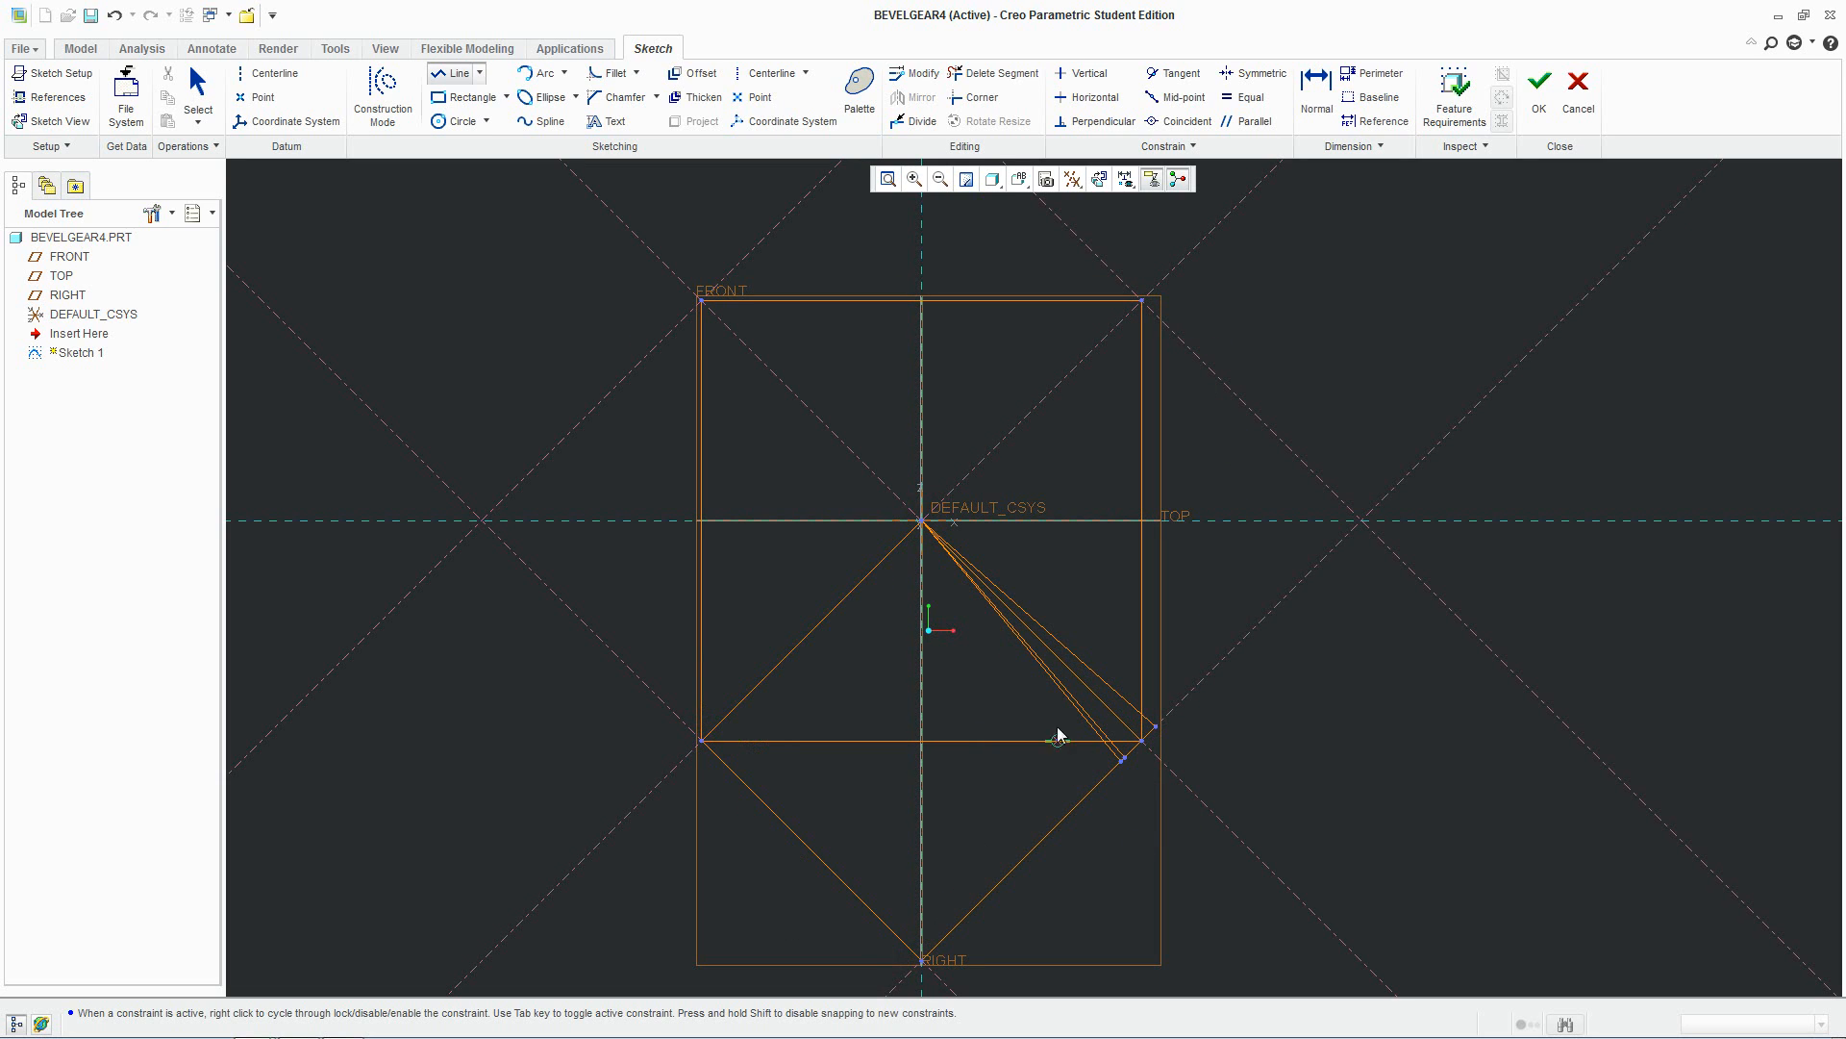
pyautogui.moveTo(1119, 683)
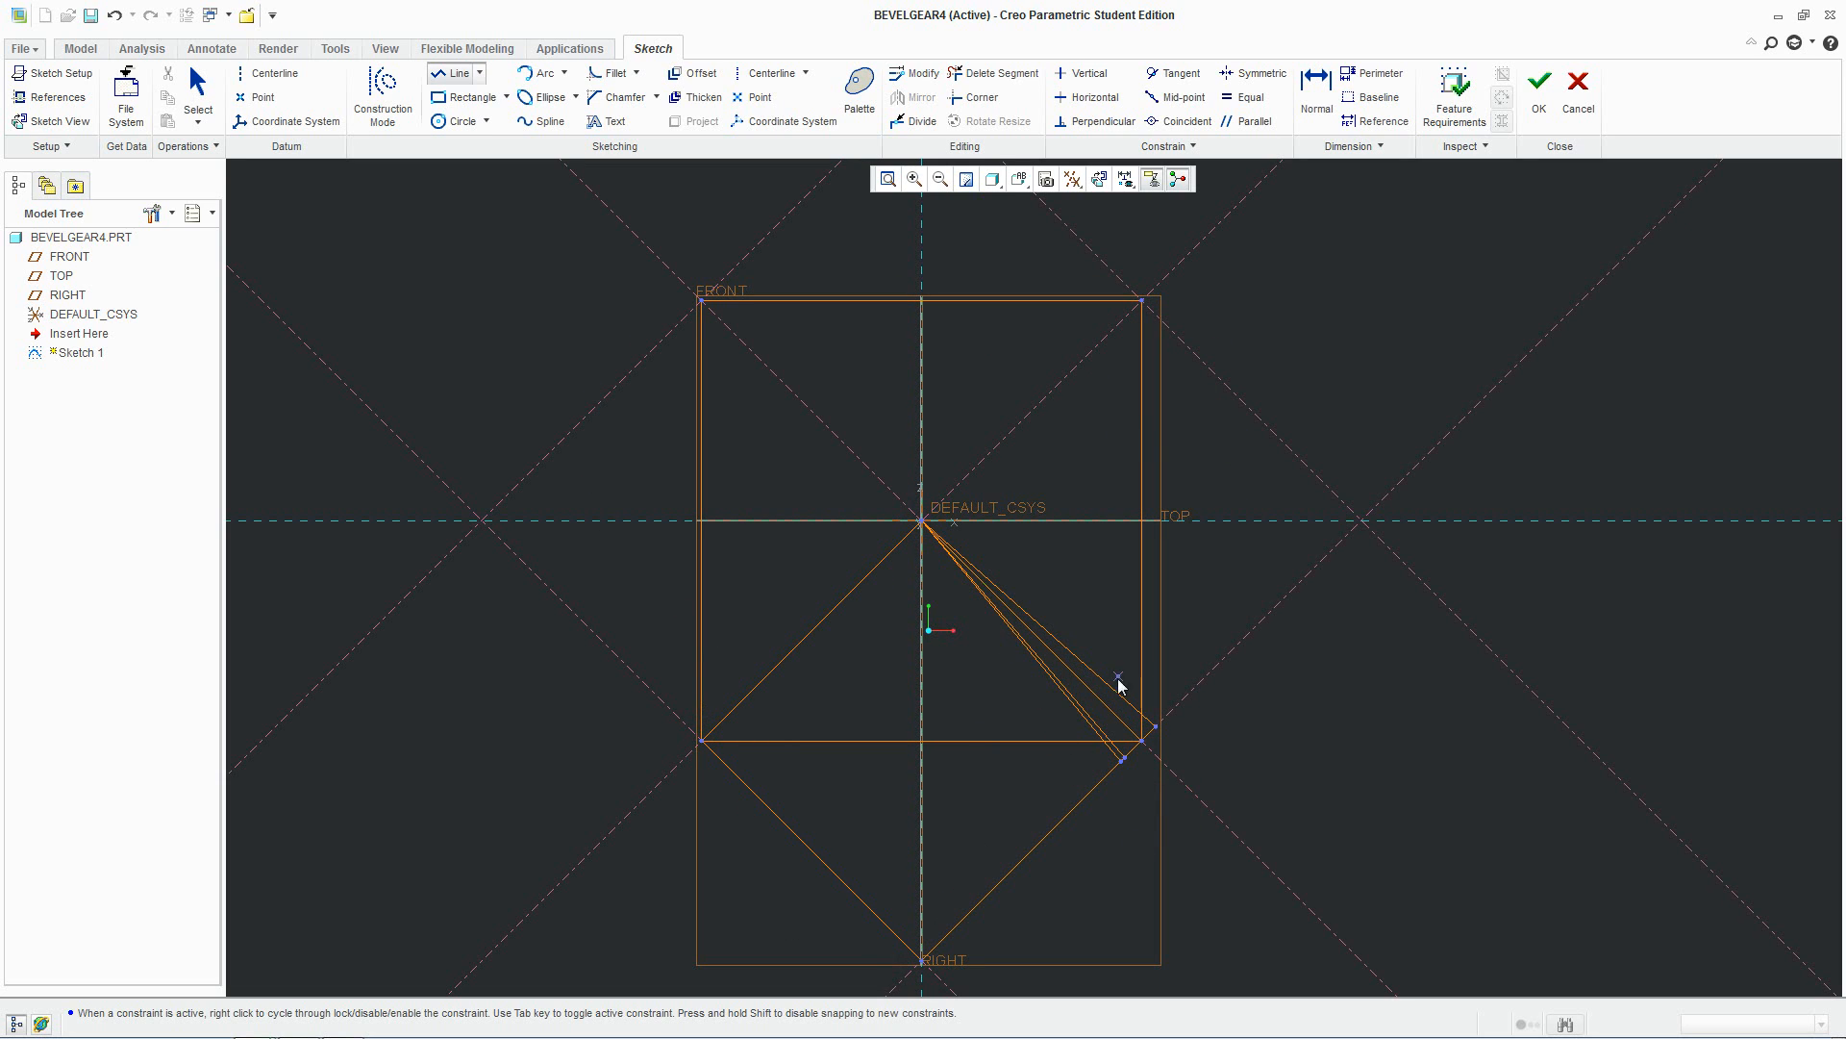
pyautogui.click(1539, 96)
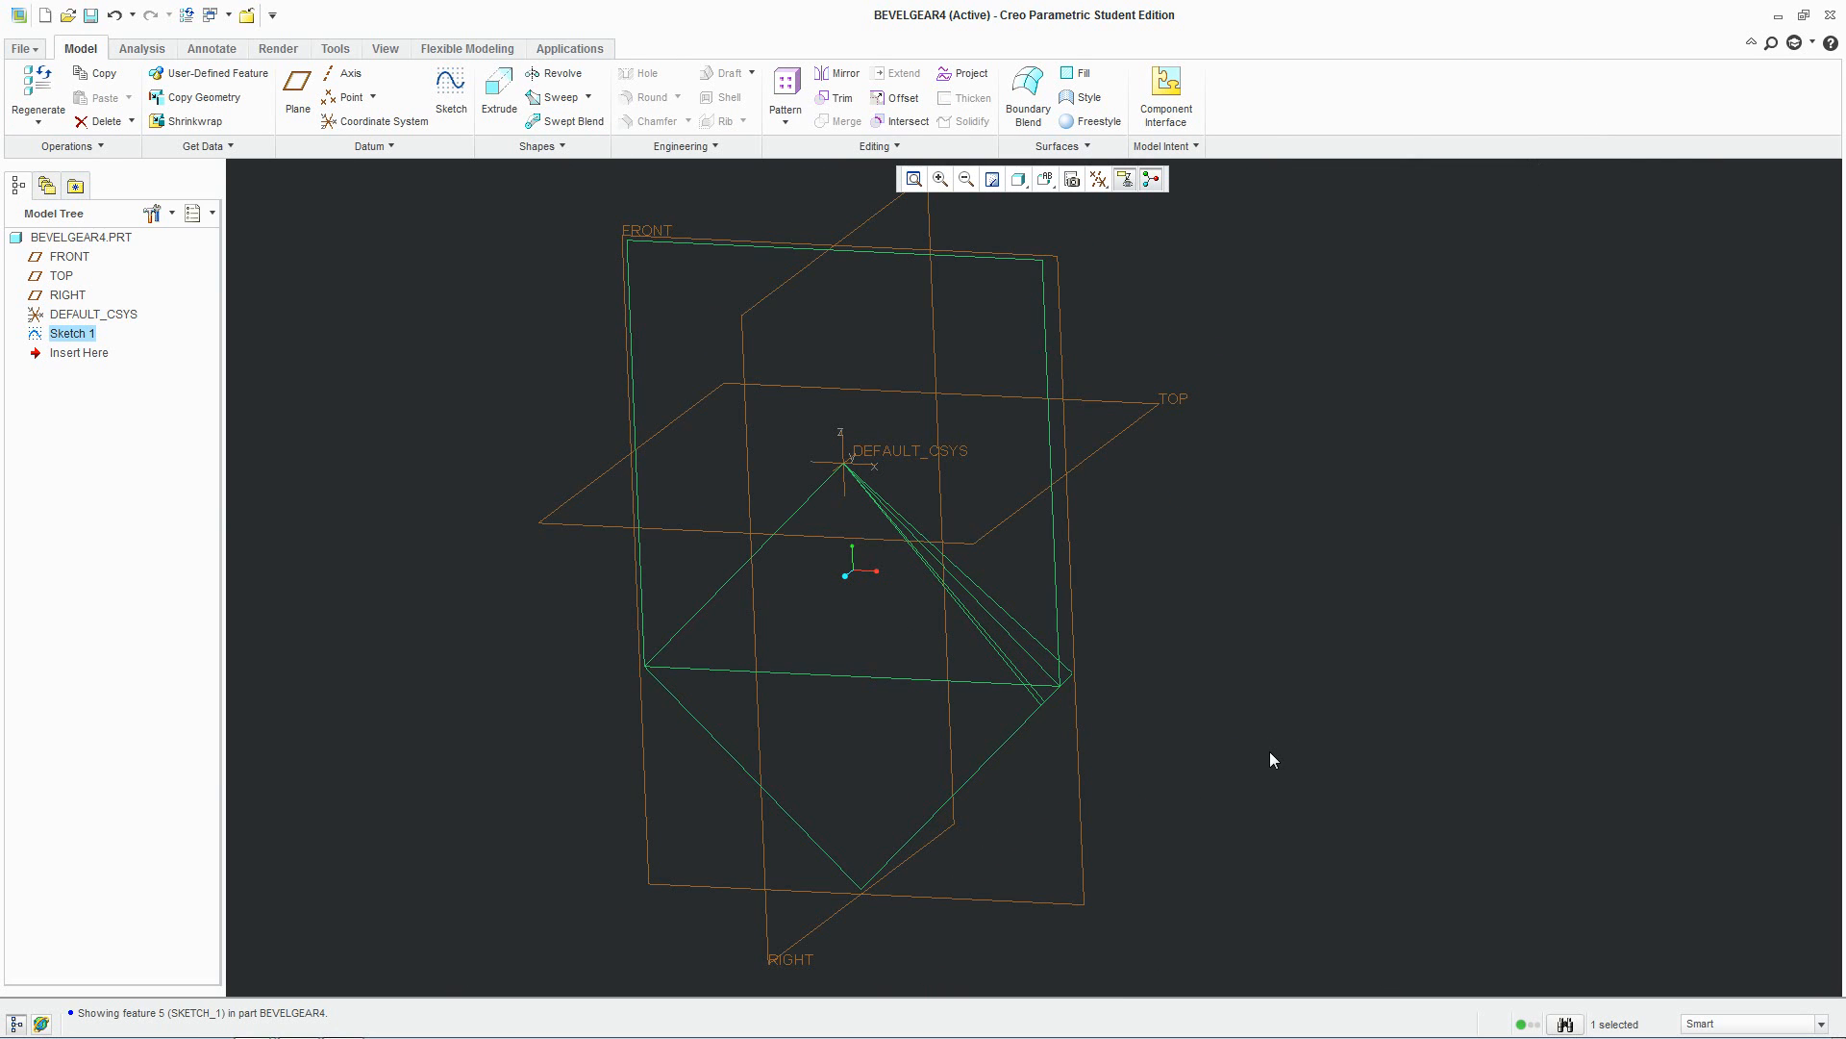
pyautogui.moveTo(1420, 531)
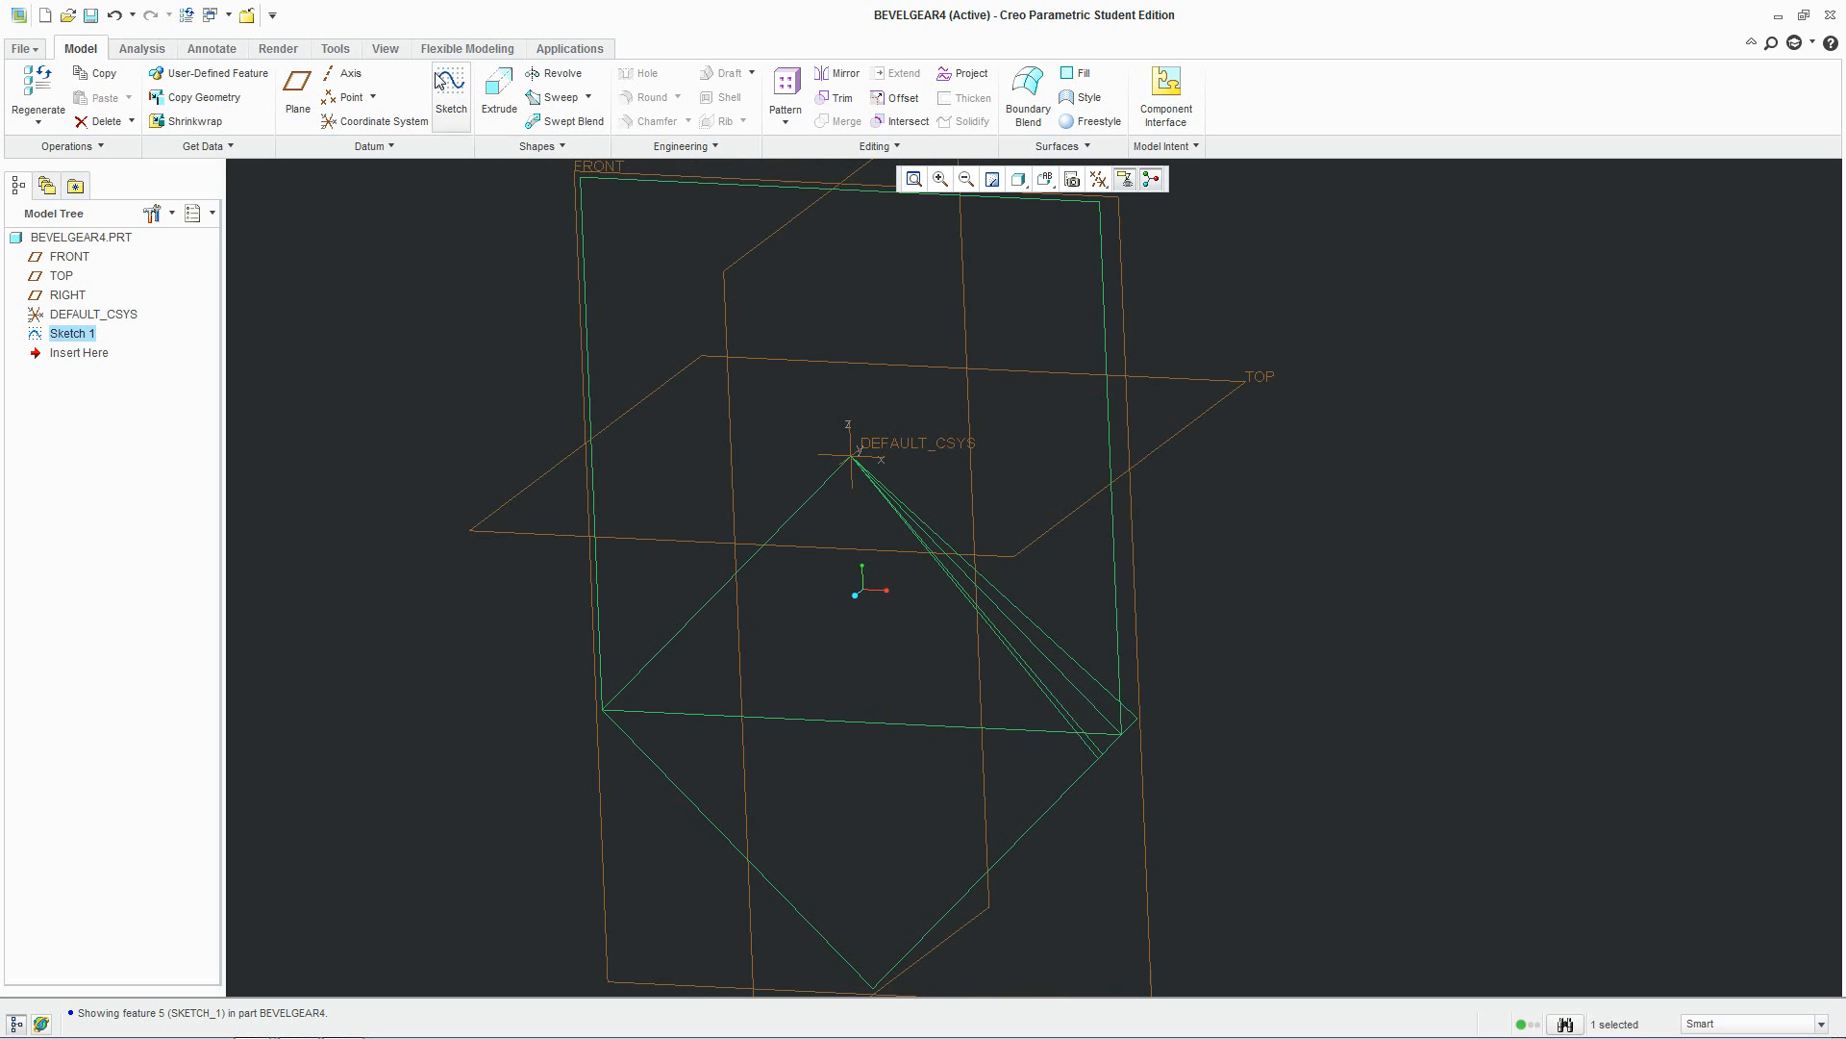
# Start a Revolve and define its internal section sketch on the FRONT plane with TOP reference
pyautogui.click(556, 73)
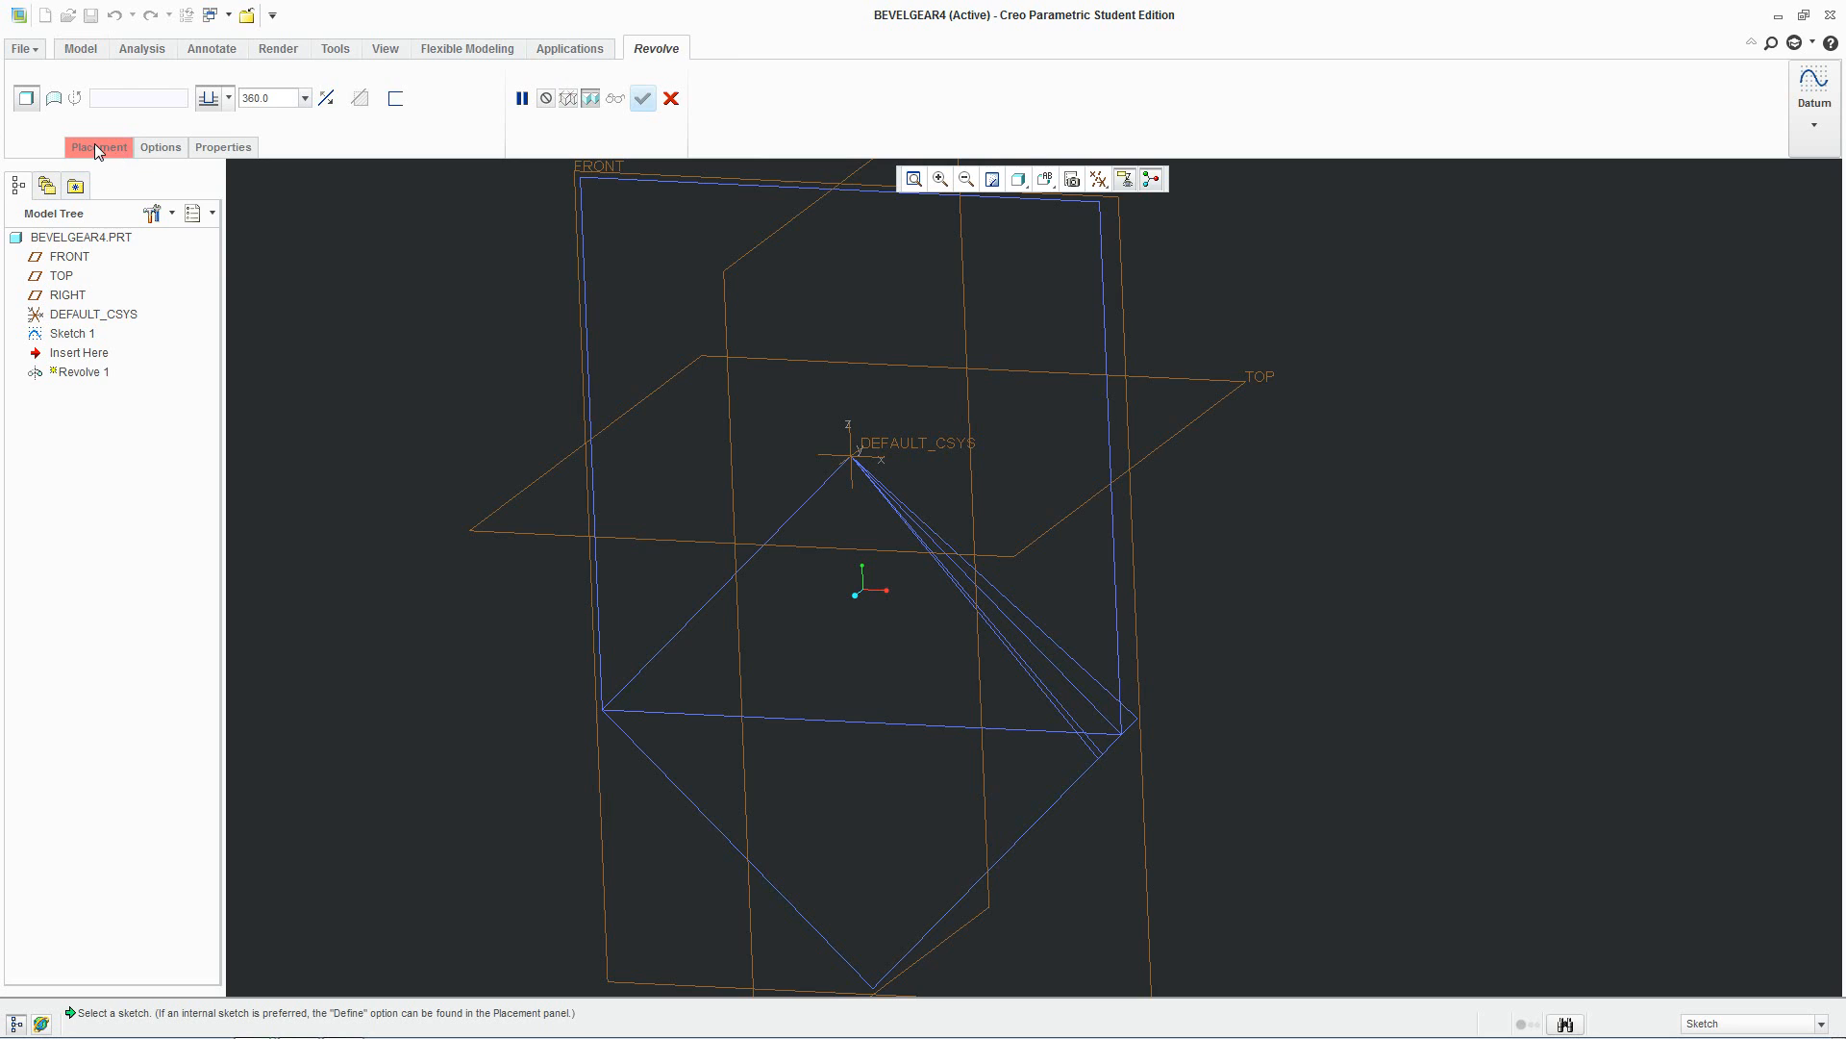
pyautogui.click(98, 146)
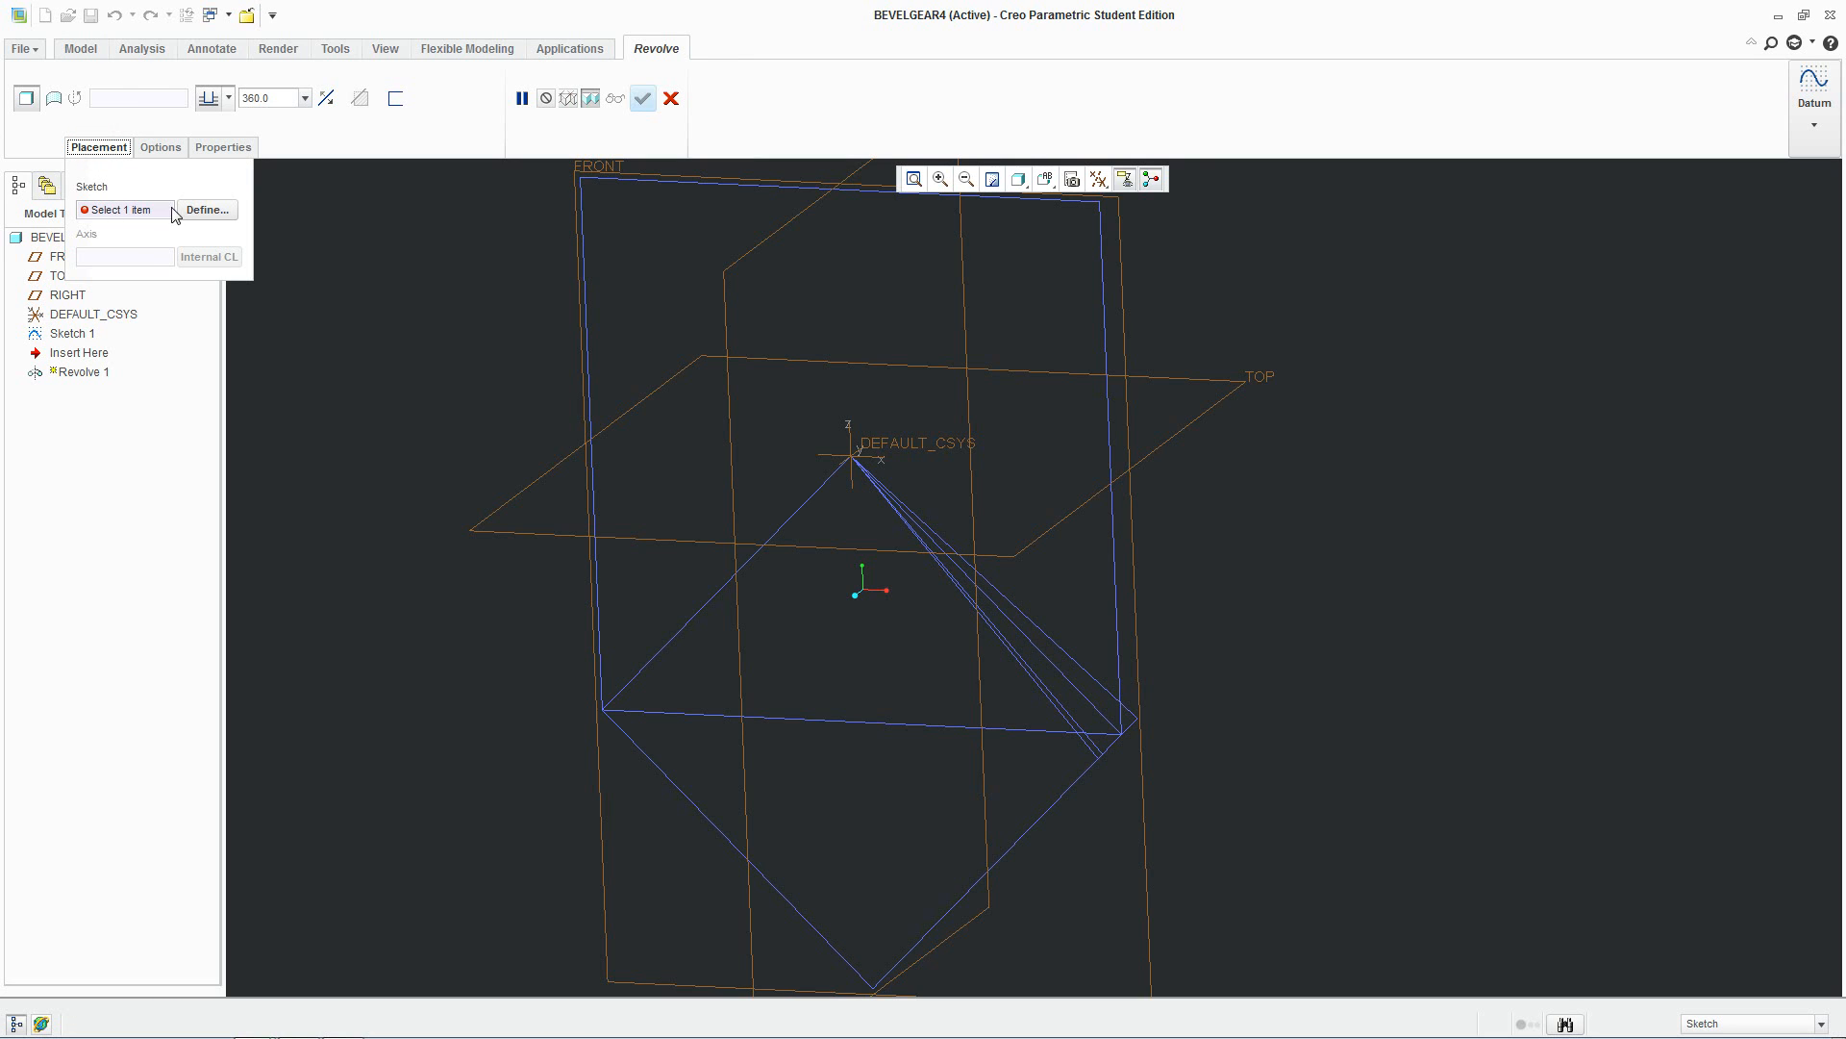
pyautogui.moveTo(208, 217)
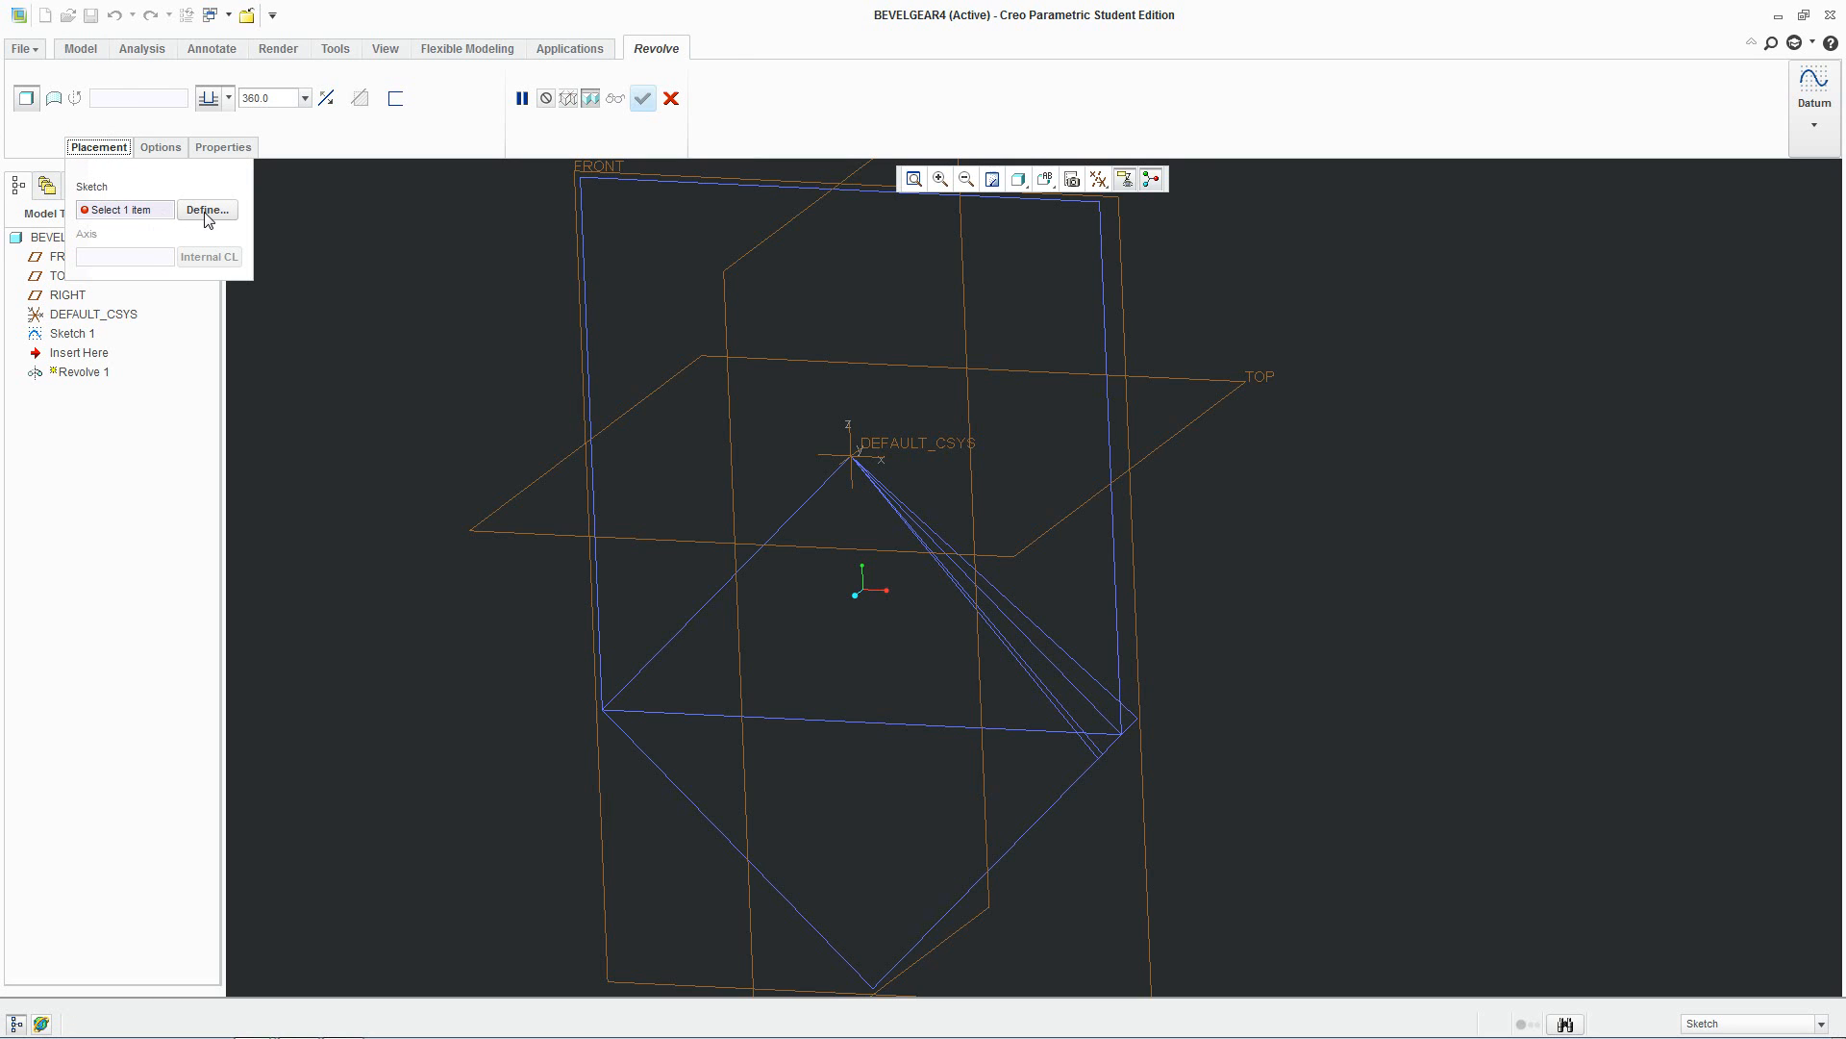
pyautogui.click(208, 209)
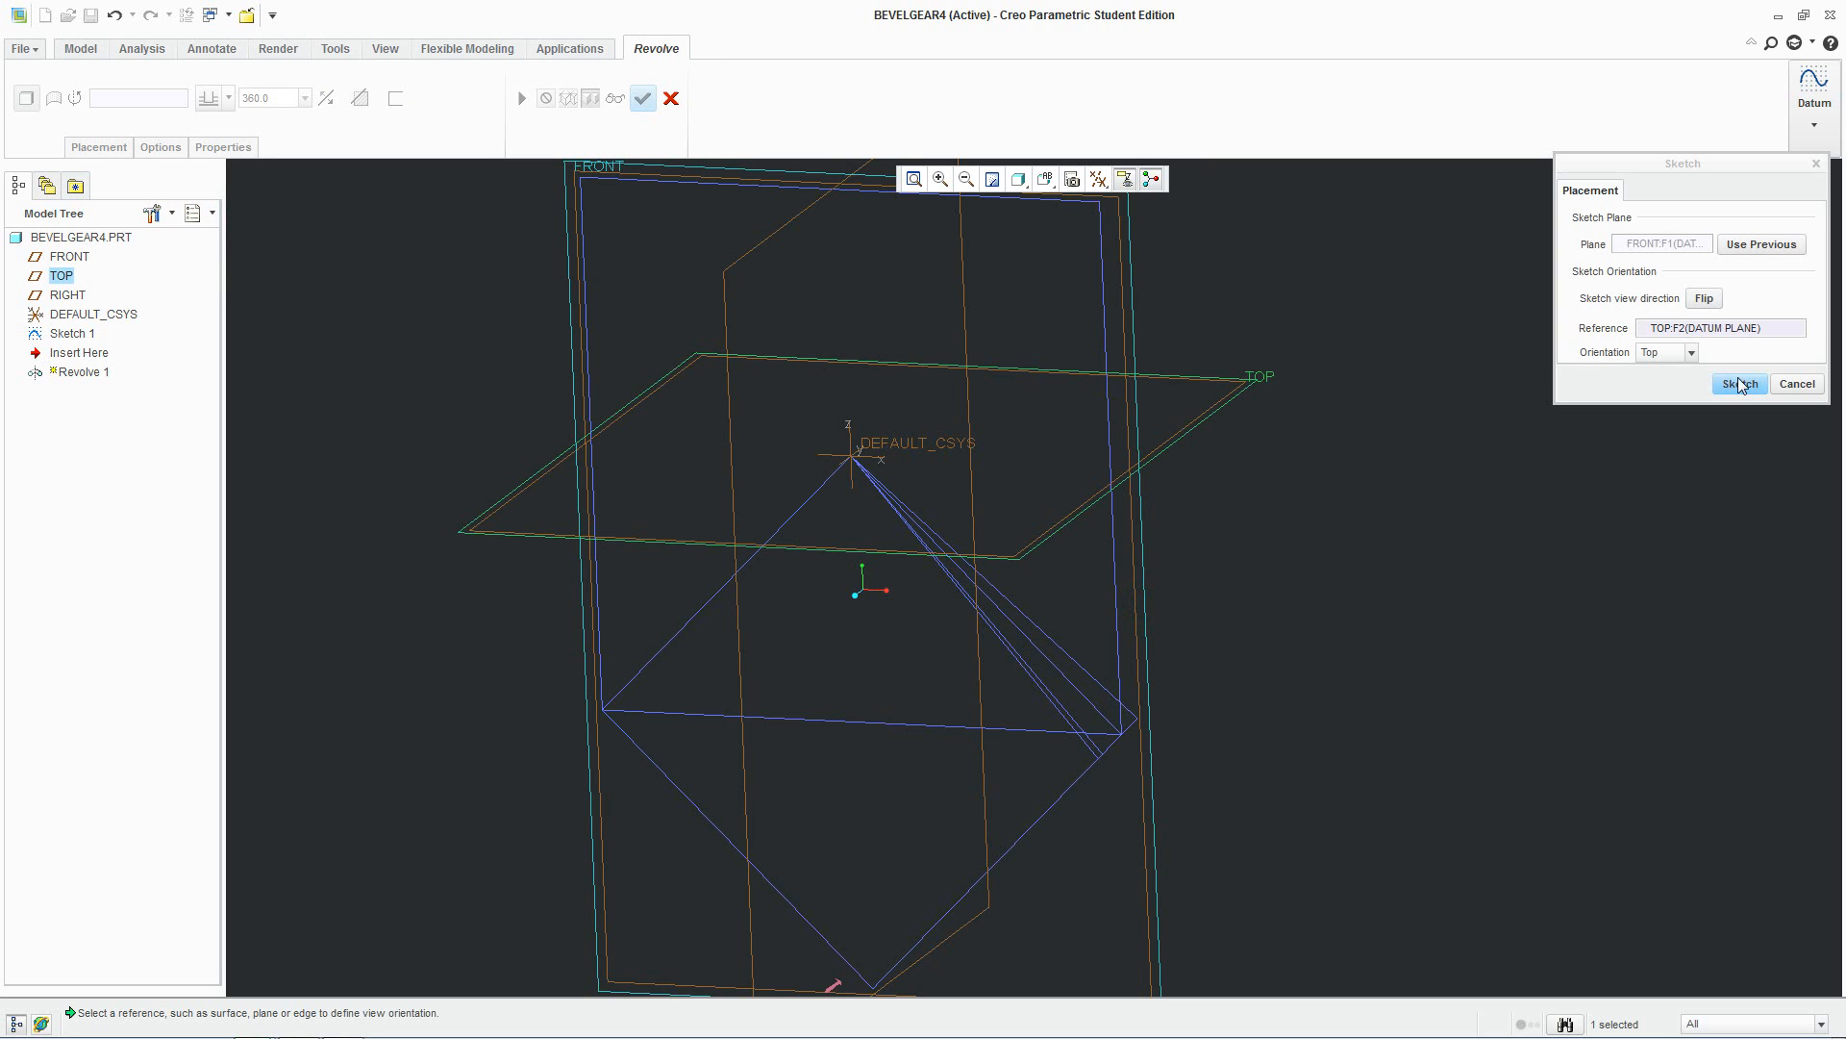
pyautogui.click(1739, 383)
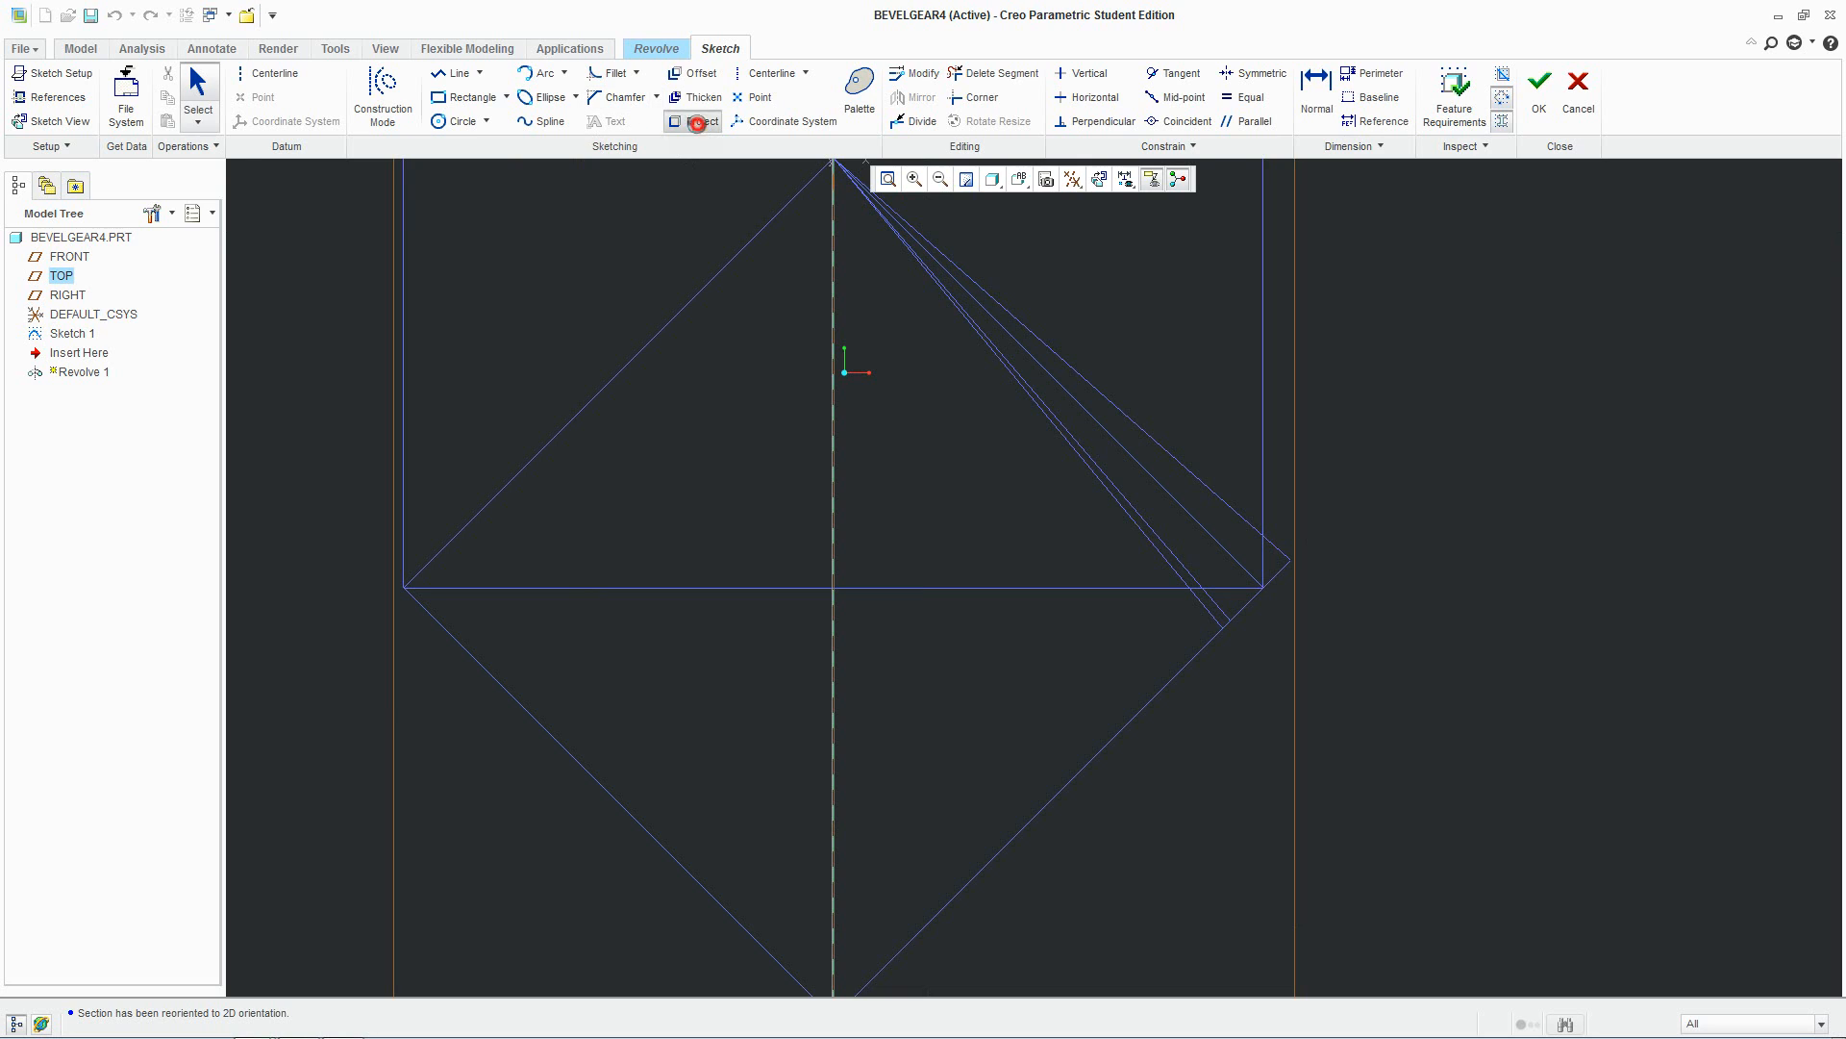
# Project the lower cone edge as a single edge and reference the outer addendum line from Sketch 1
pyautogui.click(694, 119)
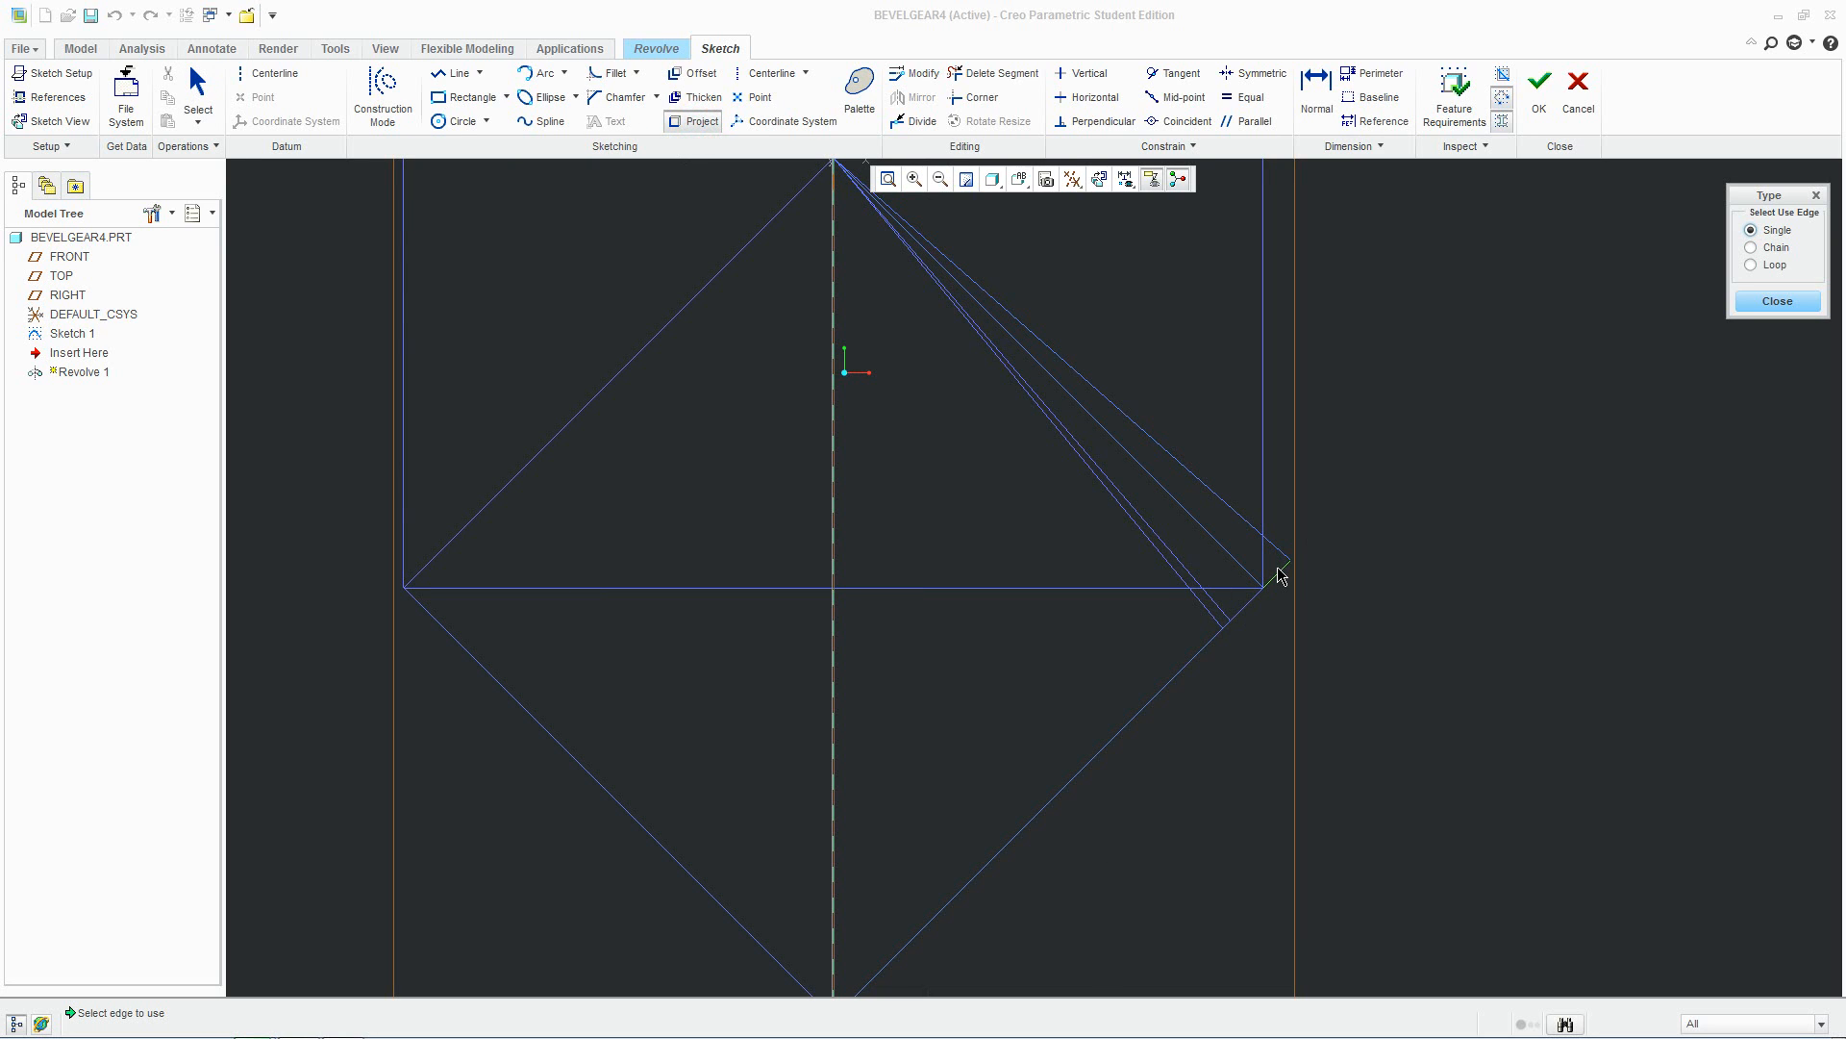
pyautogui.click(1281, 575)
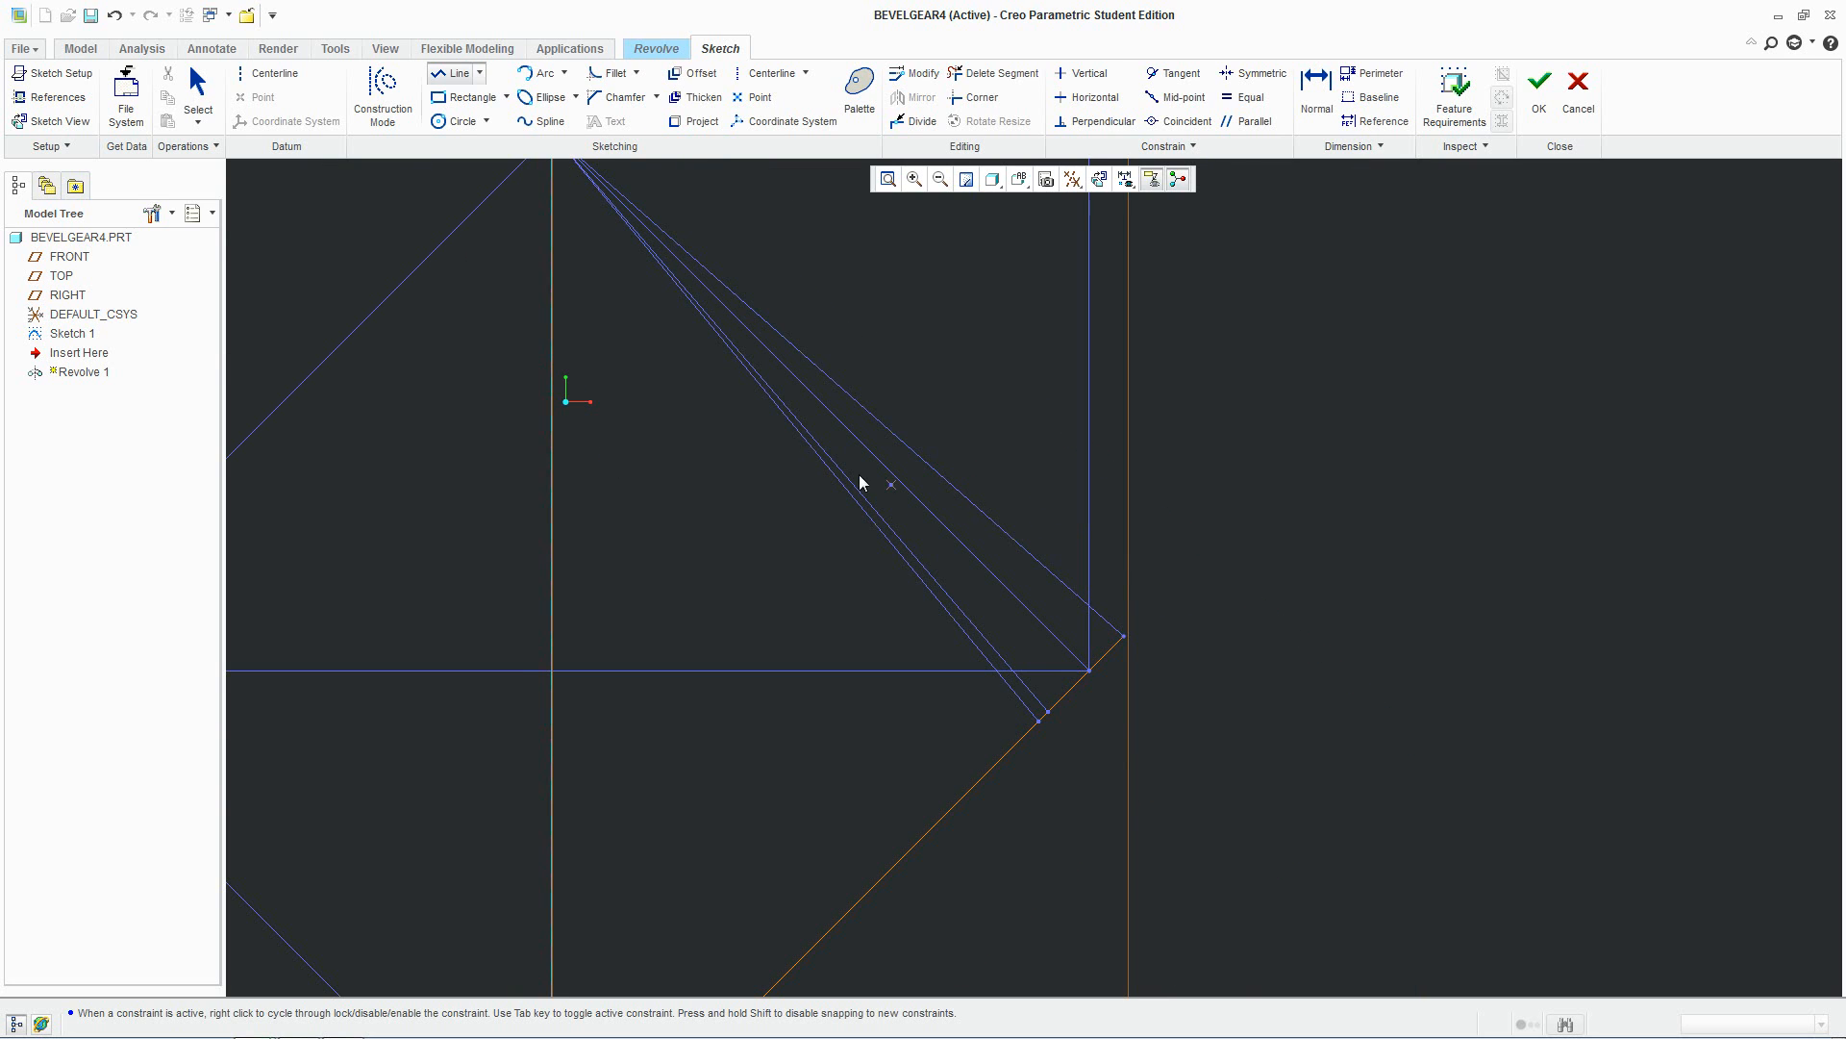
pyautogui.click(52, 96)
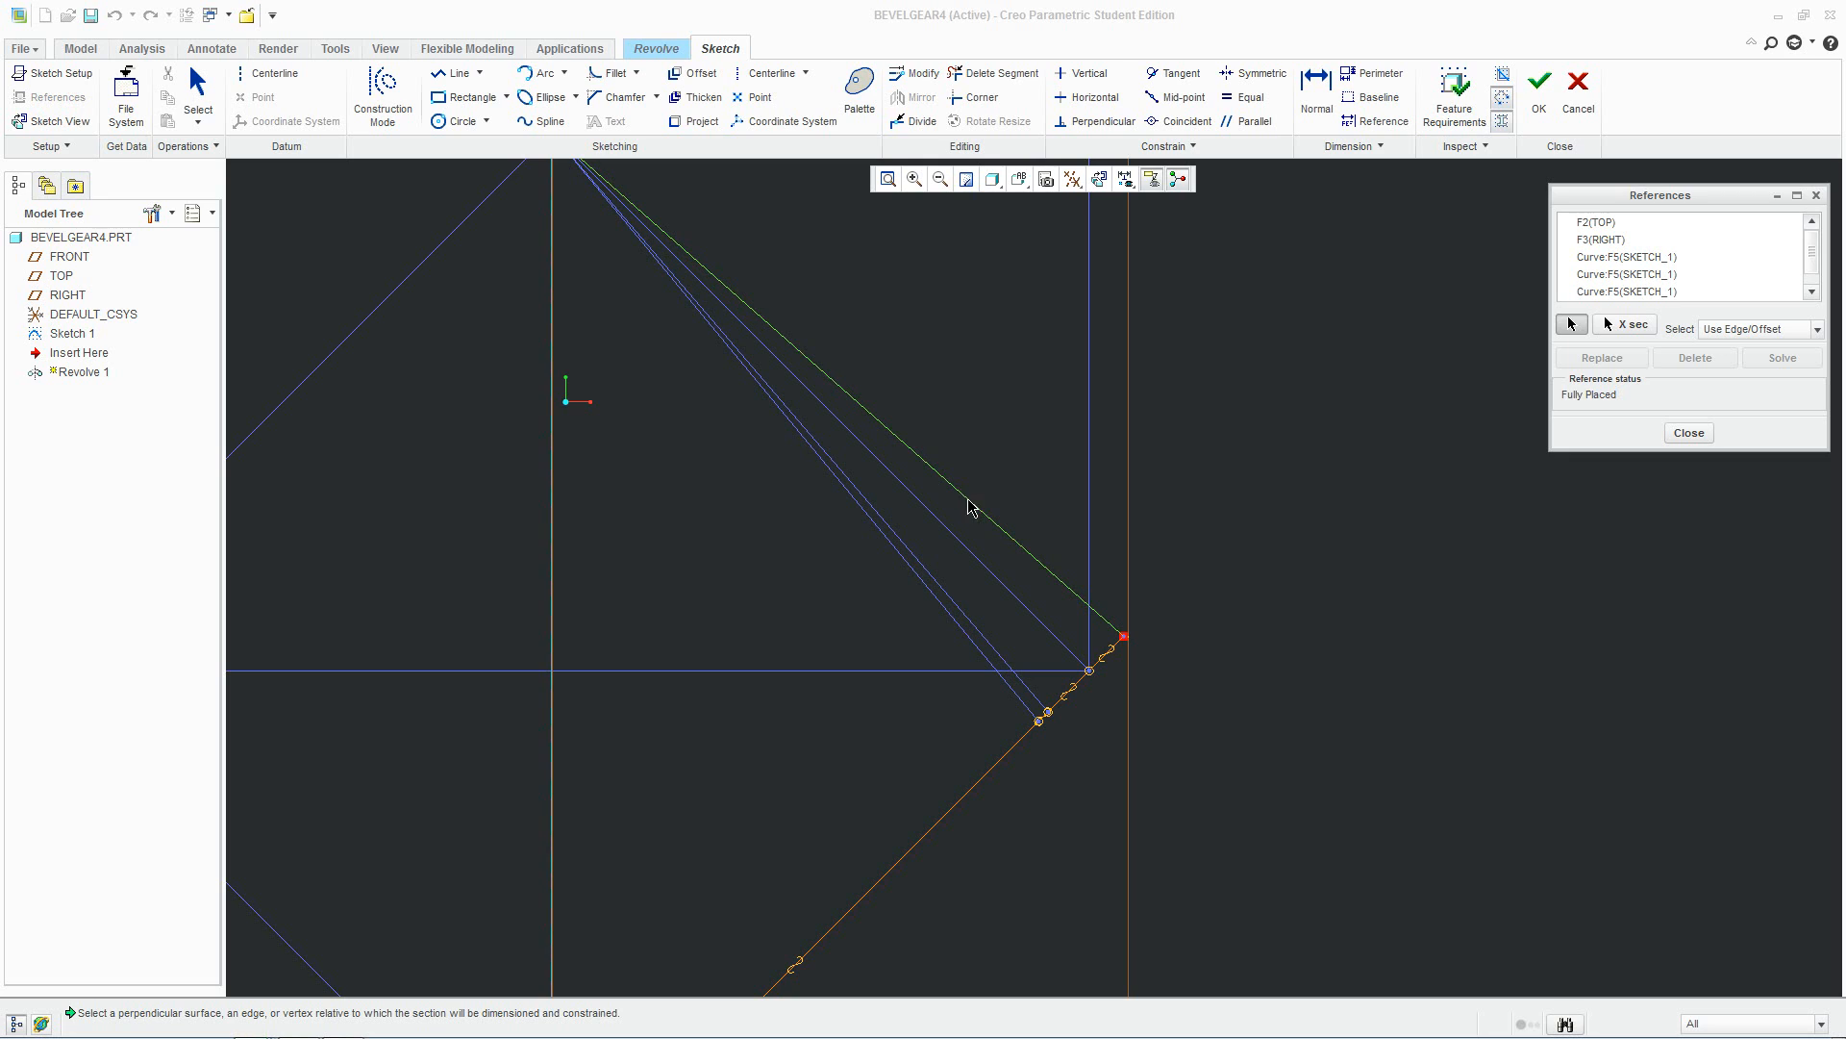
pyautogui.click(1687, 433)
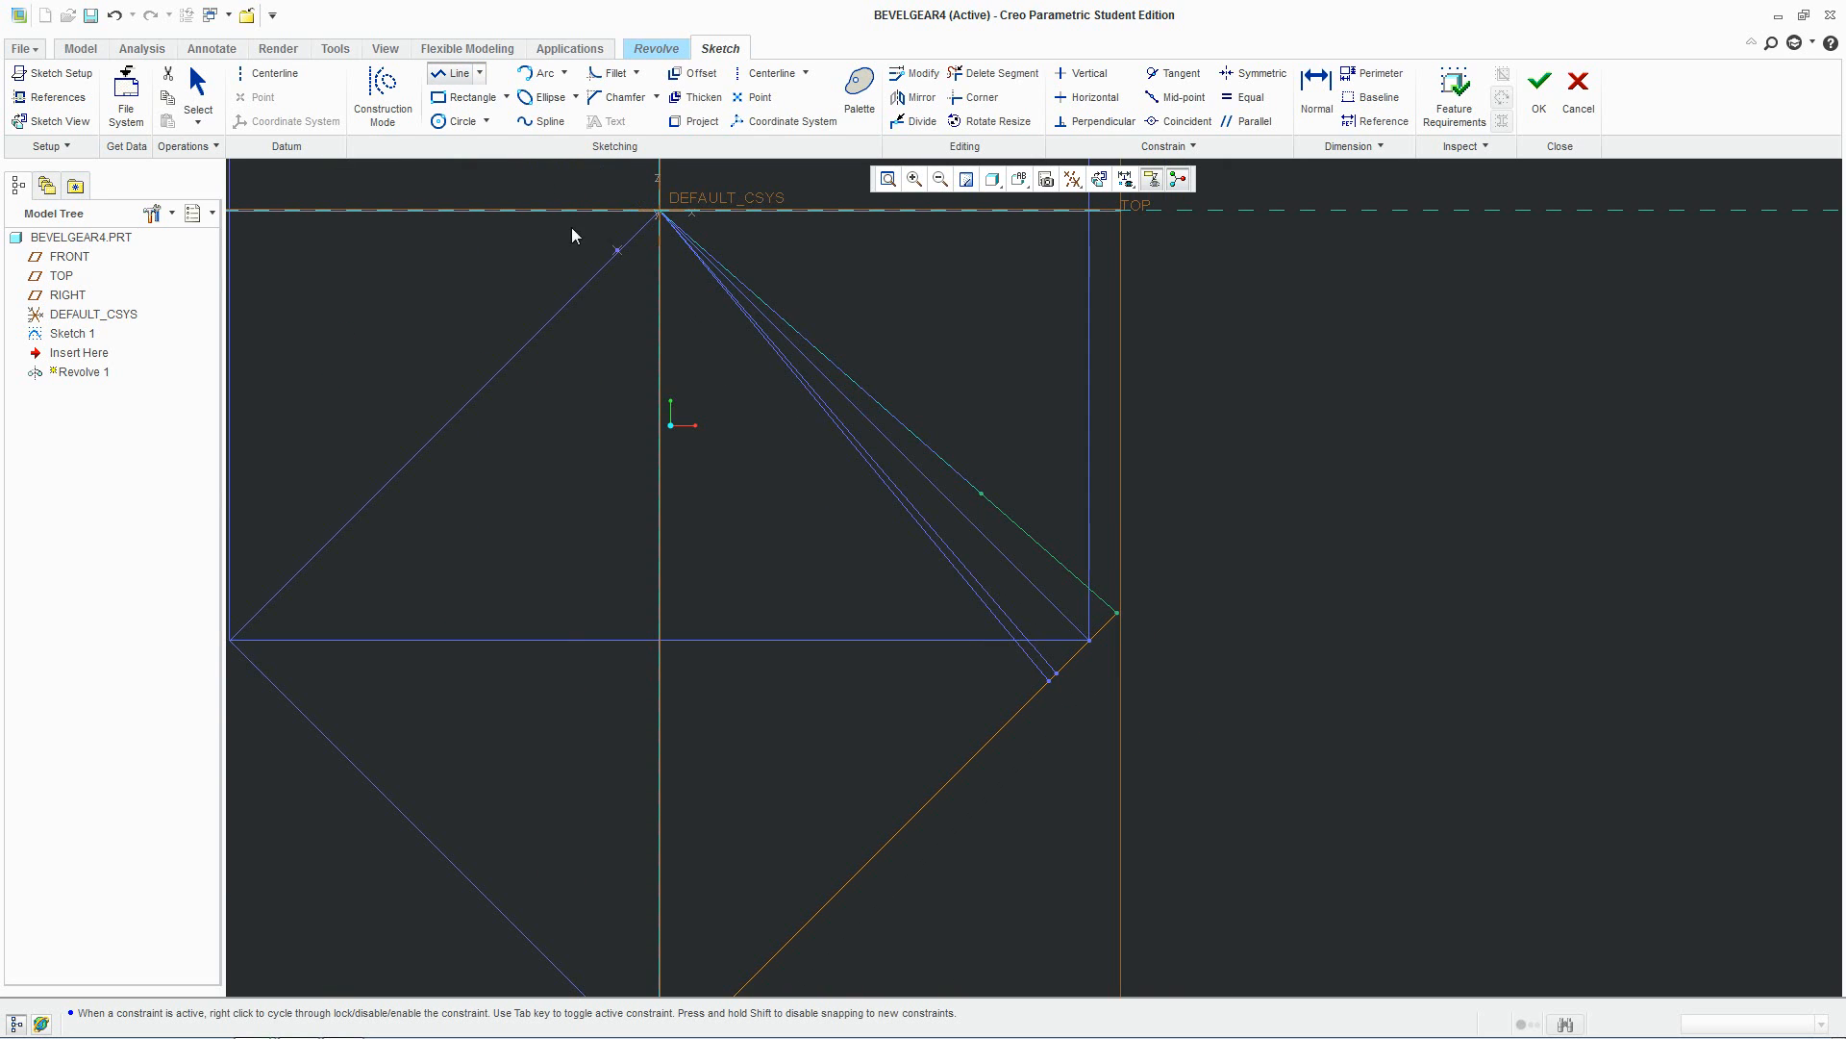
pyautogui.click(1316, 106)
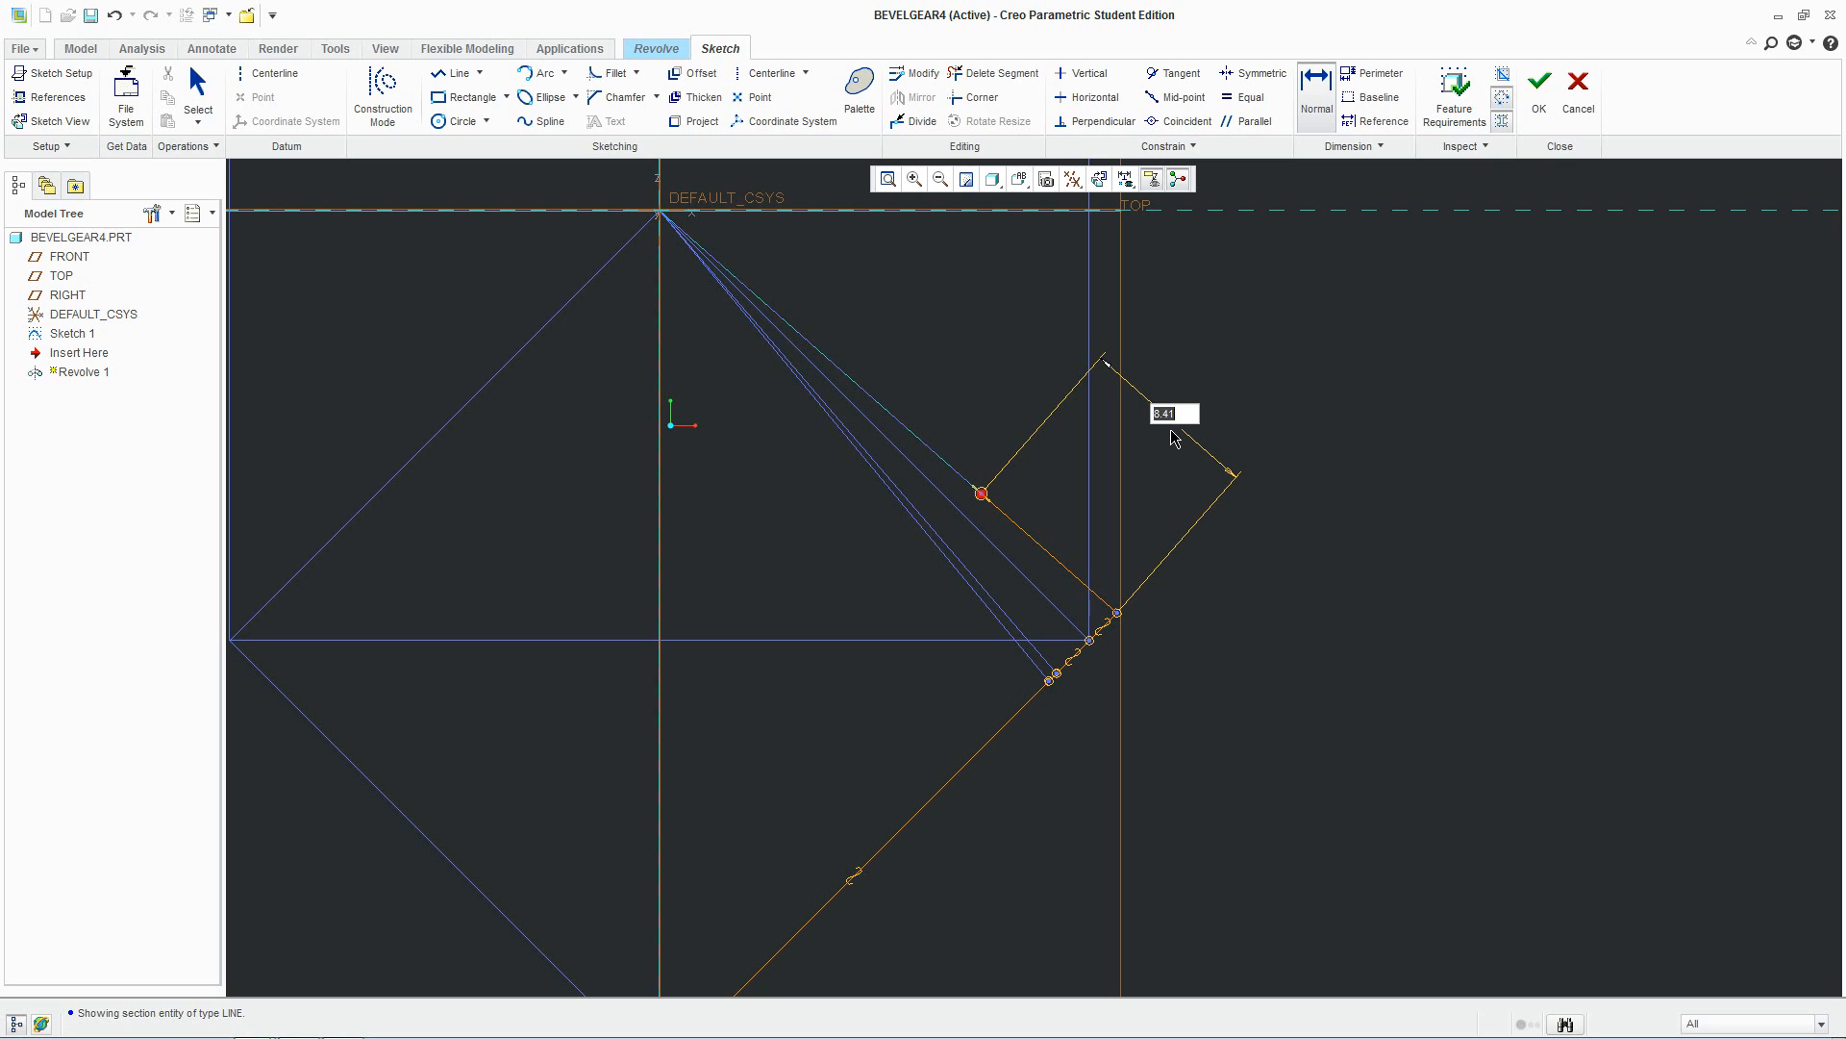
# Dimension the perpendicular rim-end line to 20
pyautogui.write('20')
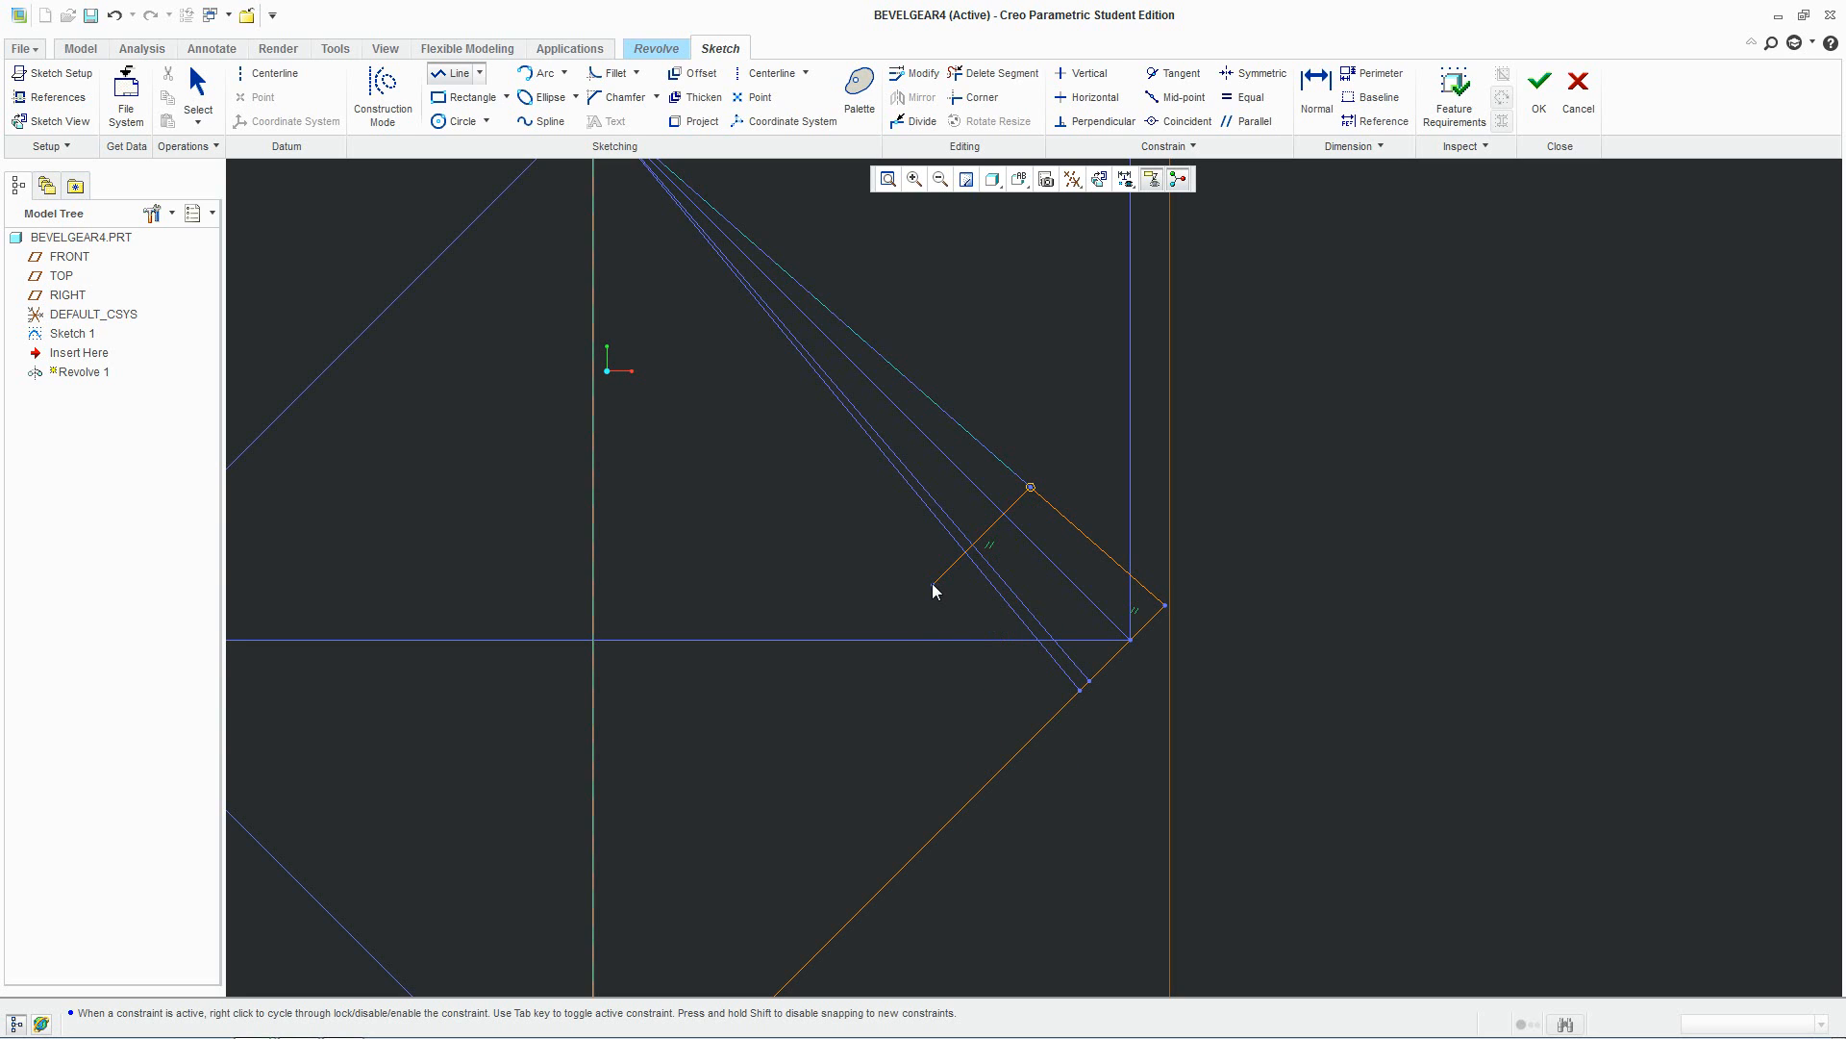
pyautogui.moveTo(993, 579)
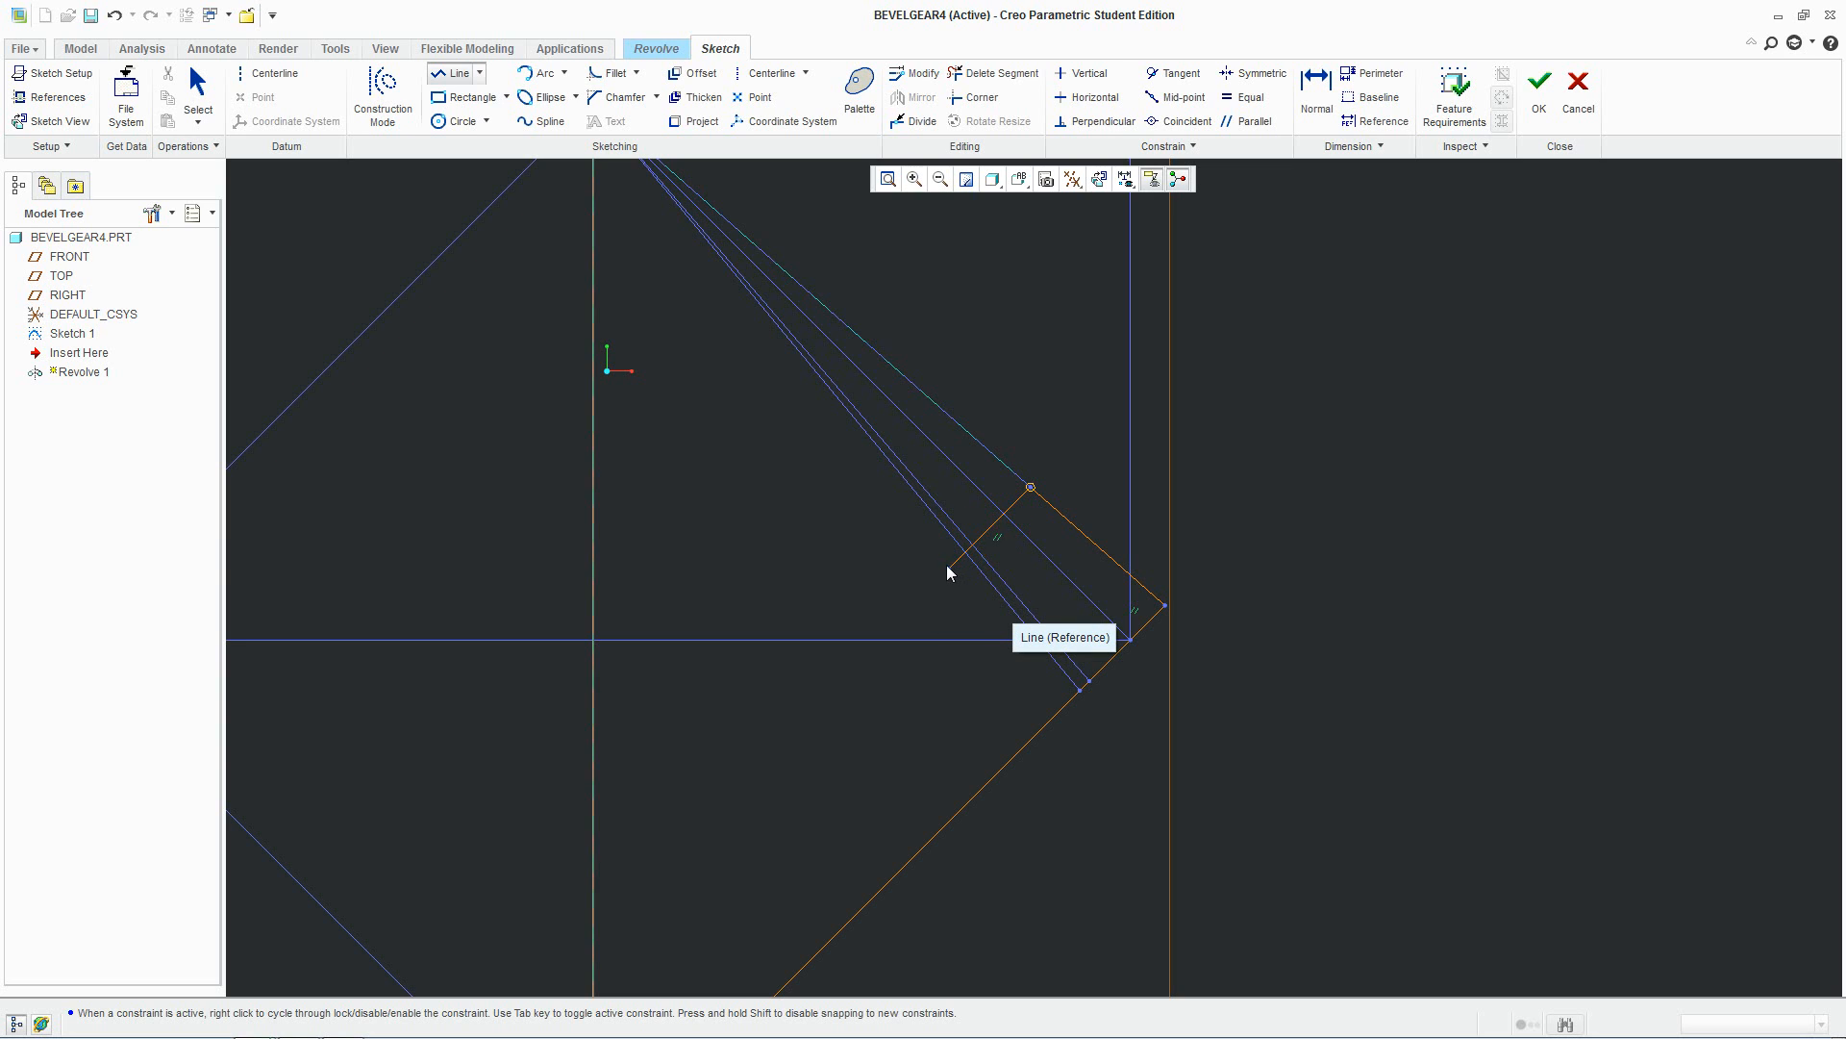
pyautogui.moveTo(947, 579)
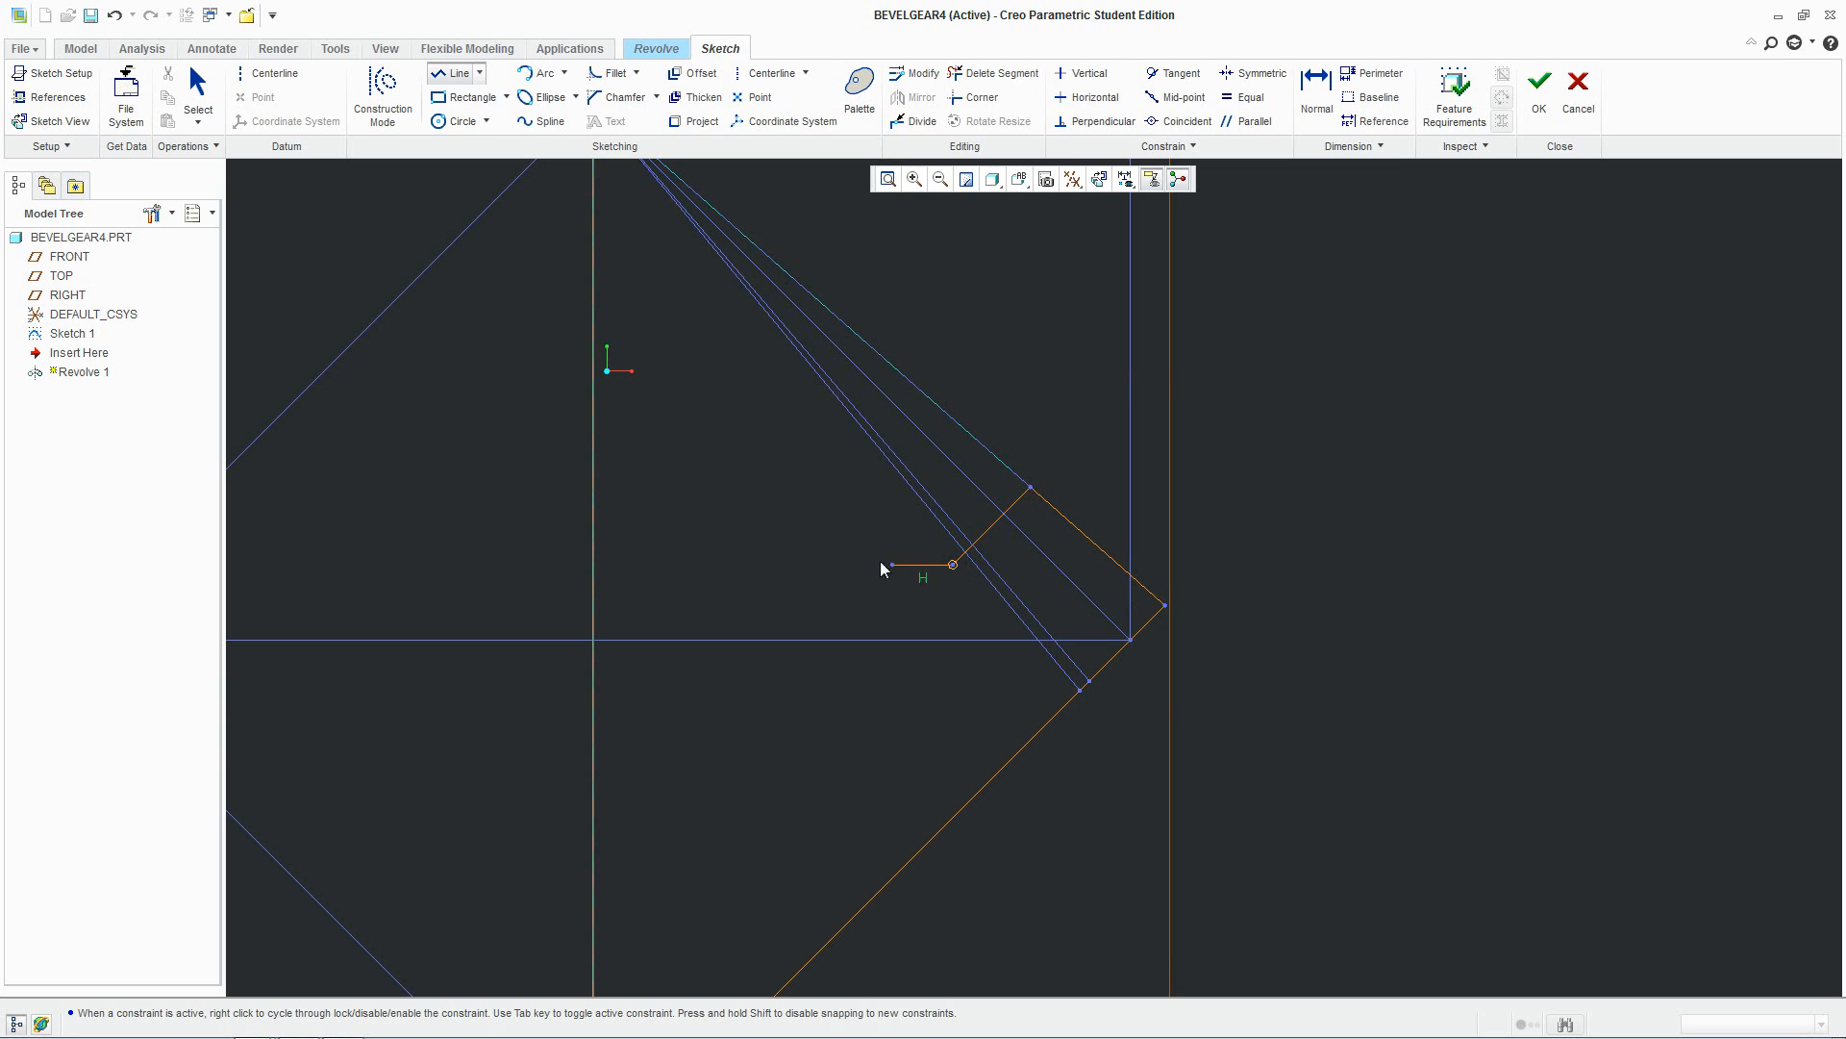
# Run the hub step line to the axis, place a centerline on it, trim segments and attempt OK
pyautogui.click(595, 560)
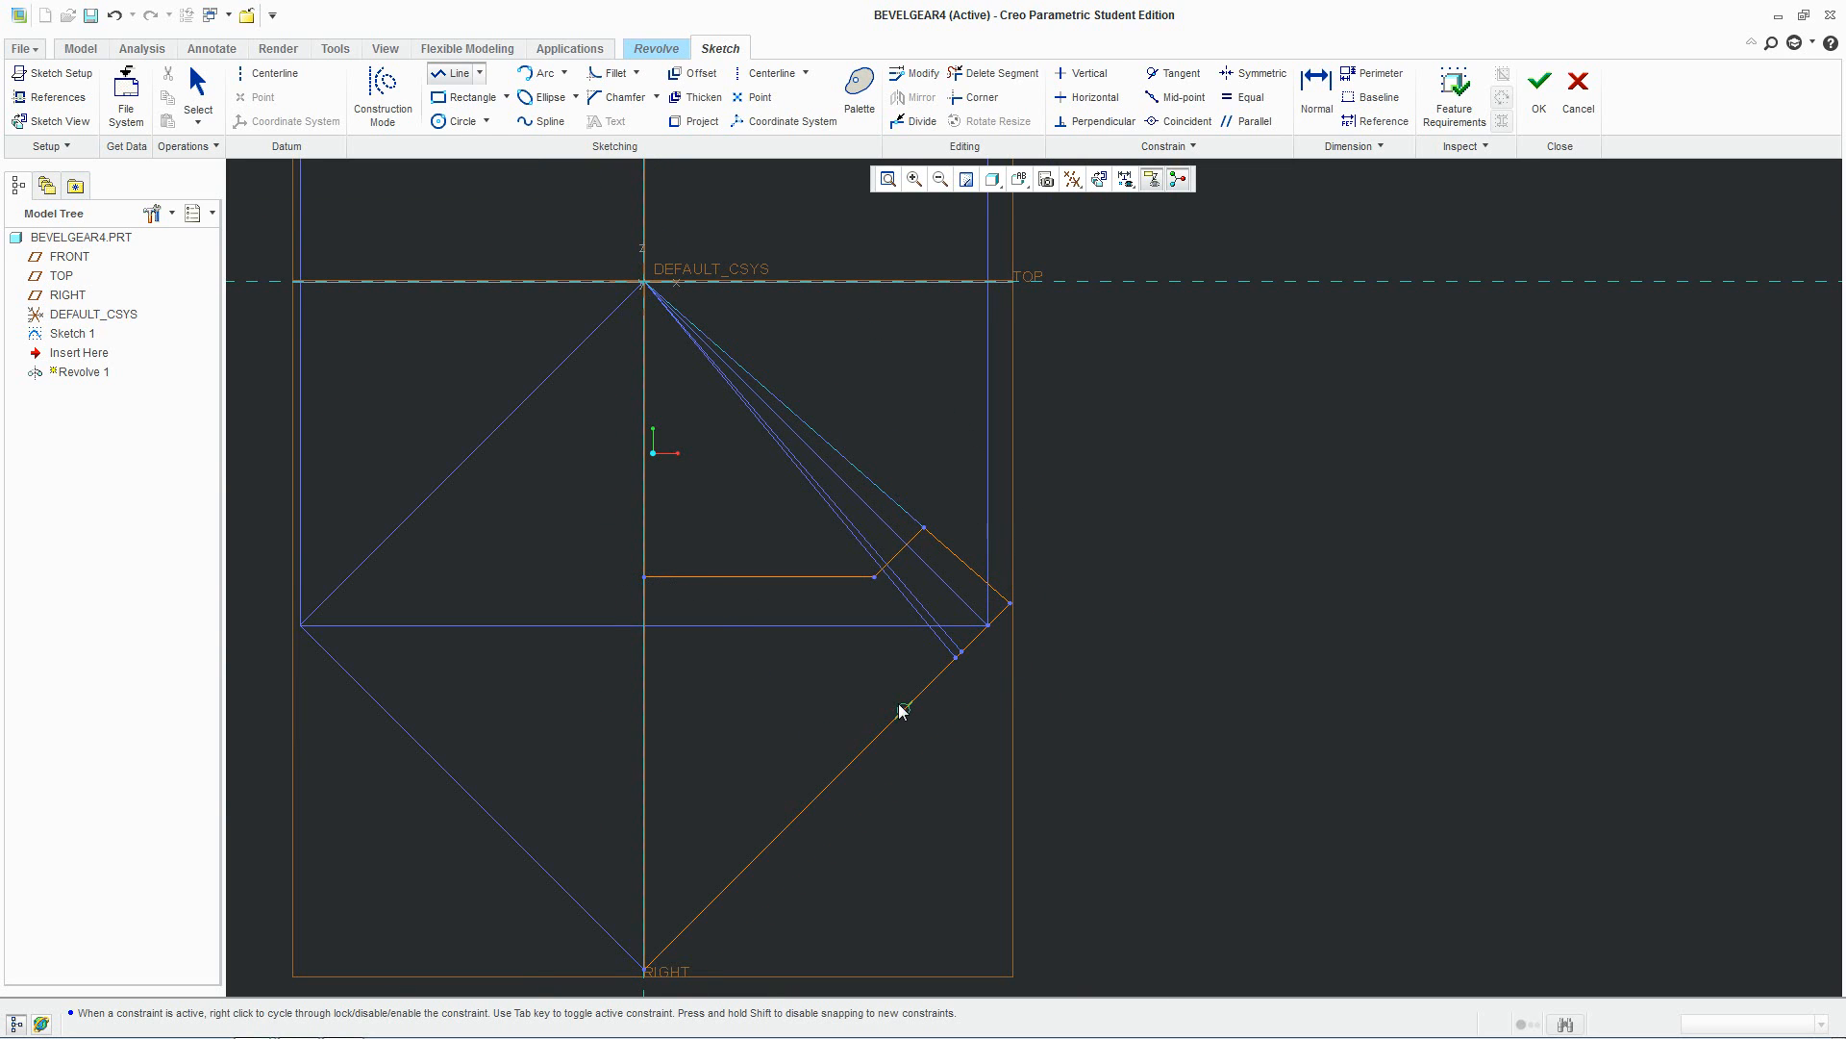
pyautogui.moveTo(925, 694)
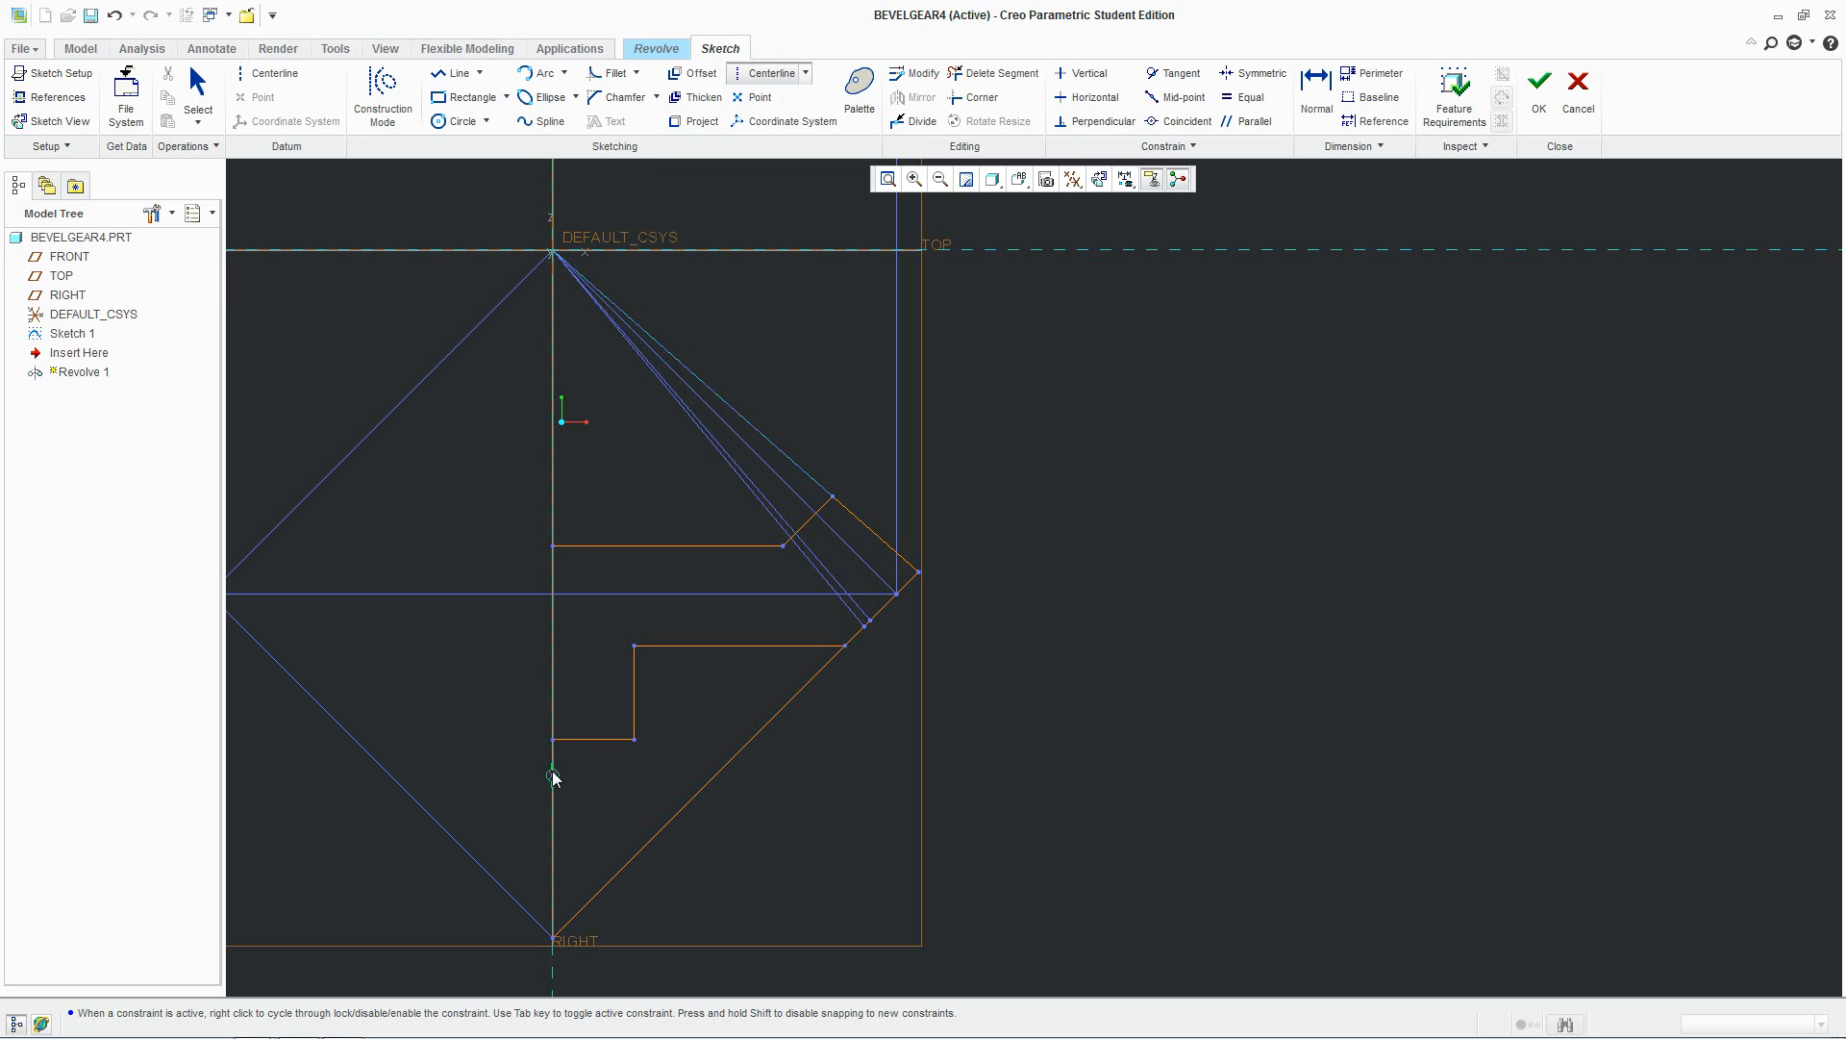
pyautogui.click(554, 552)
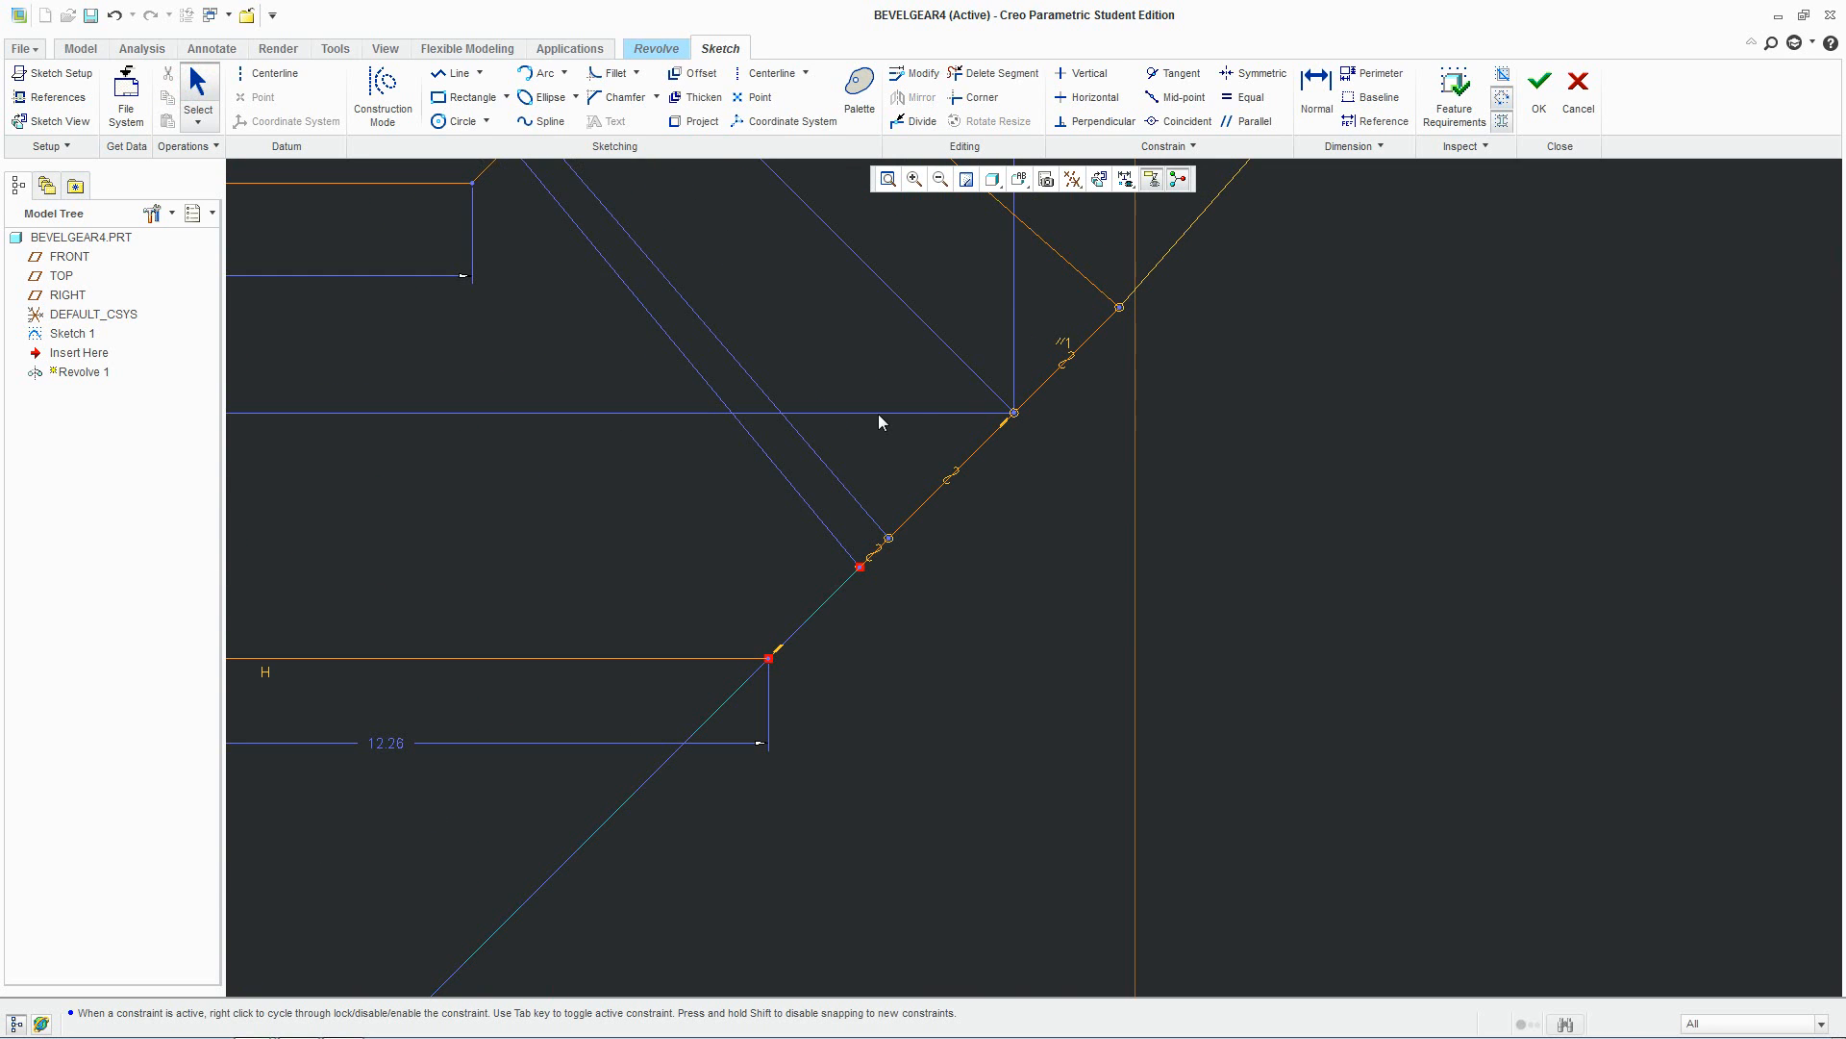
pyautogui.click(1000, 74)
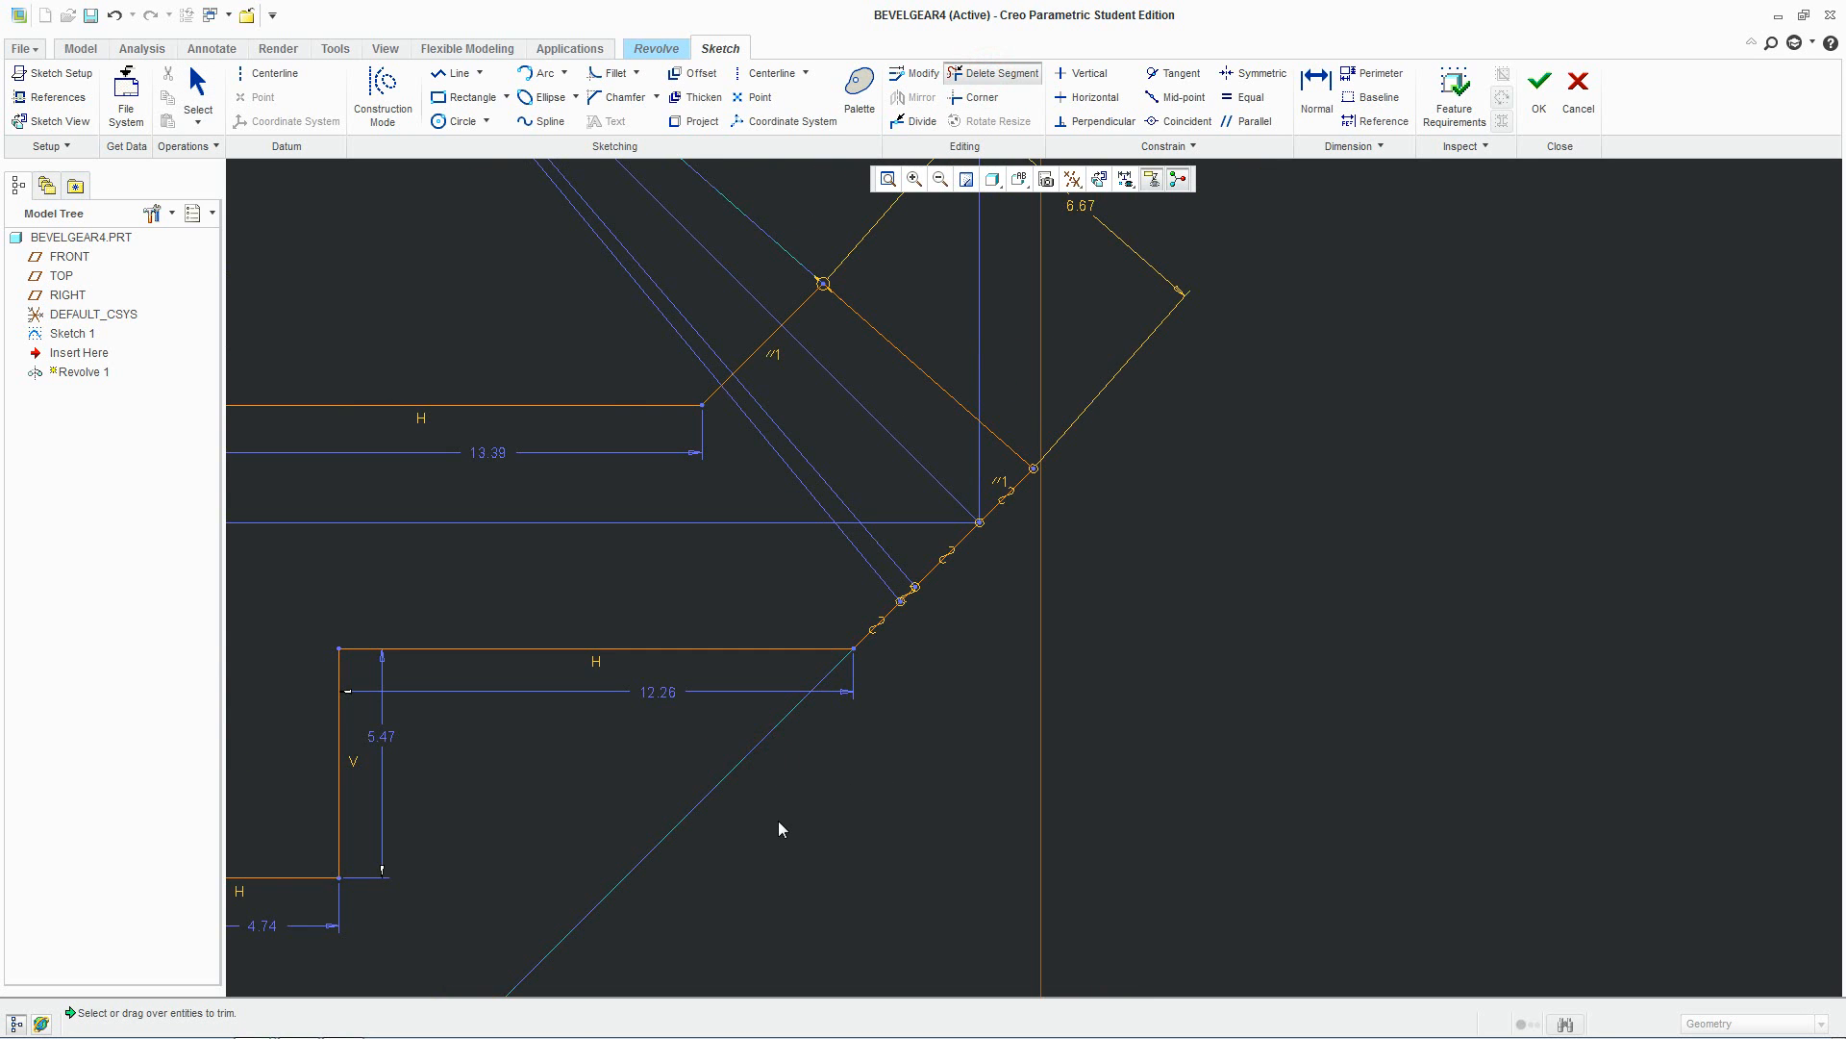
pyautogui.click(1538, 83)
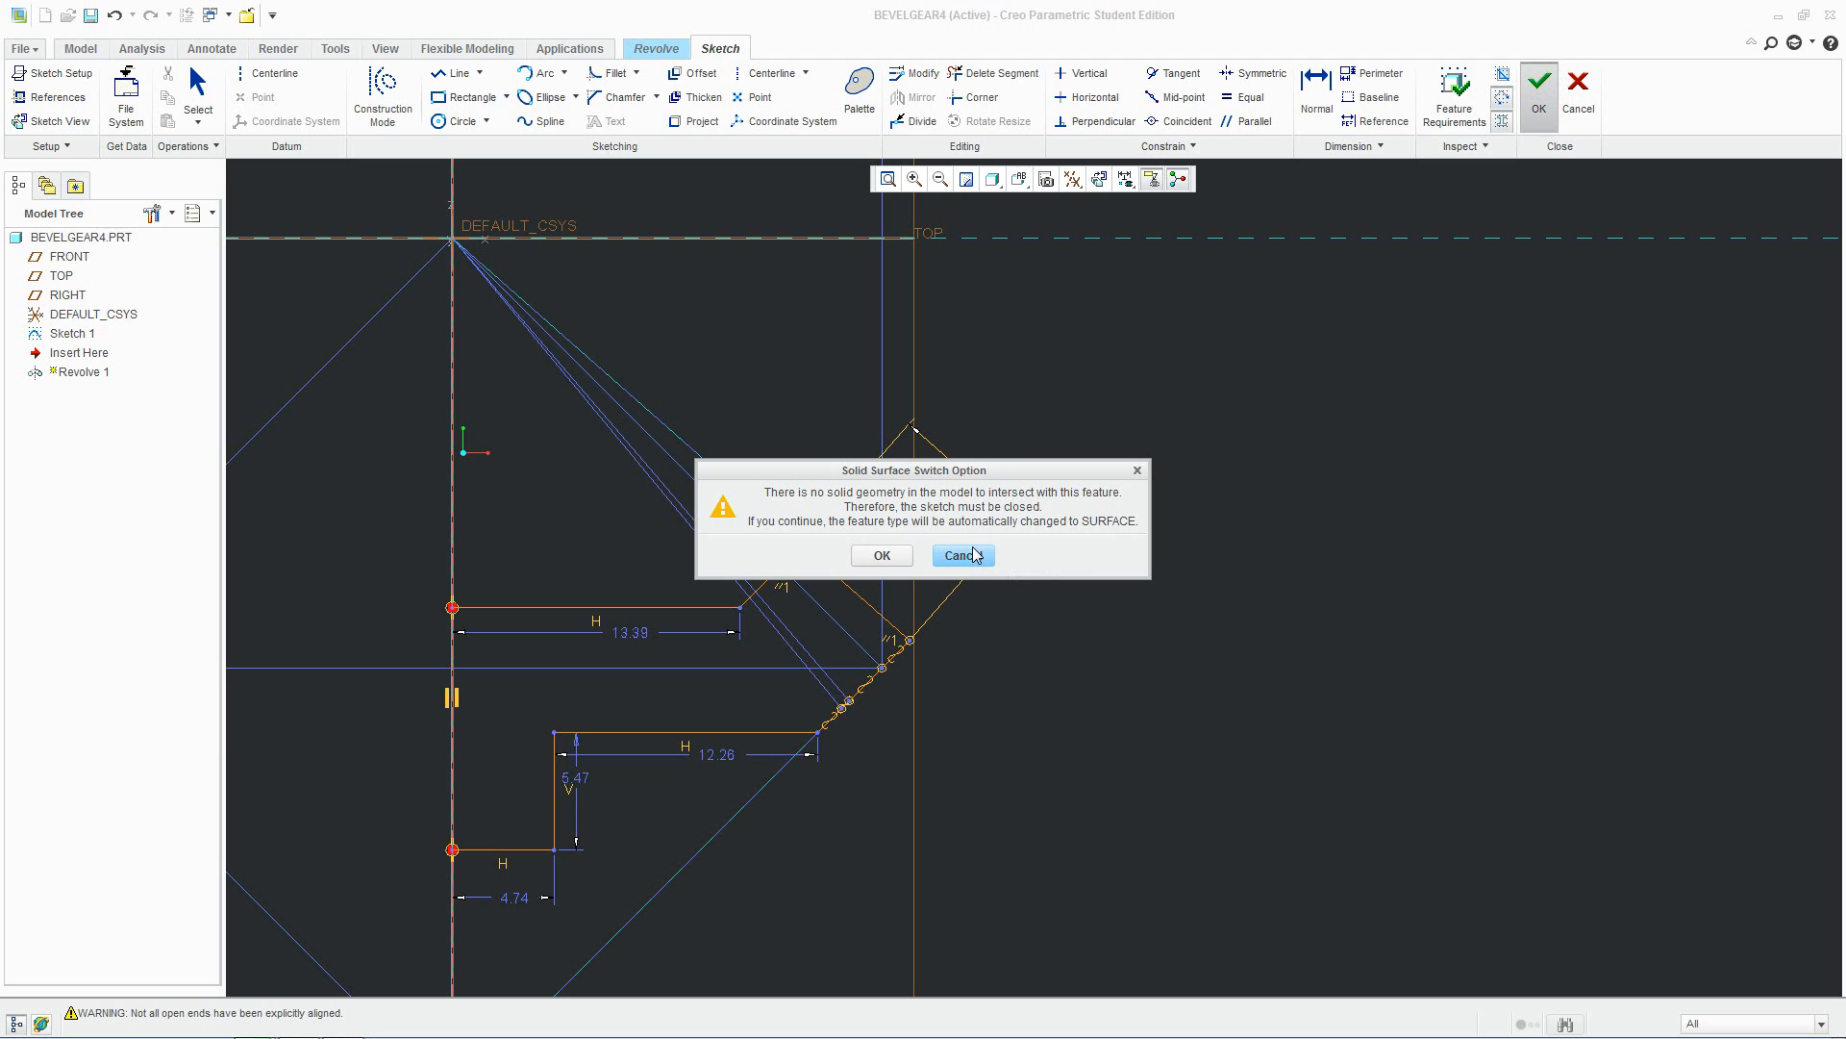
# Dismiss the surface warning, accept the section, confirm the placement axis and complete Revolve 1
pyautogui.click(961, 554)
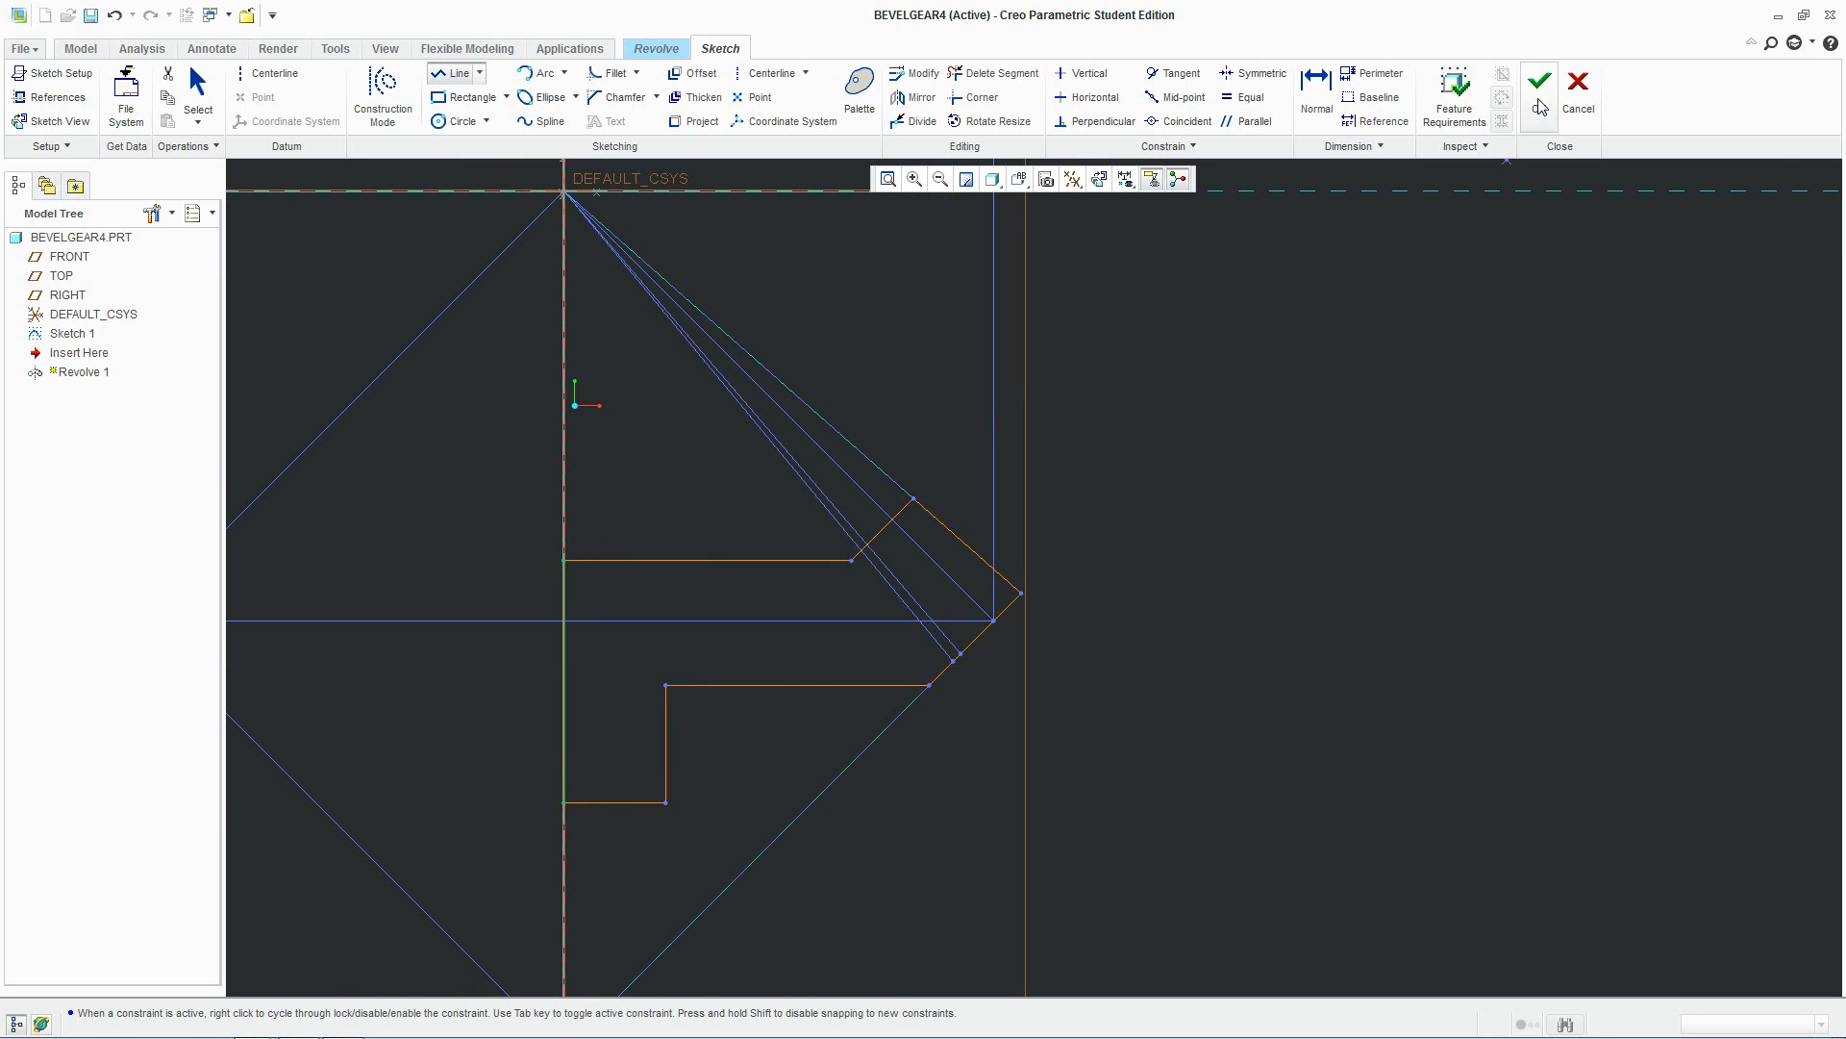
pyautogui.click(1539, 83)
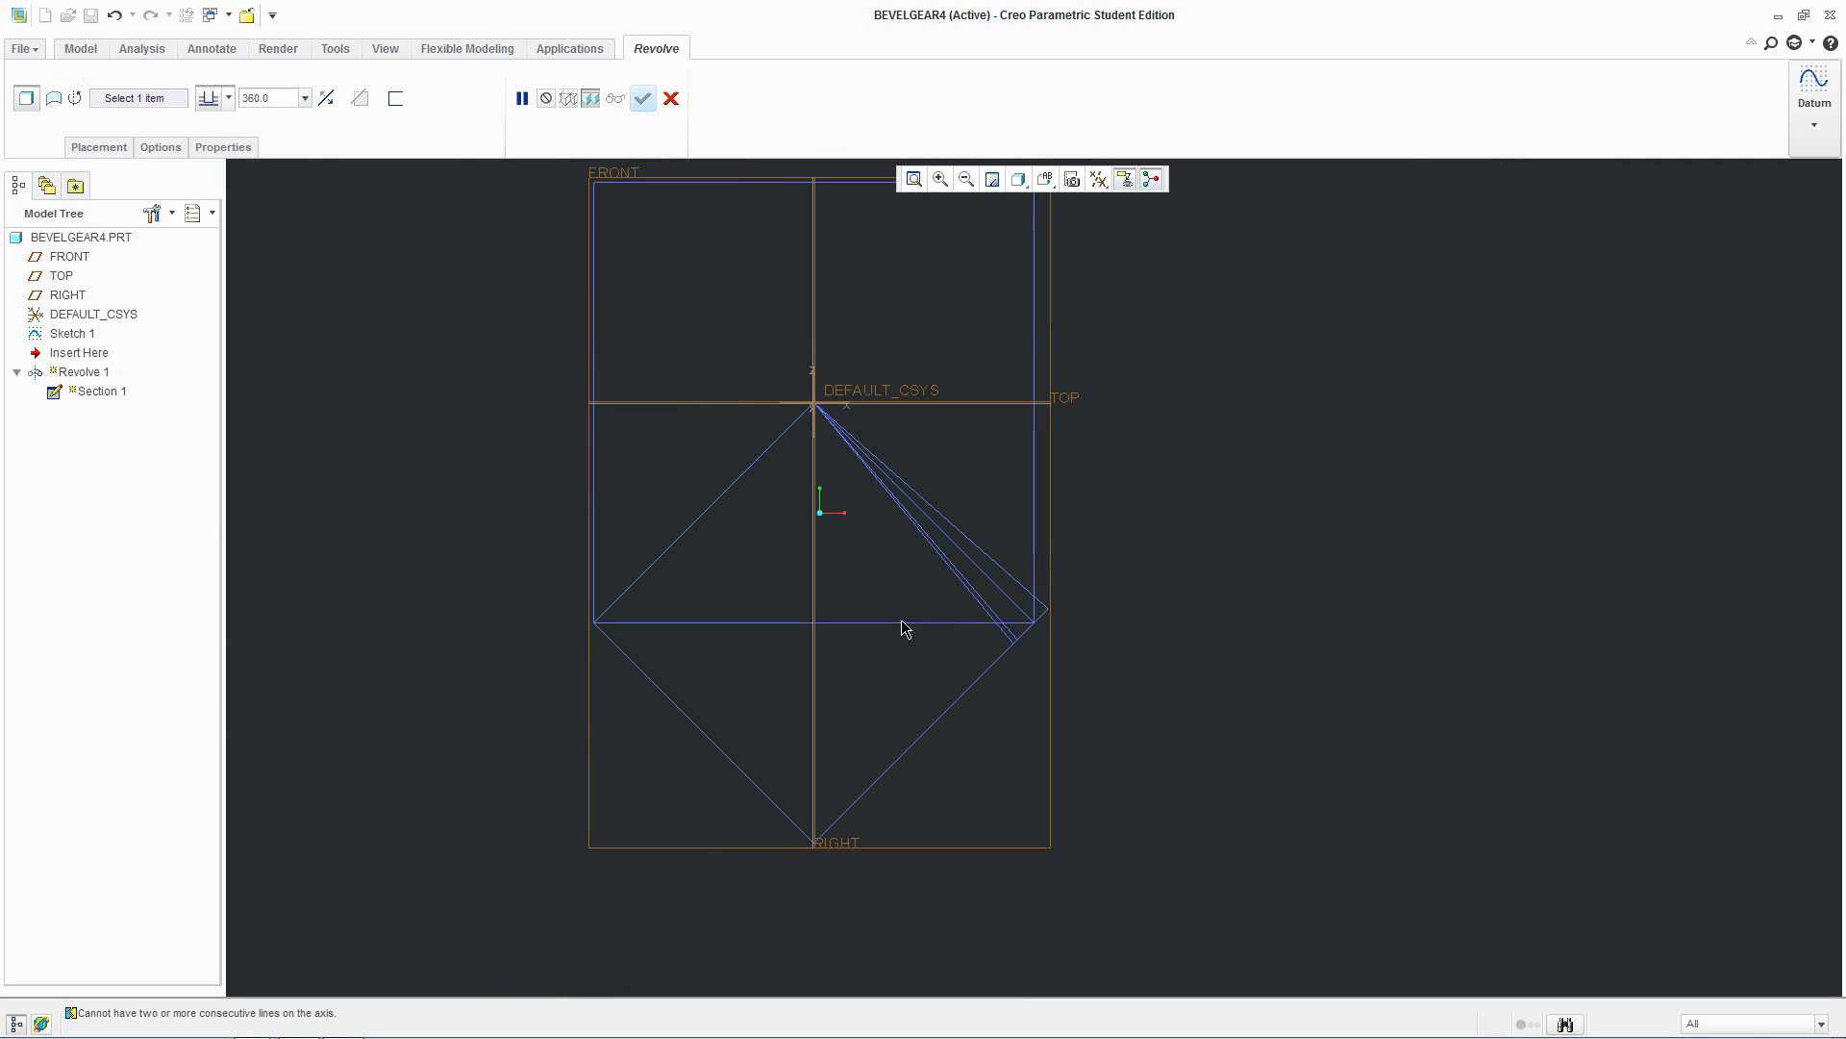
pyautogui.click(98, 146)
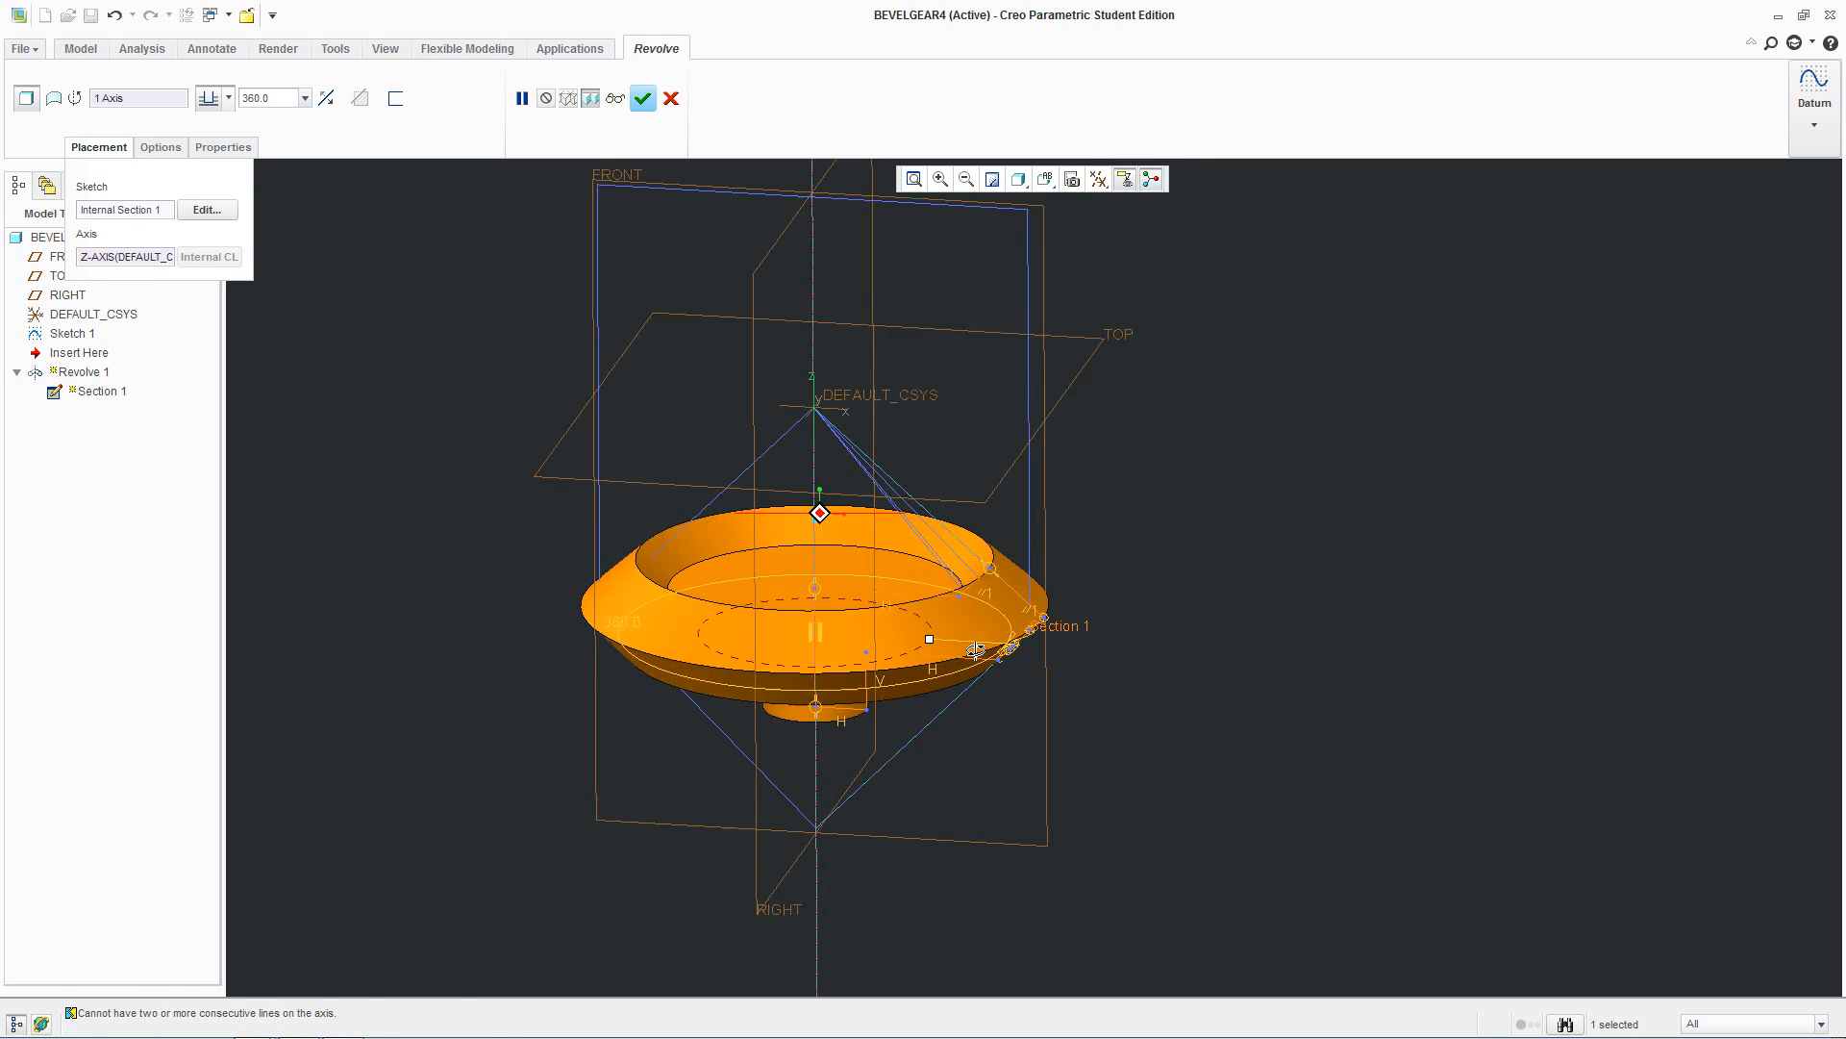
pyautogui.click(645, 98)
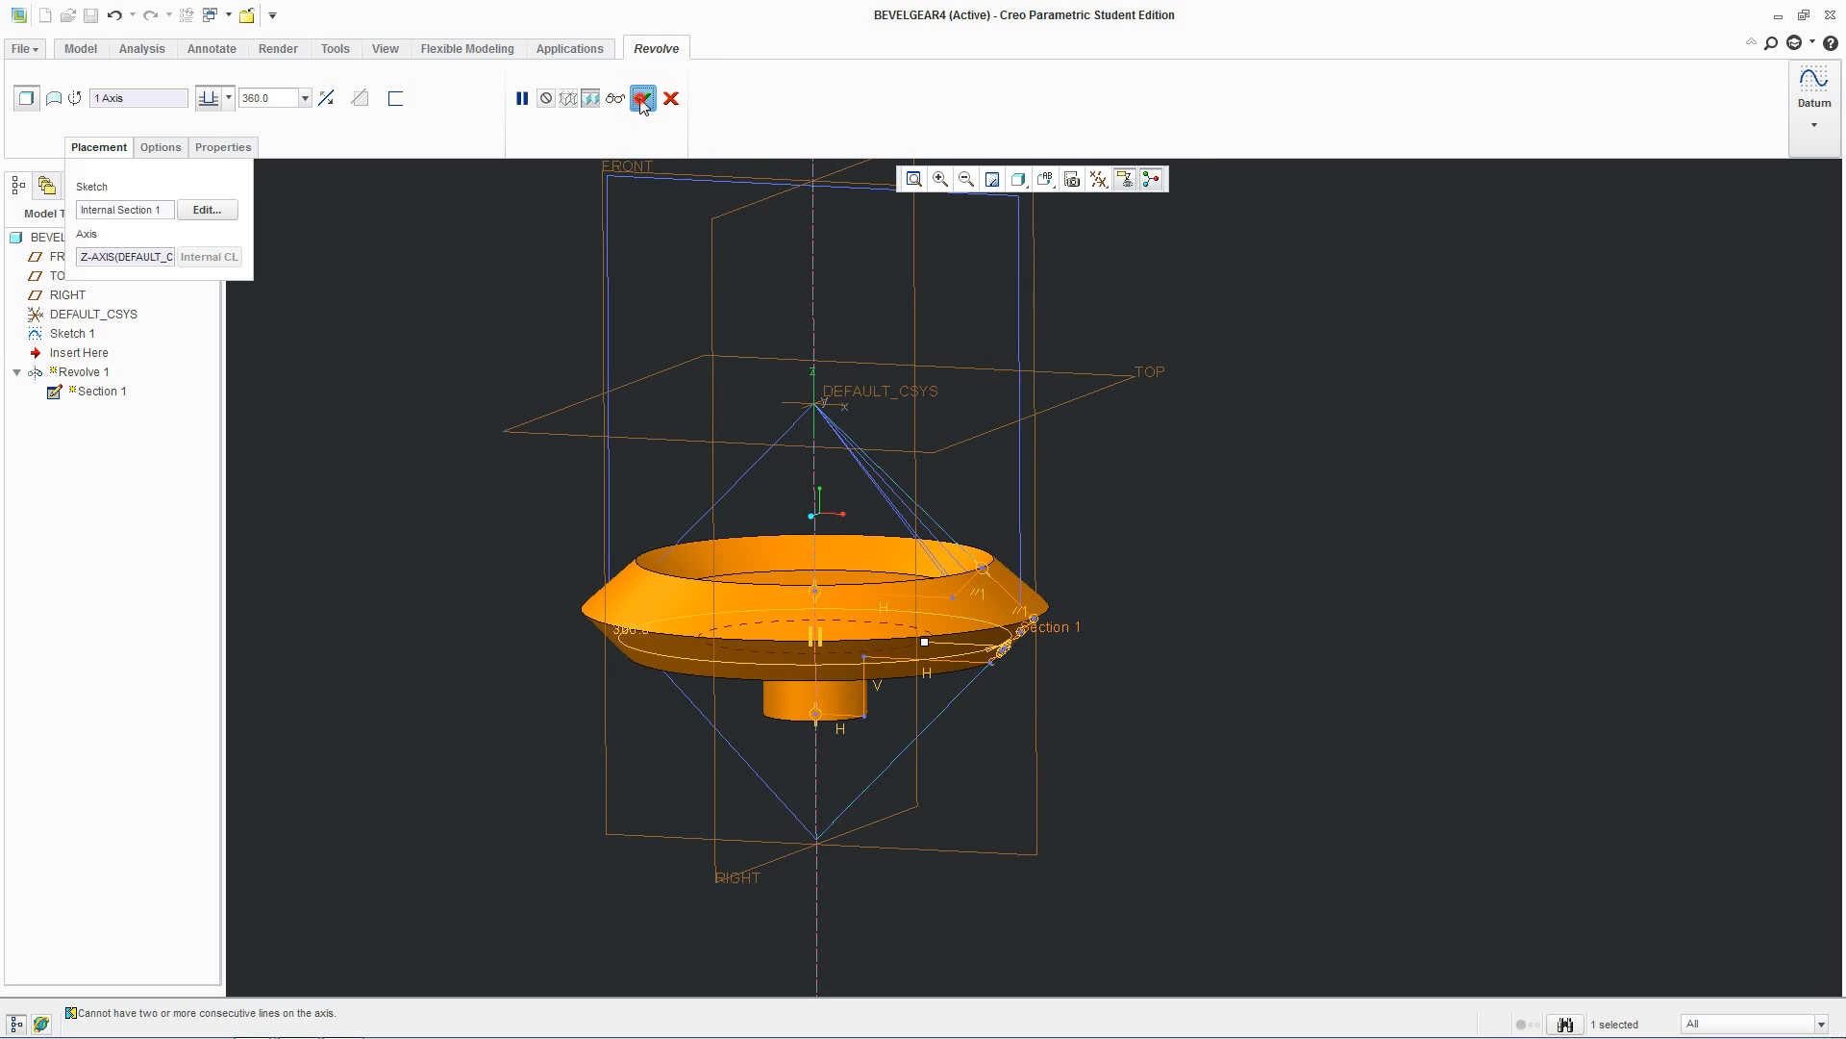
pyautogui.click(642, 98)
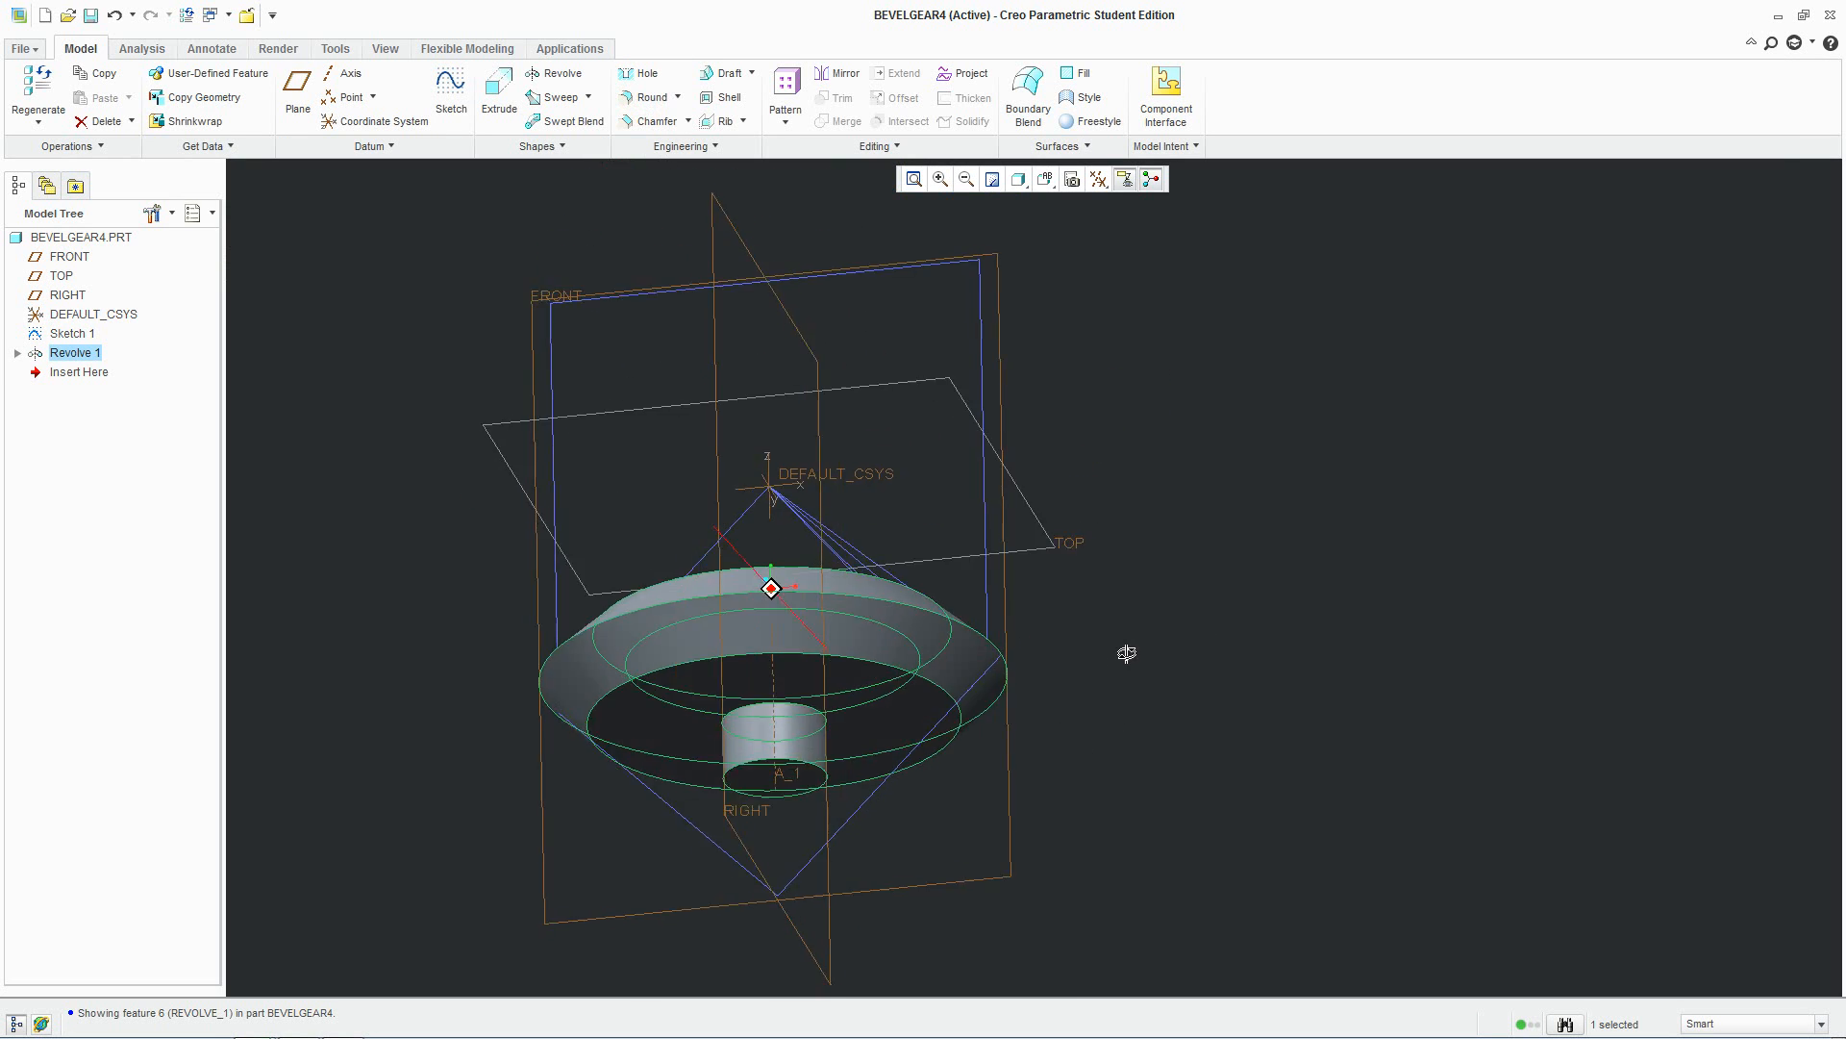